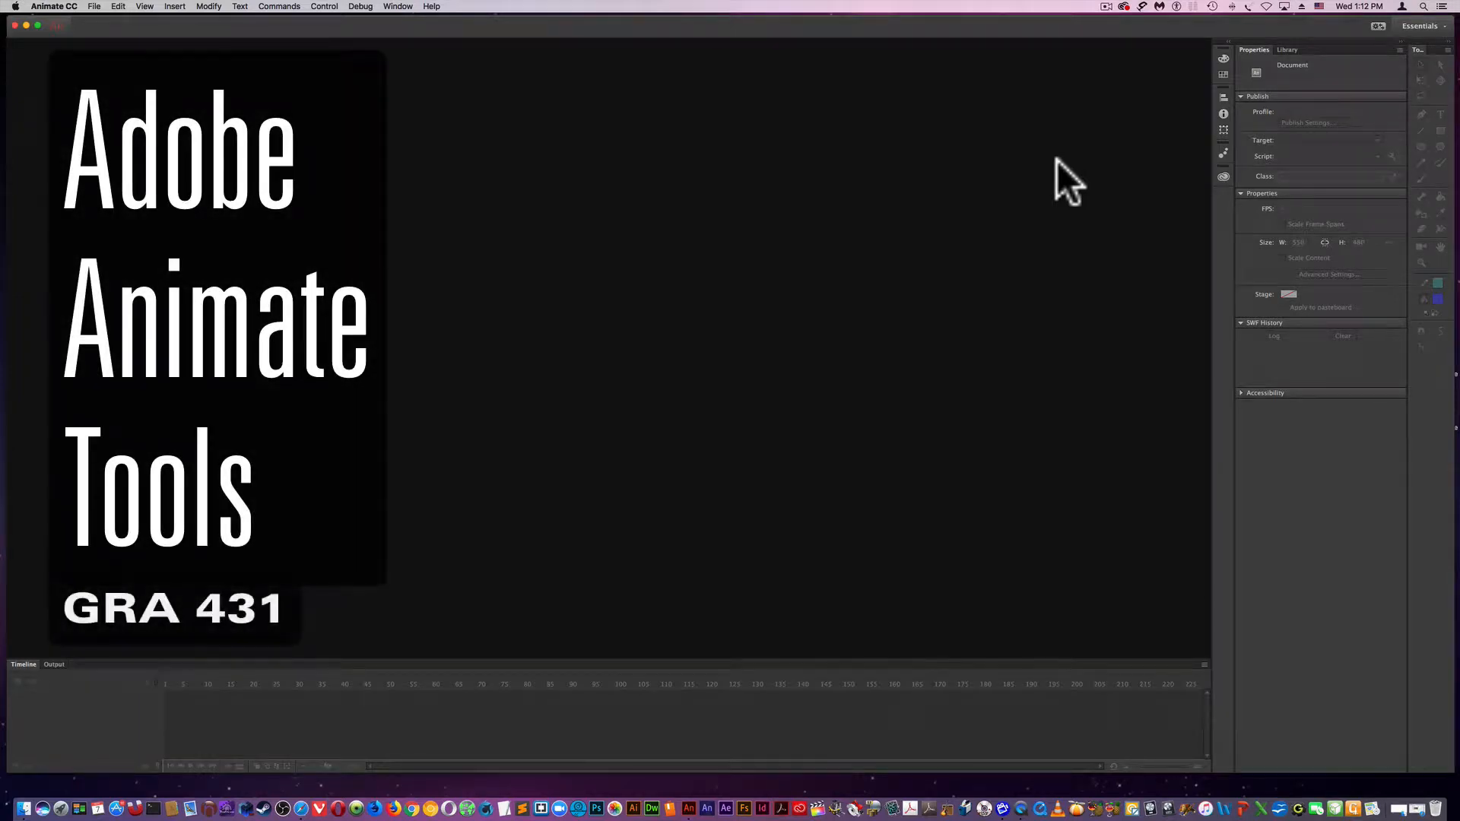
mouse_move(1029, 196)
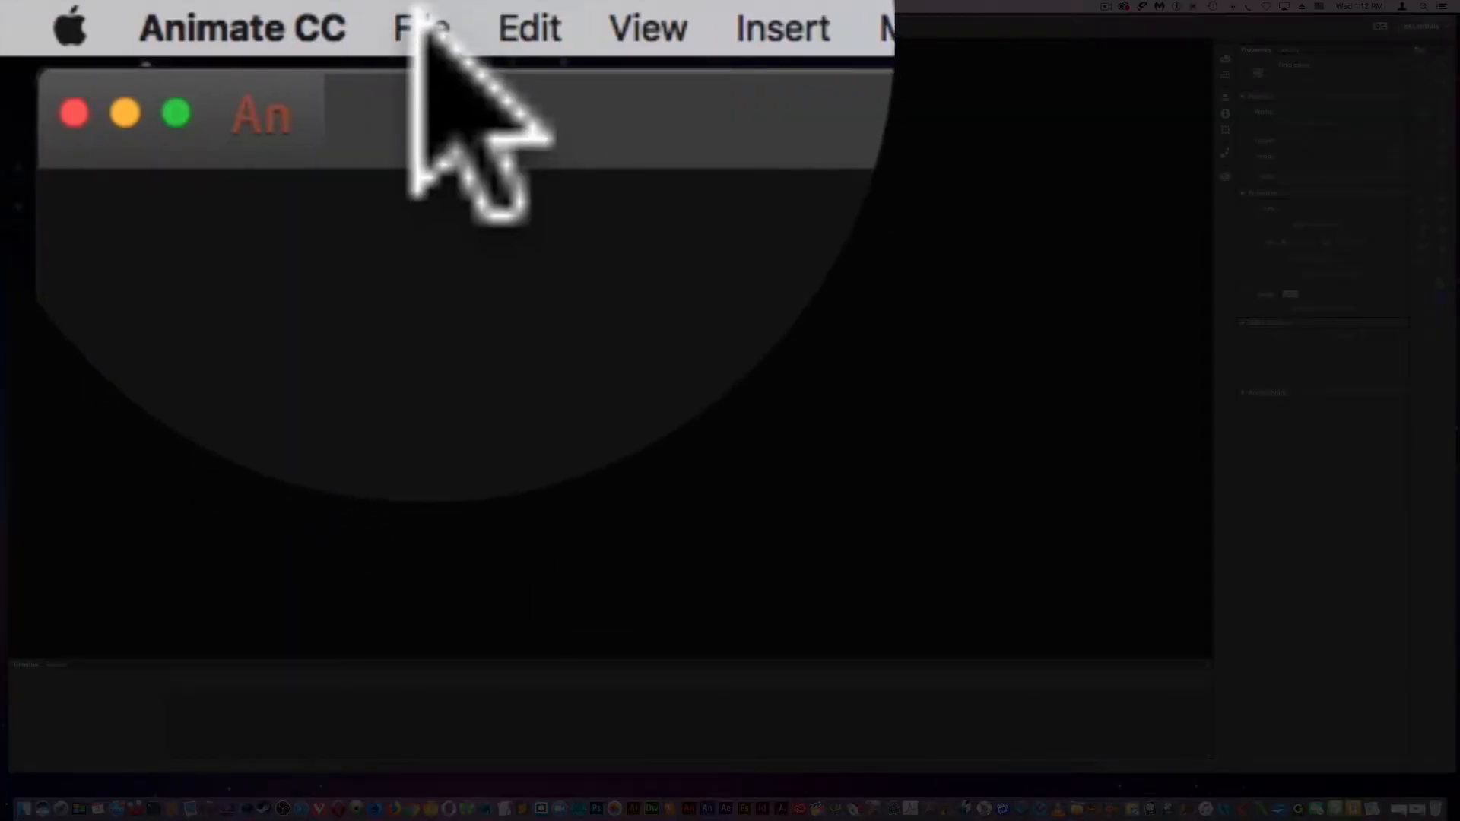
- Create a new ActionScript 3.0 document with a blank stage
left_click(421, 28)
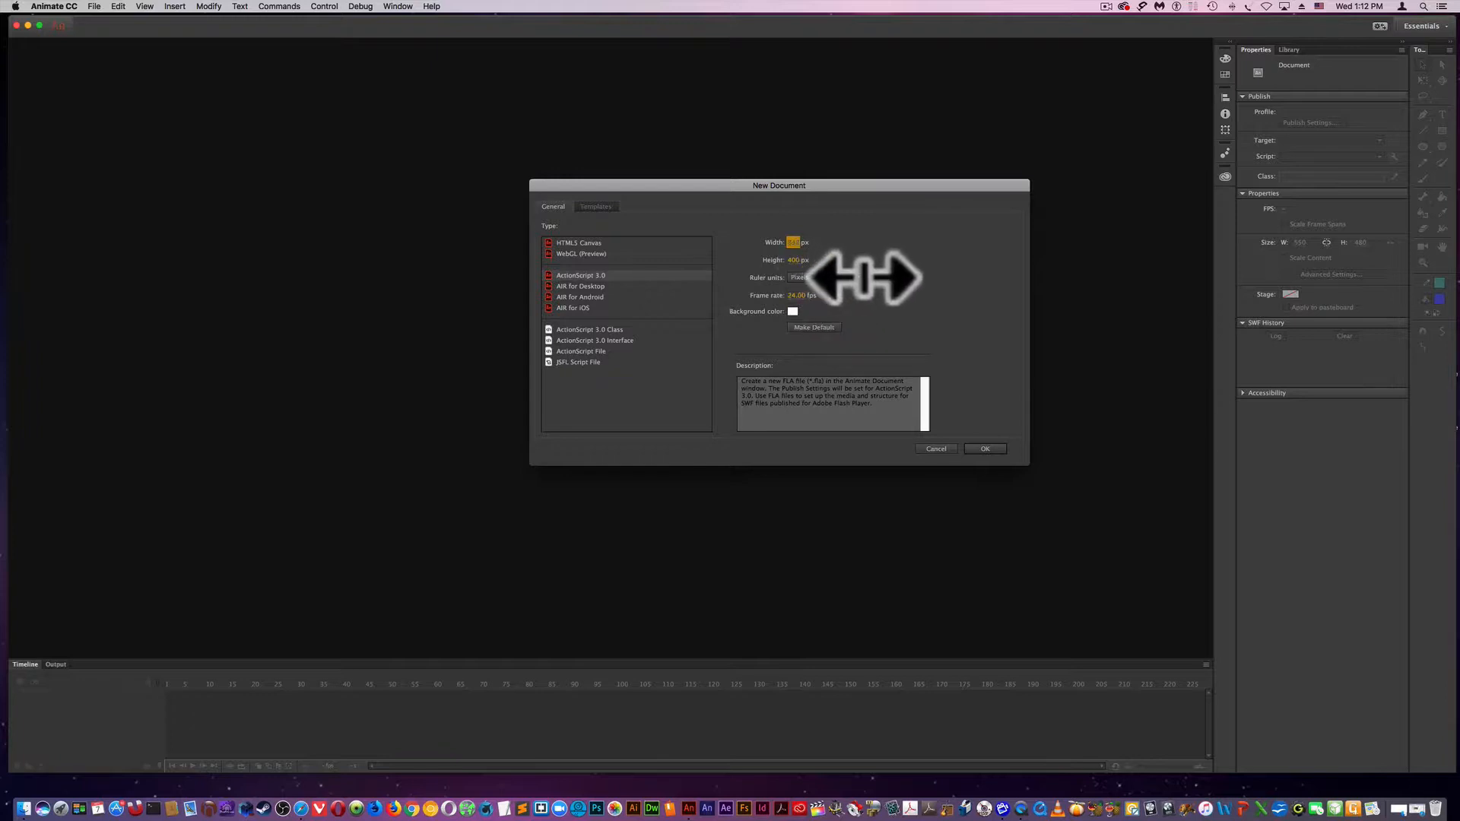
left_click(984, 448)
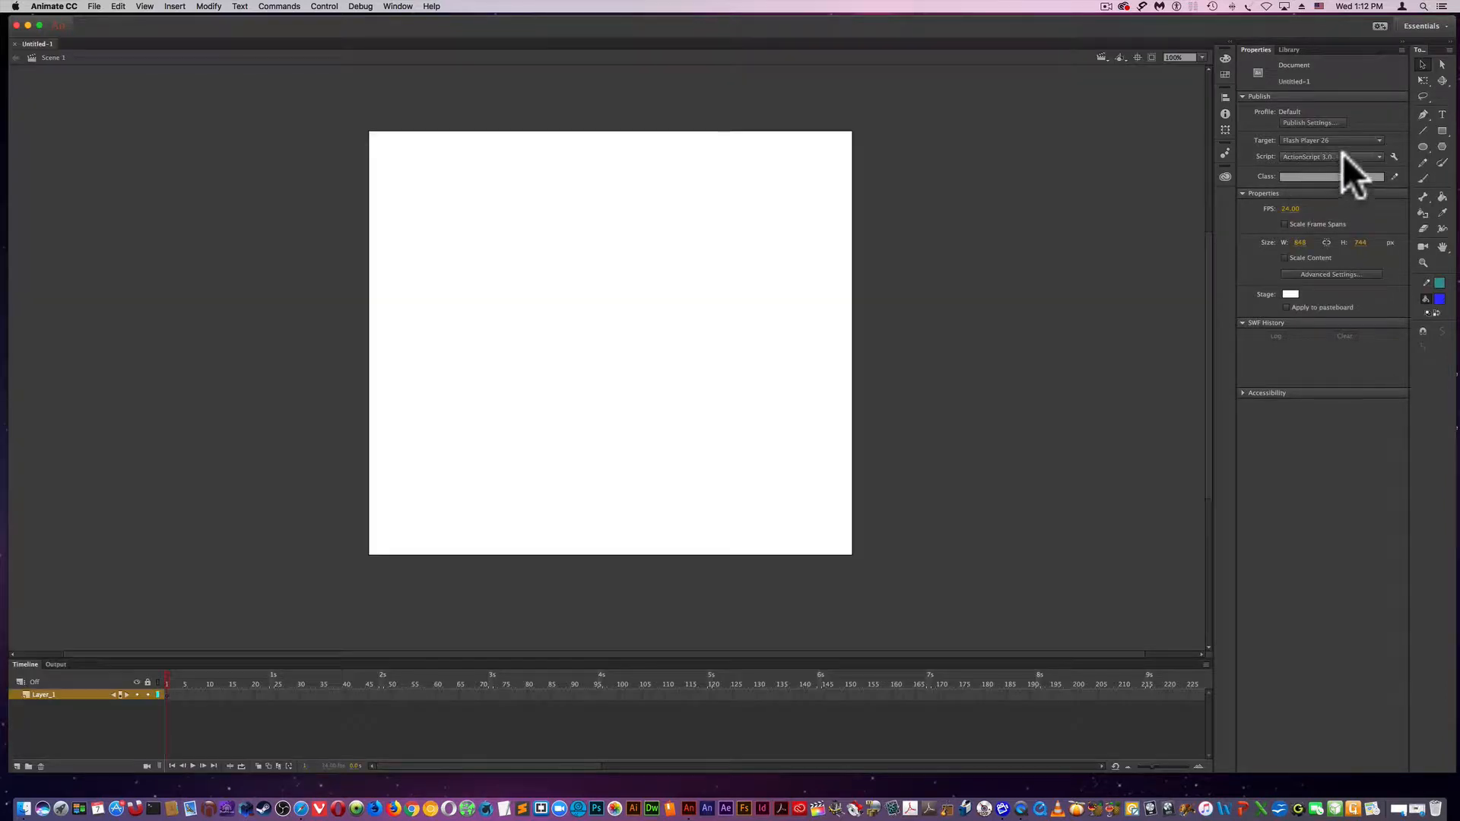
mouse_move(1442, 133)
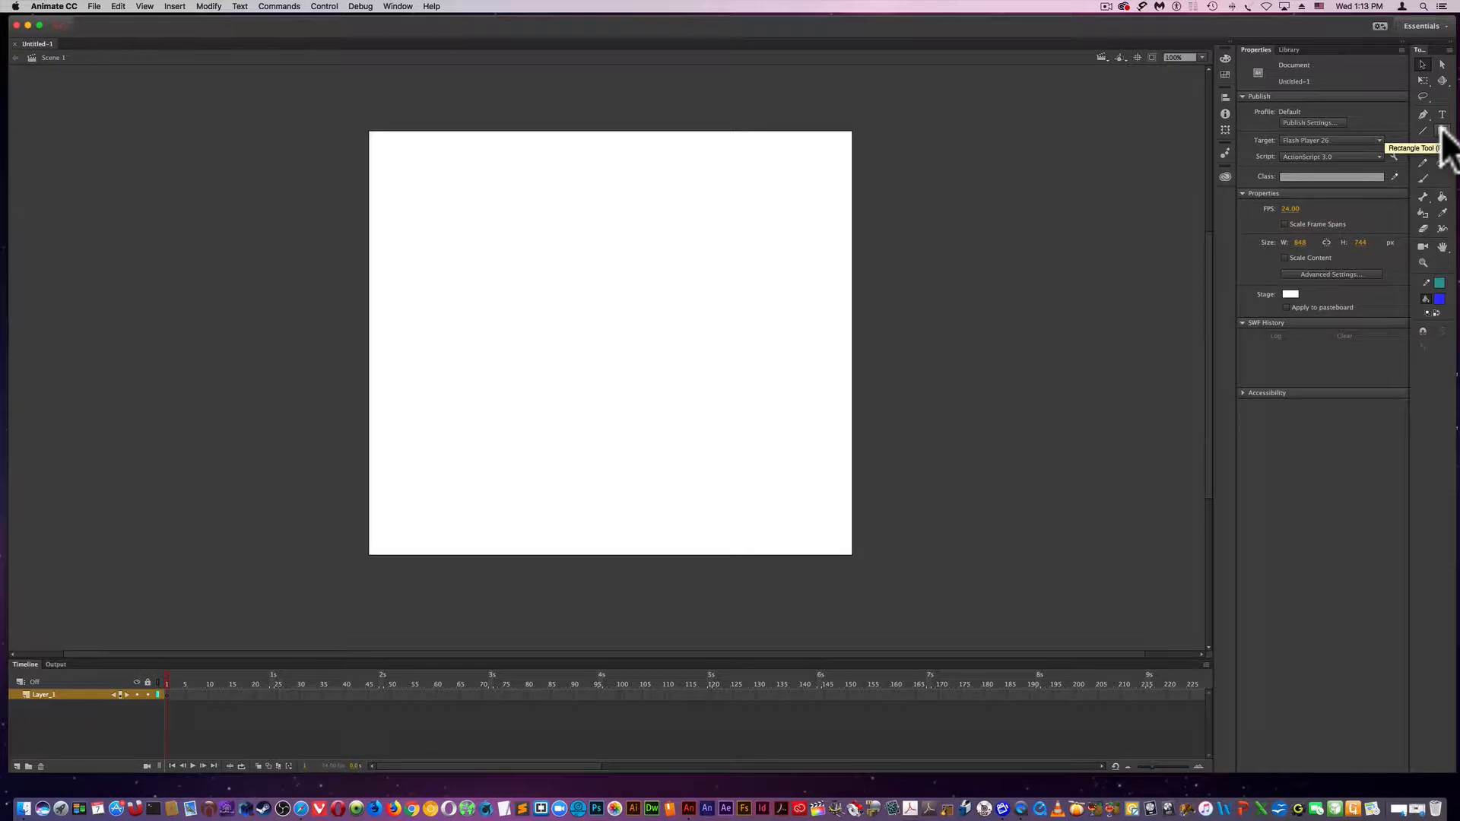
mouse_move(1425, 131)
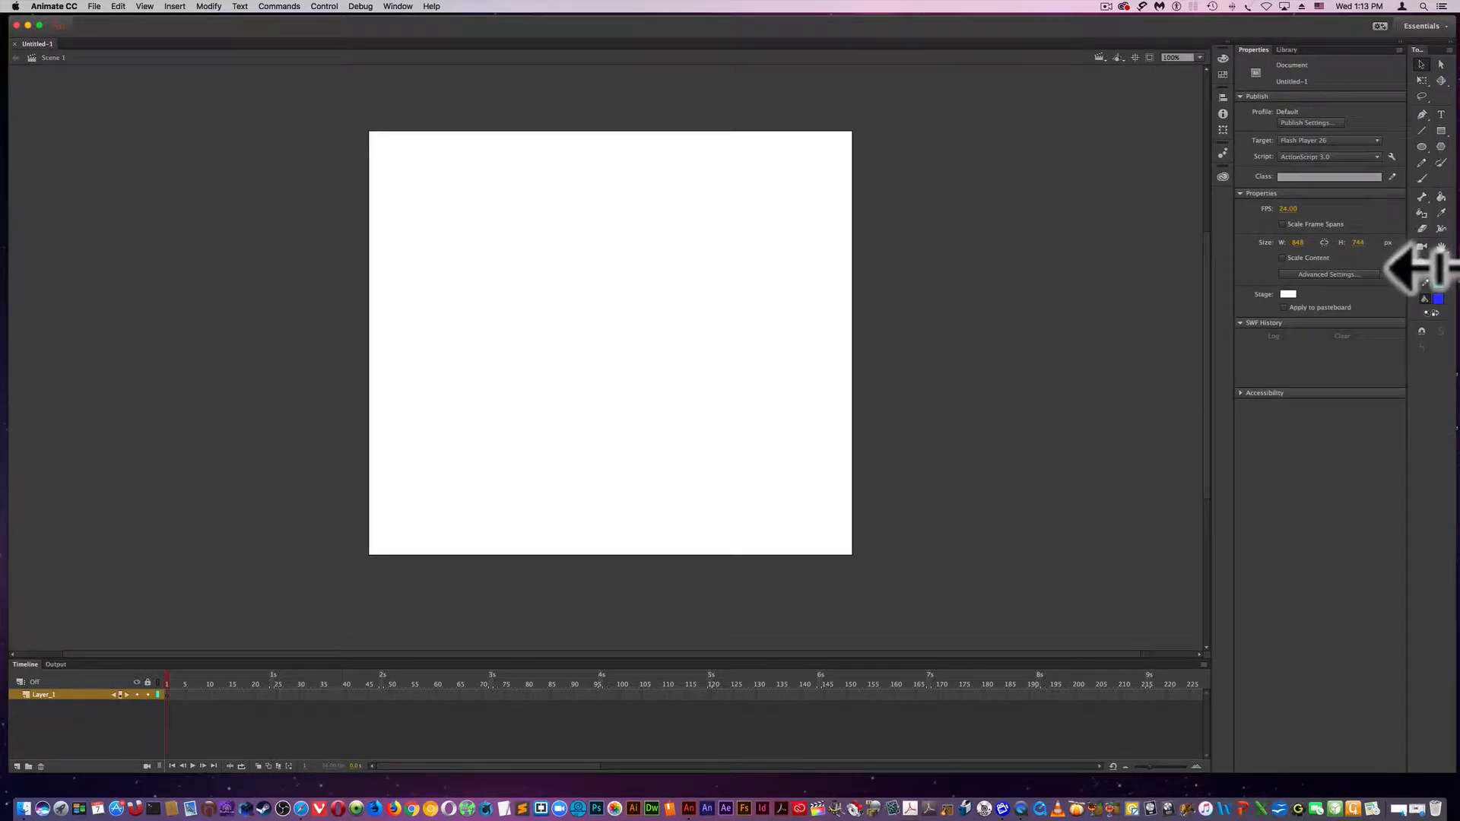
- Select the Rectangle Tool with a dark navy stroke from the Color Picker and a red fill
left_click(1422, 129)
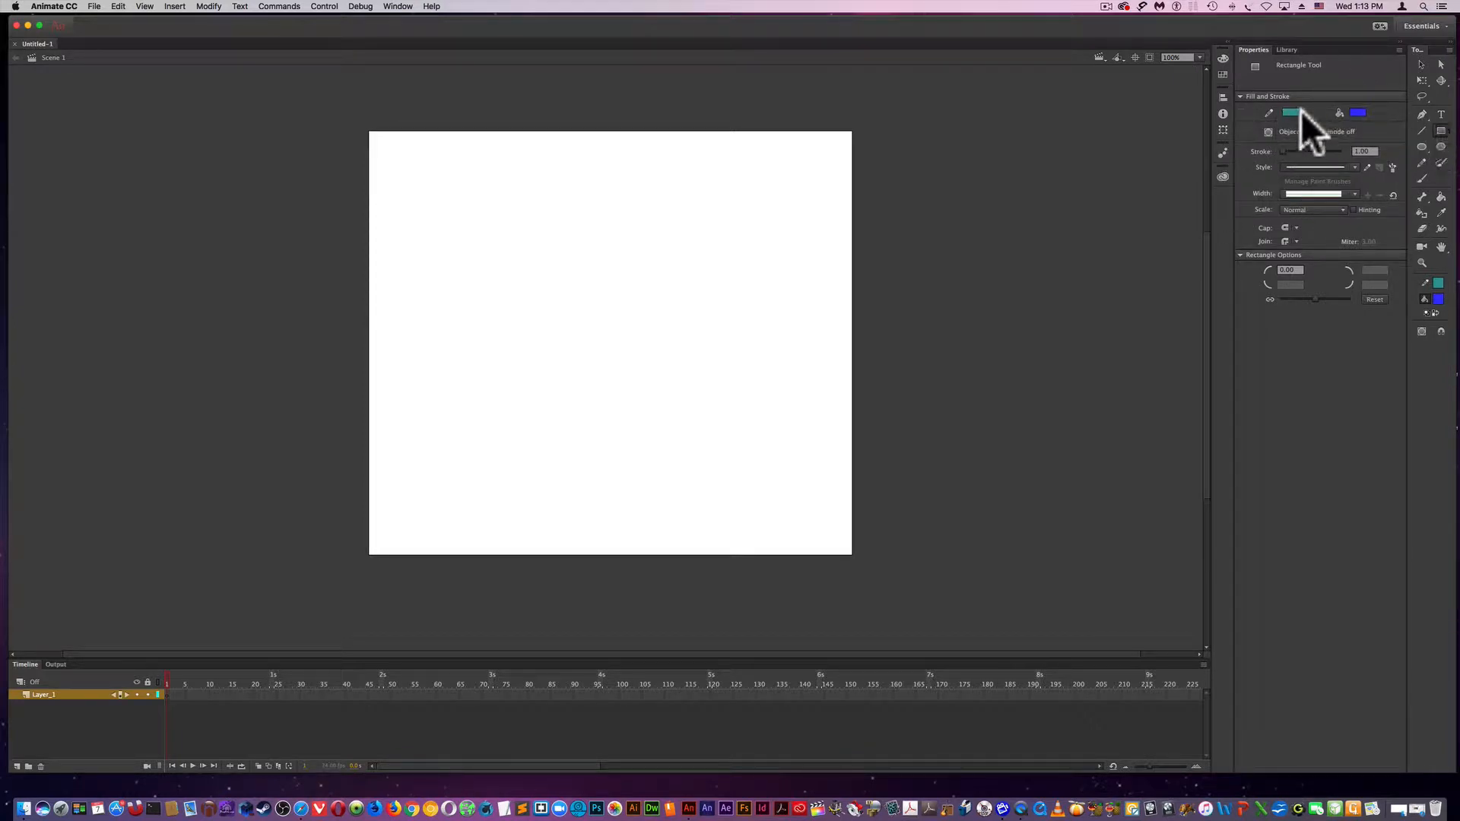
mouse_move(1293, 114)
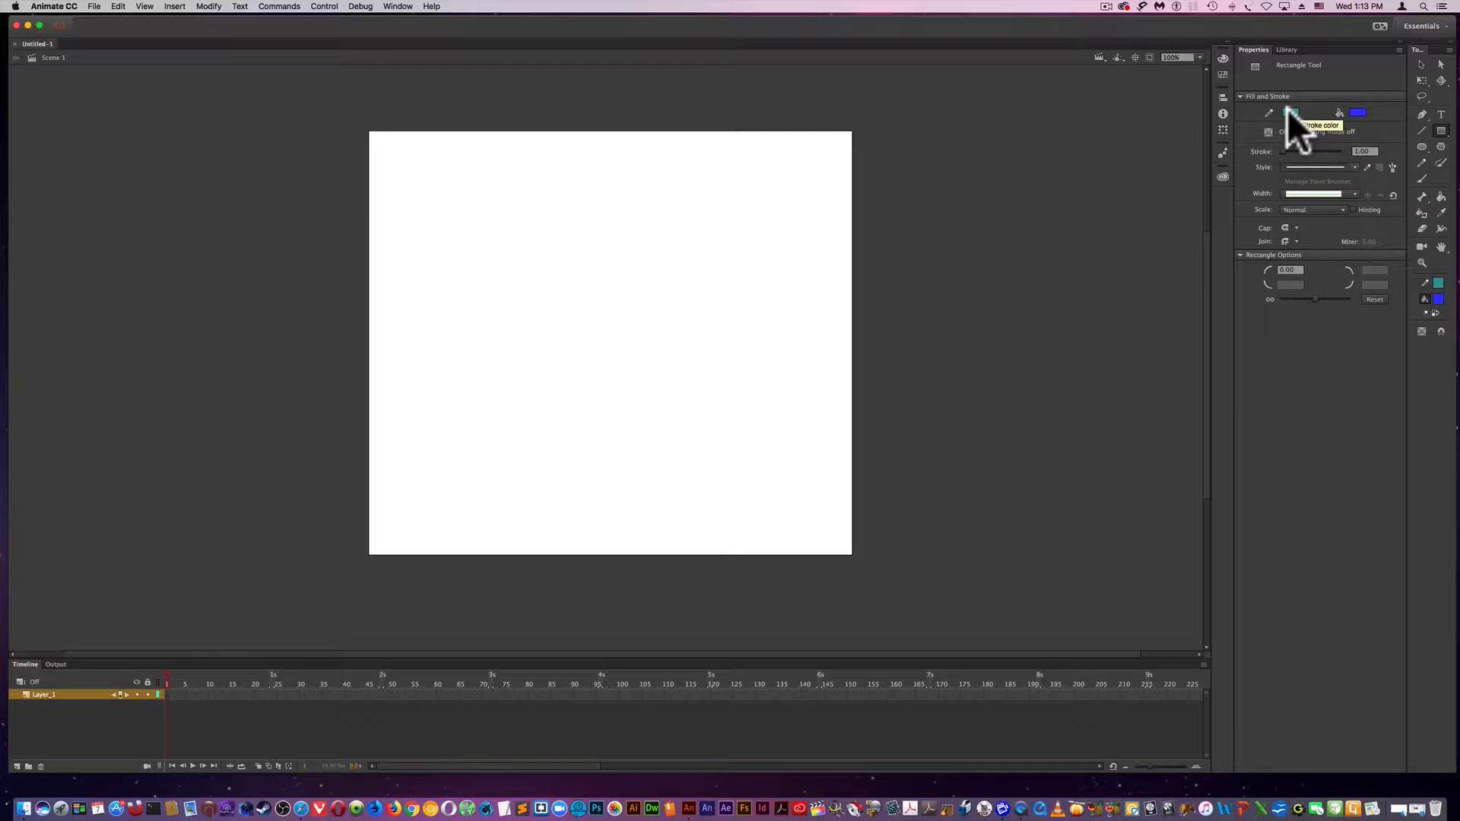
left_click(1292, 112)
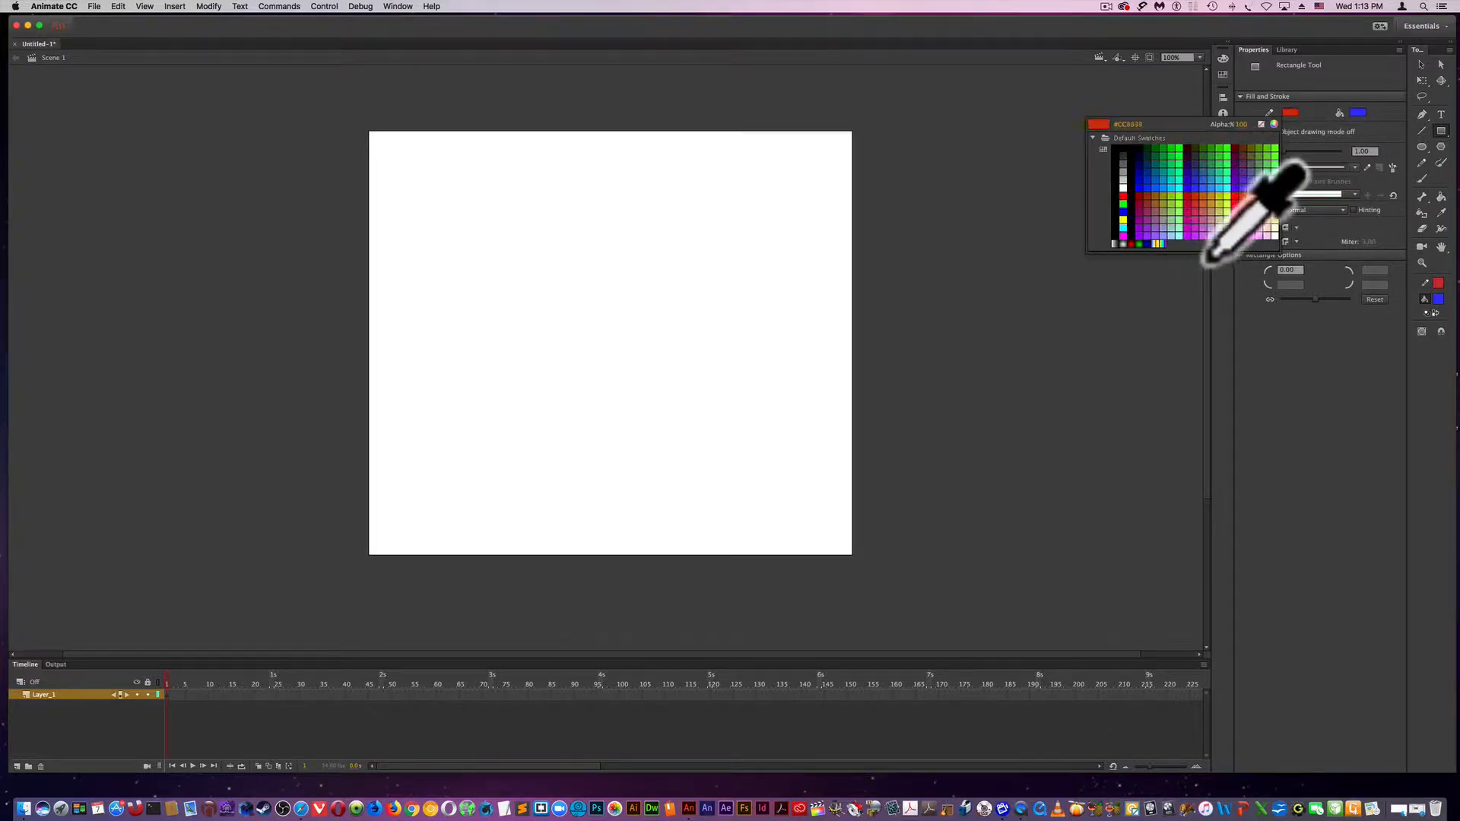
left_click(1262, 194)
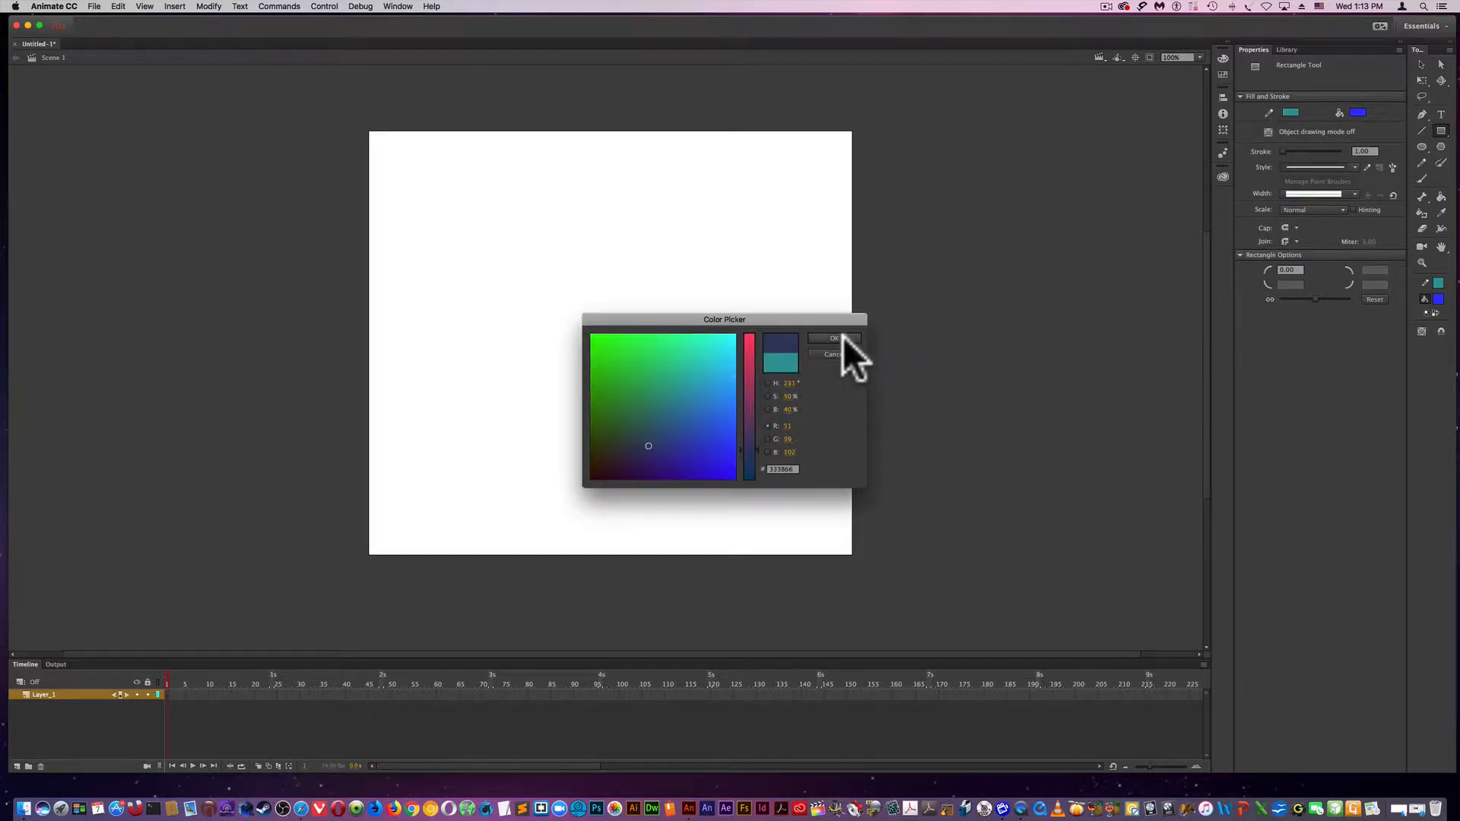
left_click(834, 338)
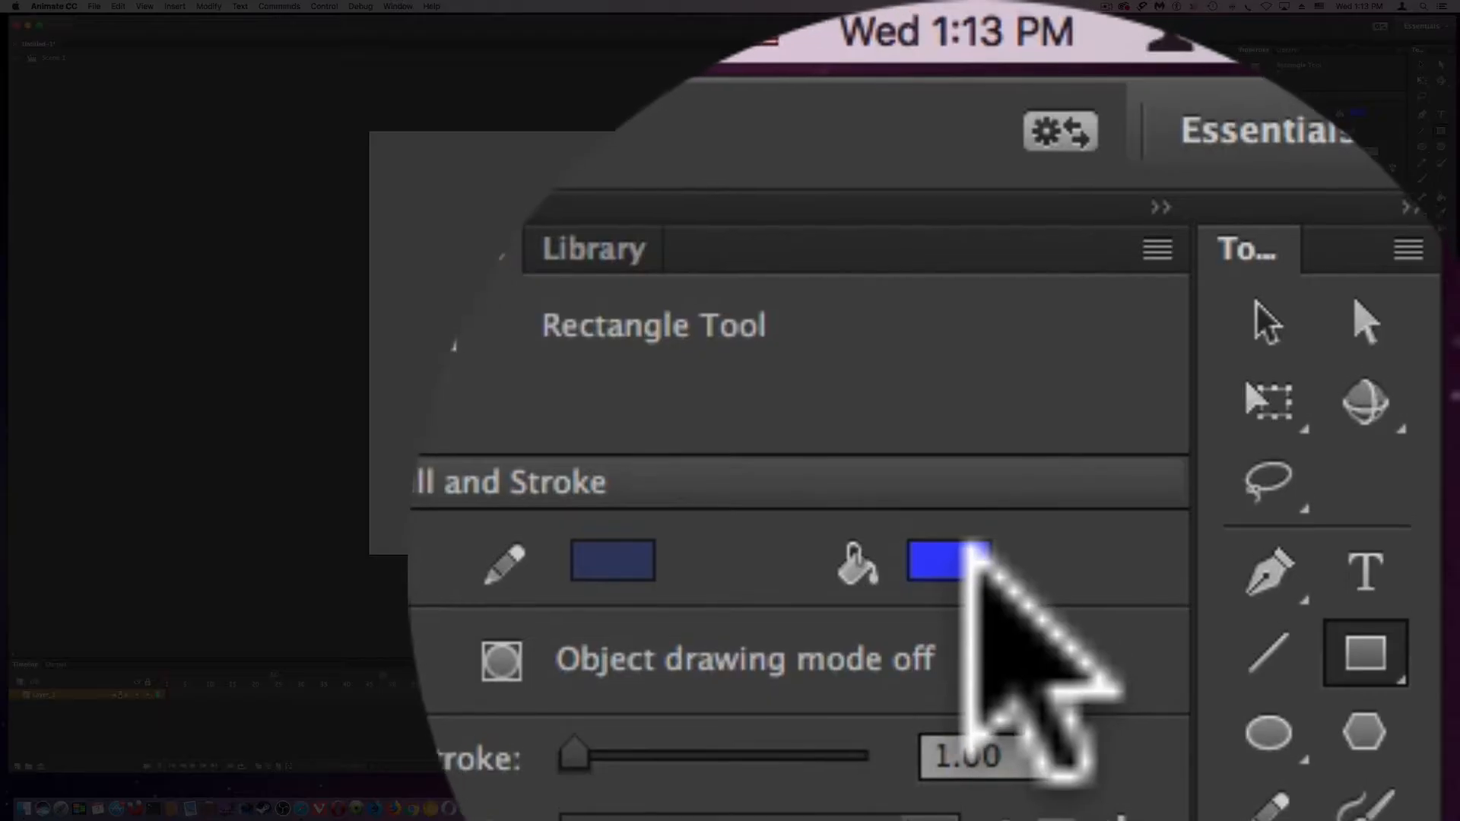
left_click(947, 559)
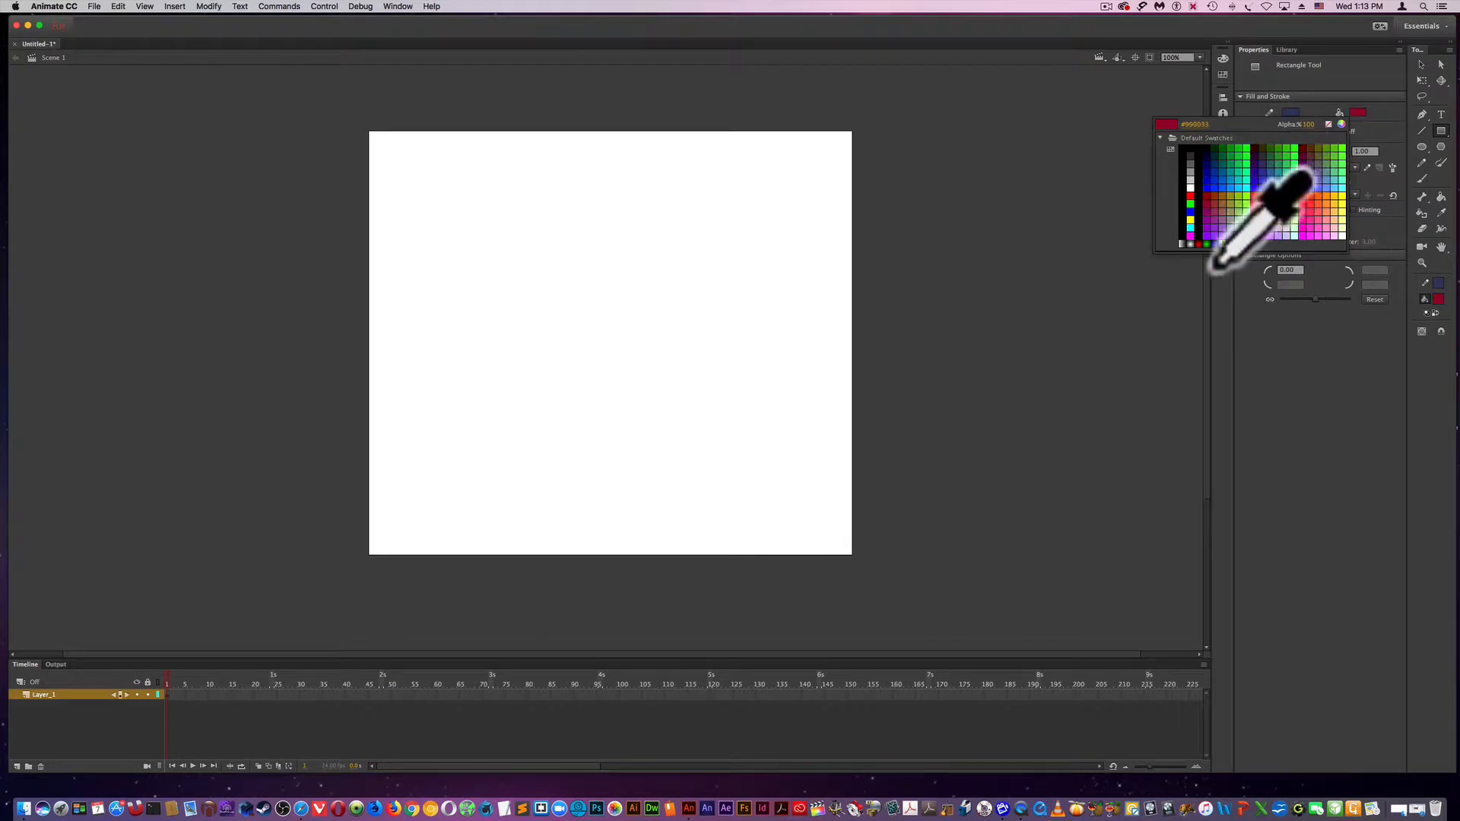
left_click(1251, 176)
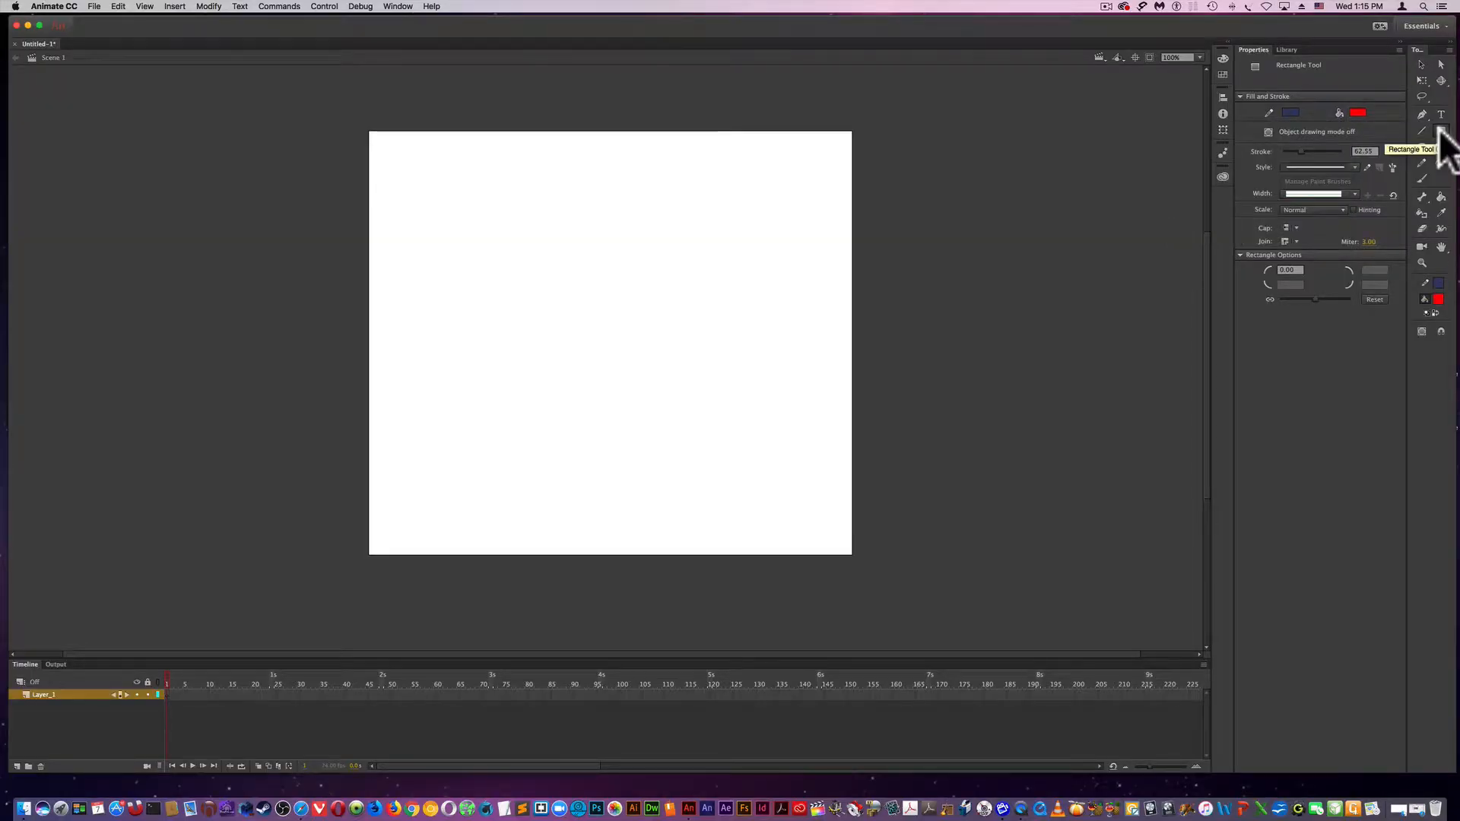
mouse_move(755, 256)
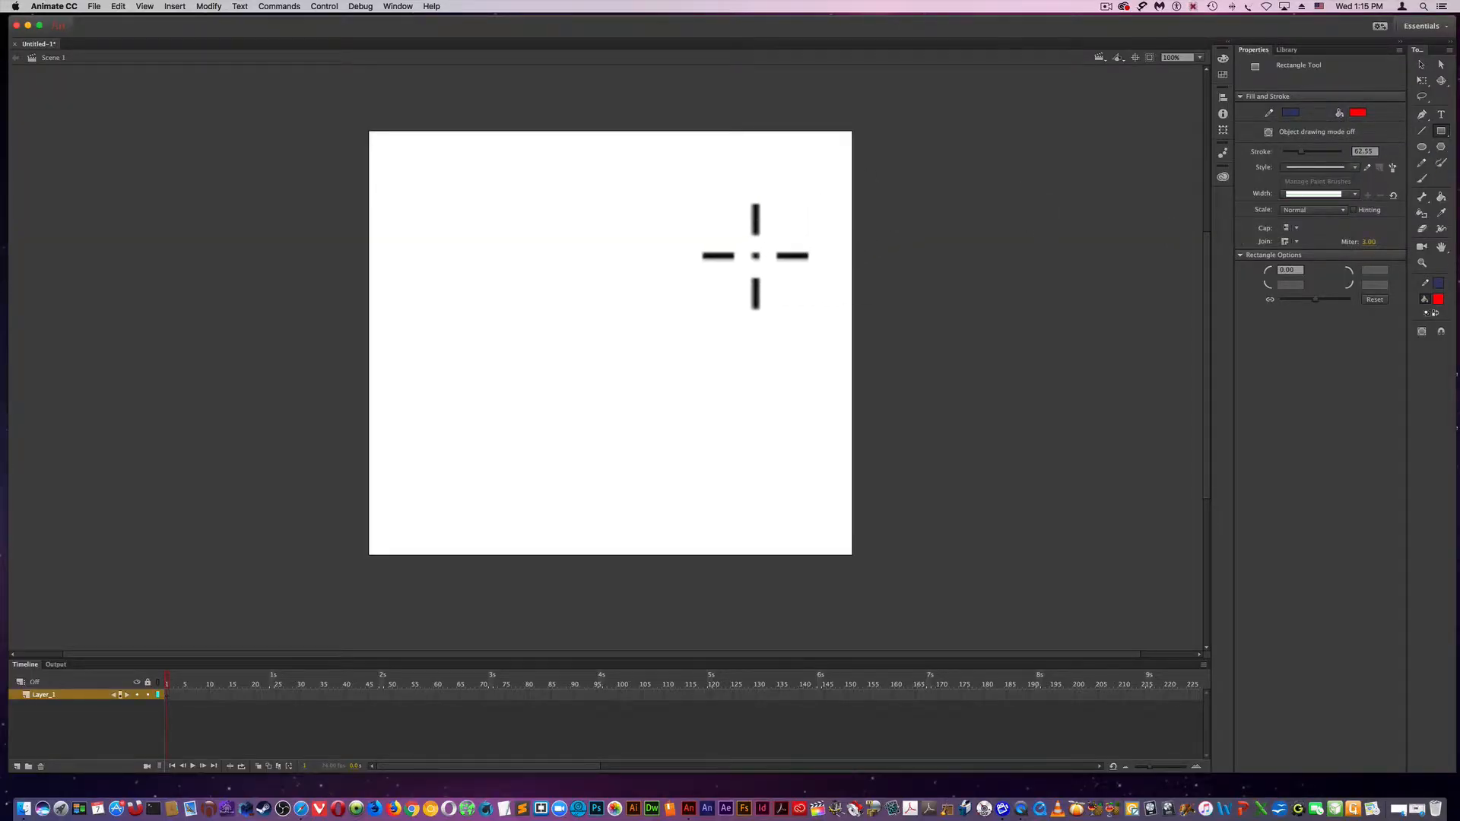
- Draw a red square with thick navy outline, then review stroke colours and cancel the picker
left_click_drag(478, 198, 715, 422)
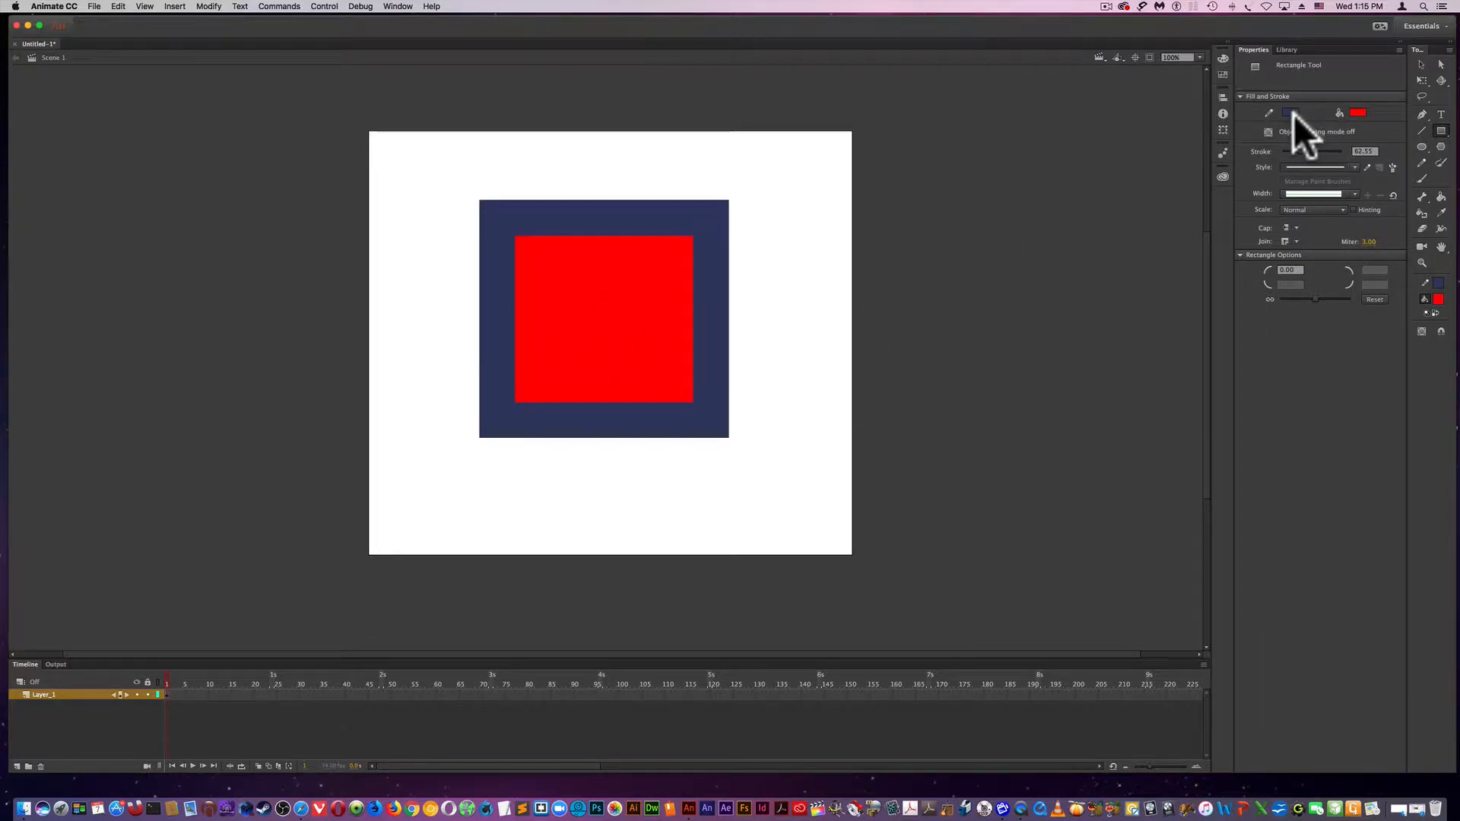
left_click(1291, 113)
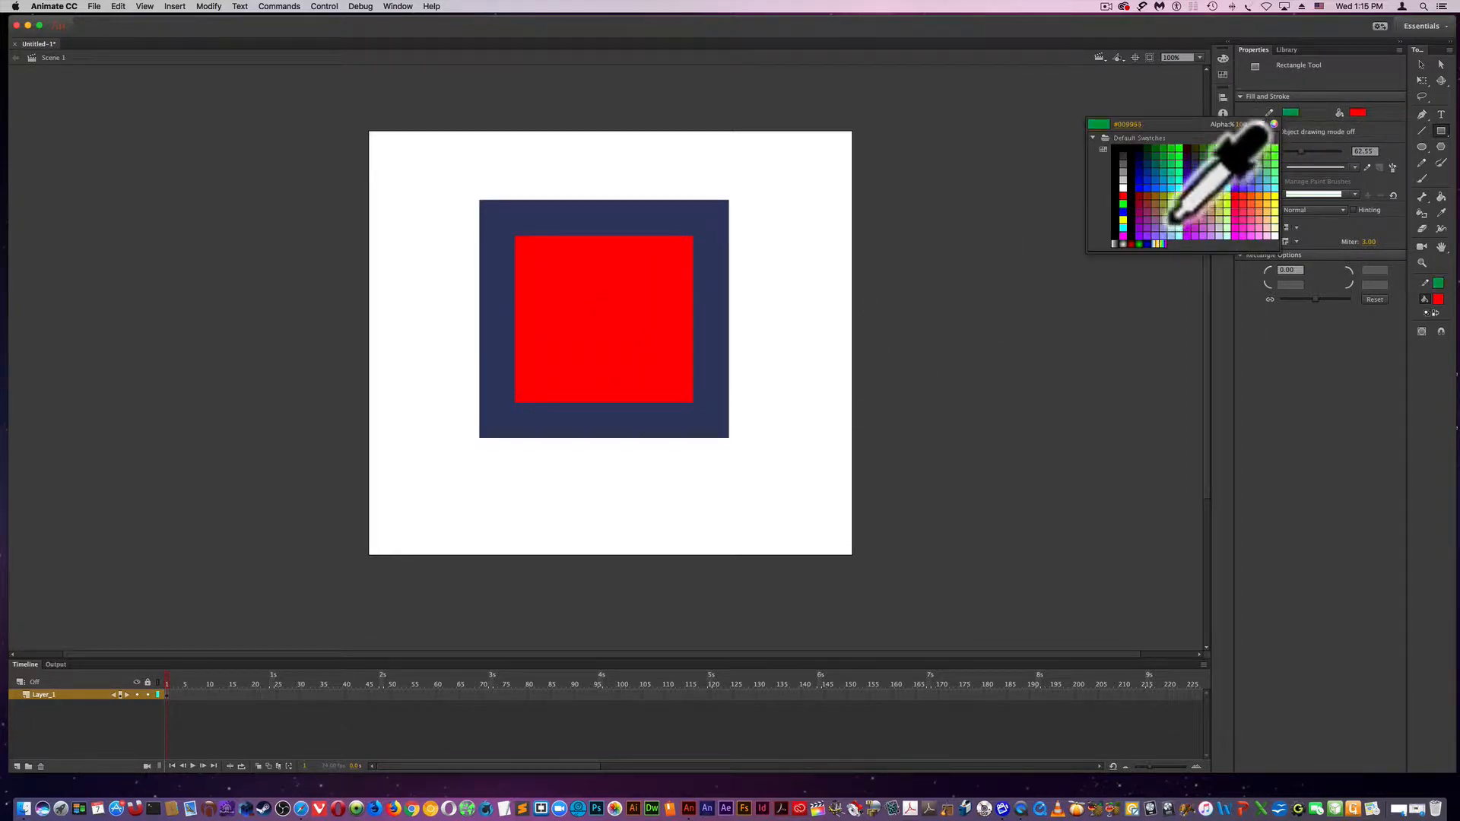
left_click(1242, 209)
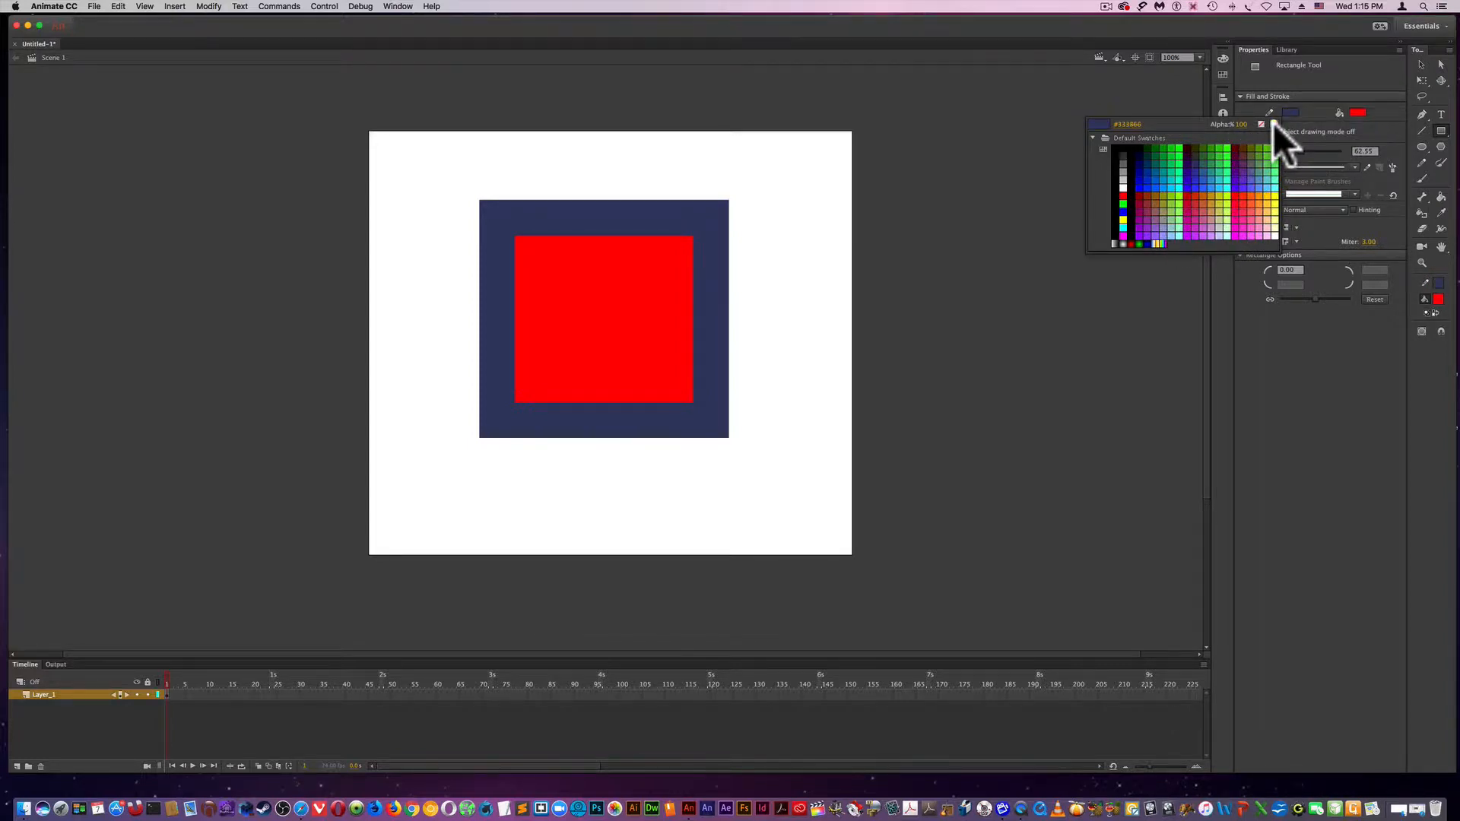
left_click(1264, 123)
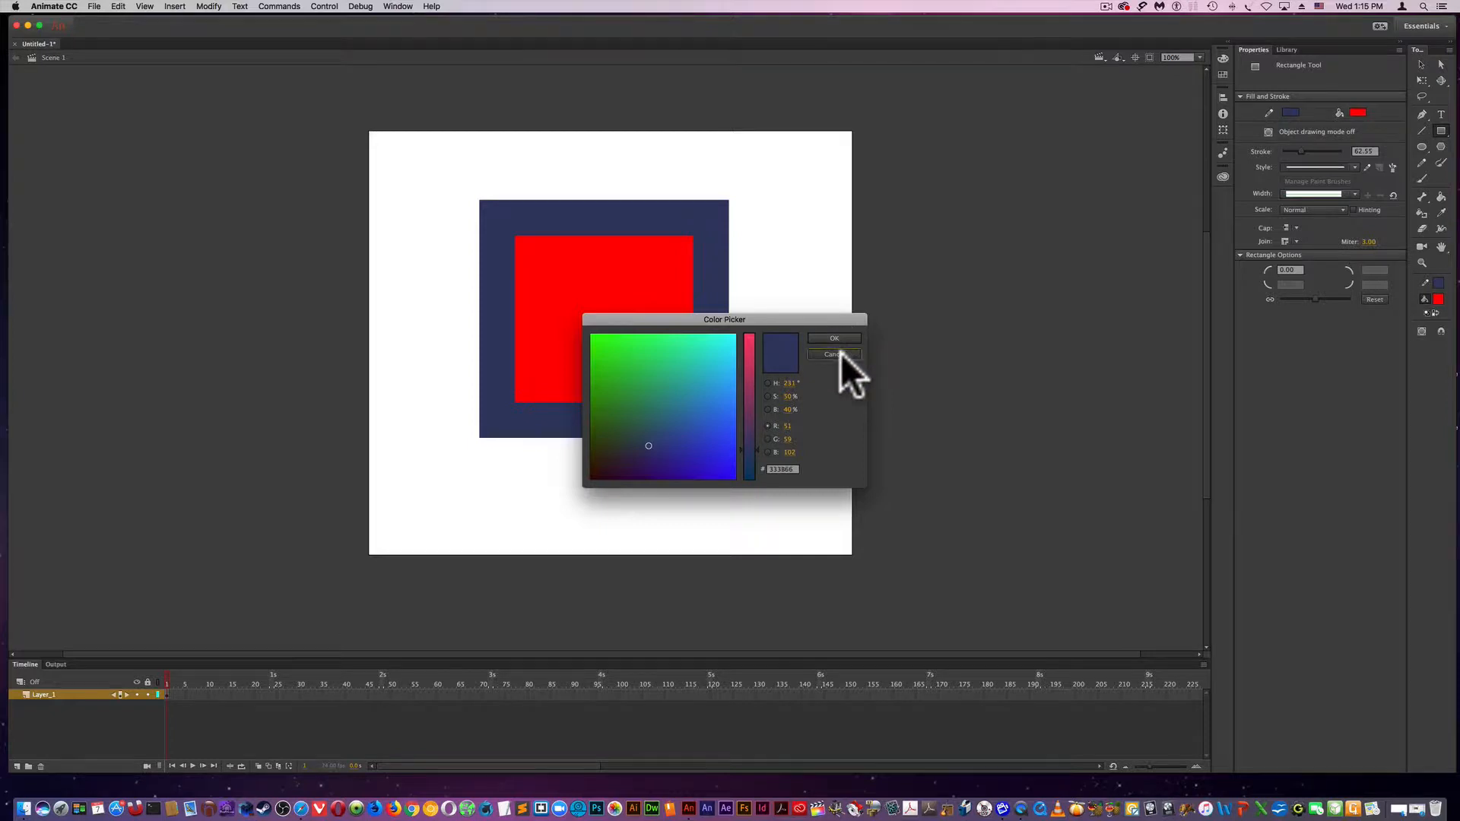
left_click(833, 337)
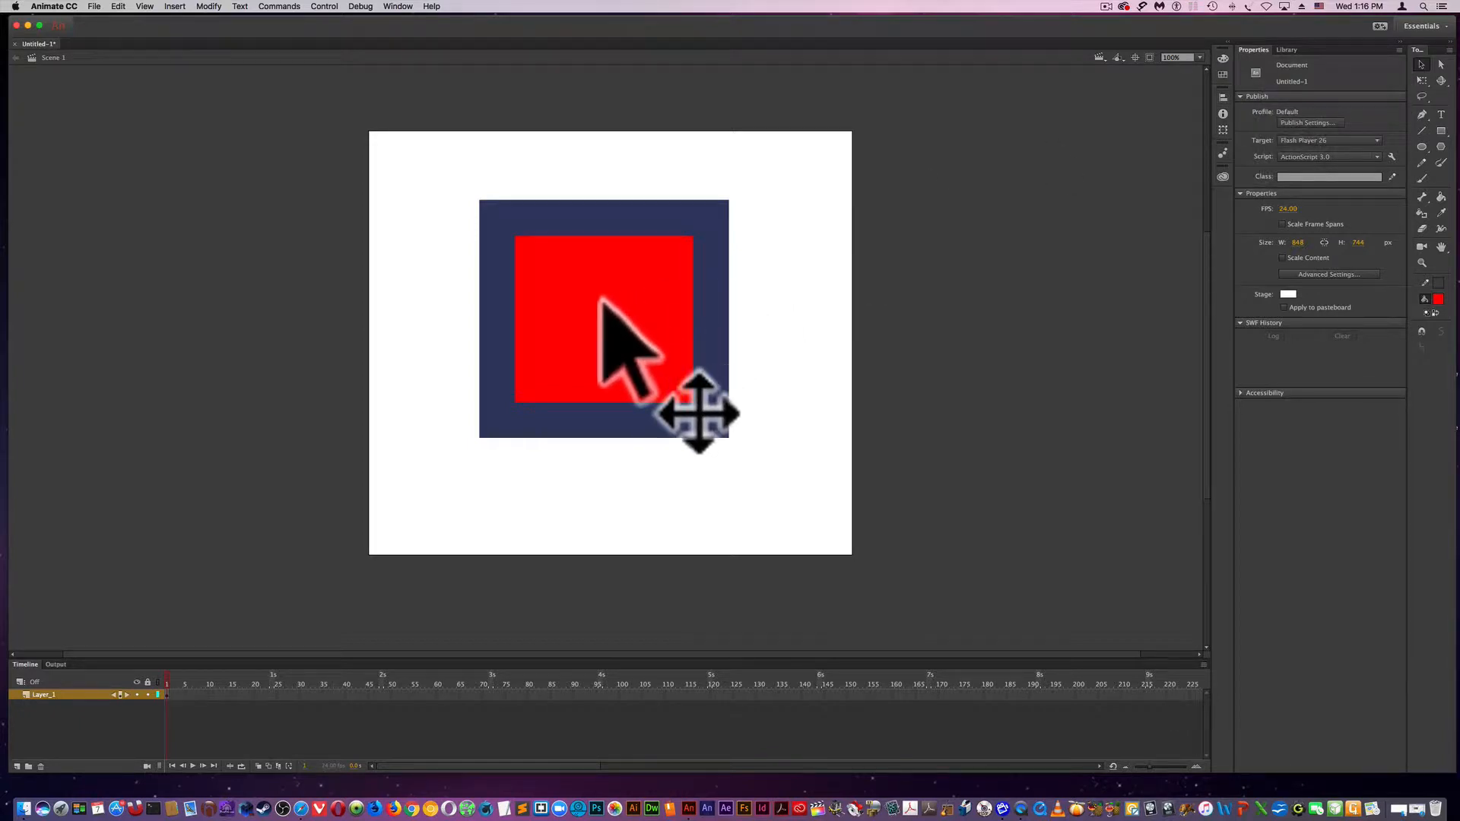
left_click(638, 321)
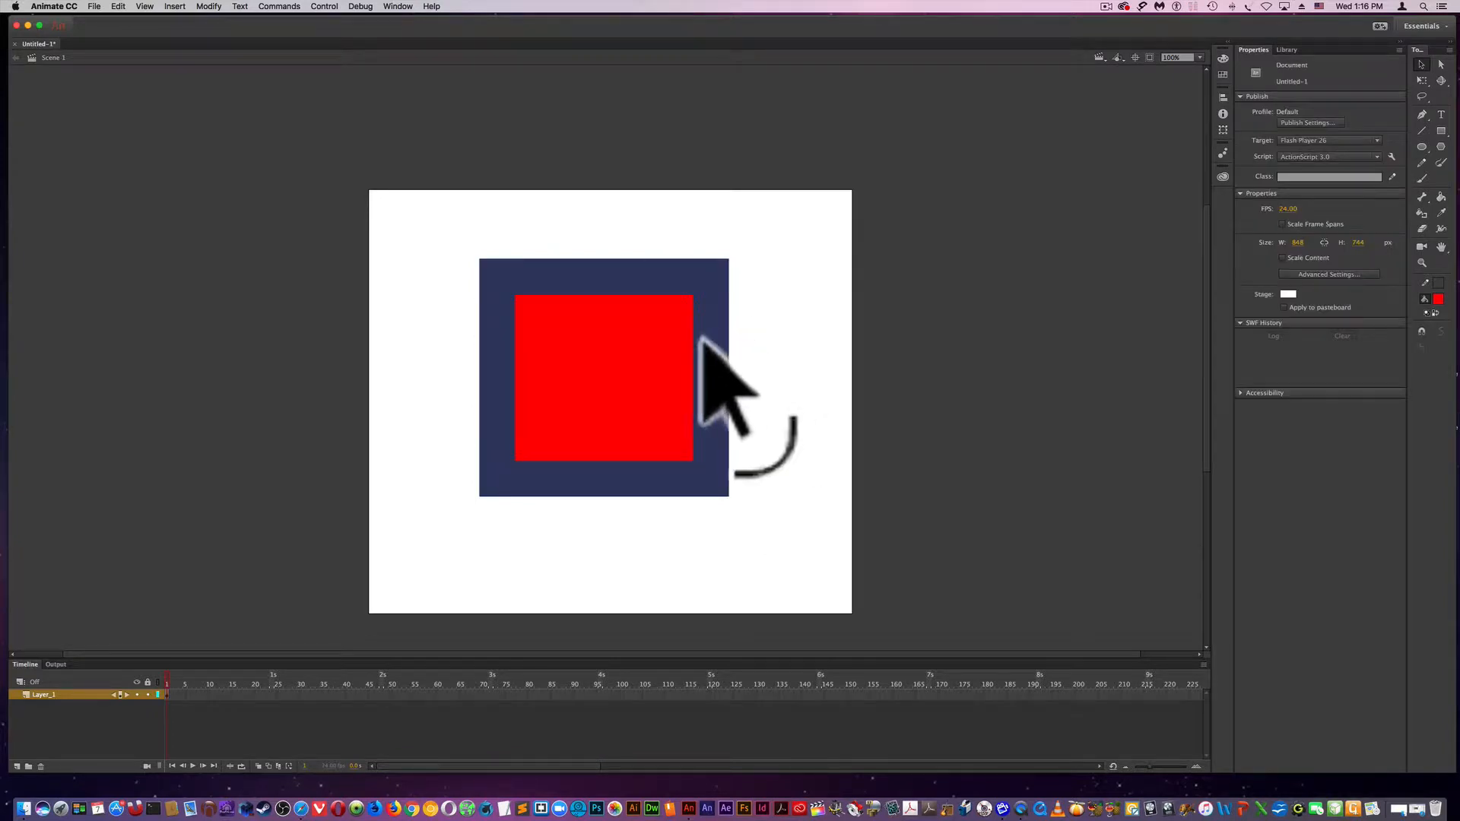
left_click(716, 373)
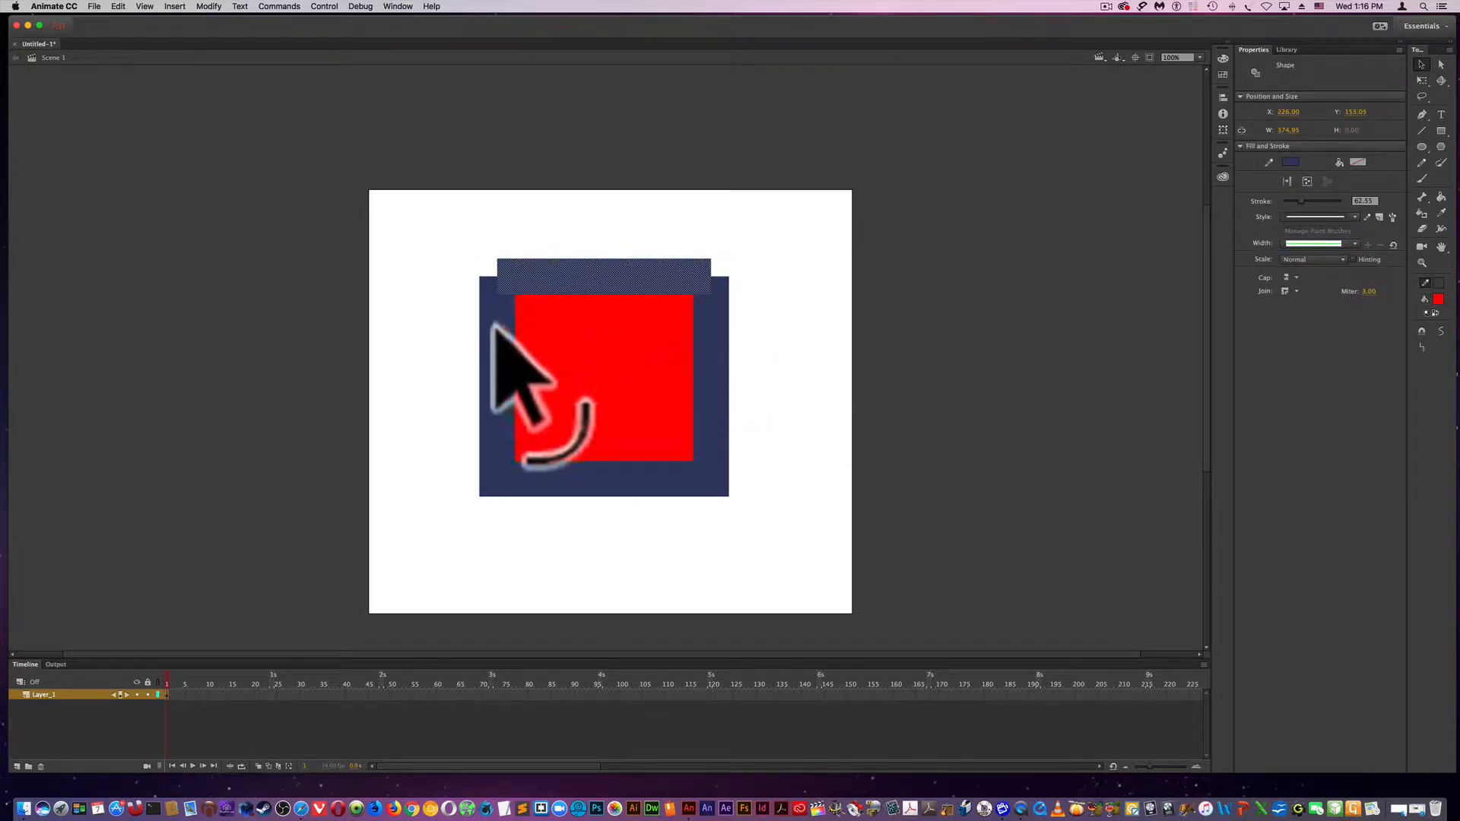
left_click_drag(531, 372, 605, 522)
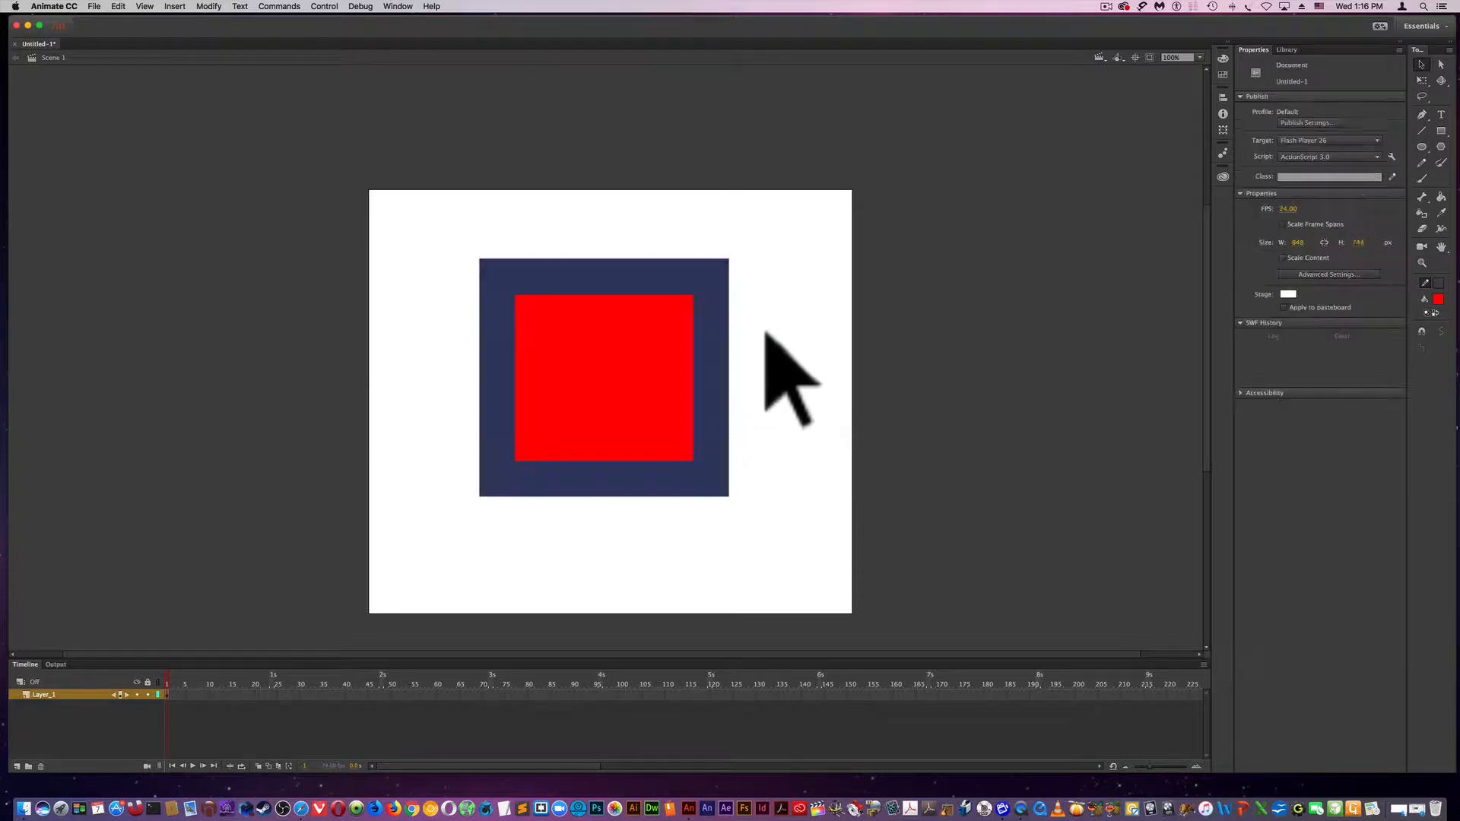
left_click(727, 378)
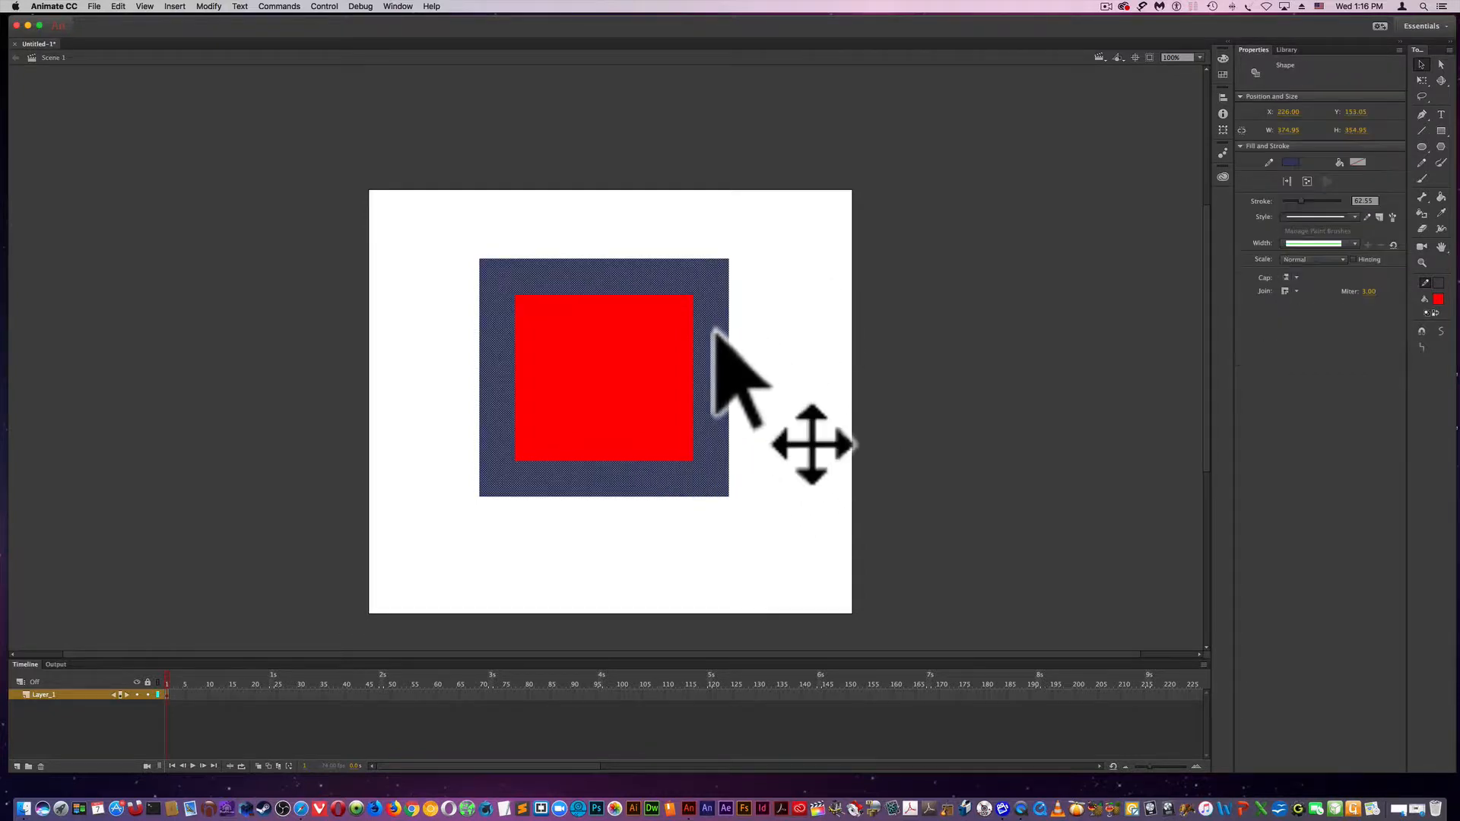
left_click_drag(727, 373, 847, 466)
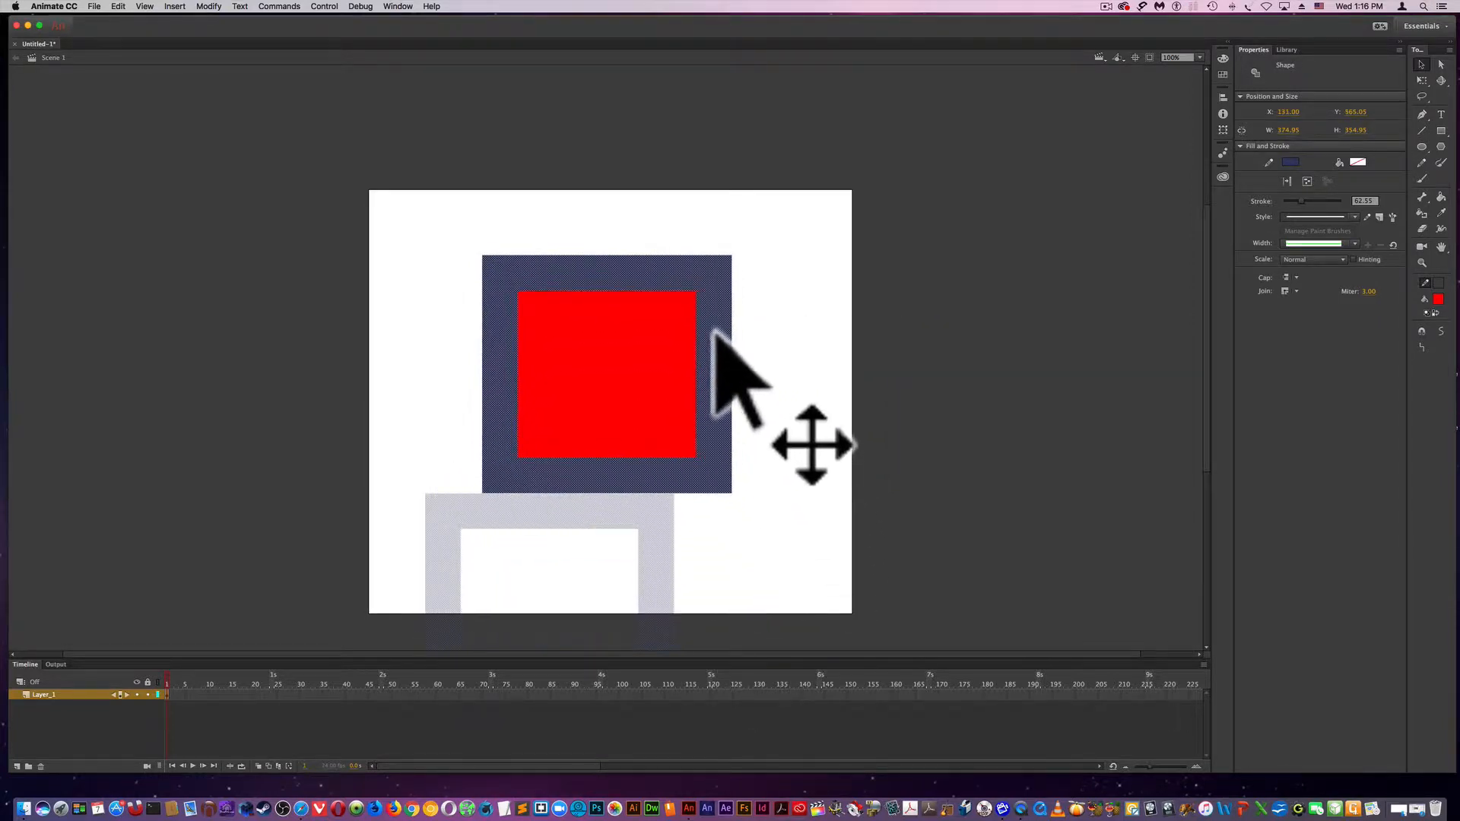
left_click_drag(736, 382, 708, 364)
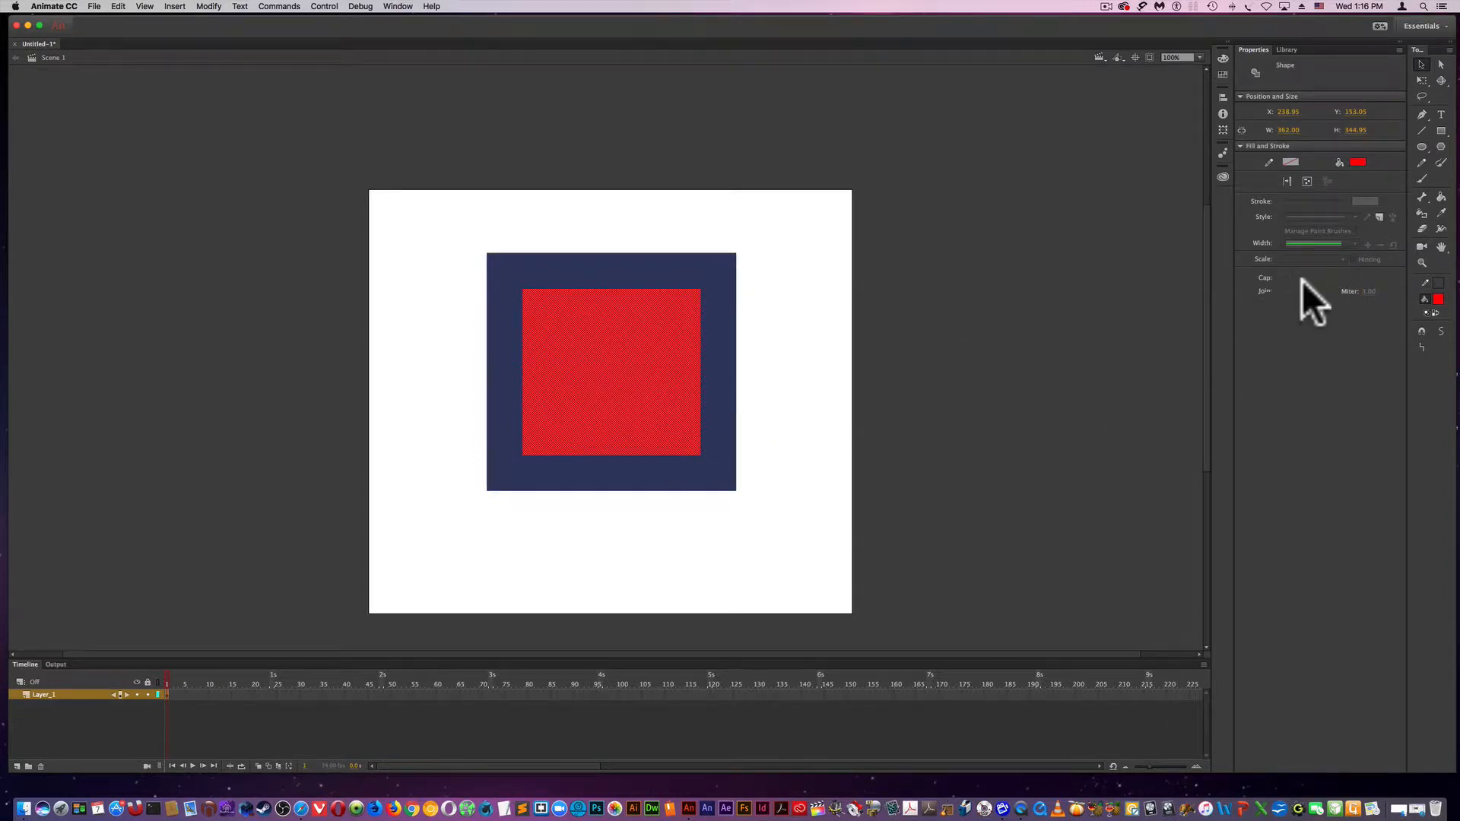
mouse_move(1442, 246)
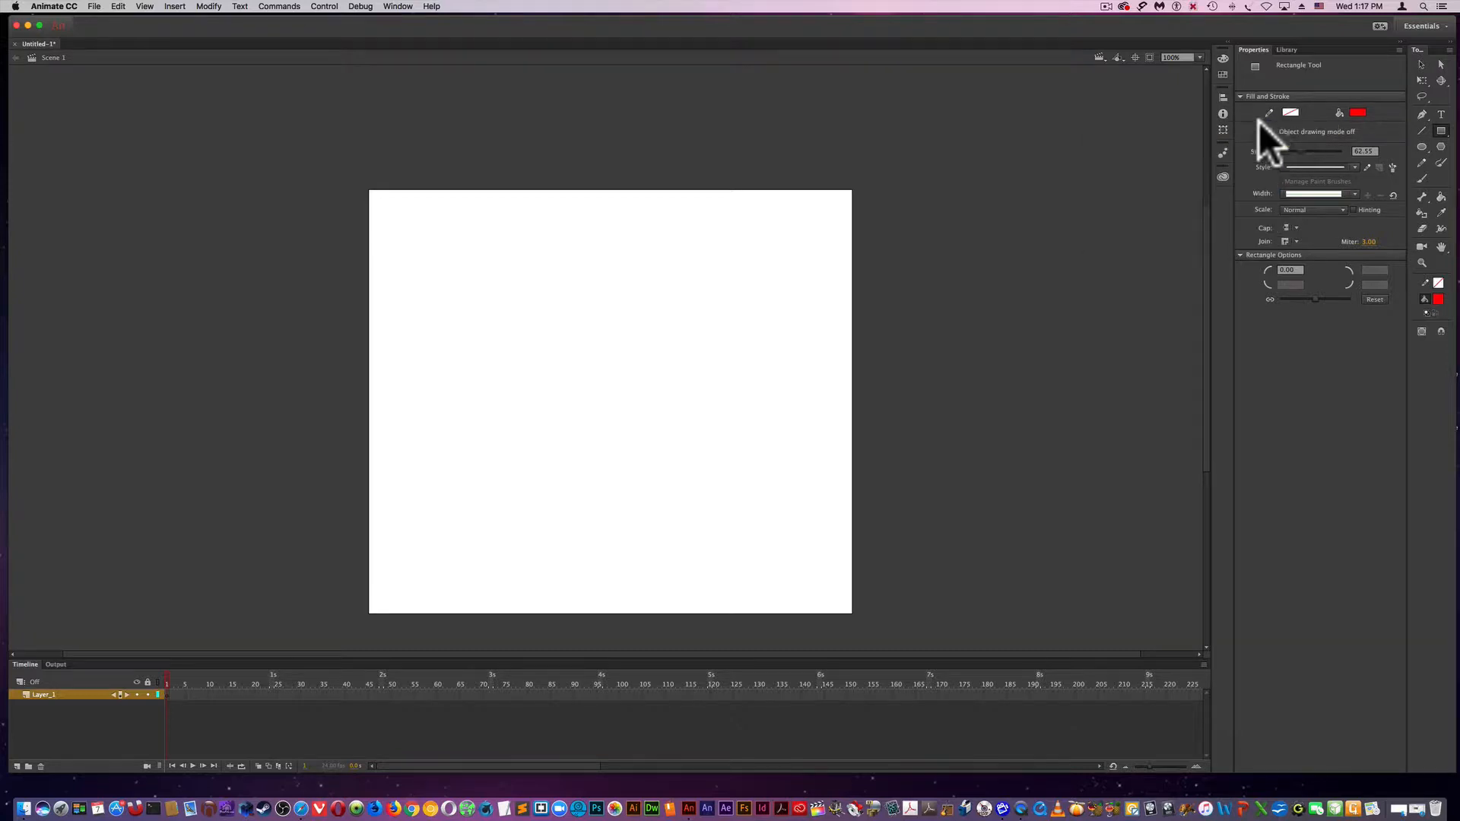
- Set no stroke with a blue fill and switch back to the Rectangle Tool
left_click(1358, 111)
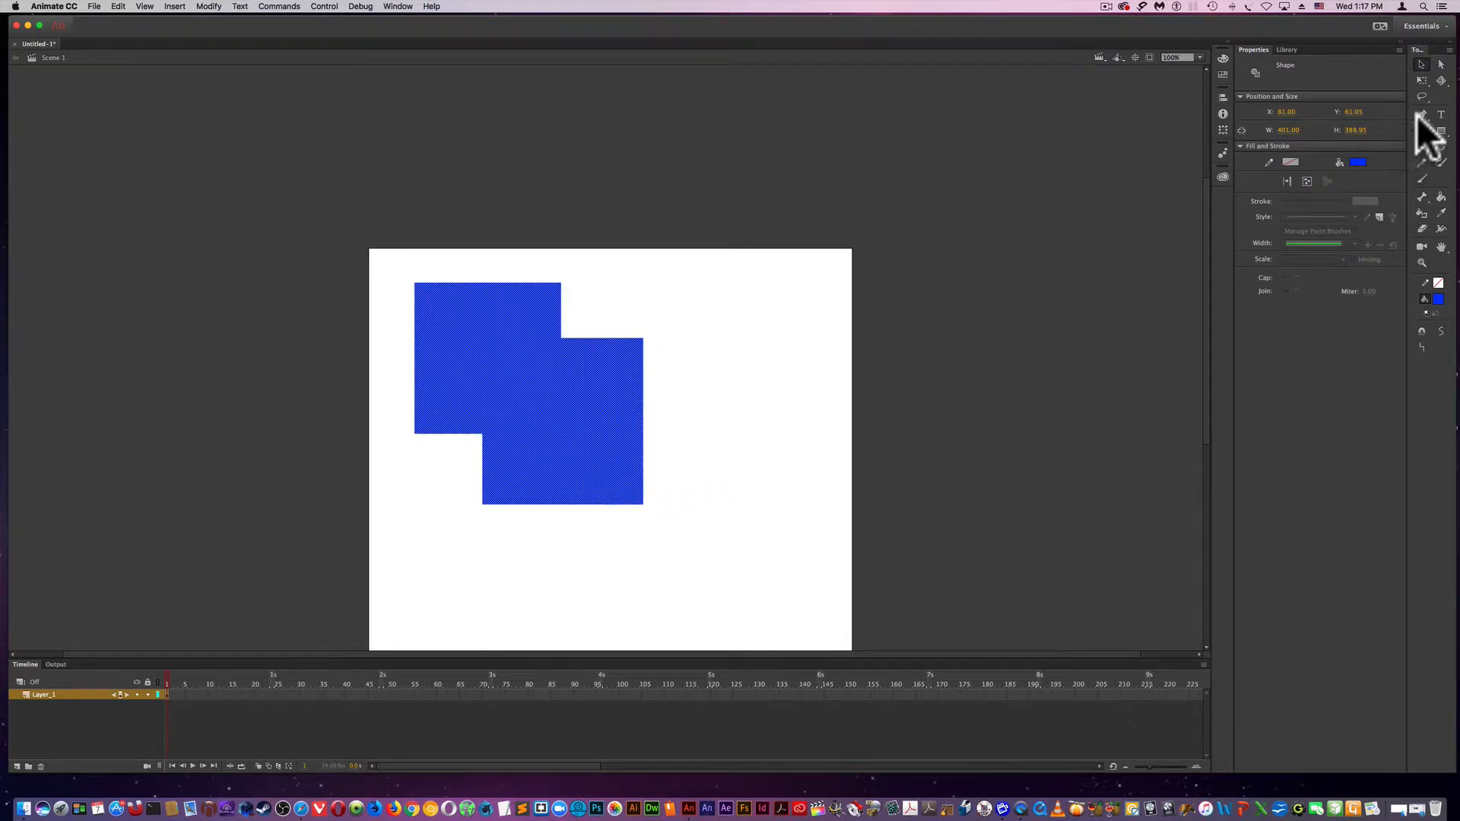
left_click(1439, 131)
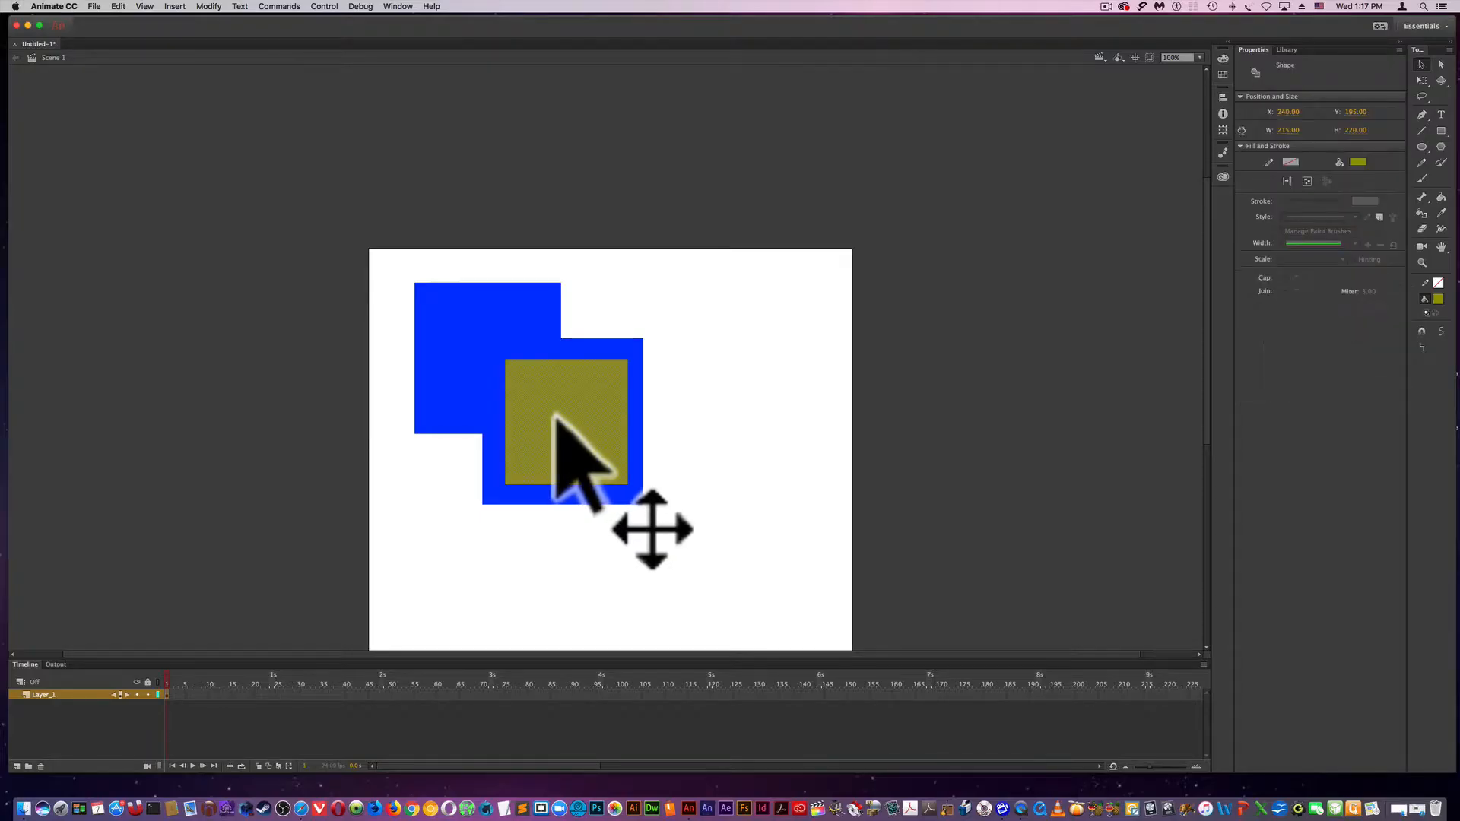
mouse_move(652, 531)
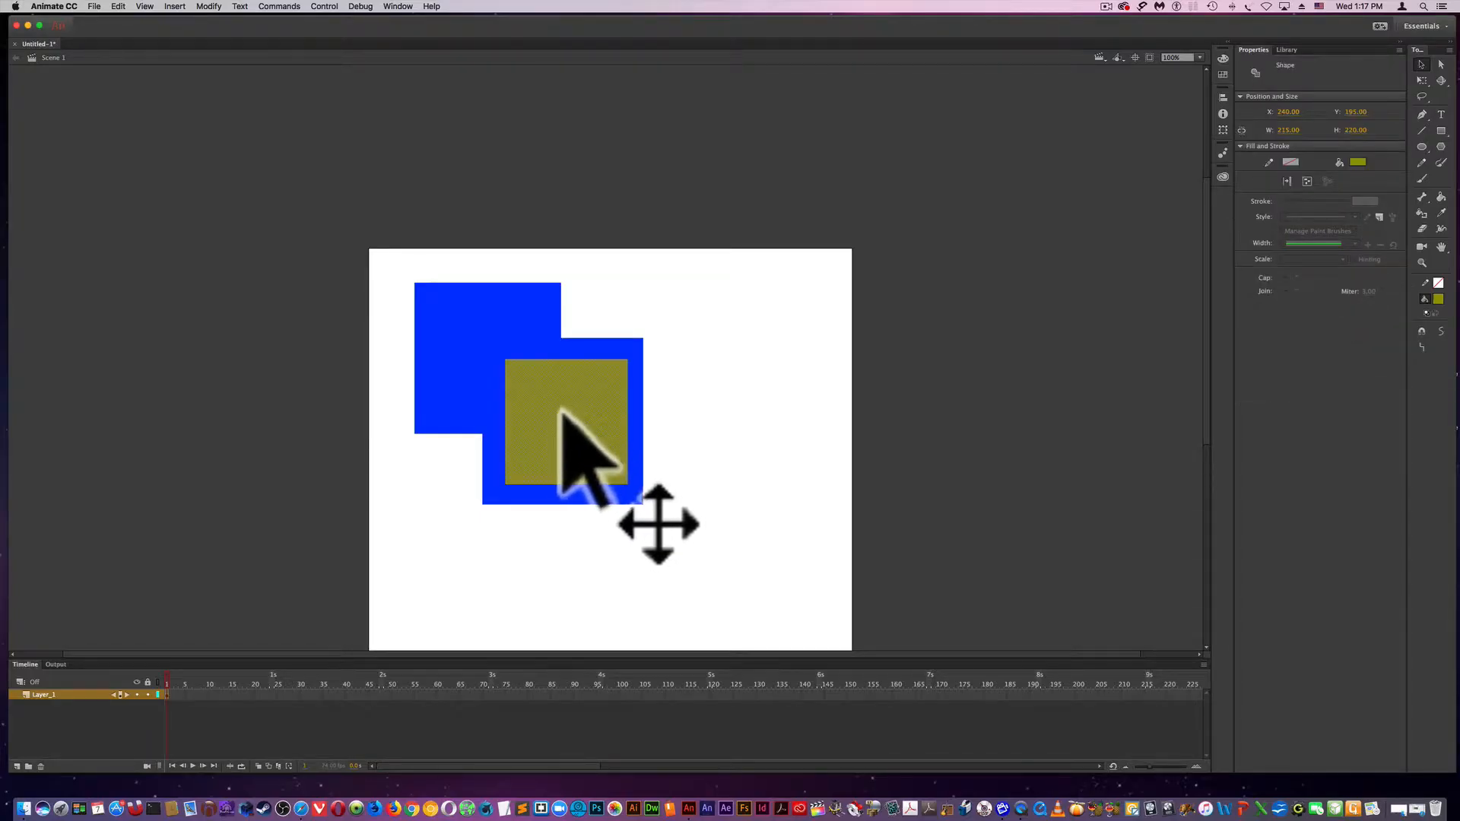
- Drag the olive square over the blue shape and off it, leaving a square hole
left_click_drag(567, 424, 746, 386)
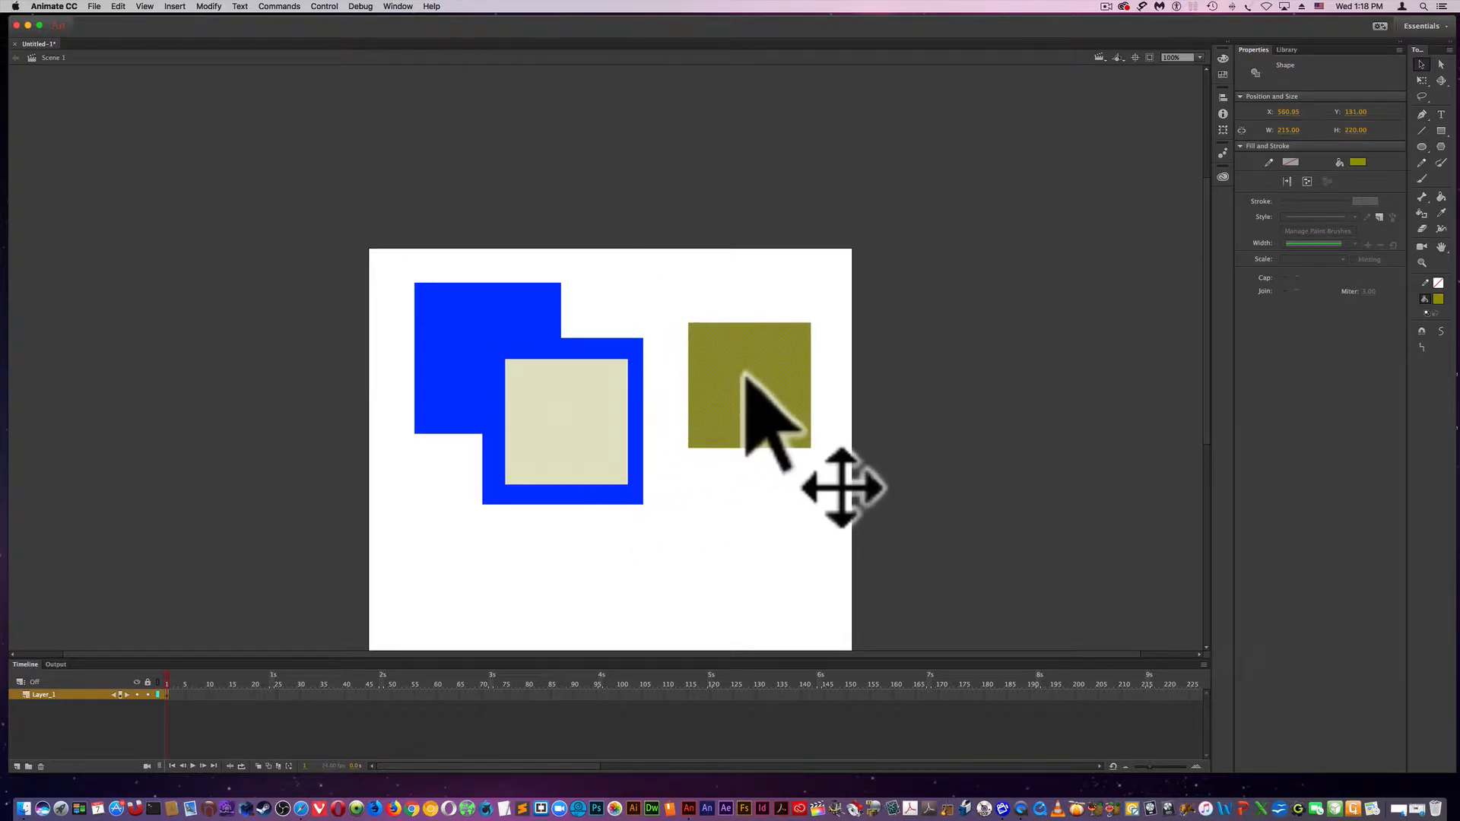
left_click_drag(763, 400, 754, 382)
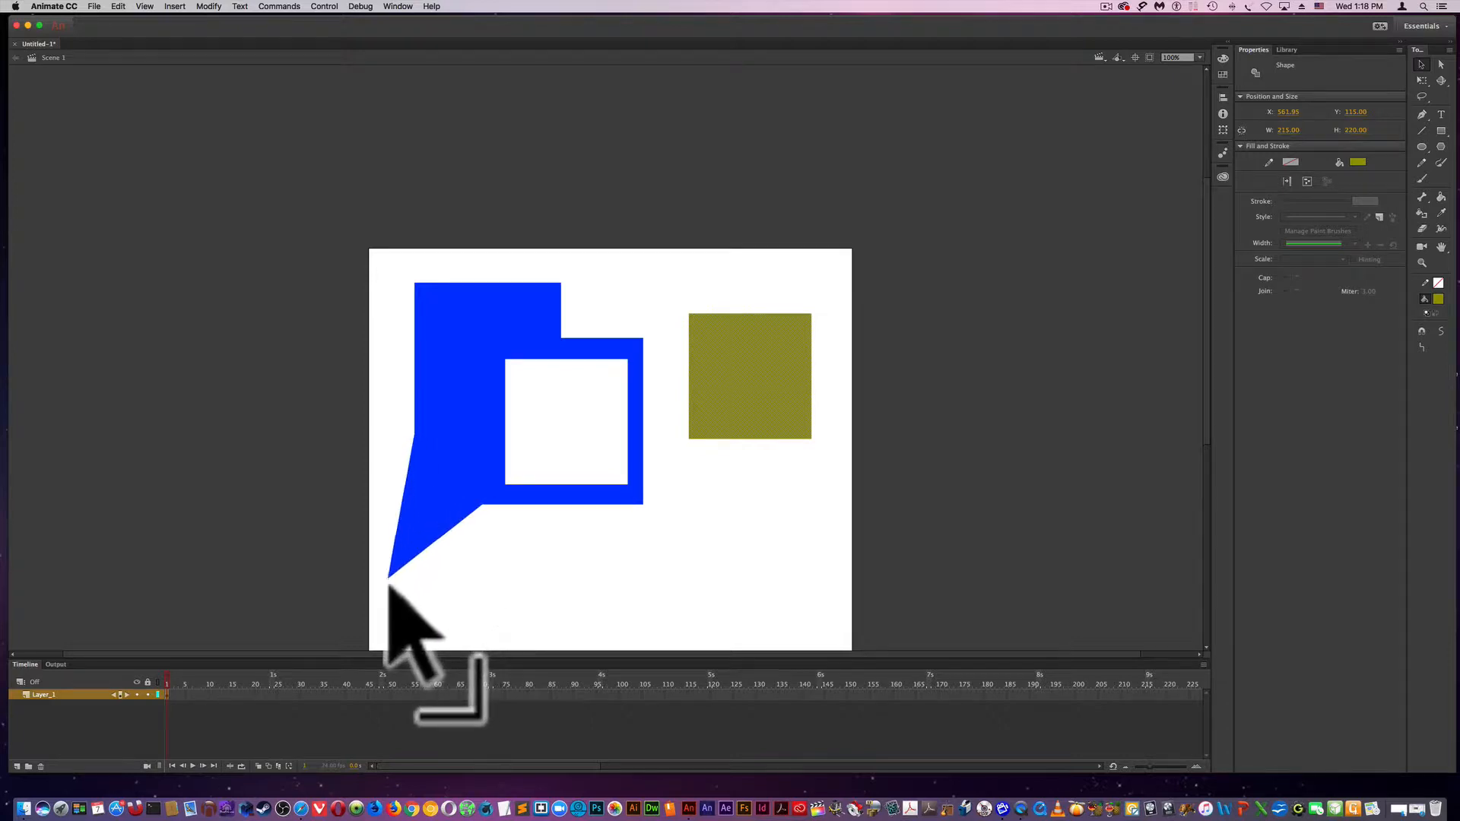
mouse_move(578, 391)
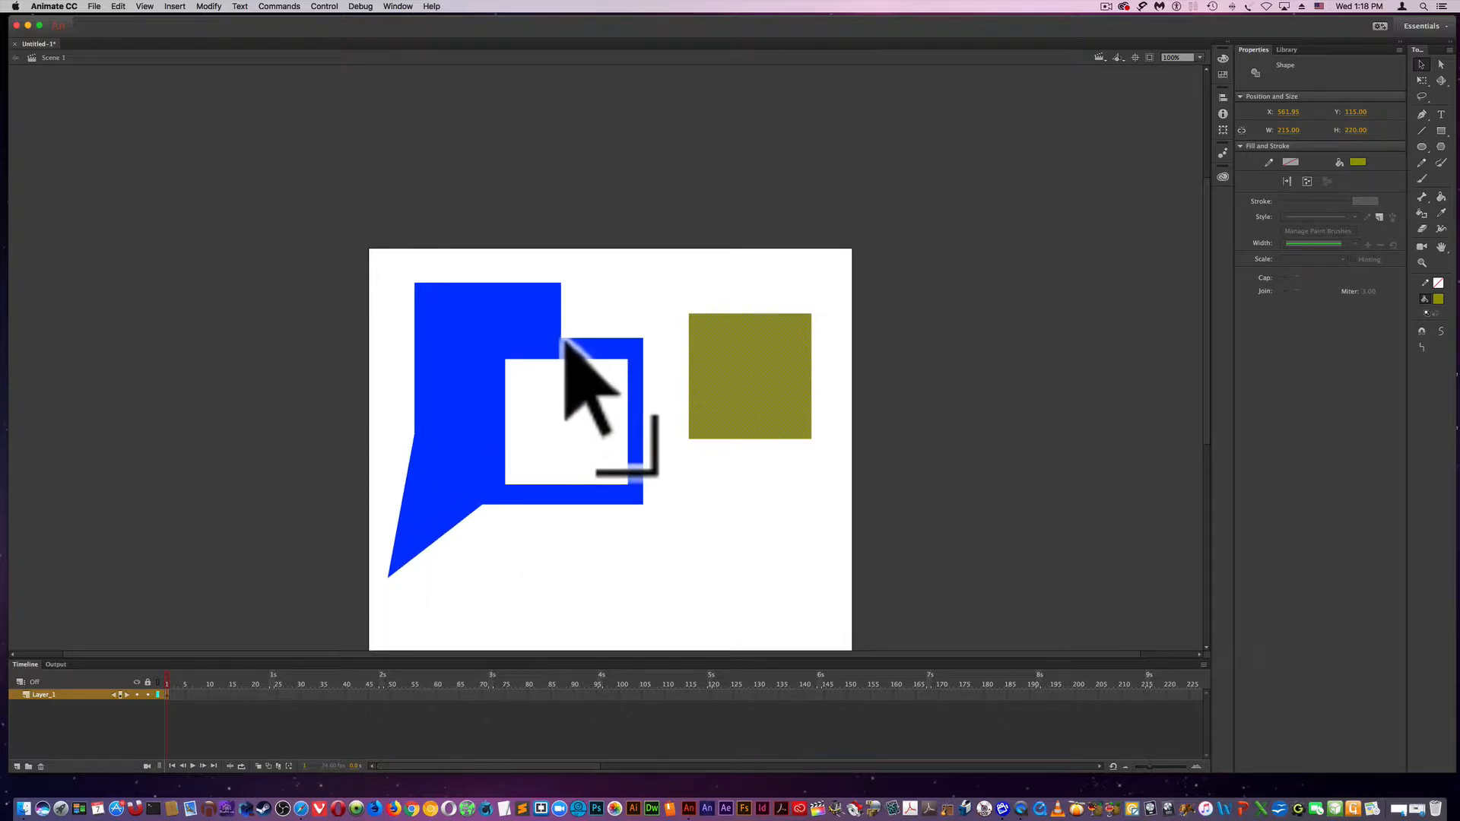
- Stretch a blue corner to a point, then move the olive square over and off to cut holes
left_click_drag(563, 334, 707, 280)
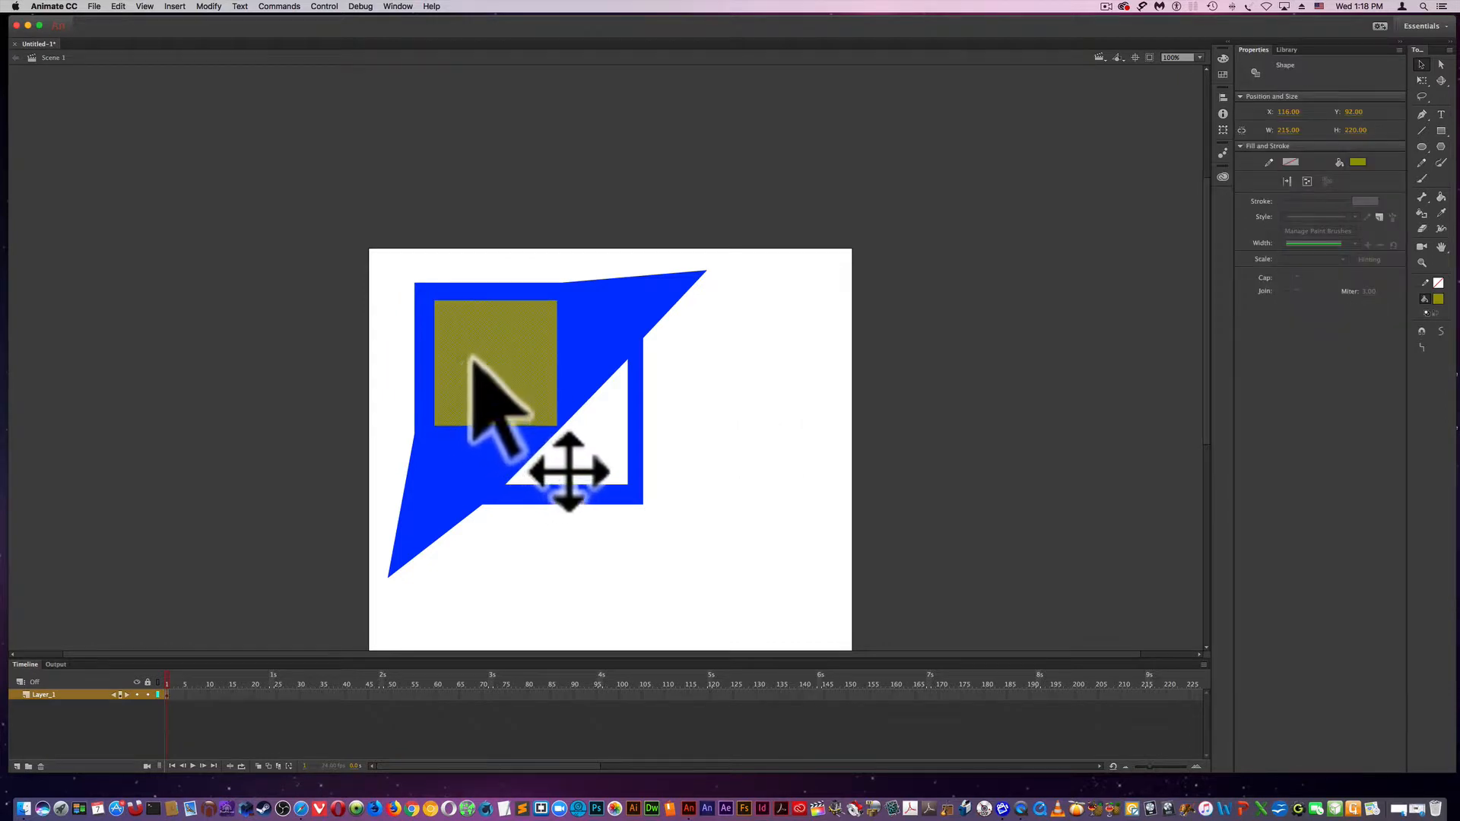
left_click_drag(496, 364, 740, 422)
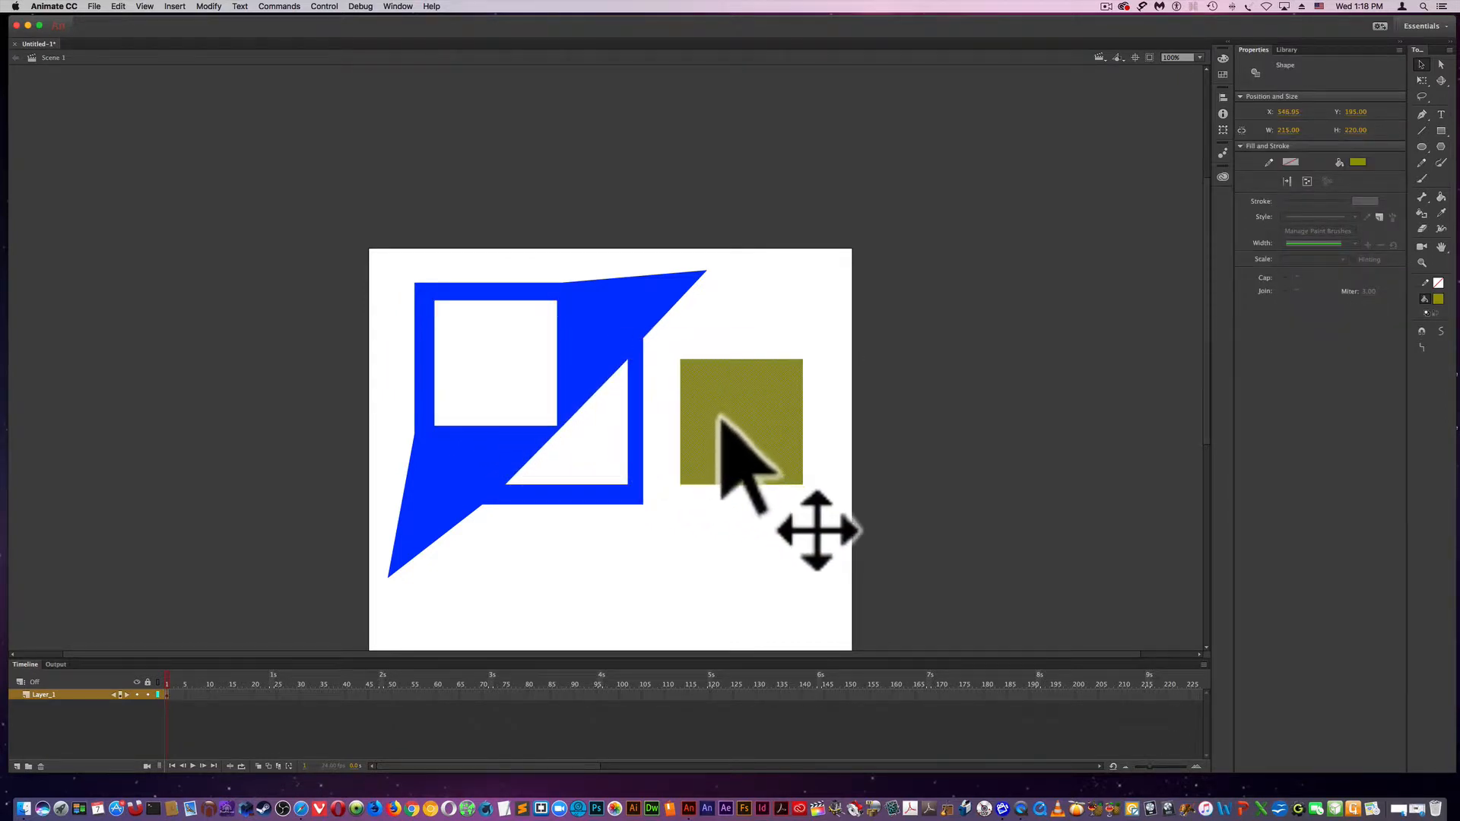
left_click_drag(741, 420, 648, 508)
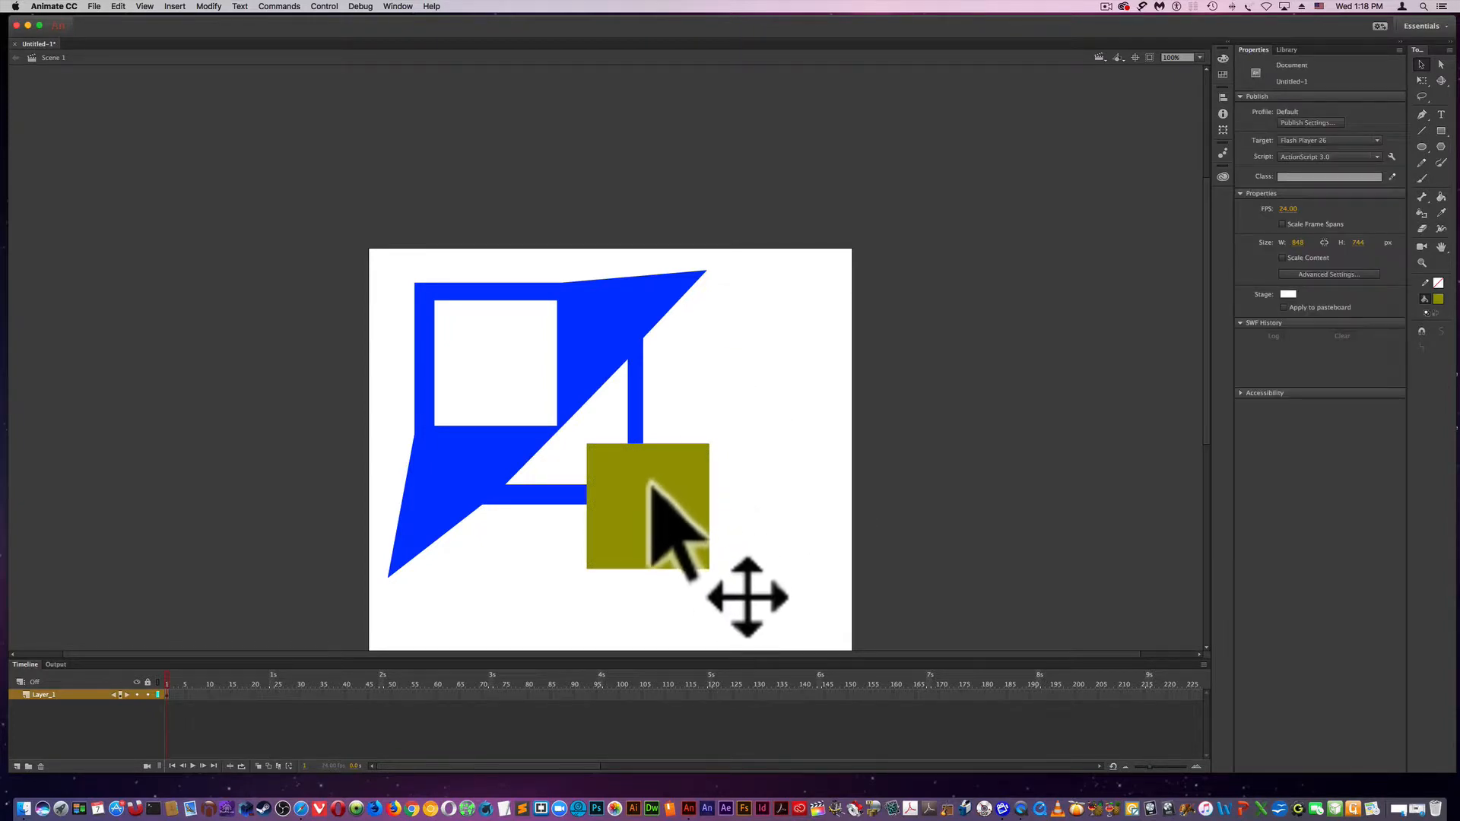
left_click(646, 507)
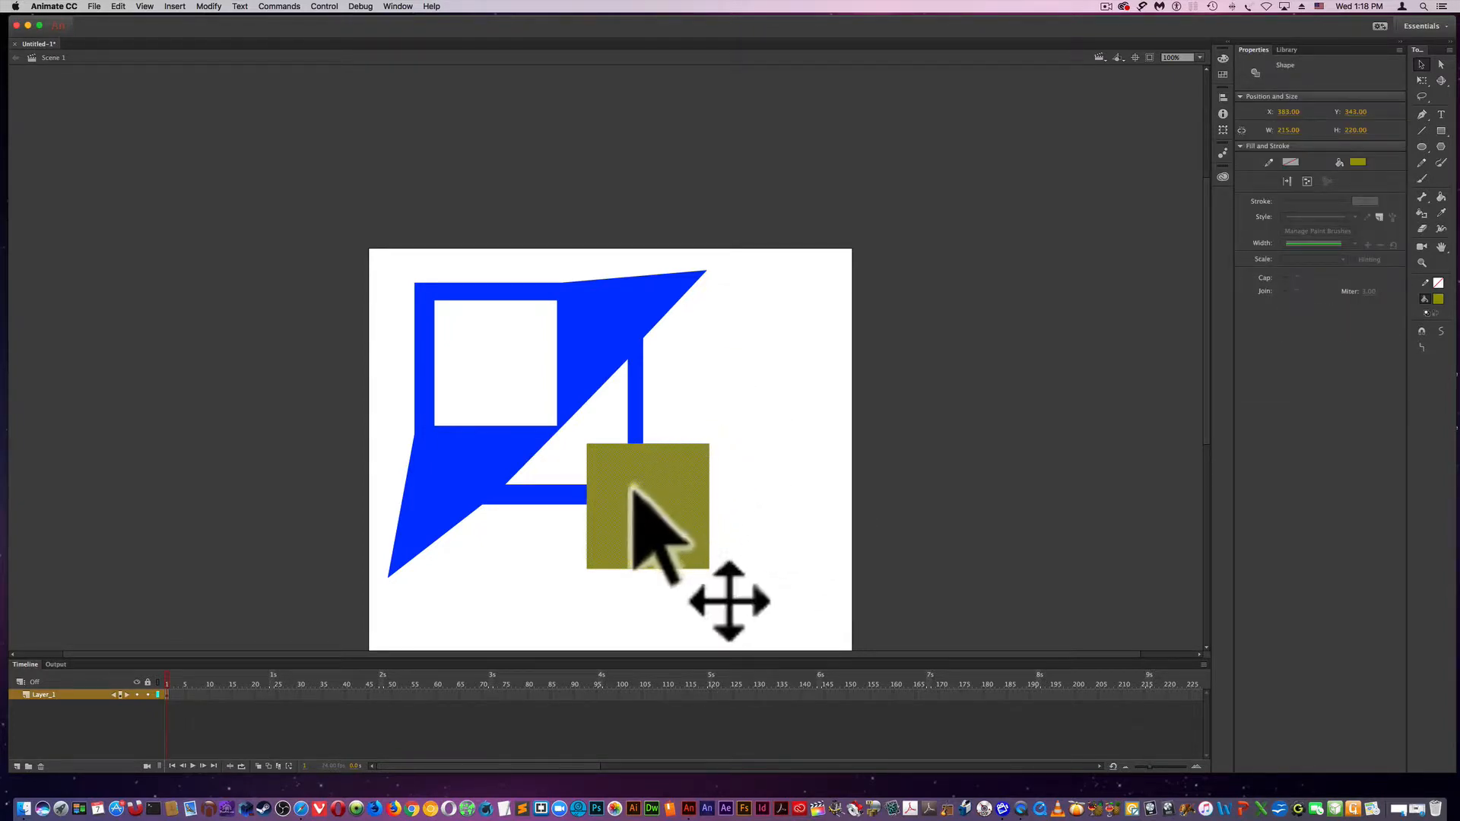
left_click_drag(648, 508, 745, 417)
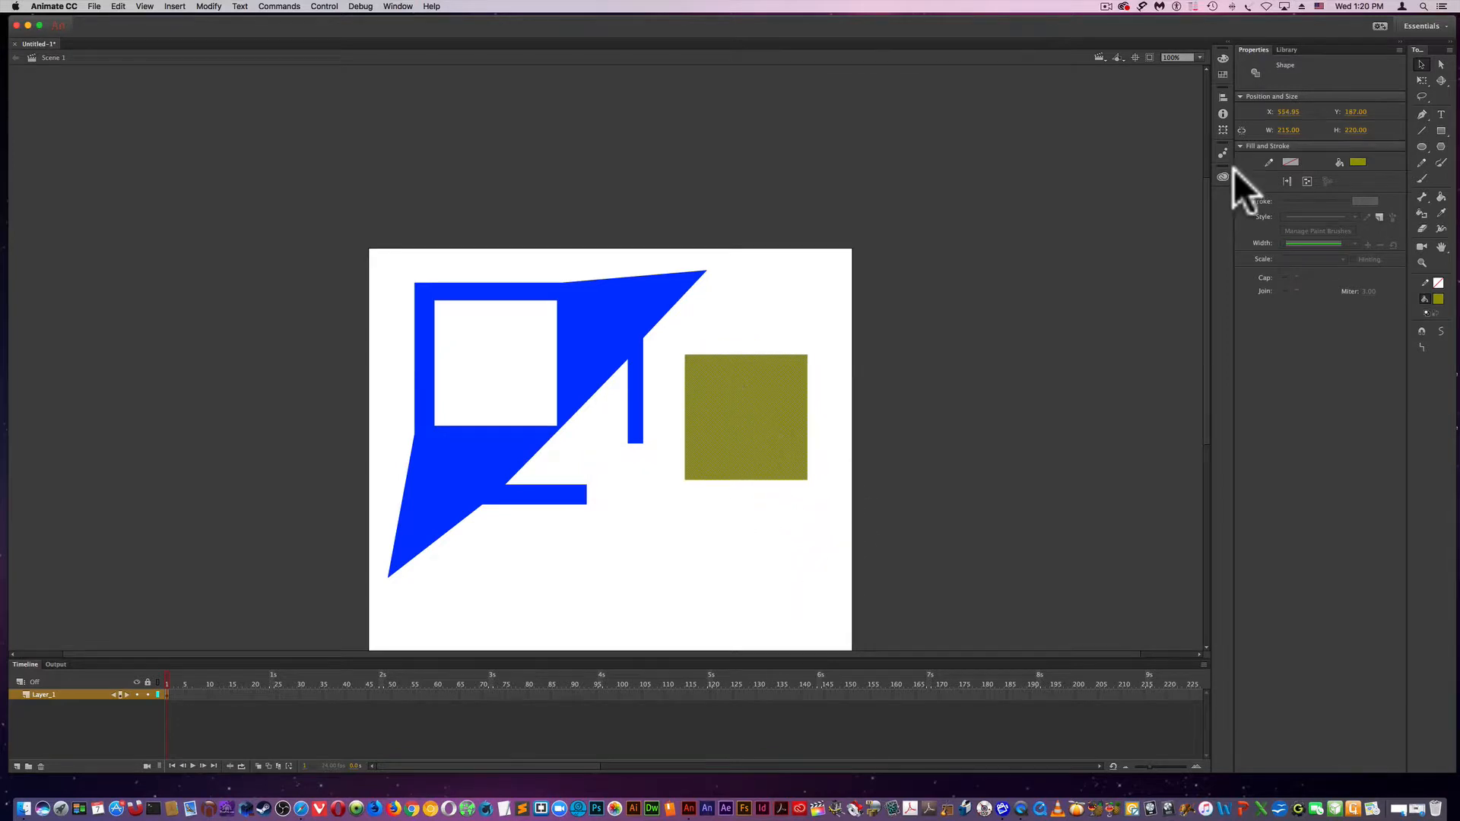
mouse_move(1258, 197)
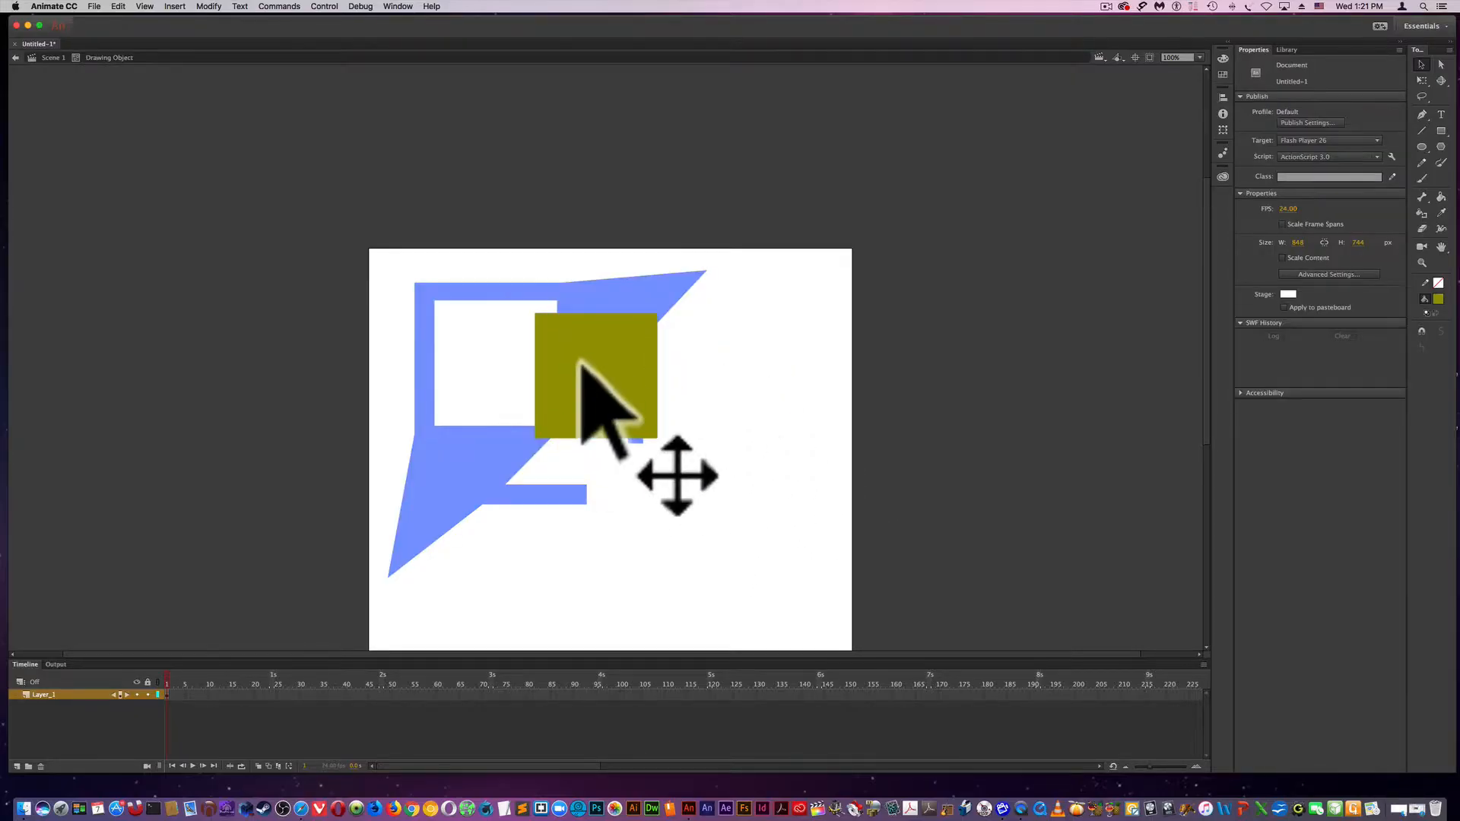
- Pass the olive drawing-object square over and off the blue shape without cutting it
left_click_drag(596, 377, 686, 528)
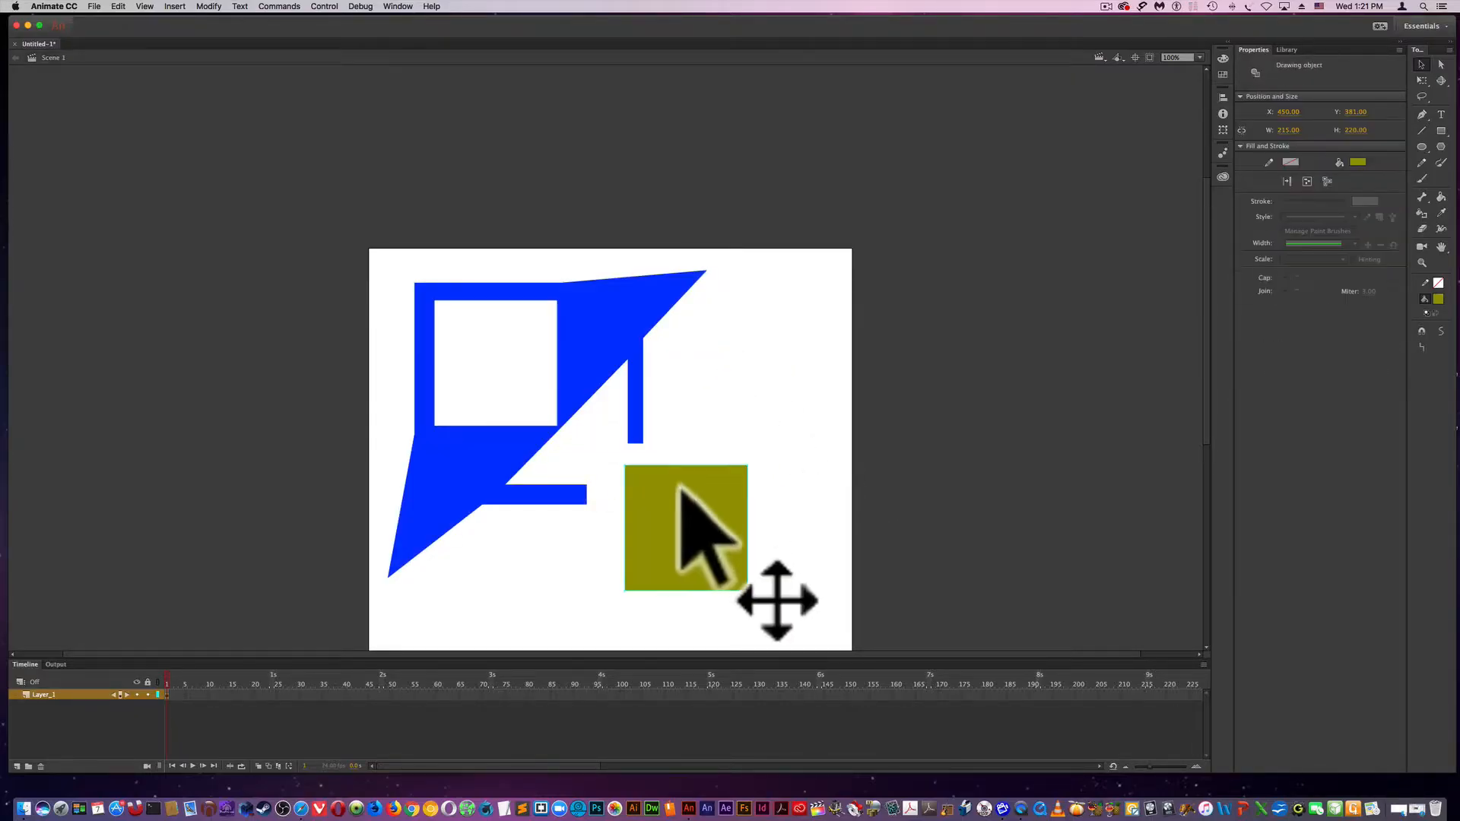
left_click_drag(685, 526, 610, 369)
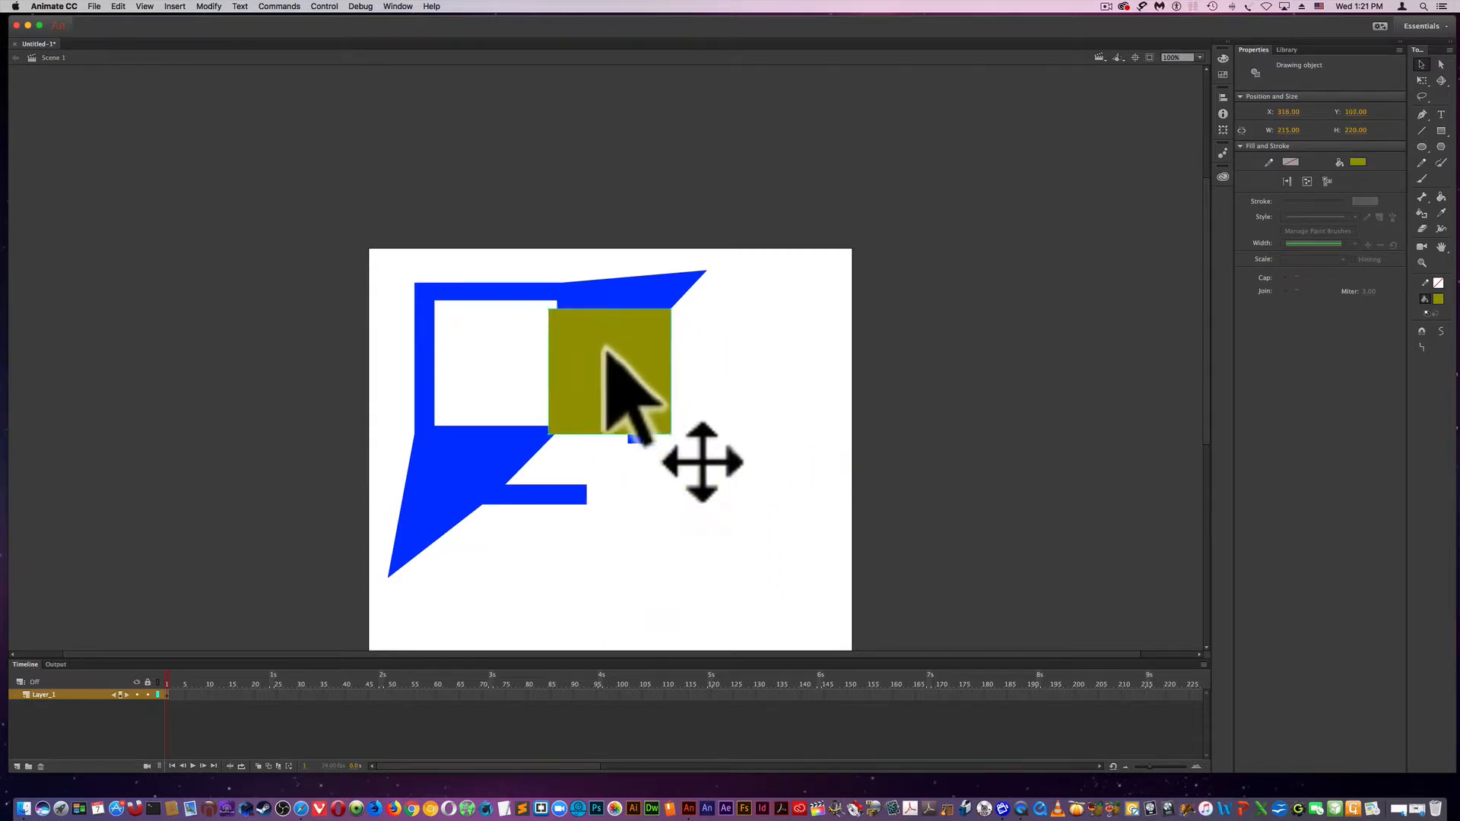
left_click_drag(610, 373, 482, 517)
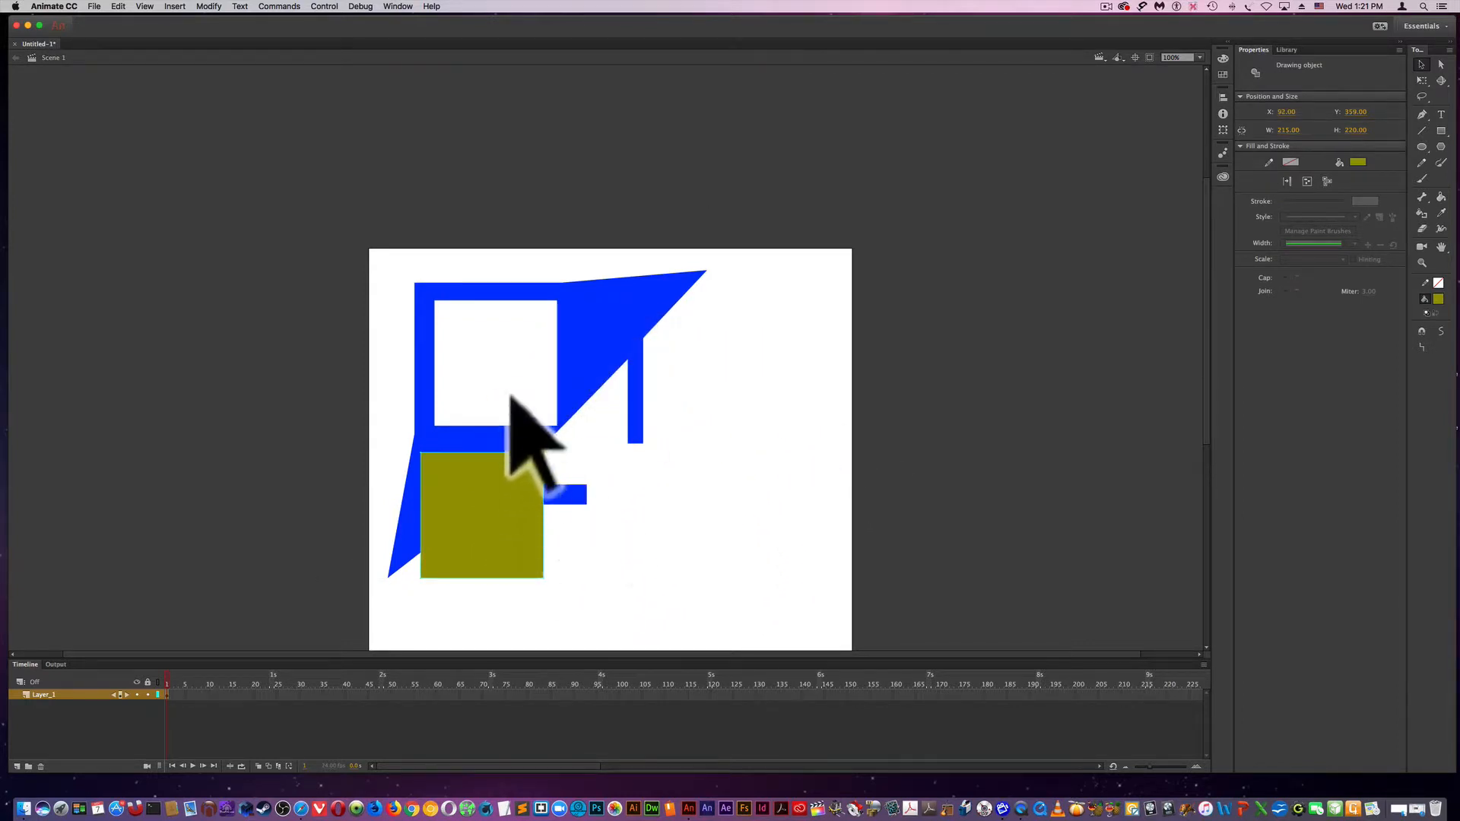
left_click_drag(482, 517, 749, 395)
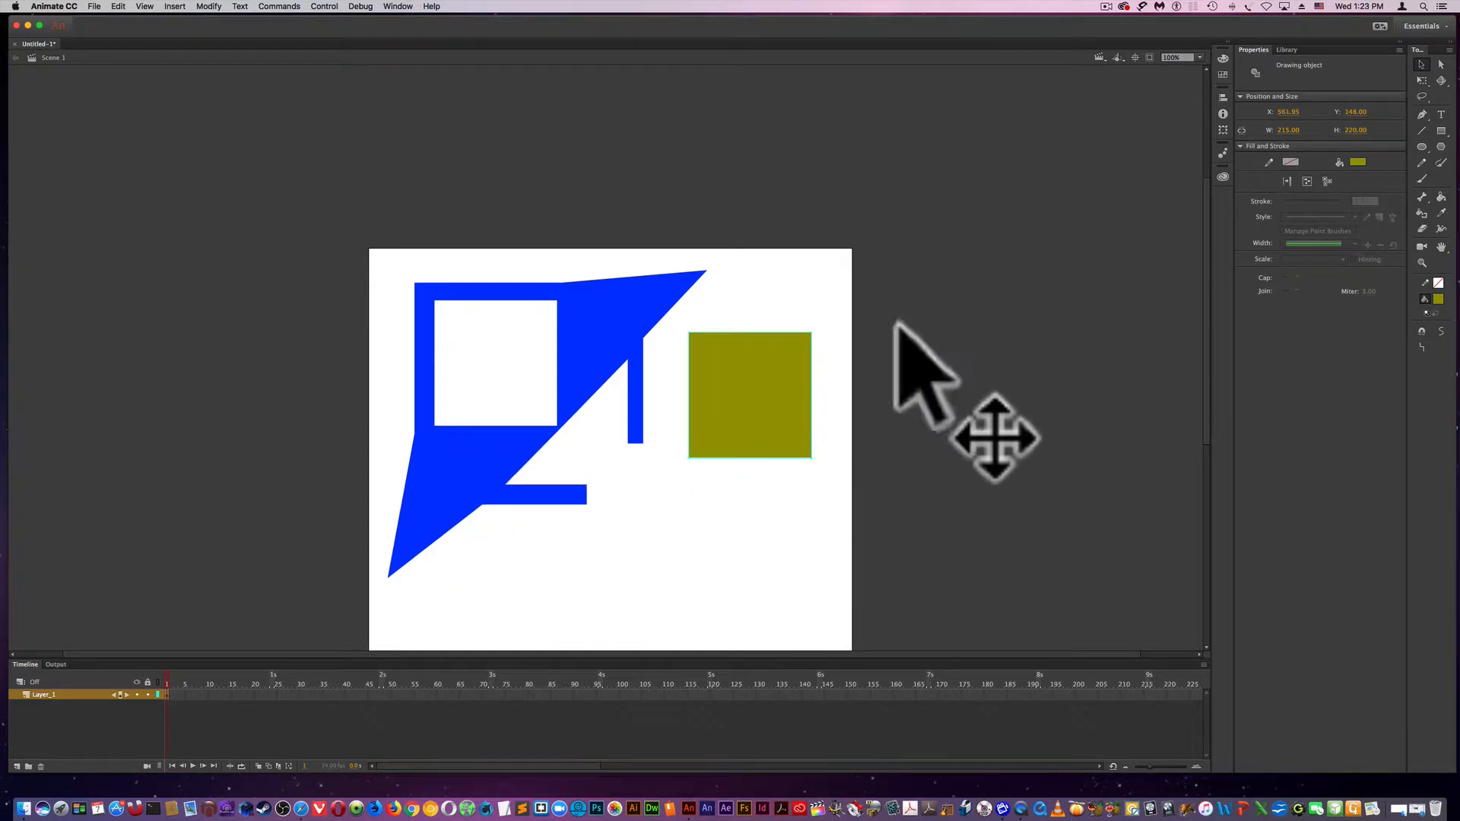
mouse_move(913, 409)
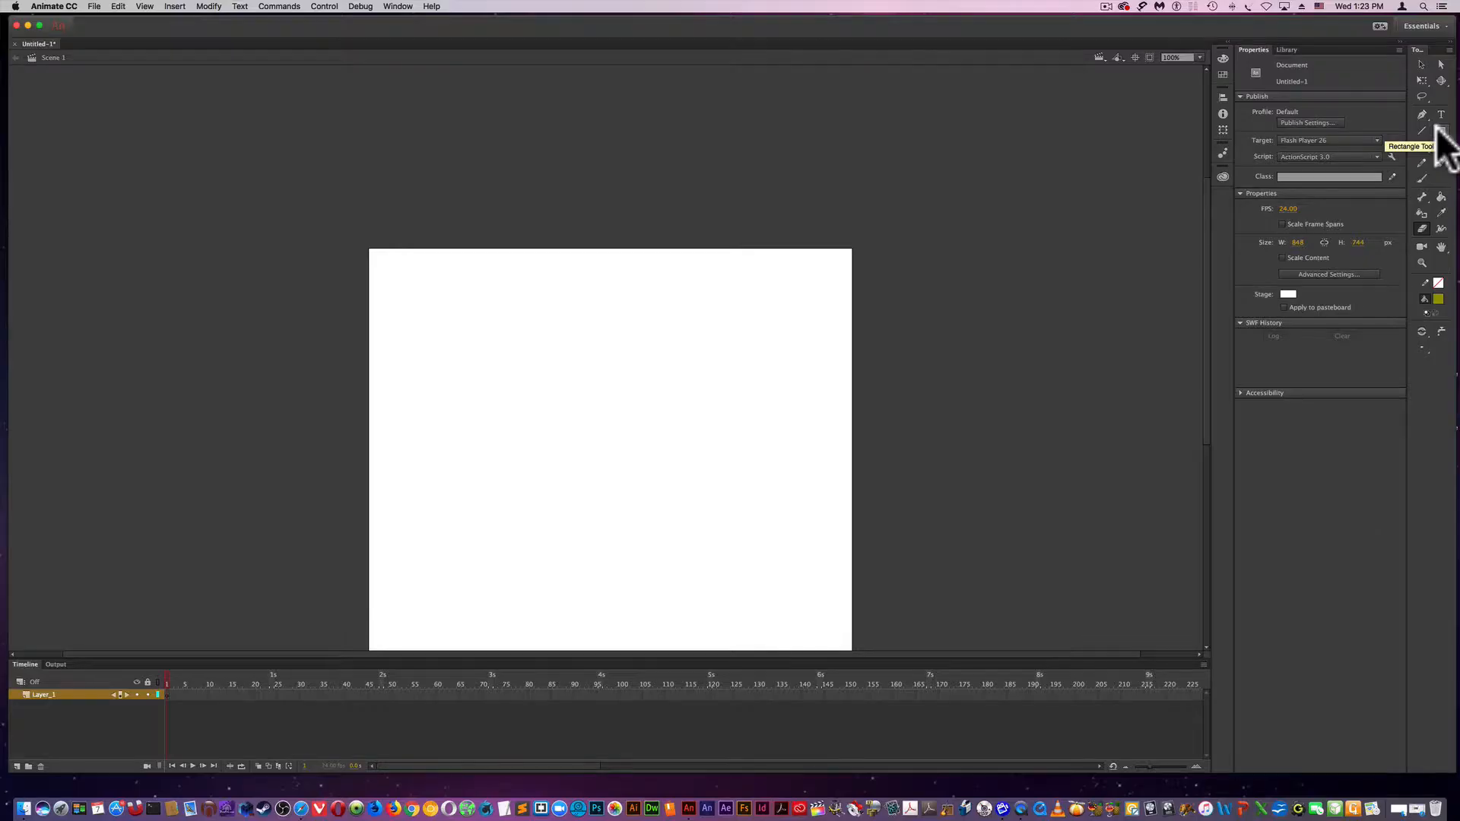
mouse_move(1422, 154)
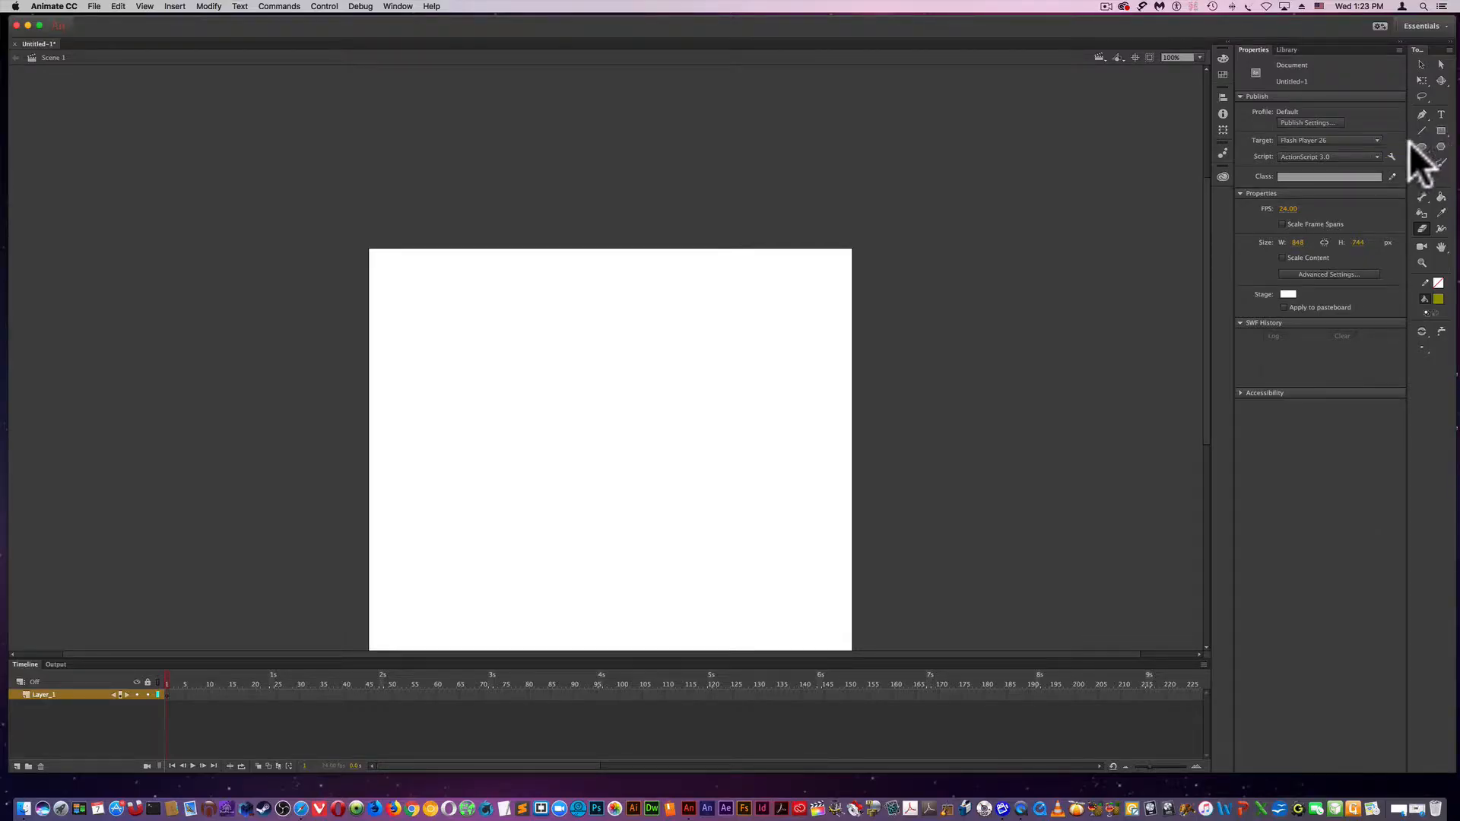
mouse_move(1423, 181)
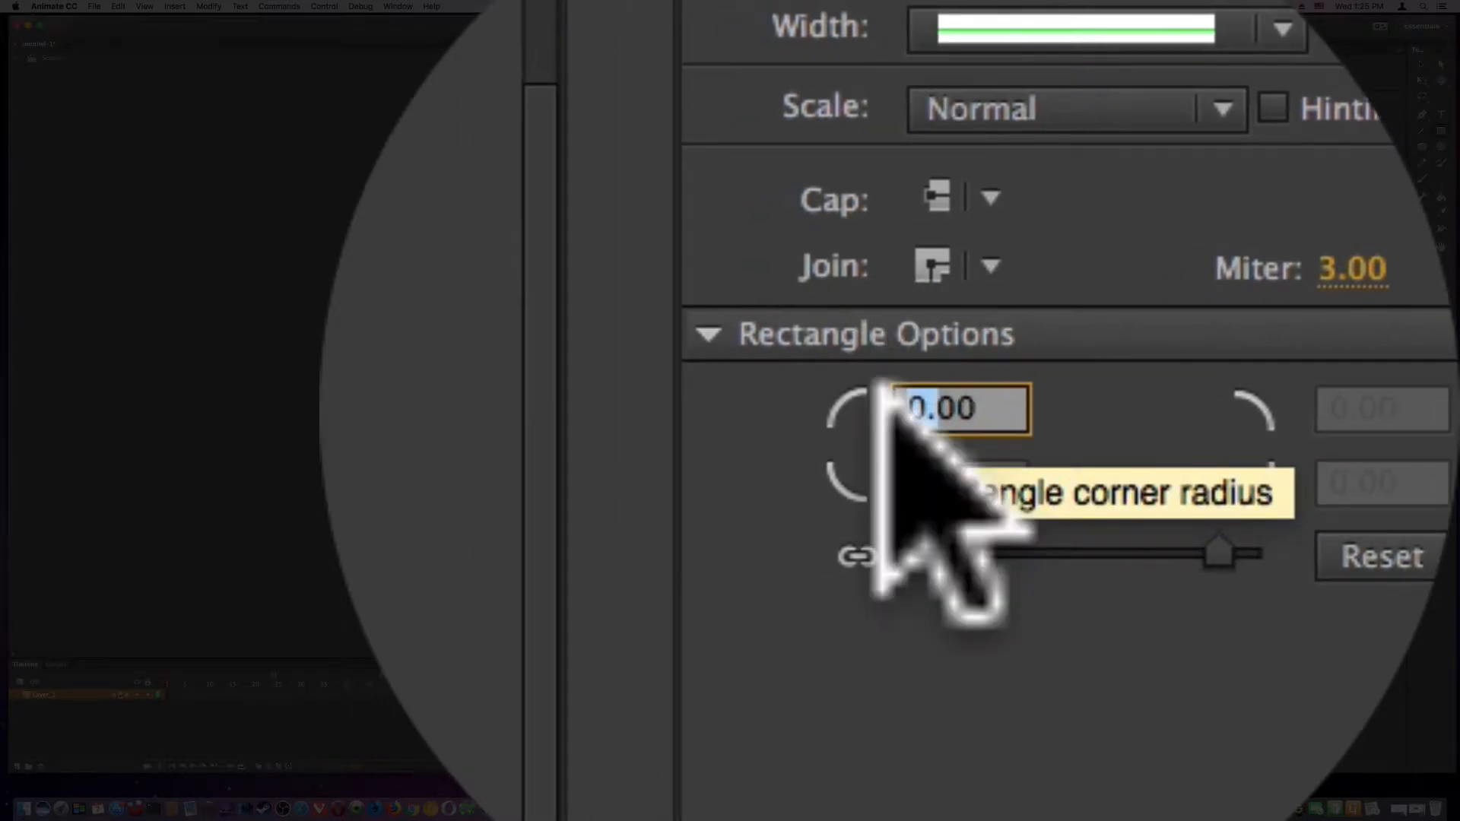
- Set the Rectangle corner radius to 75 and lock all four corners to that value
type("700")
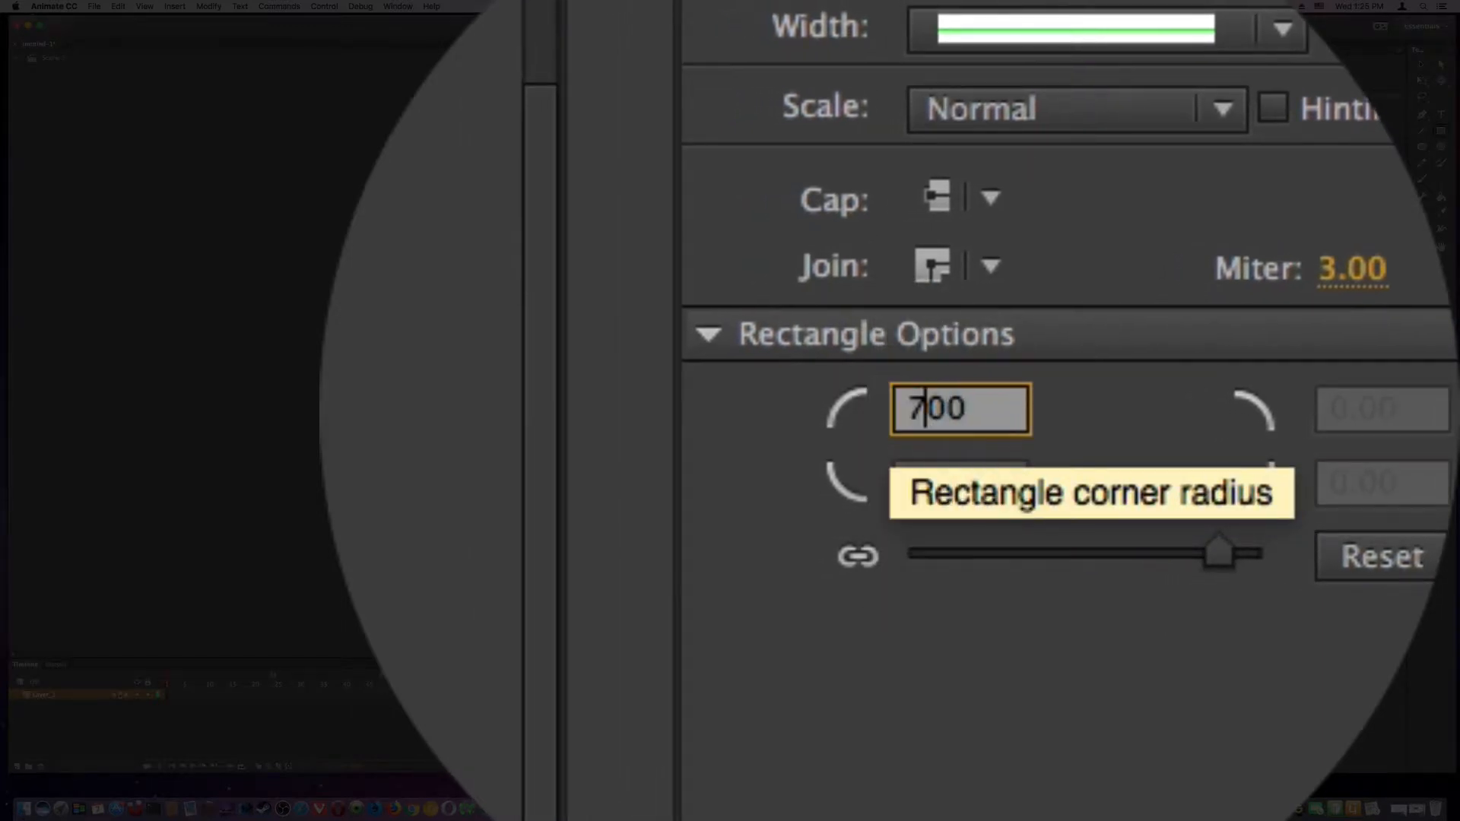
type("5.")
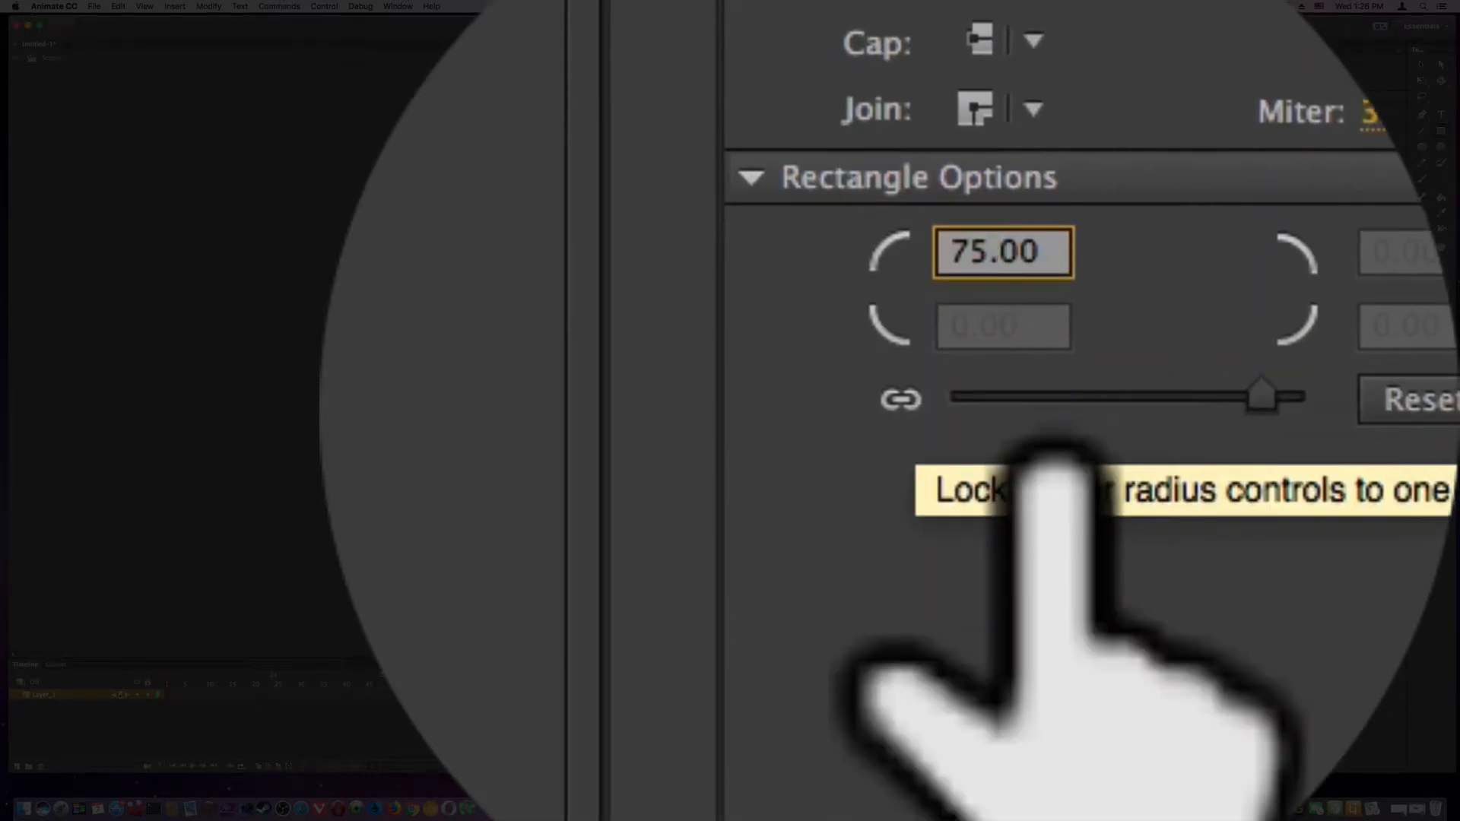
left_click(899, 398)
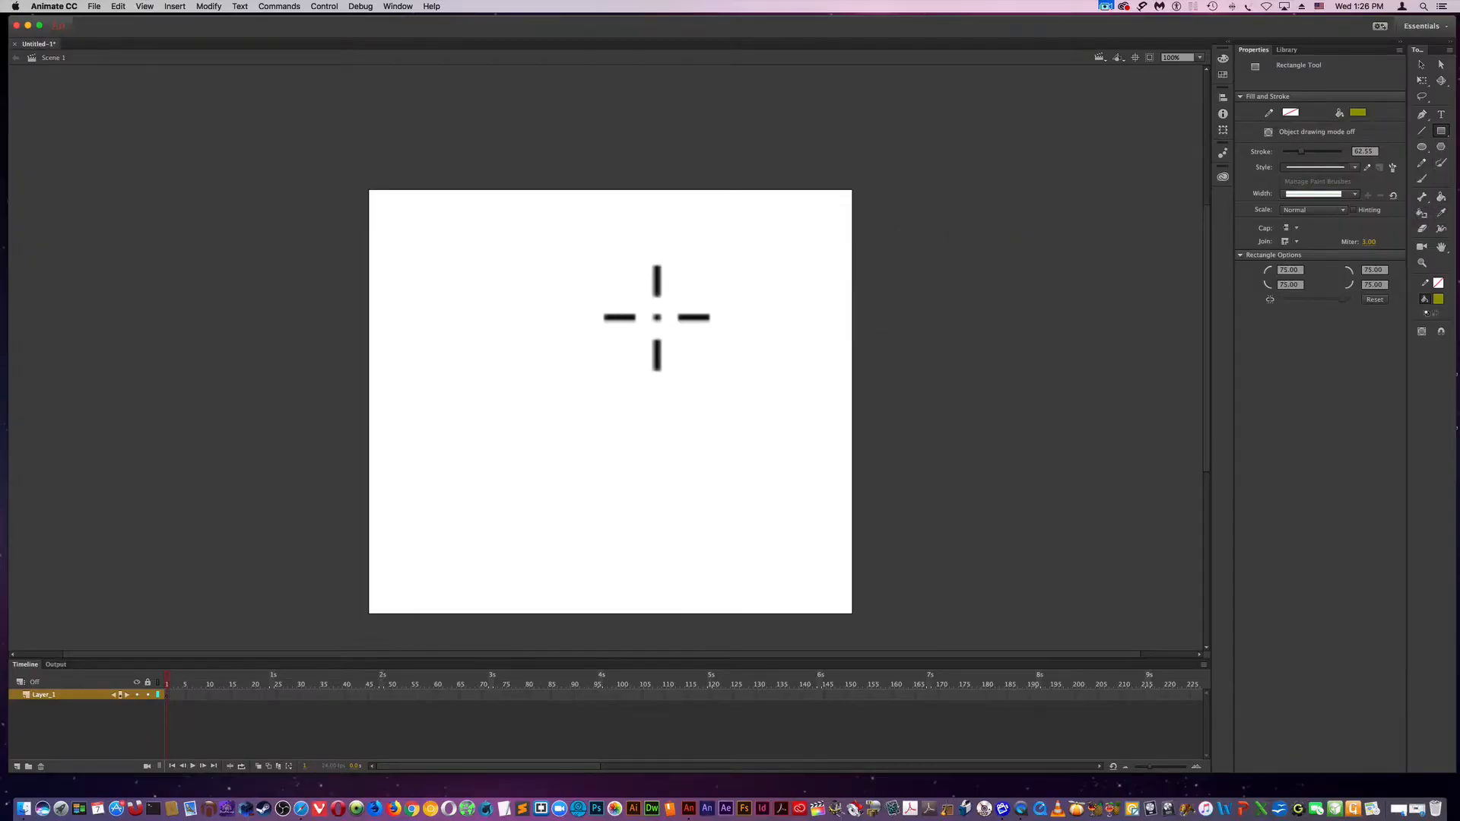
- Draw a large olive rectangle with a thick black outline on the stage
left_click_drag(470, 244, 640, 394)
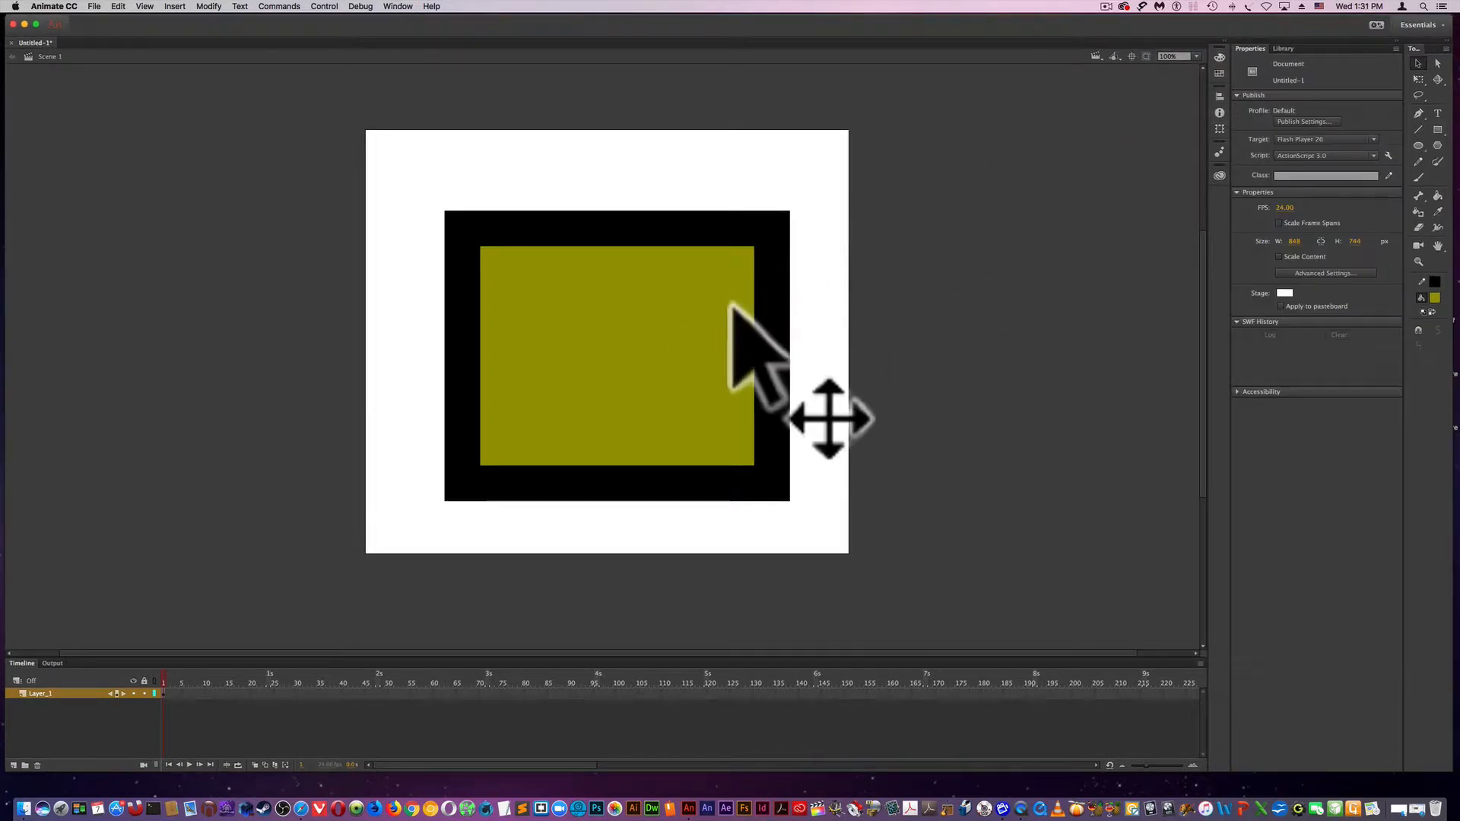
mouse_move(619, 373)
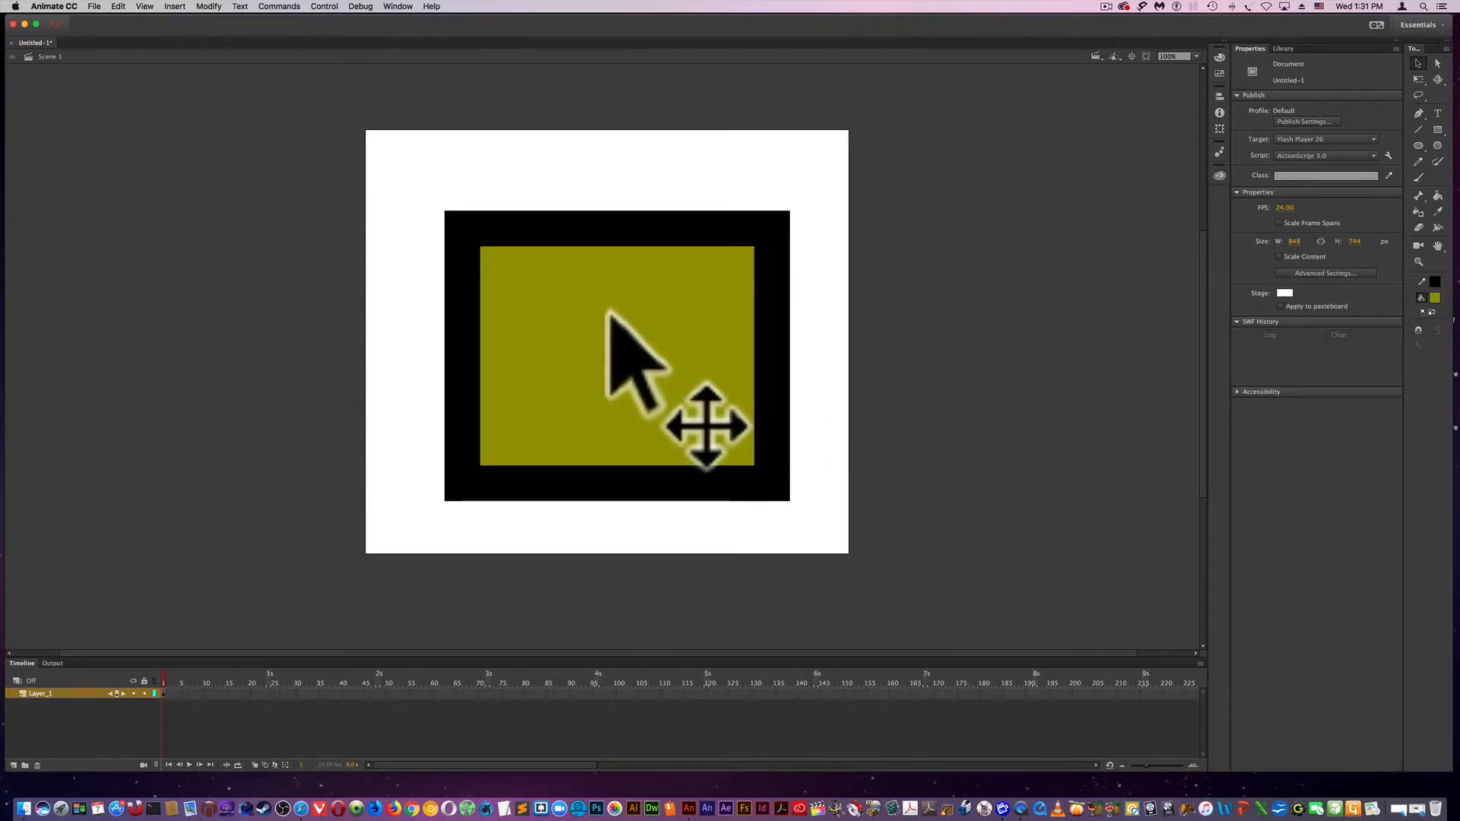
- Select the rectangle's outline and set its Join style to Round
left_click(616, 354)
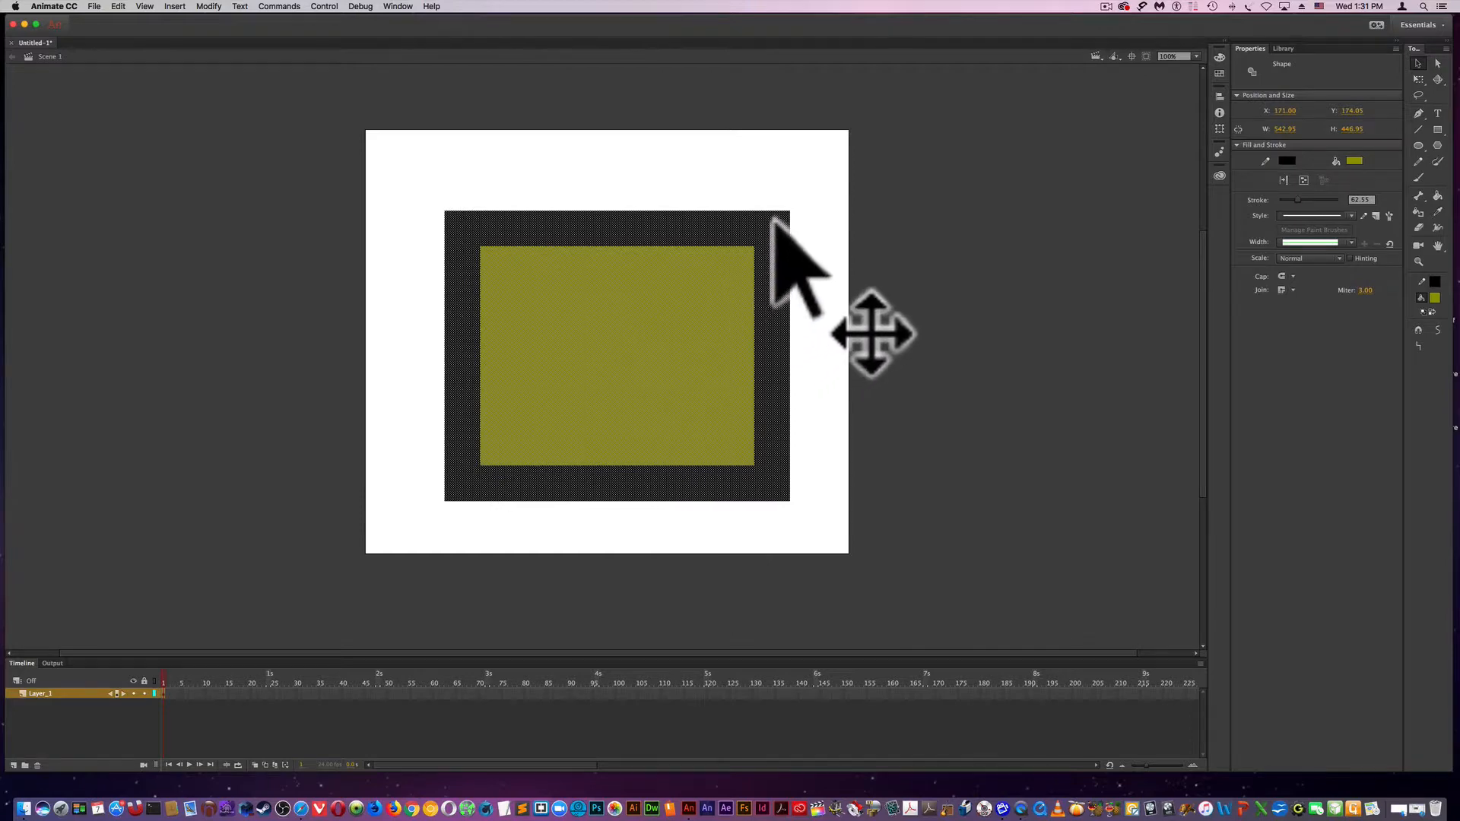
mouse_move(716, 307)
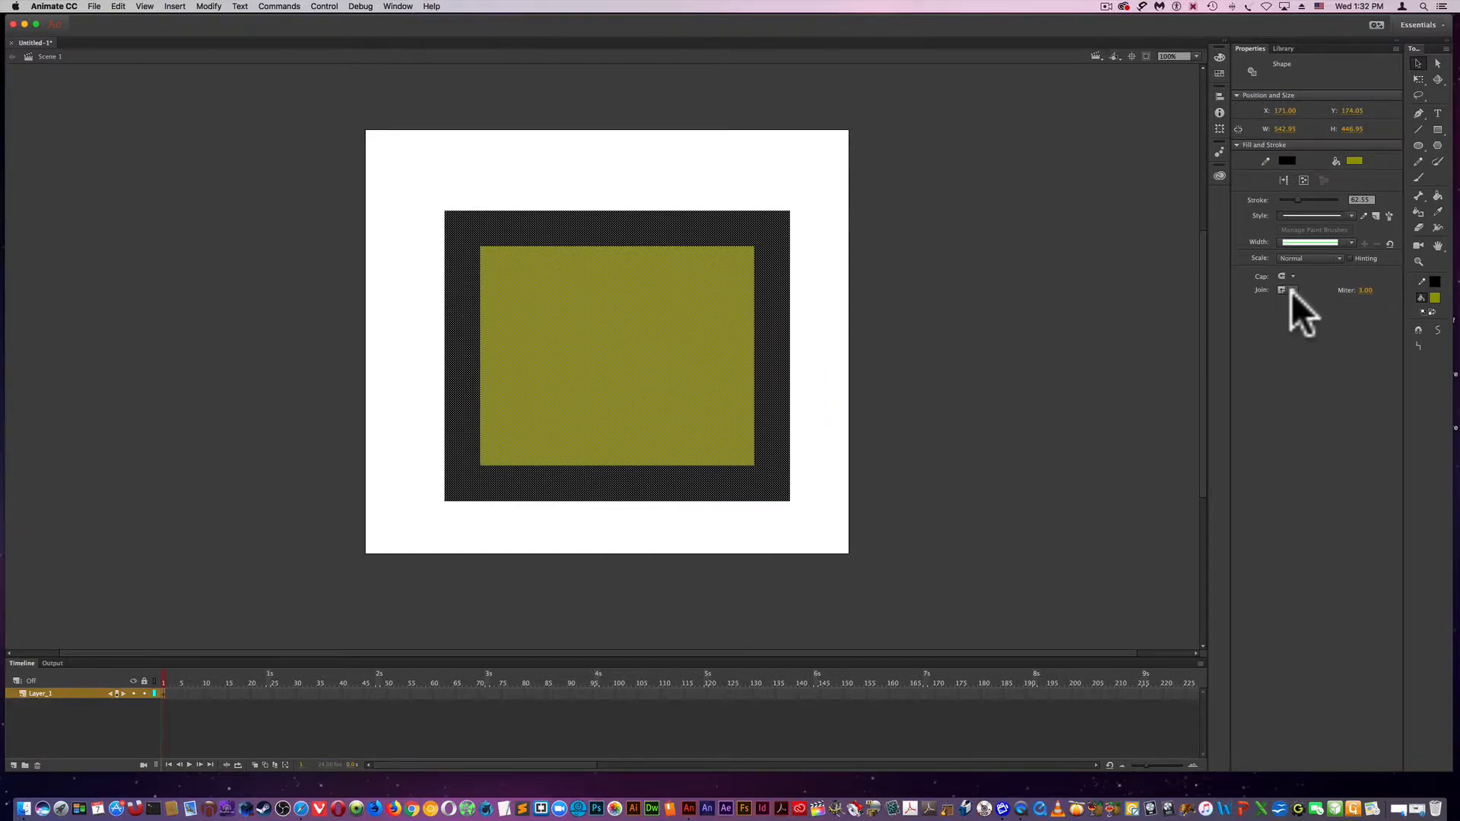
mouse_move(1283, 289)
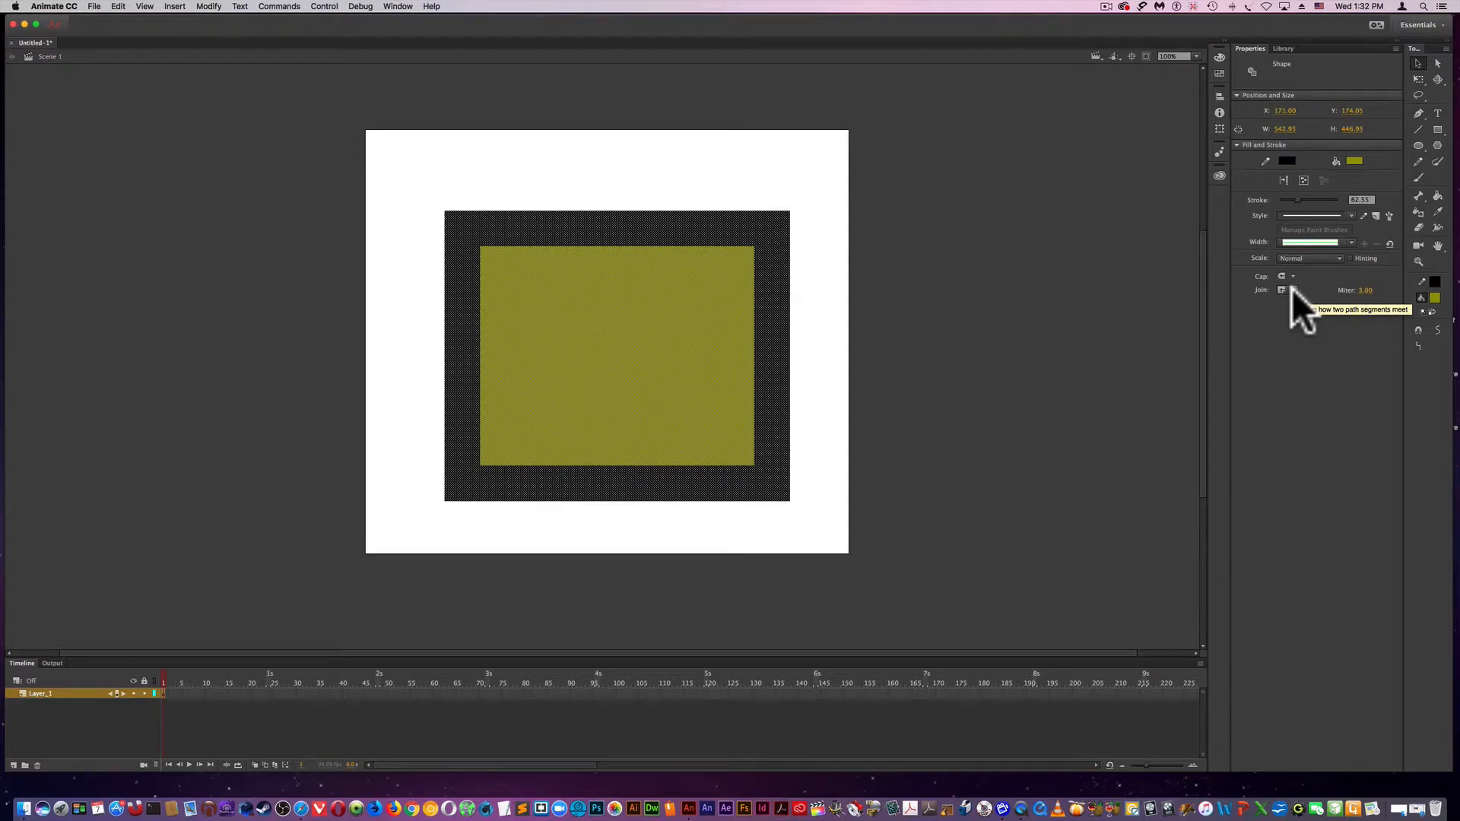
left_click(1292, 289)
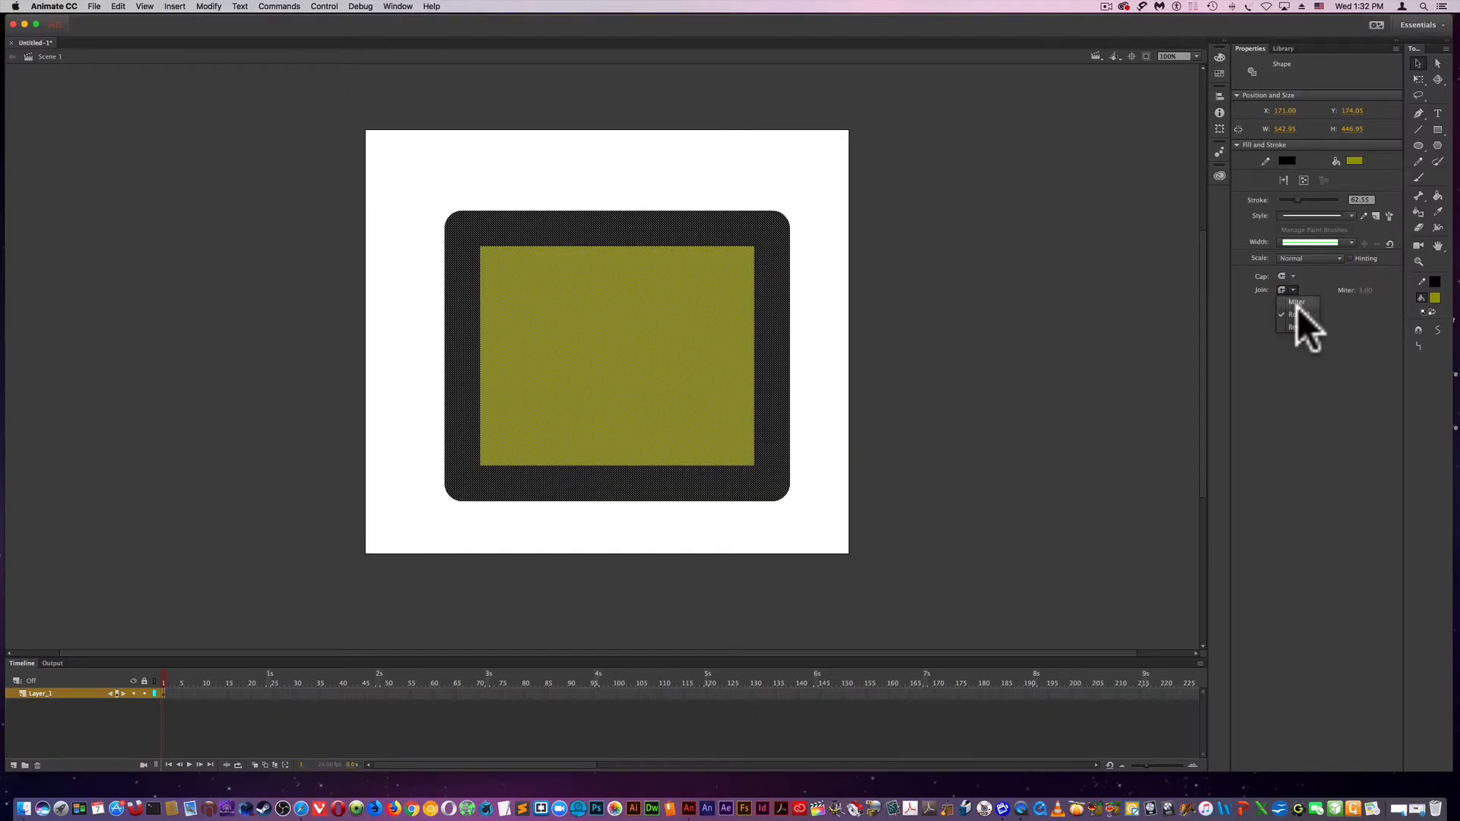
left_click(1296, 313)
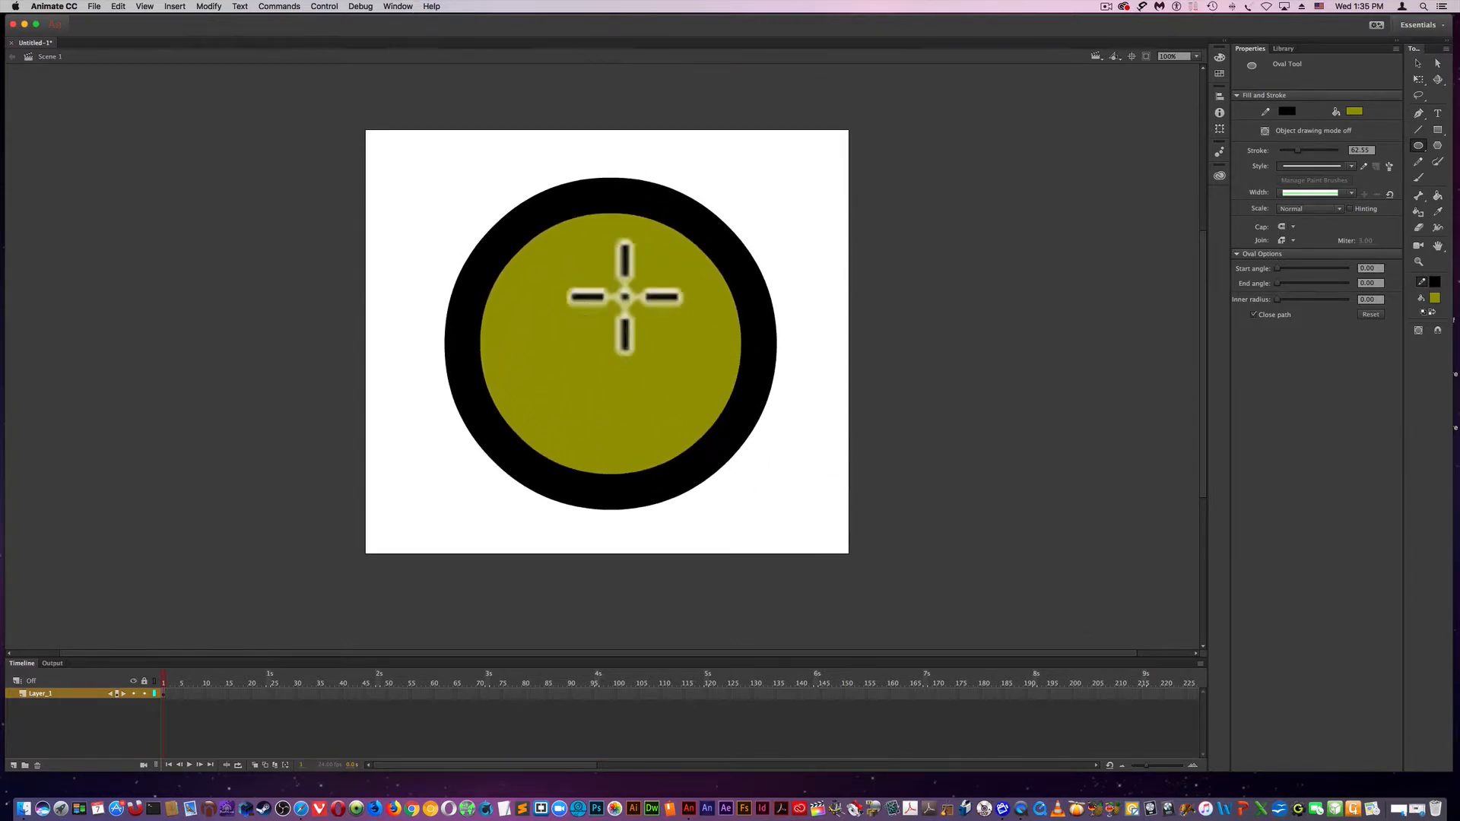
mouse_move(785, 192)
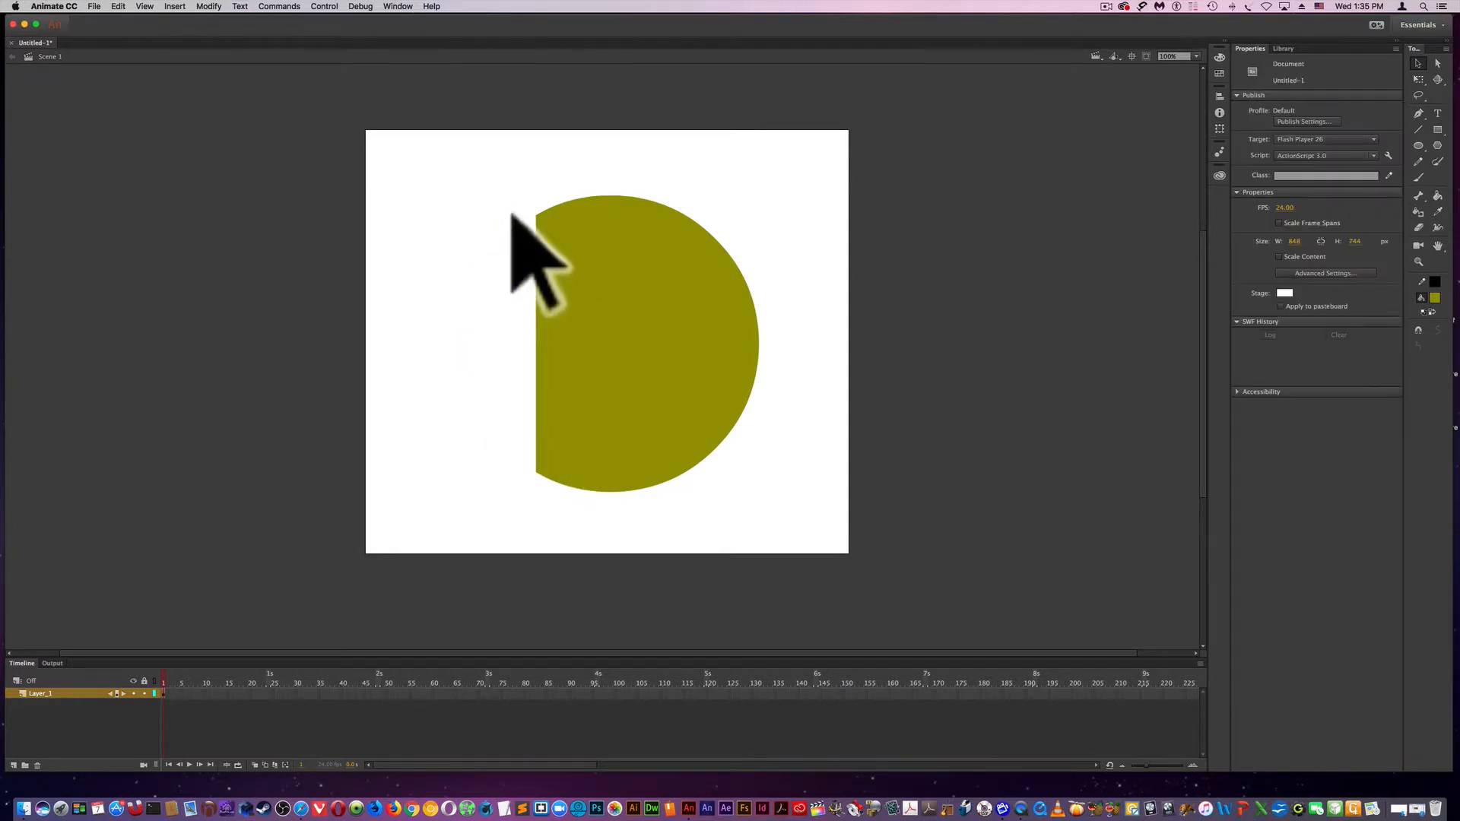
- Flatten the curved top of the olive half circle by dragging its edge straight
left_click_drag(511, 162, 700, 265)
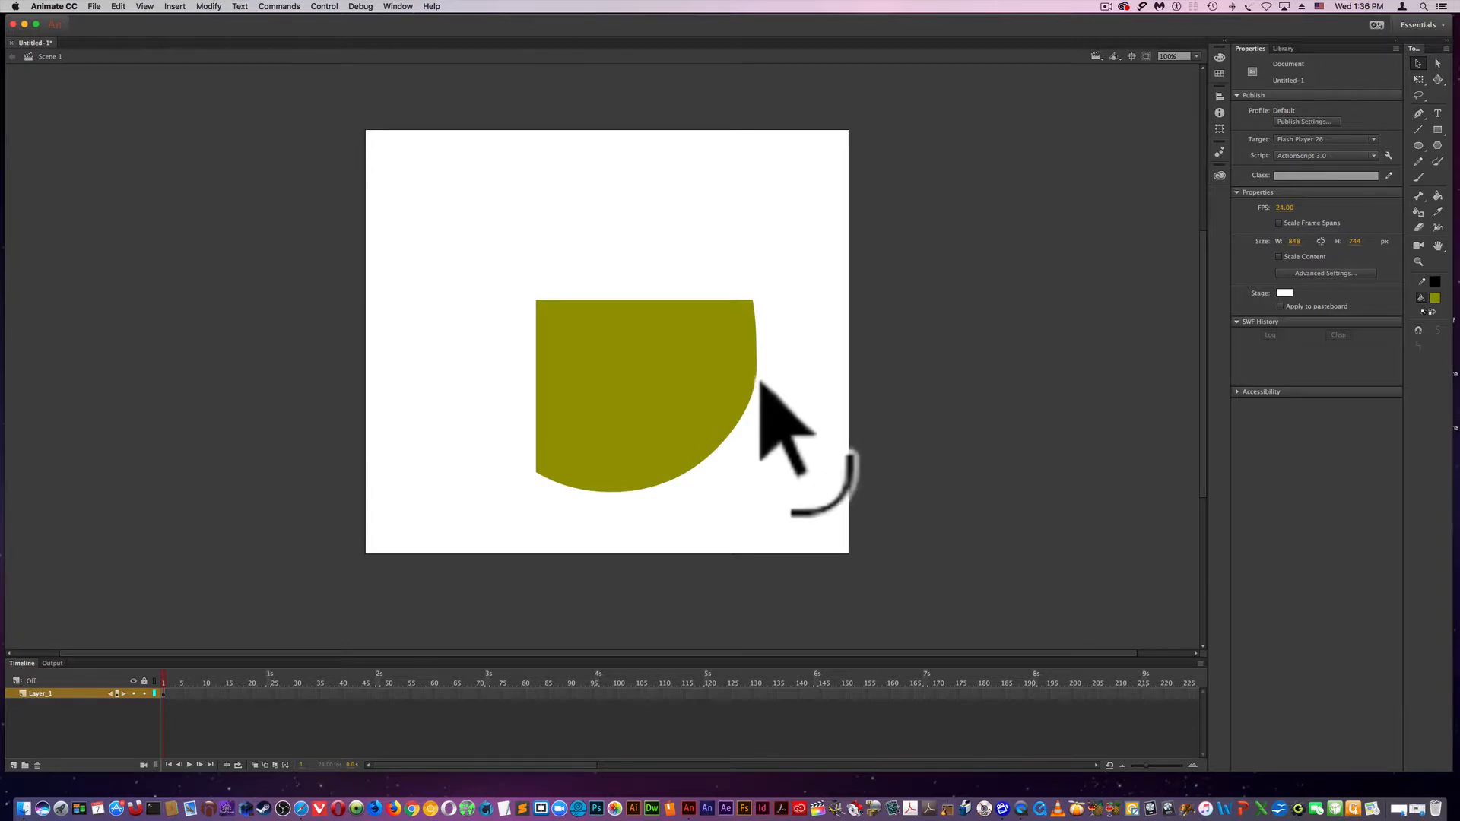
mouse_move(778, 429)
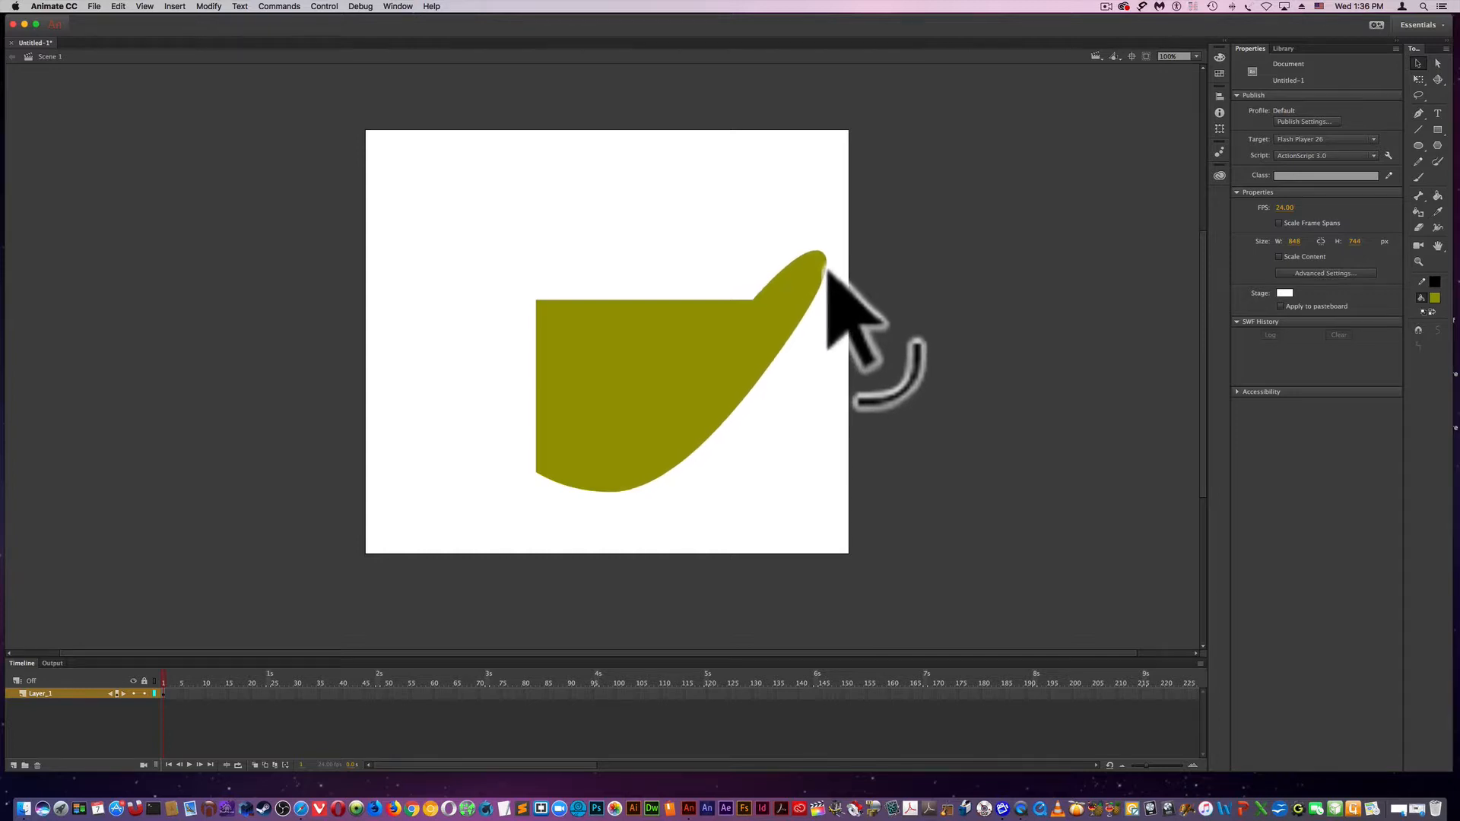
mouse_move(549, 335)
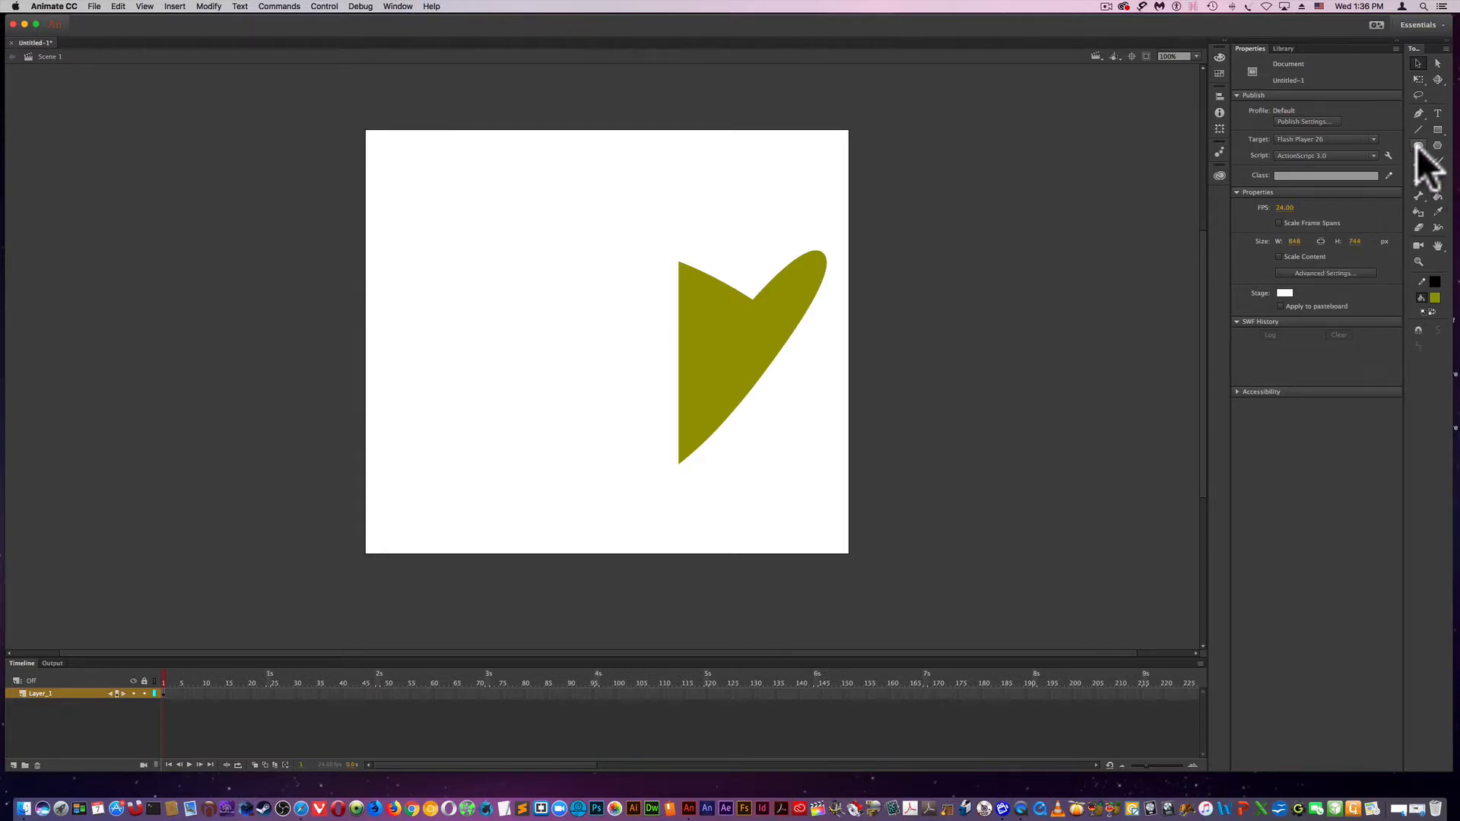
- Switch to the Oval Tool so Oval Options appear in Properties
left_click(1438, 146)
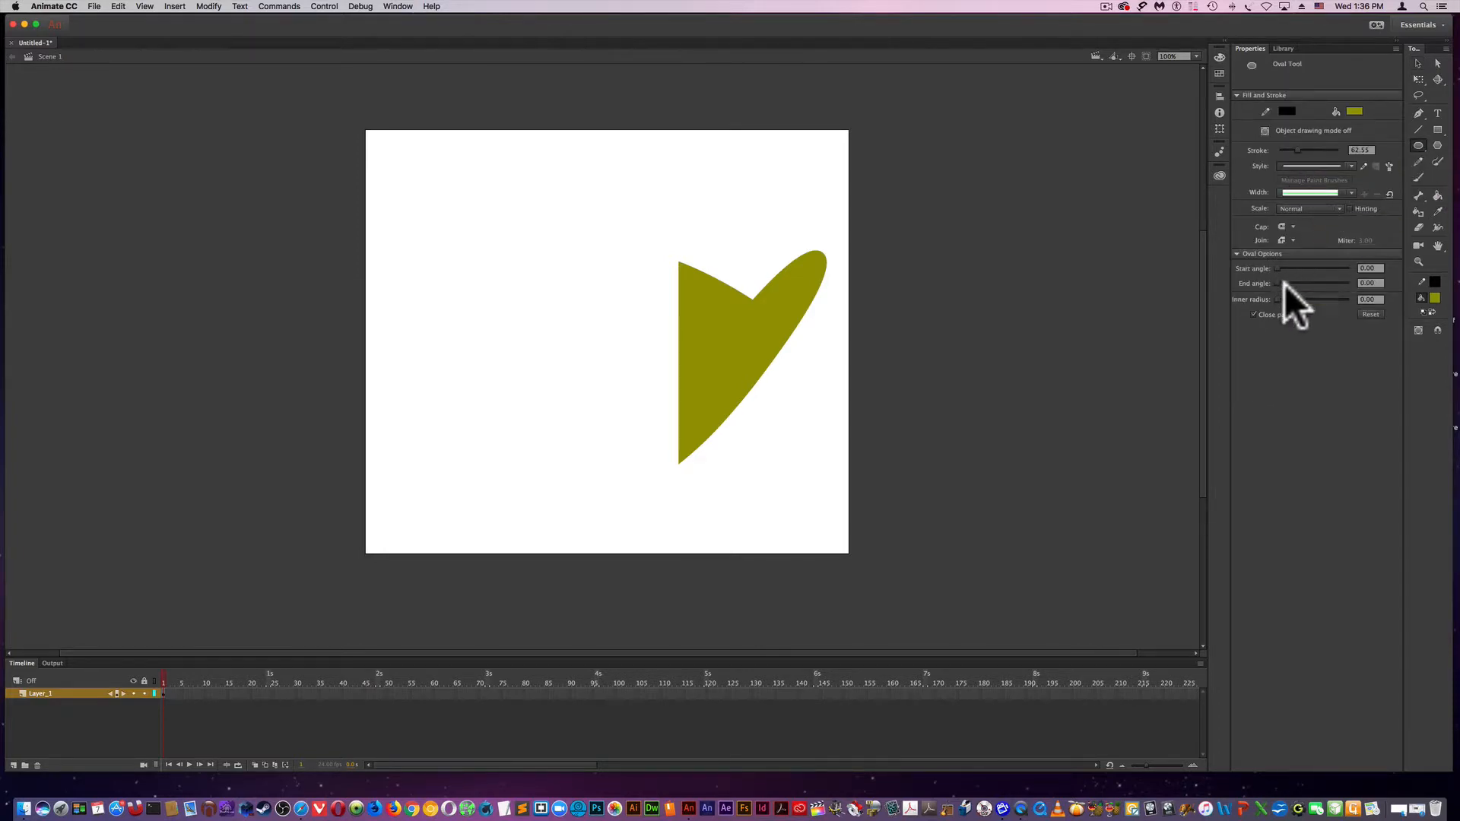
mouse_move(866, 316)
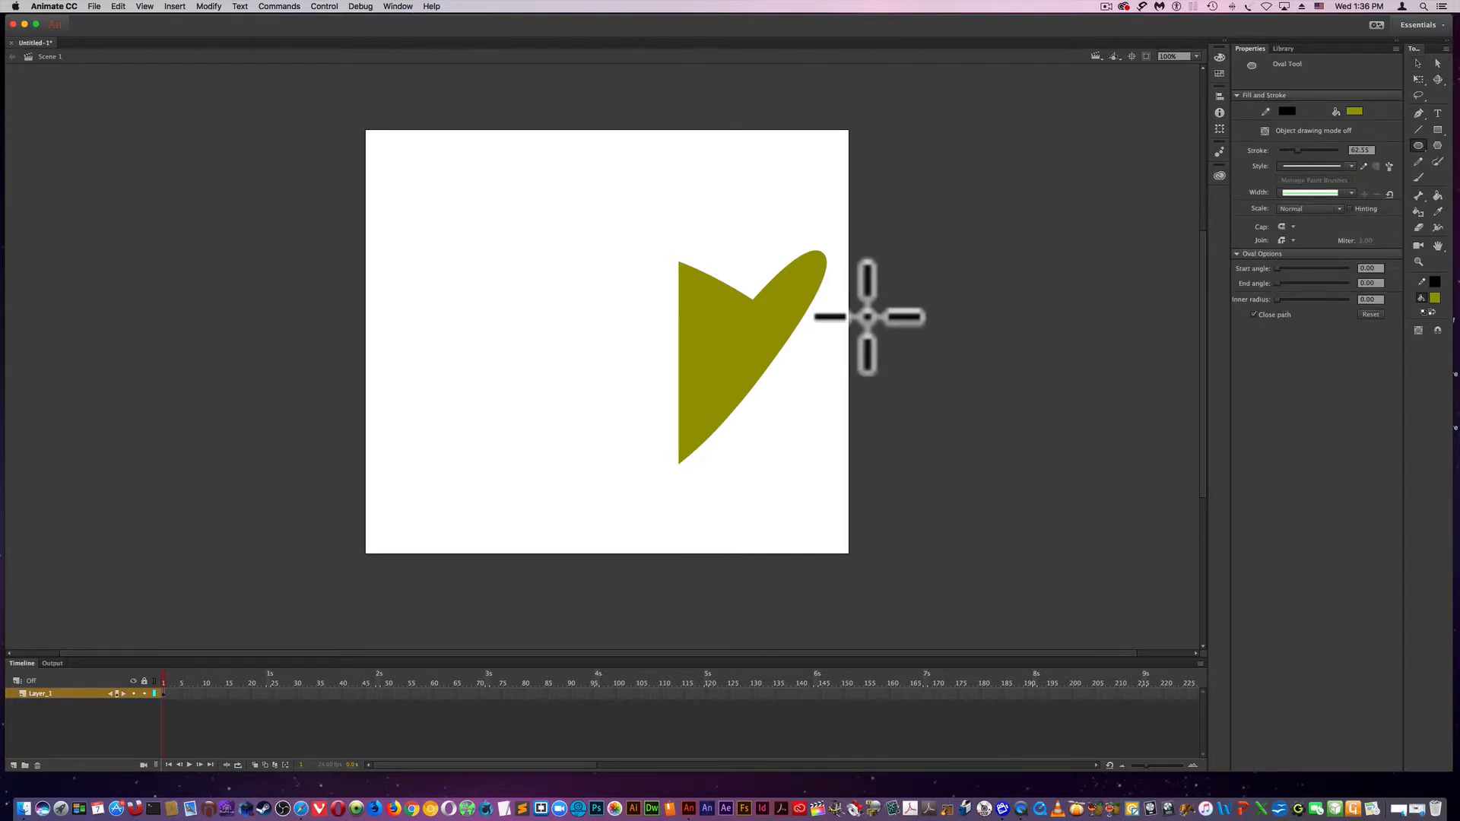
mouse_move(631, 242)
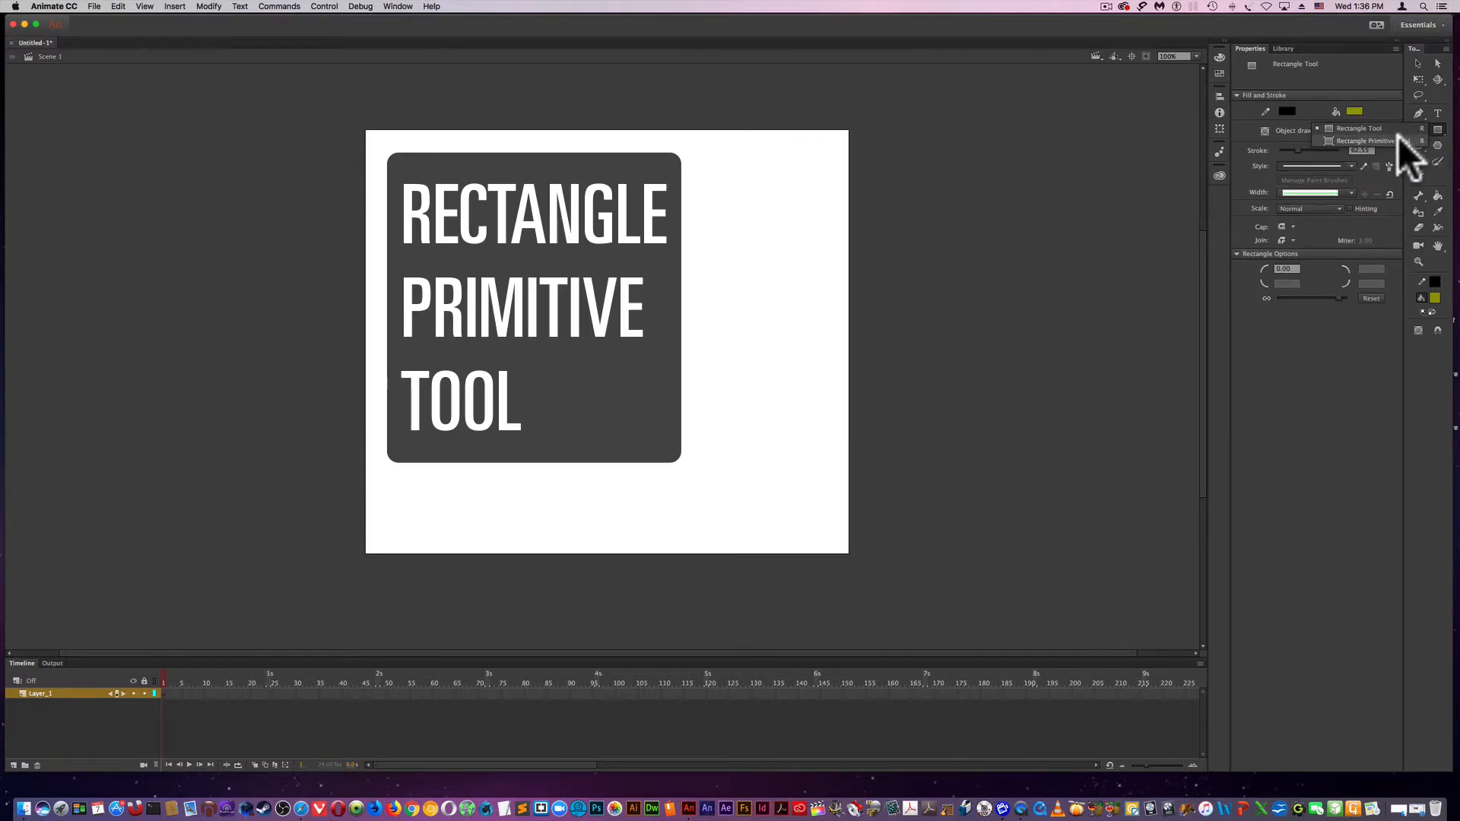
- With the Rectangle Primitive tool, set Join to Round and drag the corner radius up to round the rectangle
left_click(1366, 140)
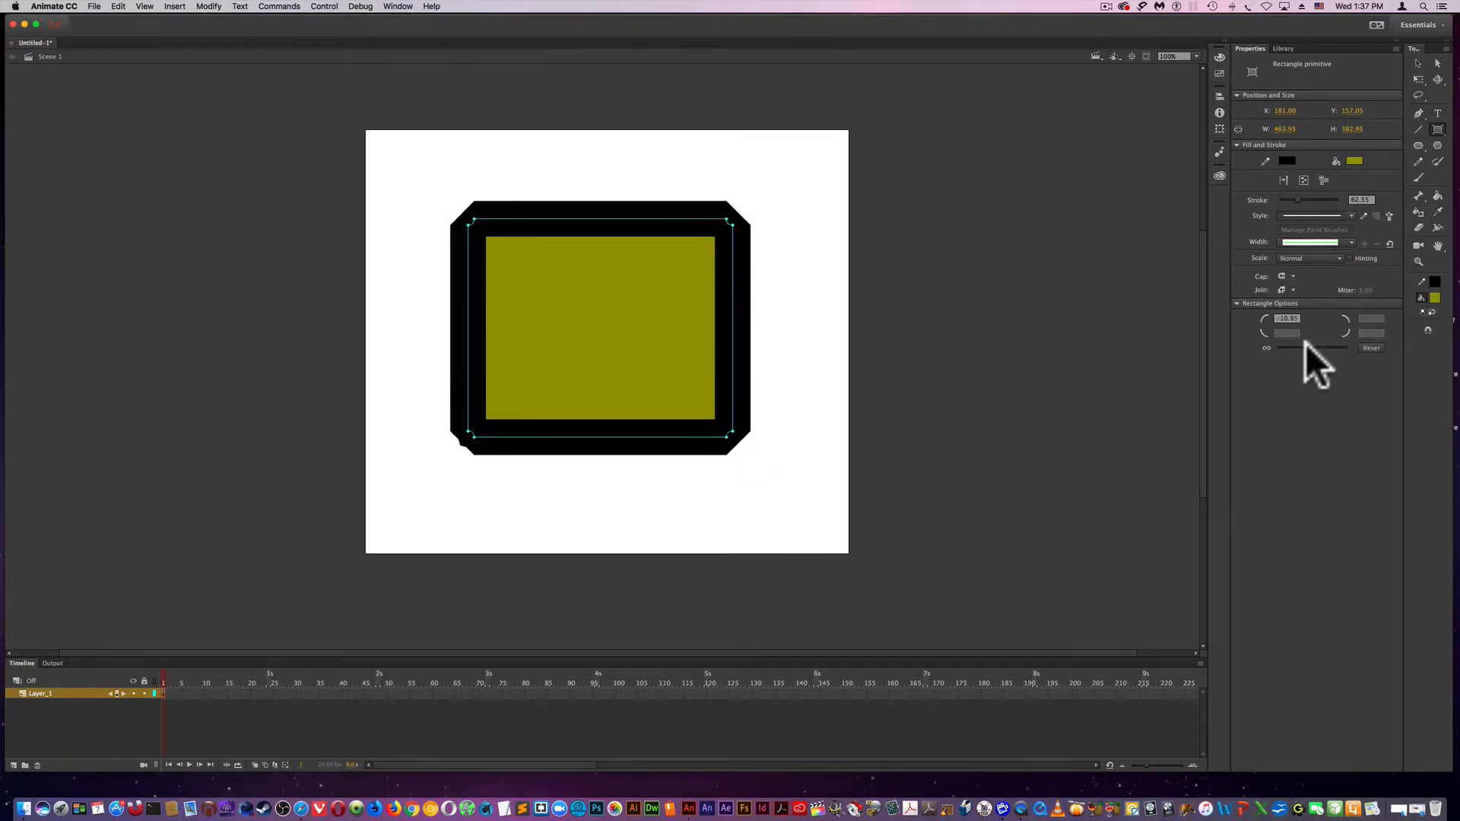
left_click(1287, 277)
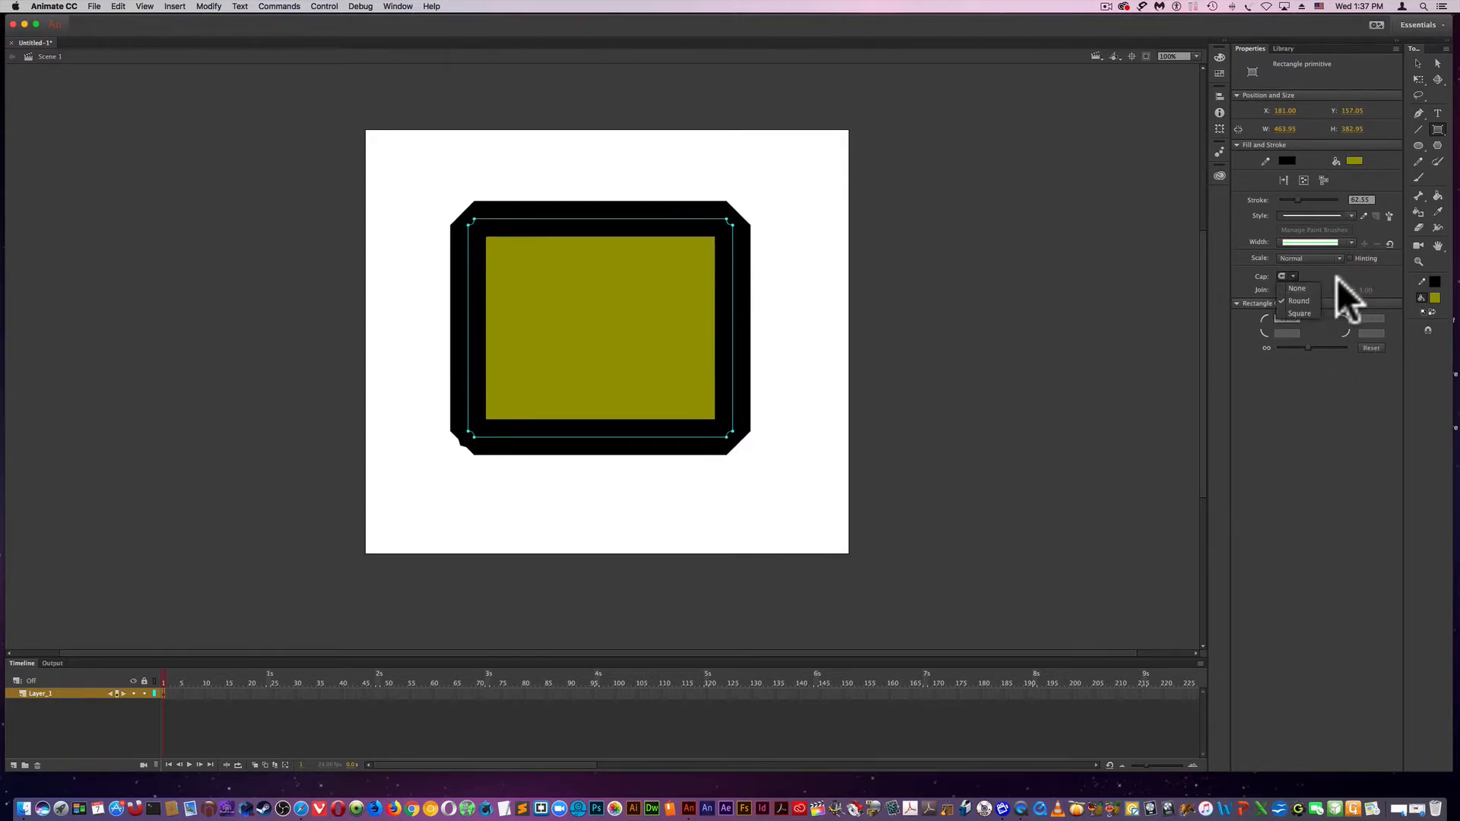
left_click(1292, 289)
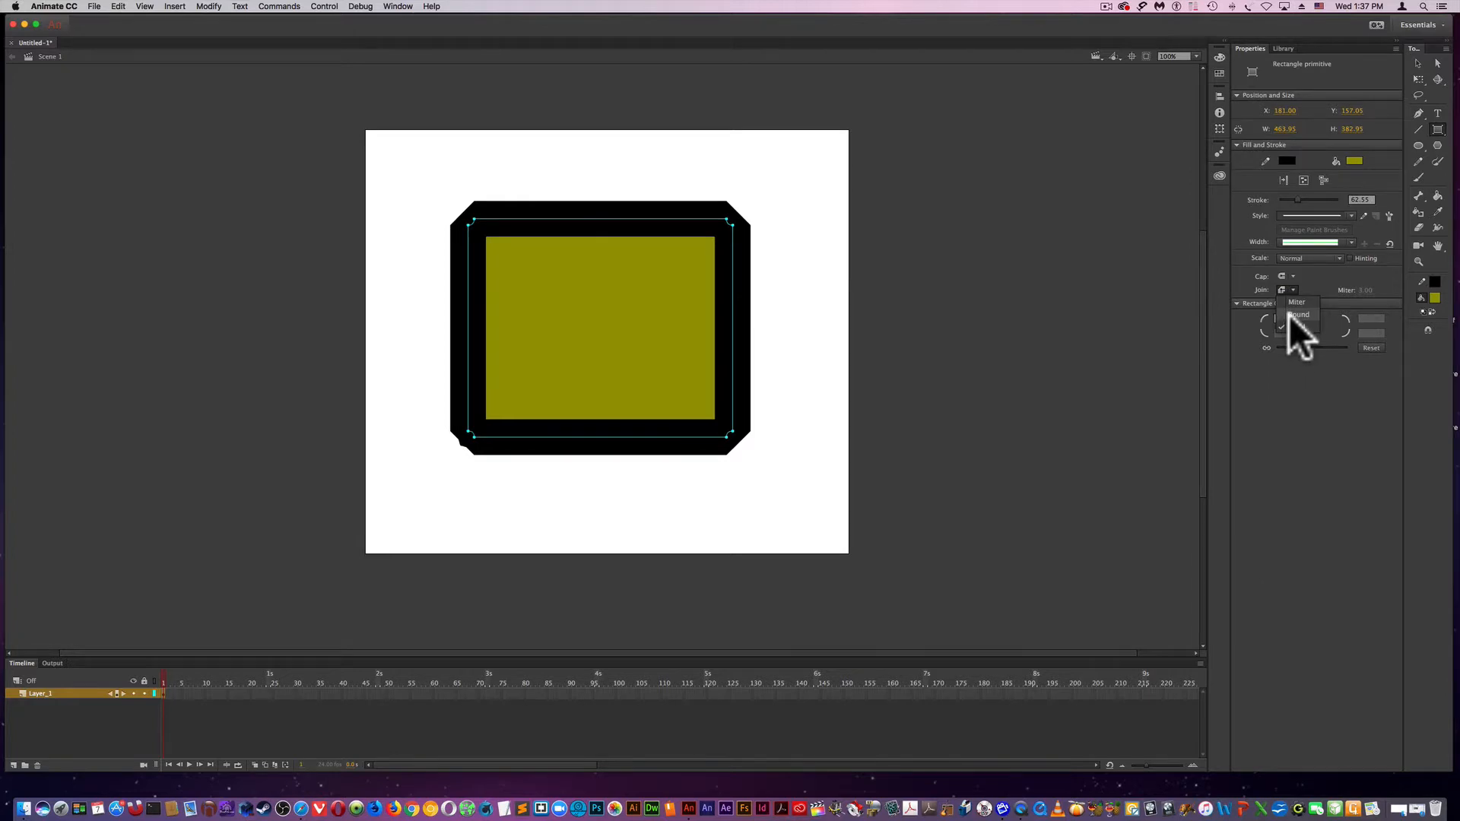
left_click(1299, 315)
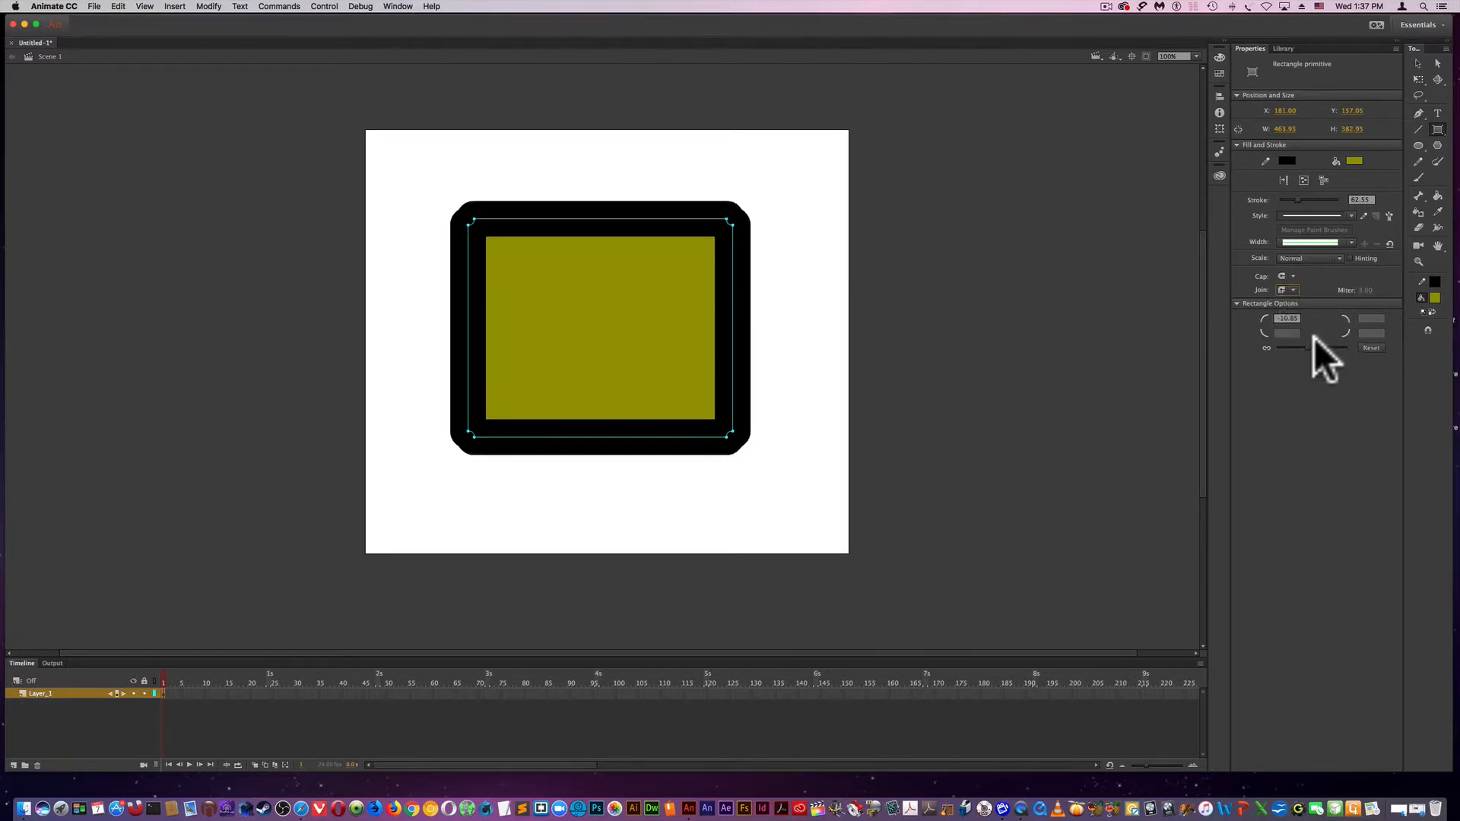
left_click_drag(1321, 347, 1294, 346)
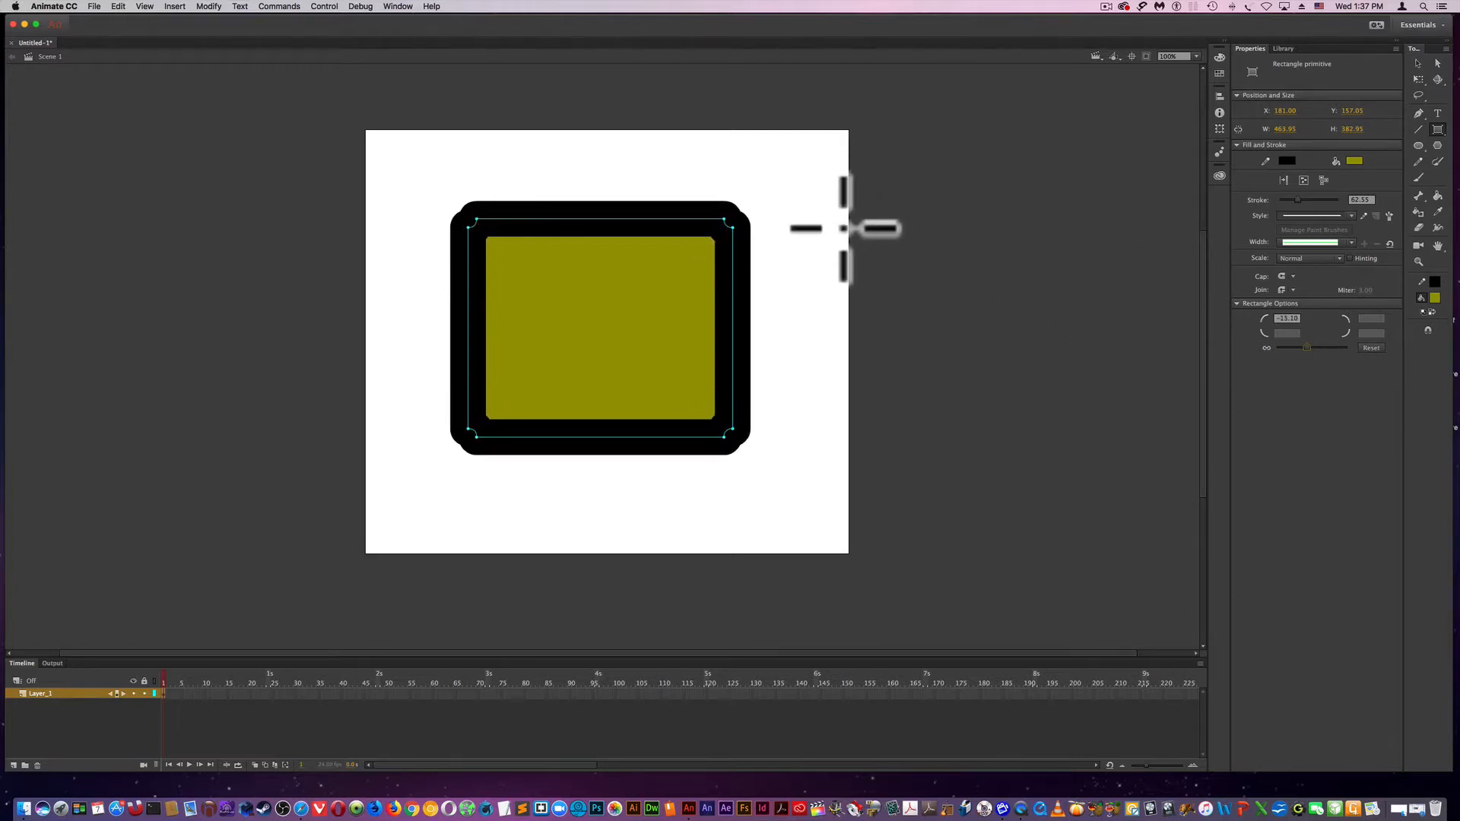
mouse_move(1290, 201)
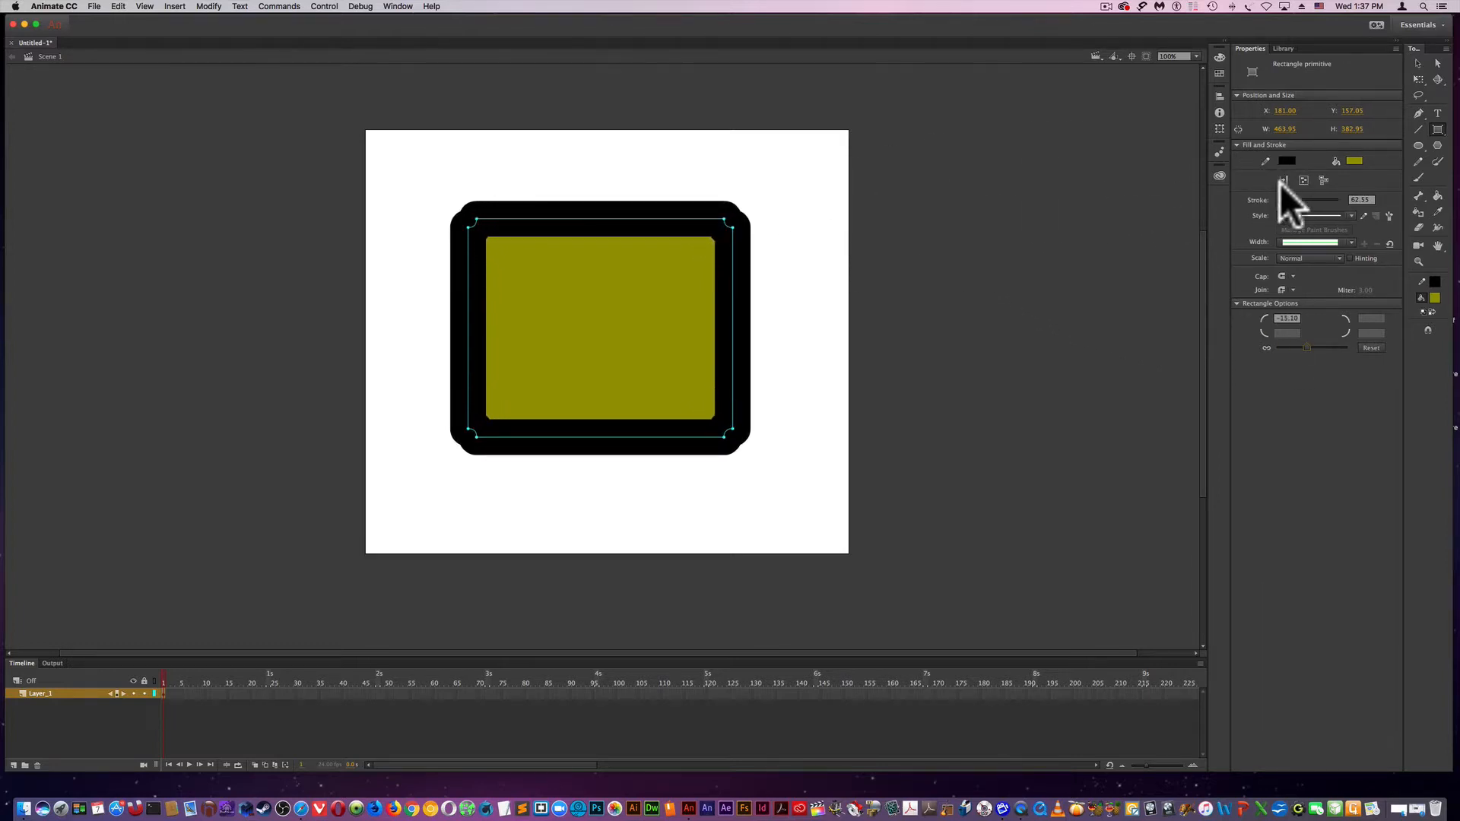
mouse_move(1444, 260)
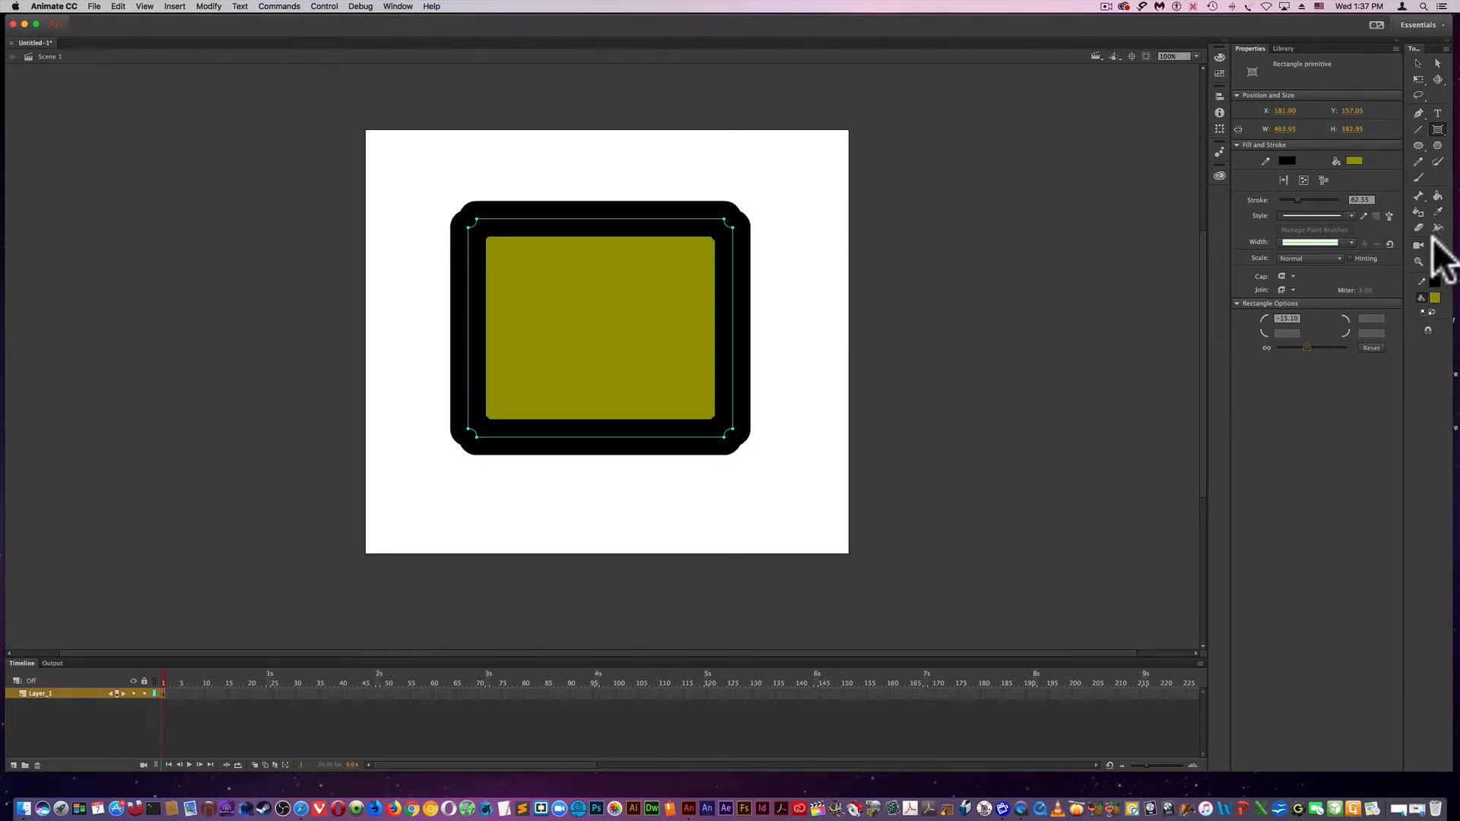
mouse_move(1421, 233)
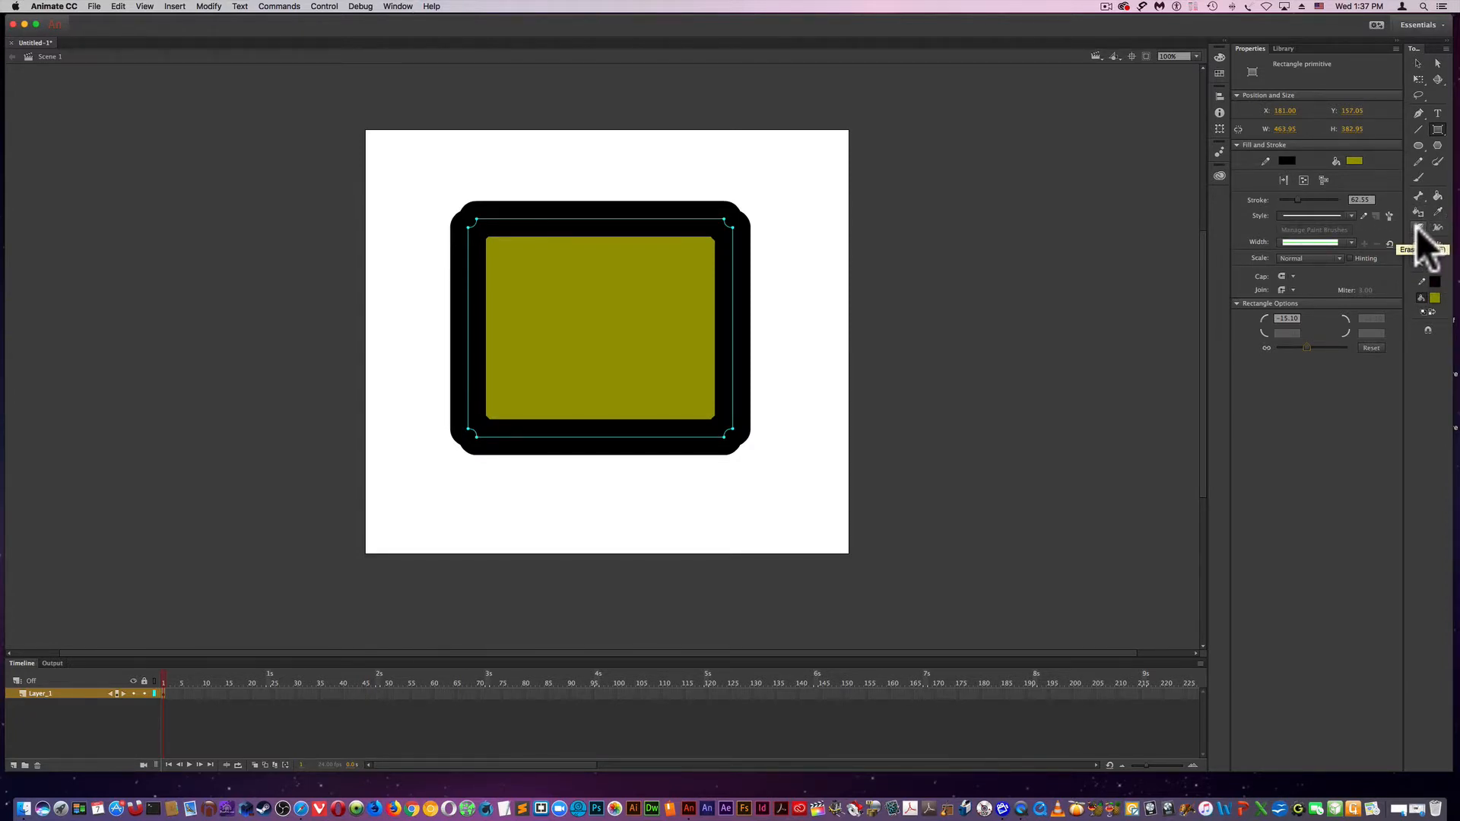
mouse_move(1433, 237)
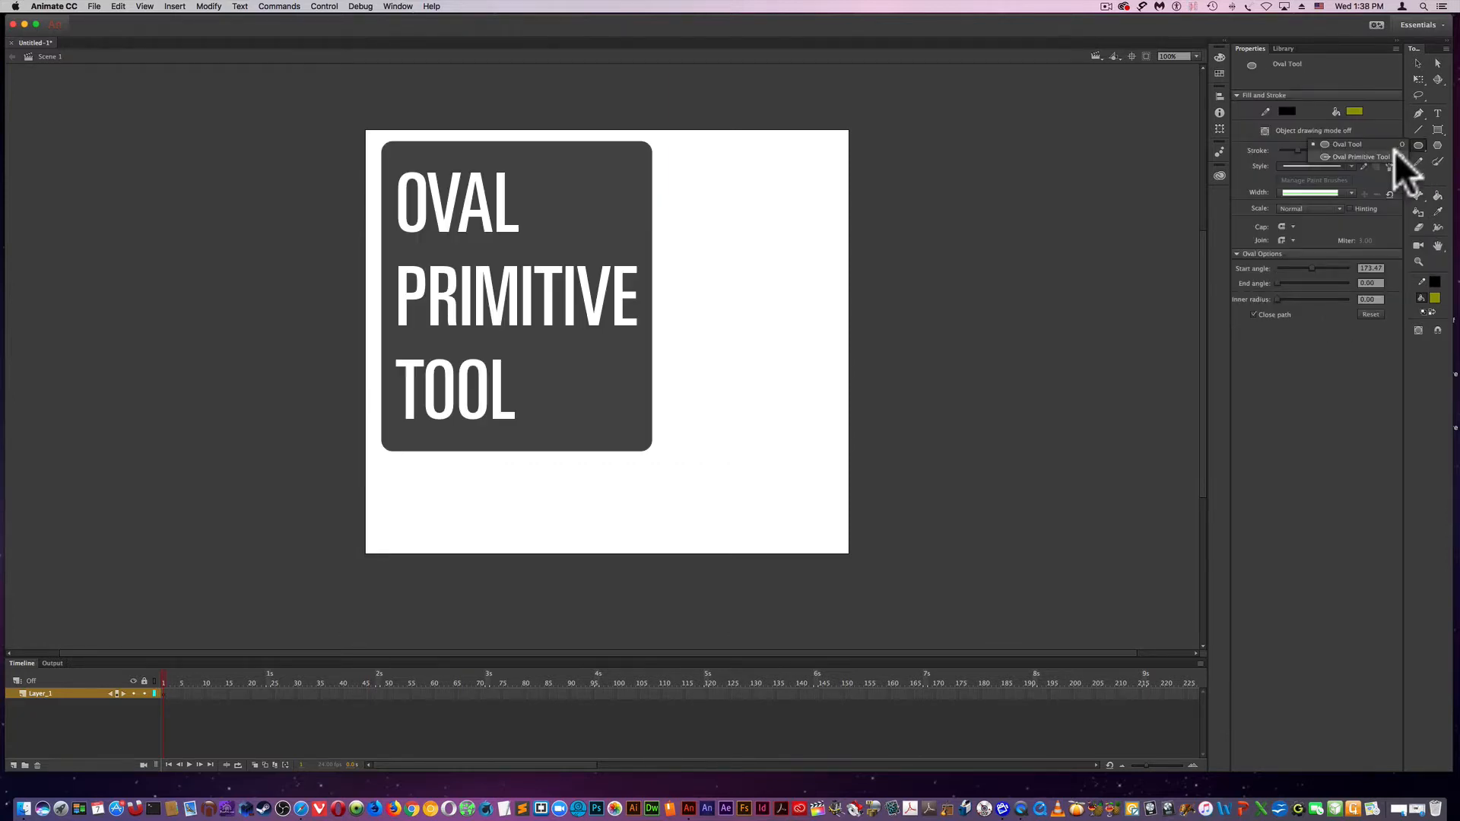
mouse_move(1411, 172)
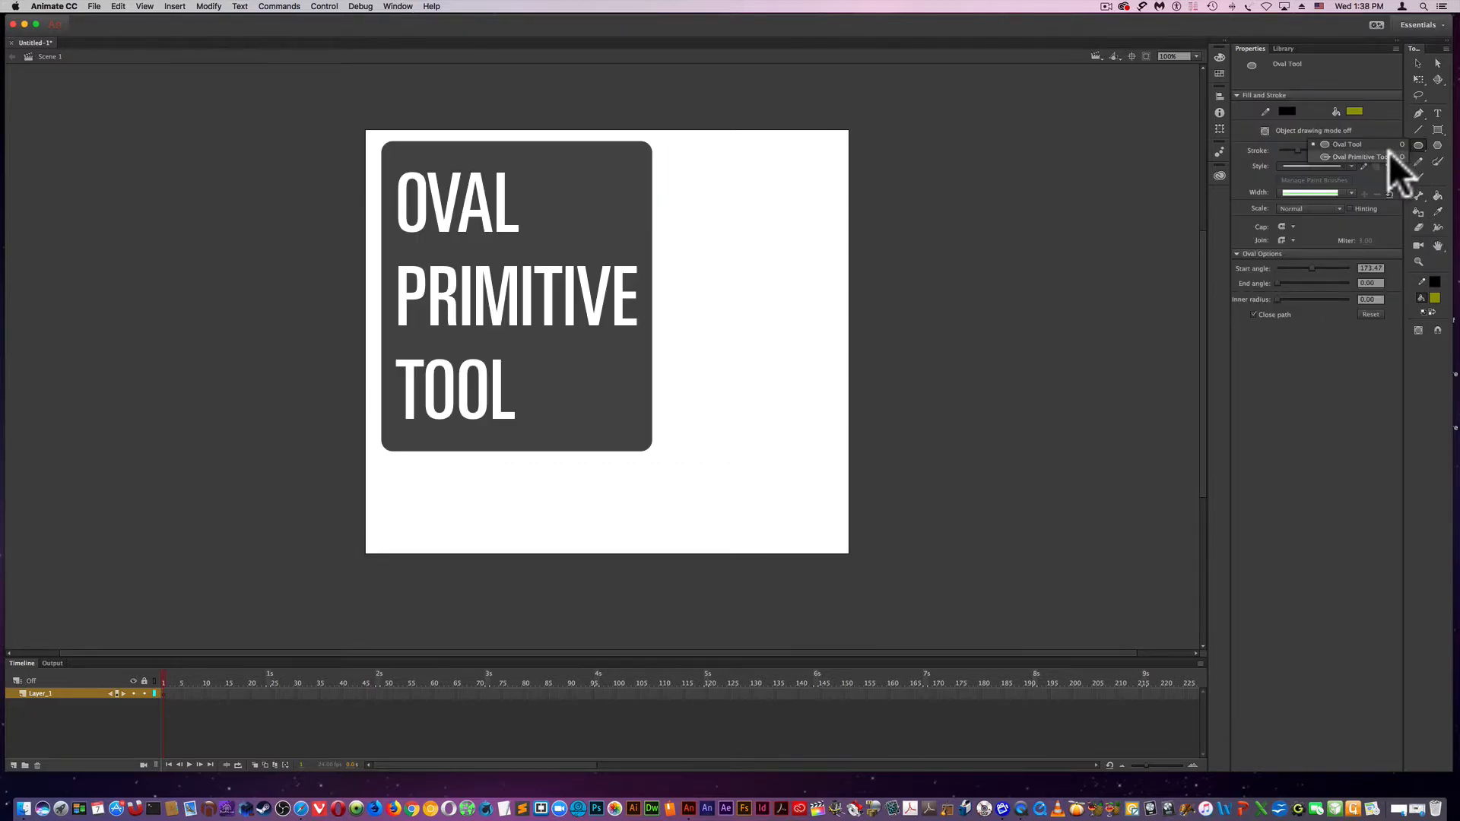
- Draw an olive oval primitive near centre and set its Inner radius to hollow out a ring
left_click(1355, 157)
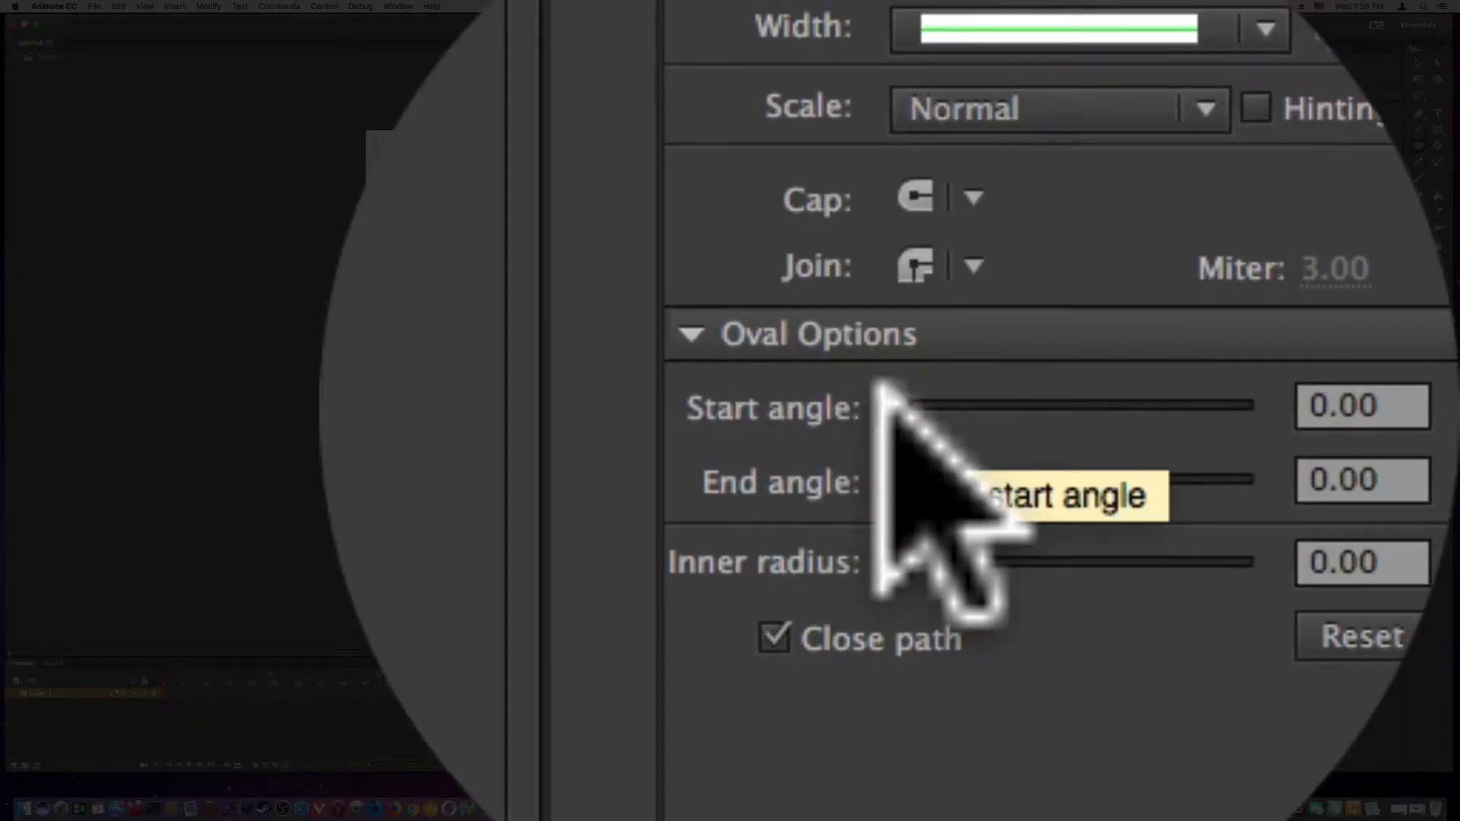
left_click_drag(885, 408, 909, 424)
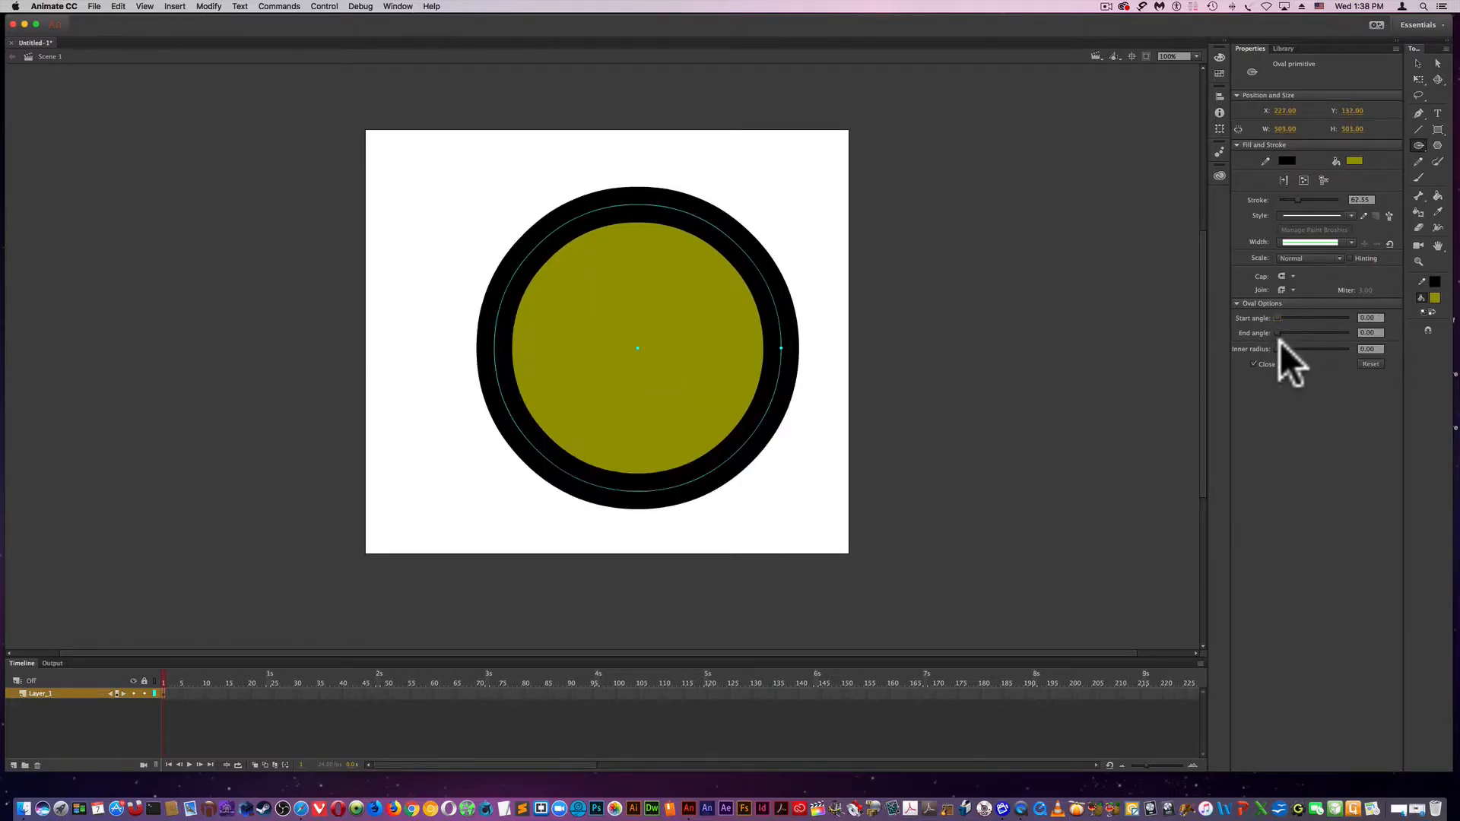
left_click_drag(1280, 333, 1322, 333)
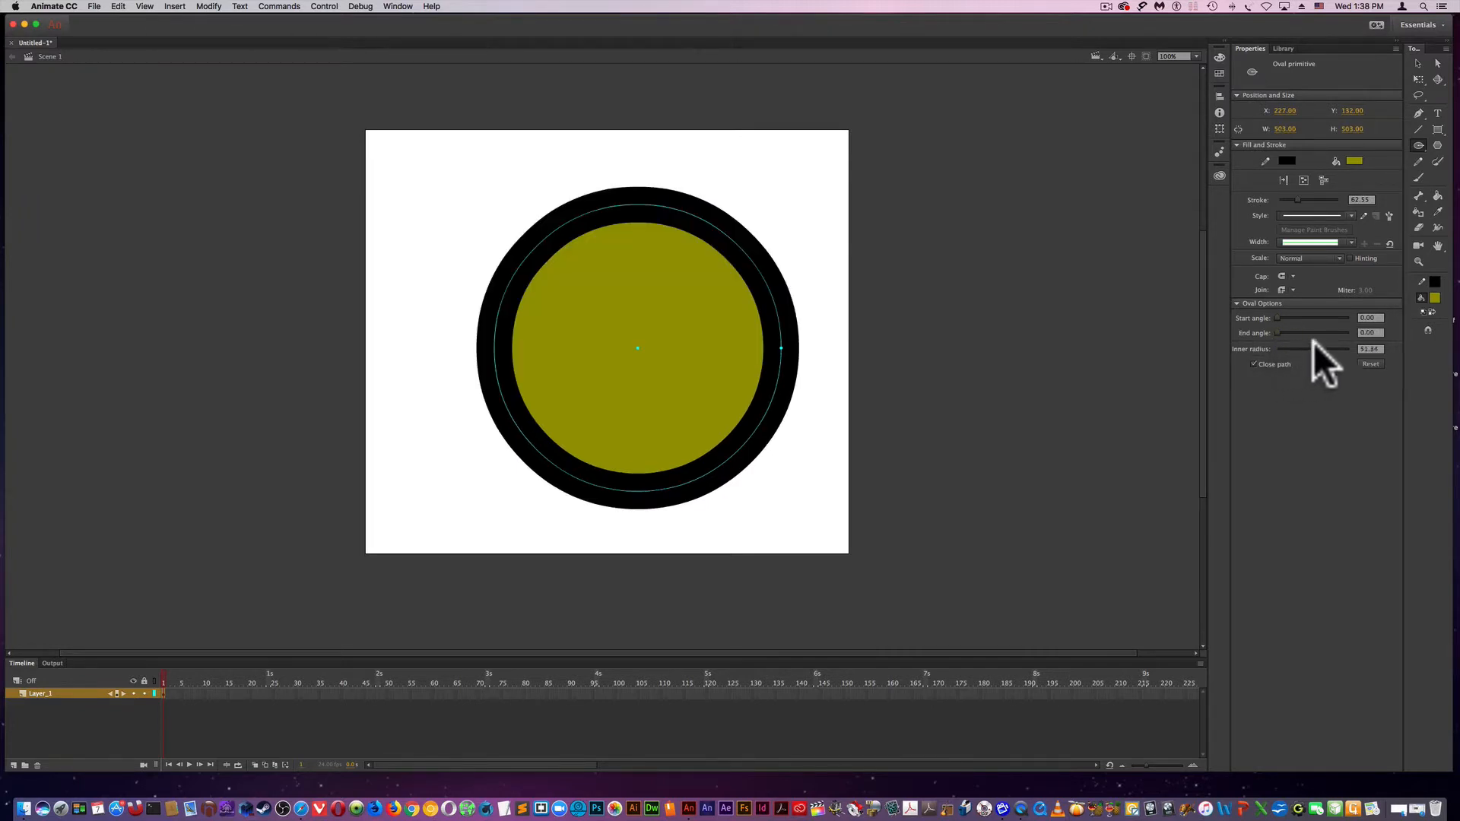
left_click_drag(1332, 348, 1312, 348)
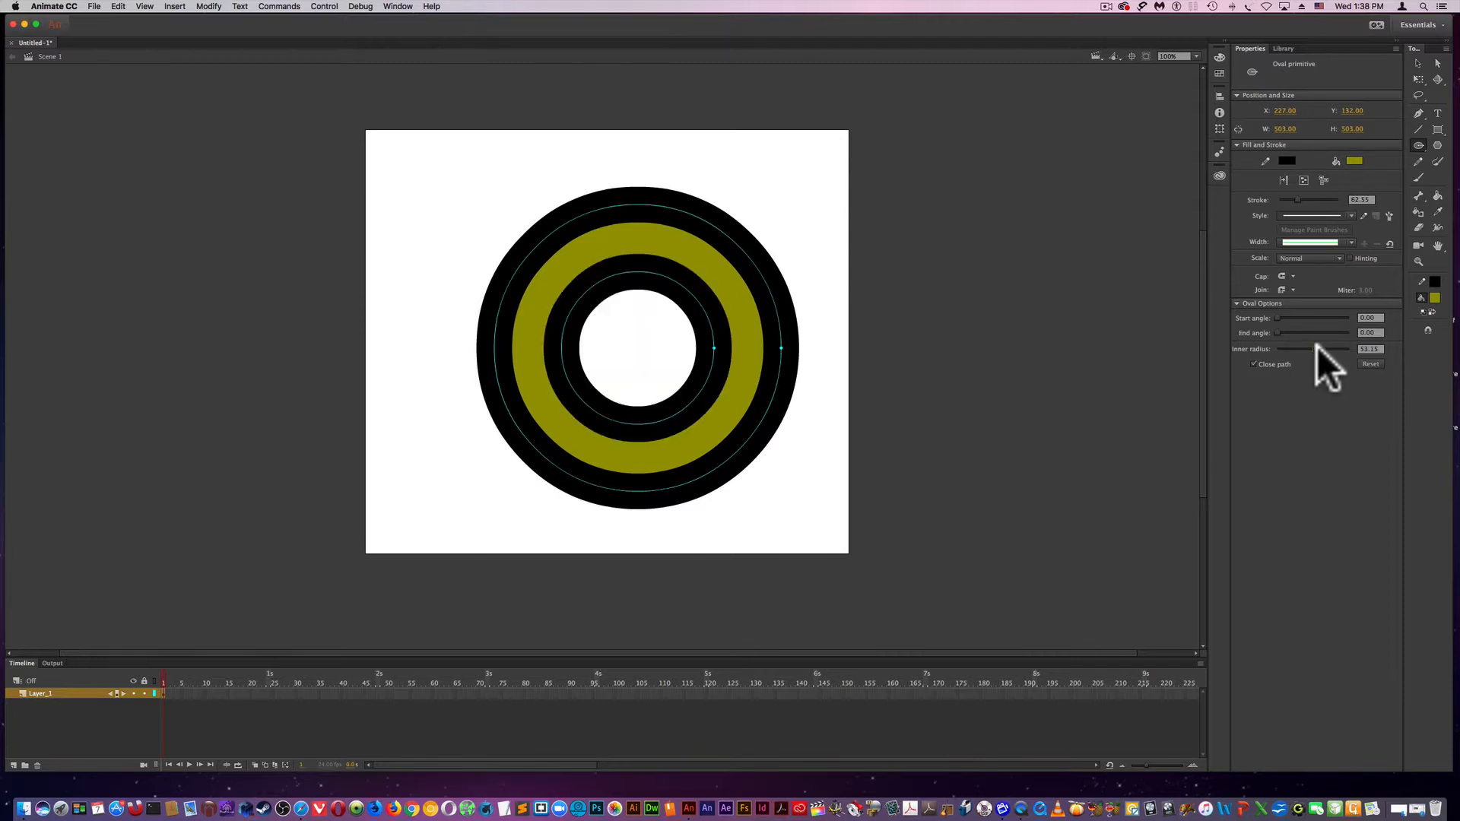
left_click_drag(1322, 350, 1326, 350)
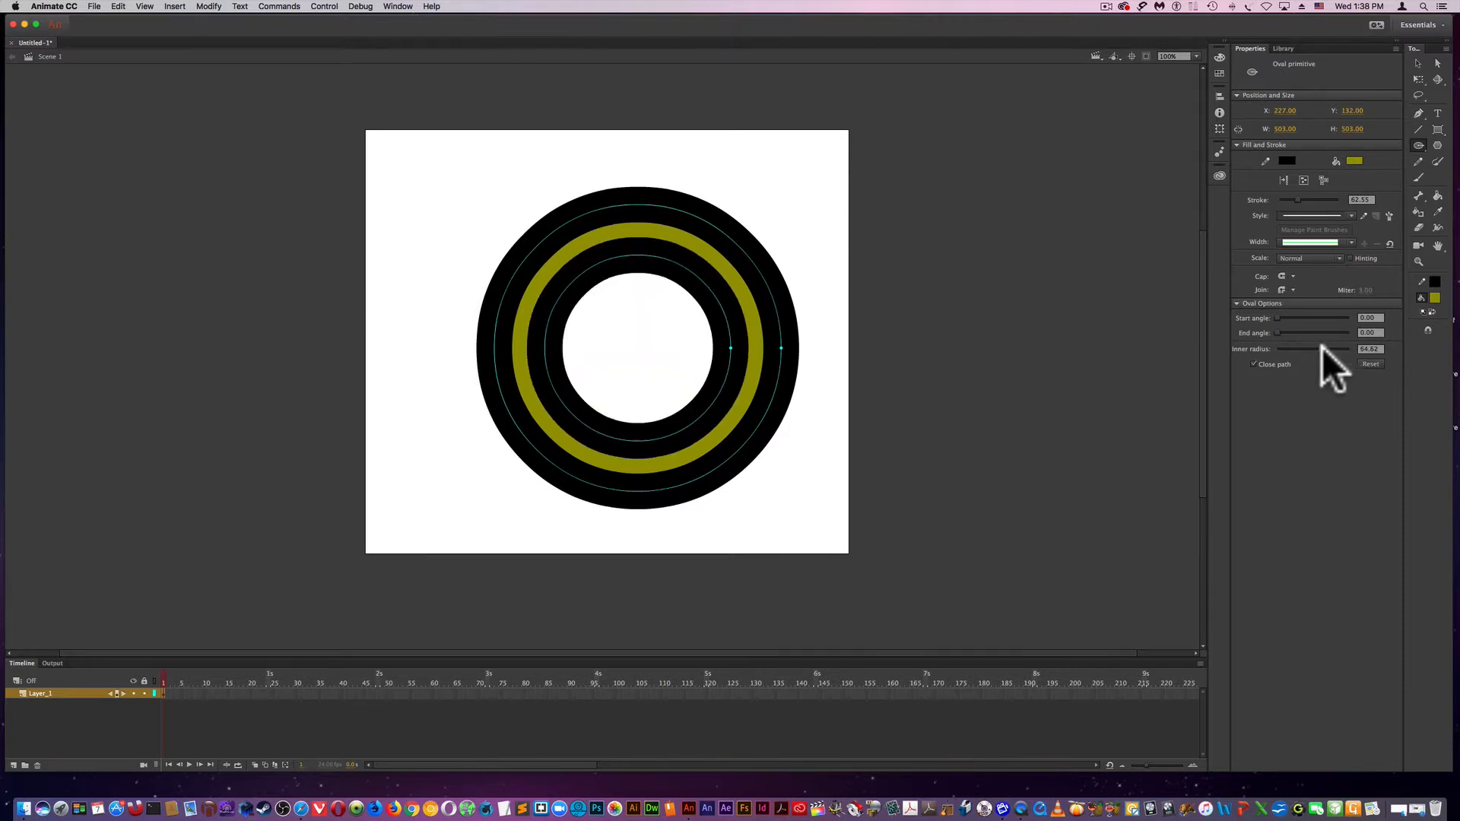
left_click_drag(1322, 348, 1294, 348)
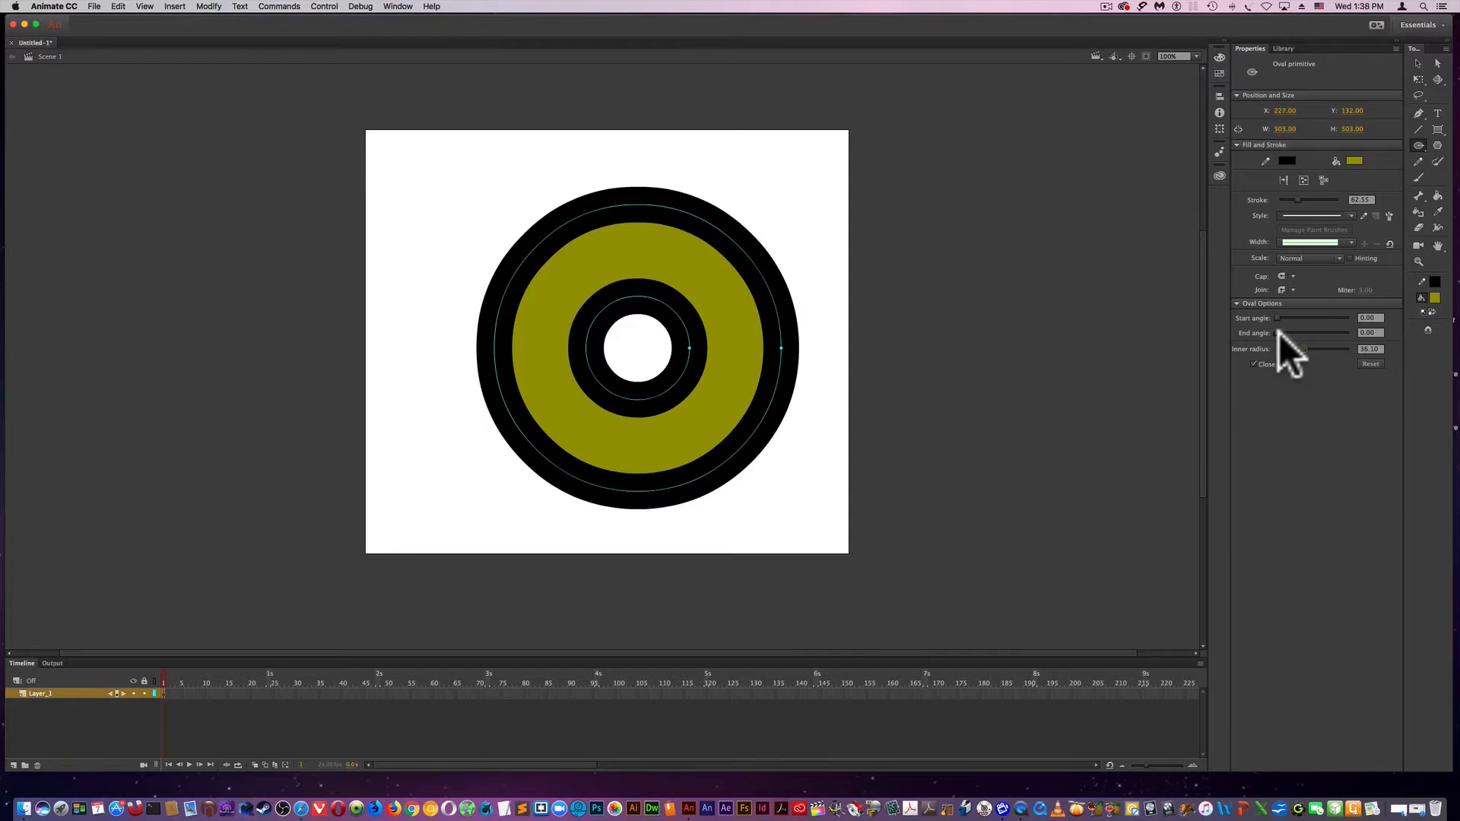
- Adjust the Start and End angles to trim the ring into a C-shaped arc
left_click_drag(1290, 333, 1313, 333)
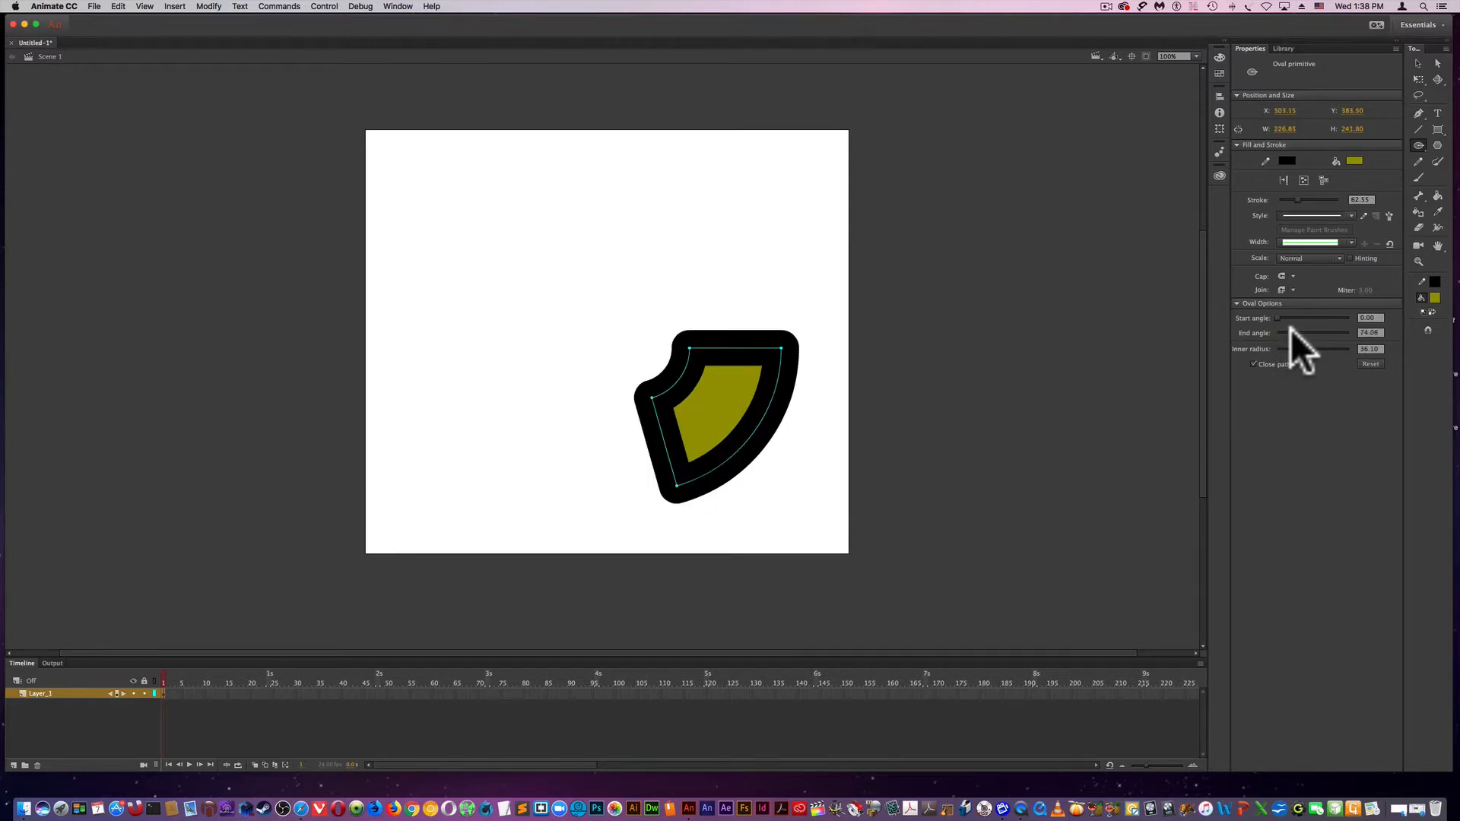
left_click_drag(1303, 333, 1290, 333)
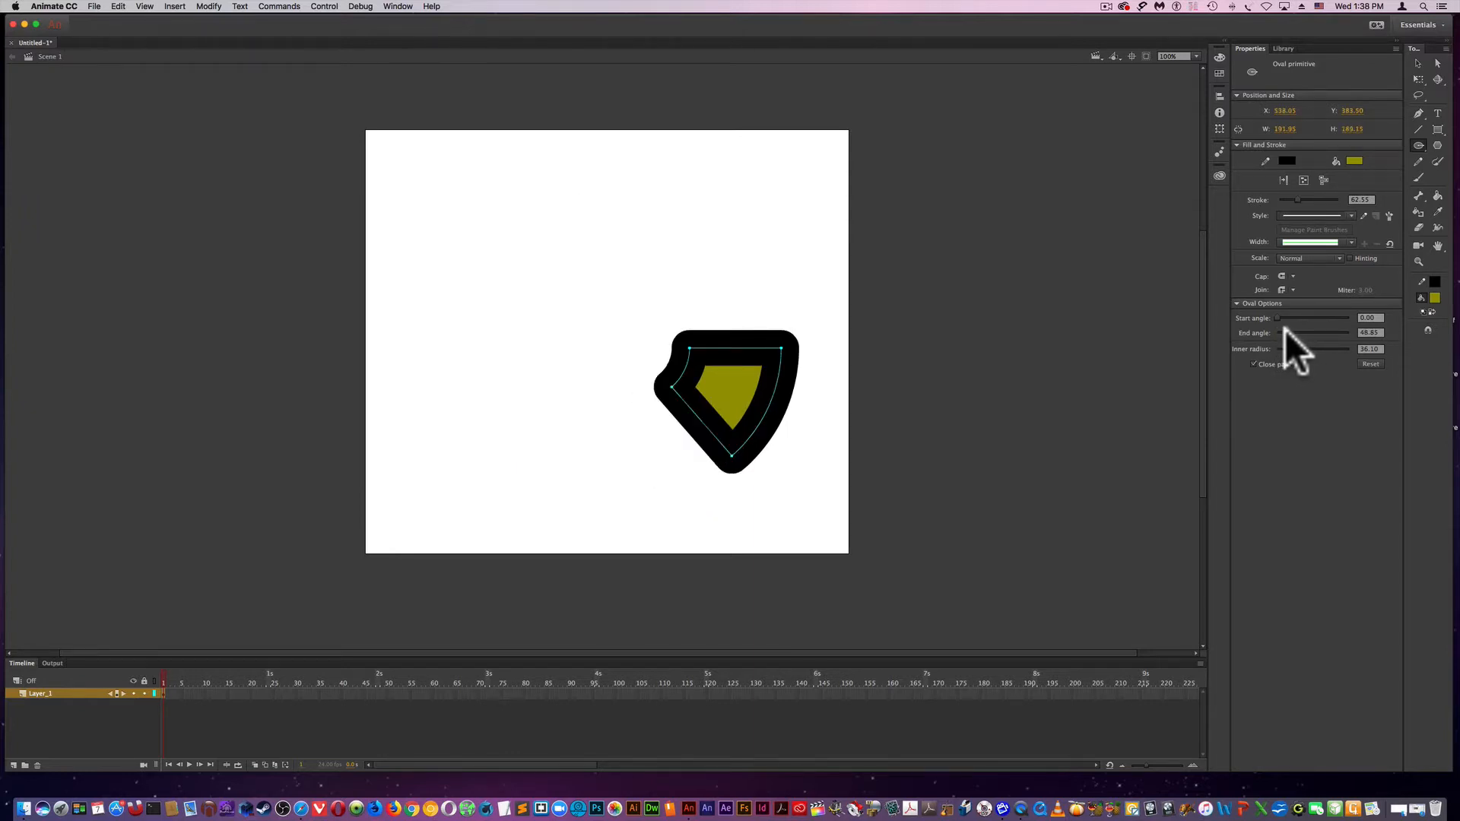
left_click_drag(1285, 333, 1333, 333)
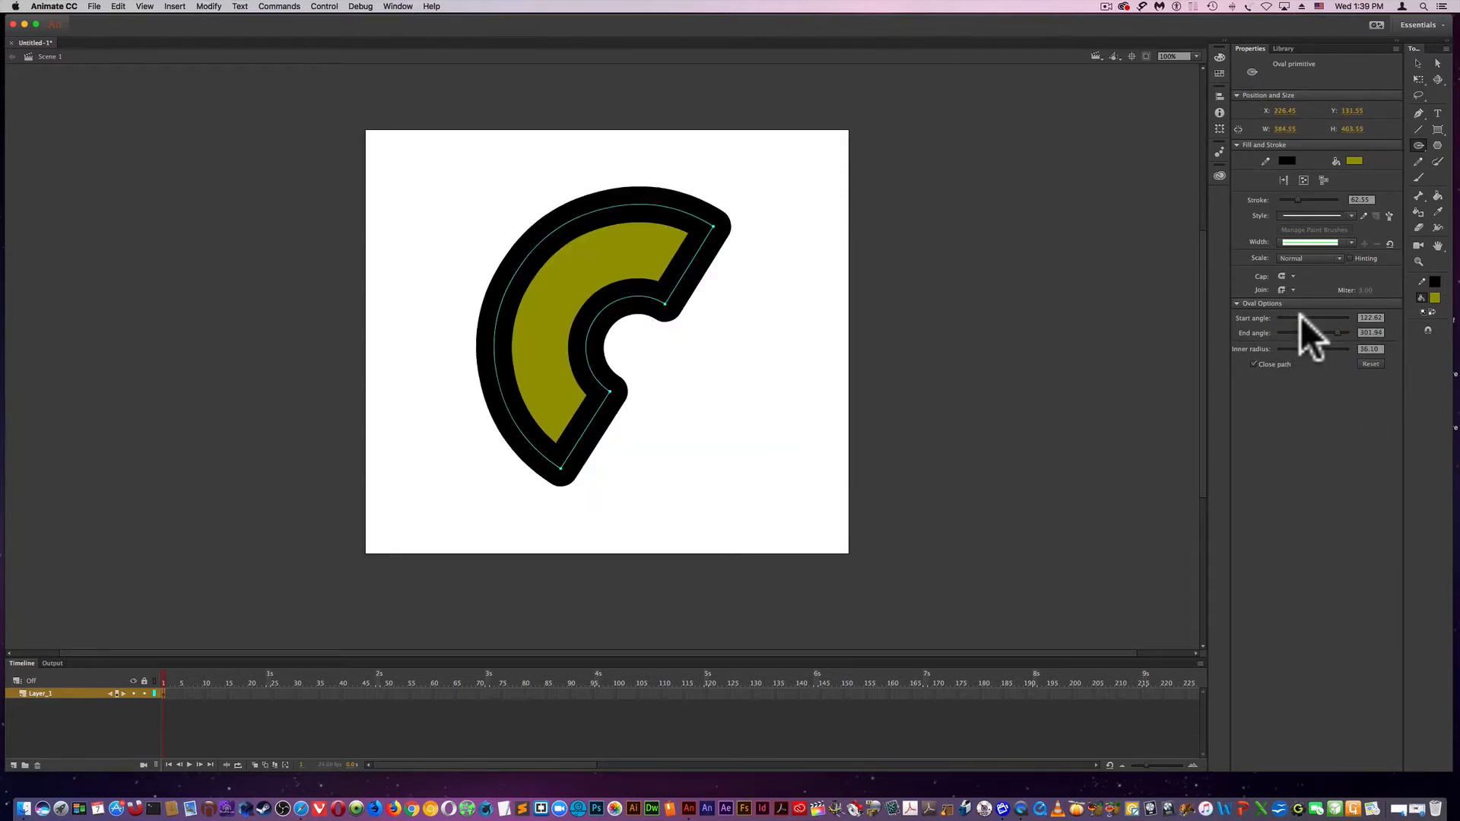
left_click_drag(1299, 318, 1333, 318)
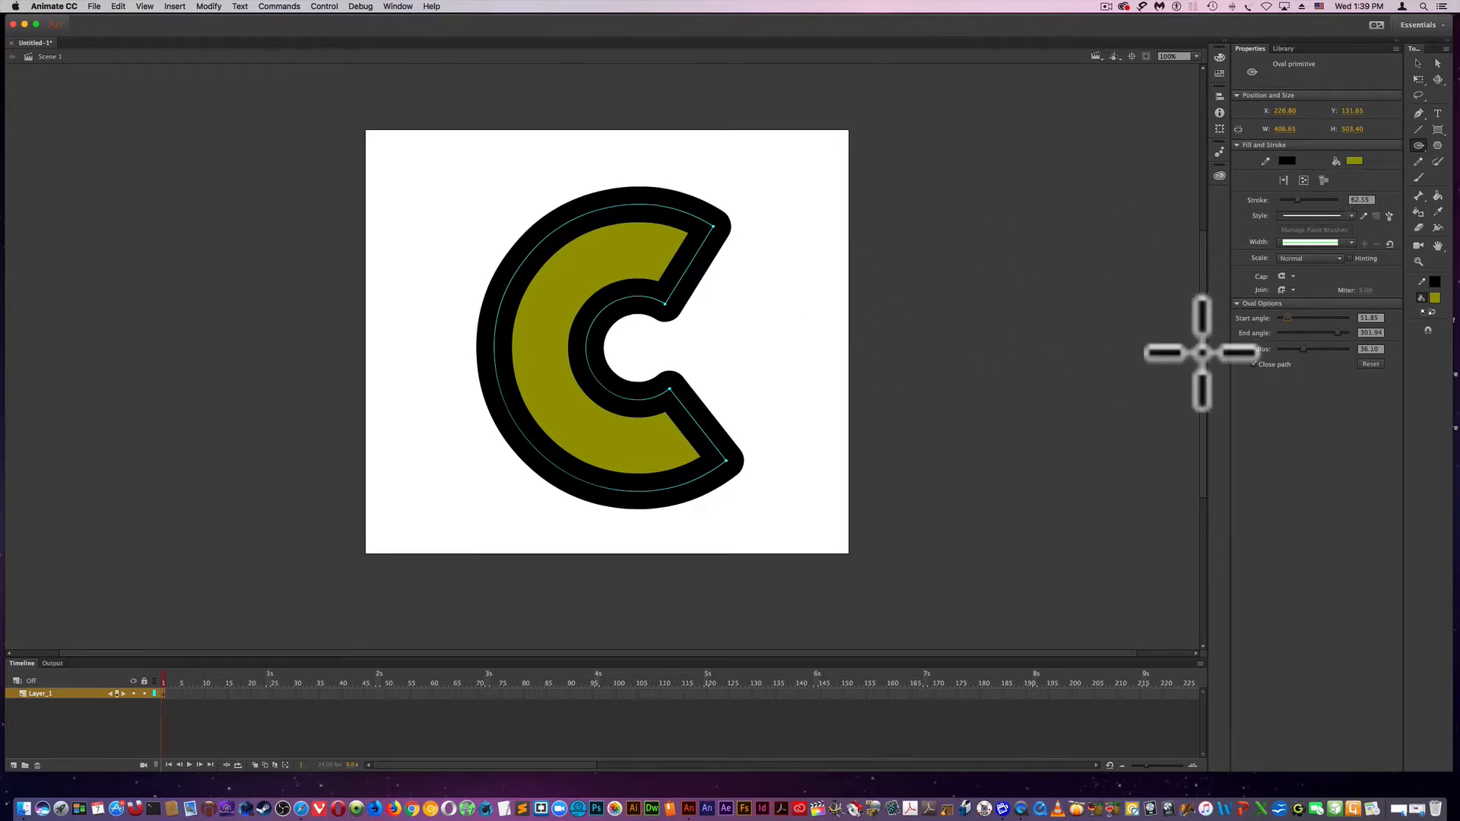
mouse_move(1327, 321)
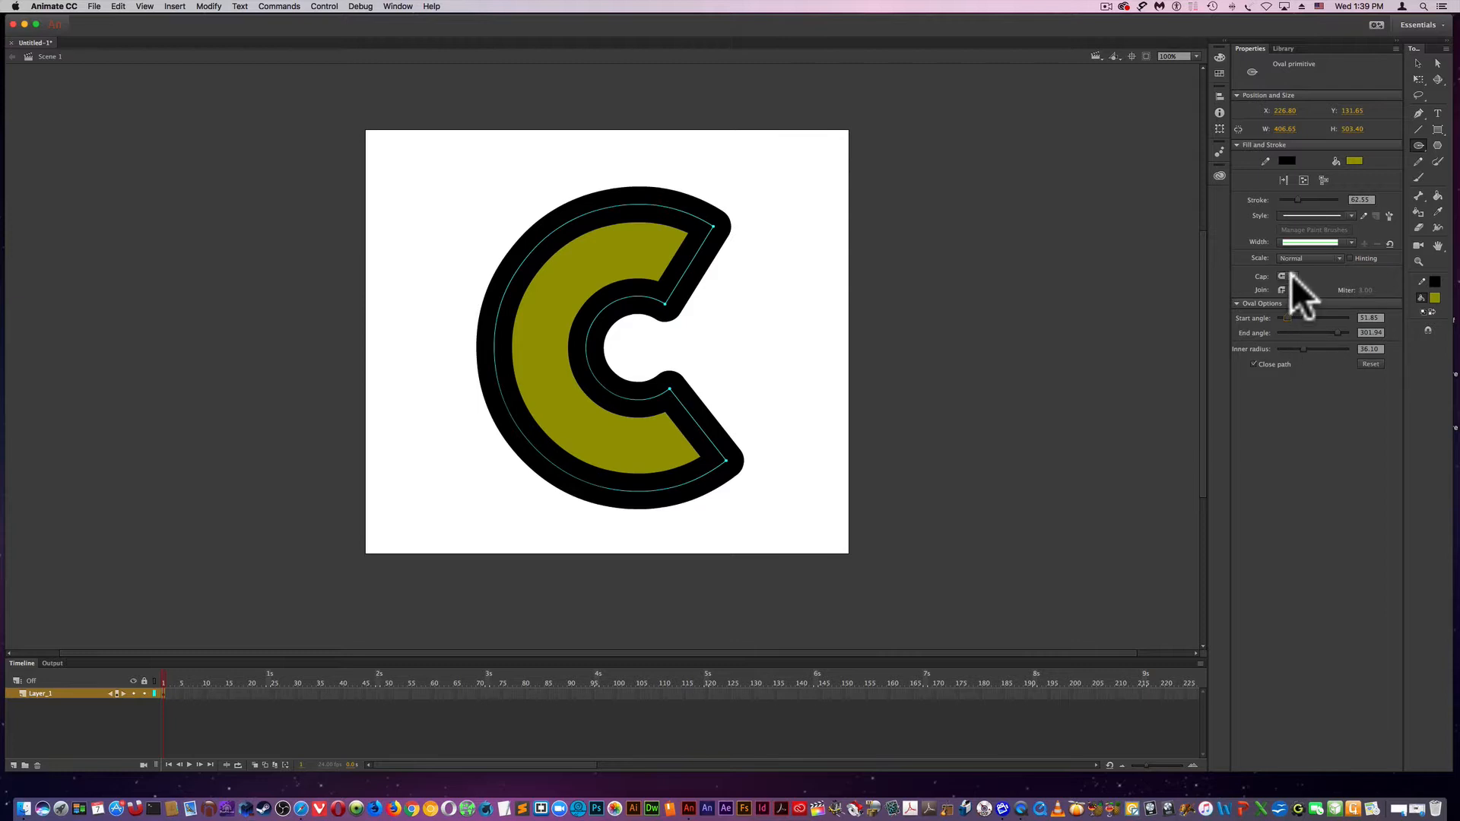
mouse_move(1293, 312)
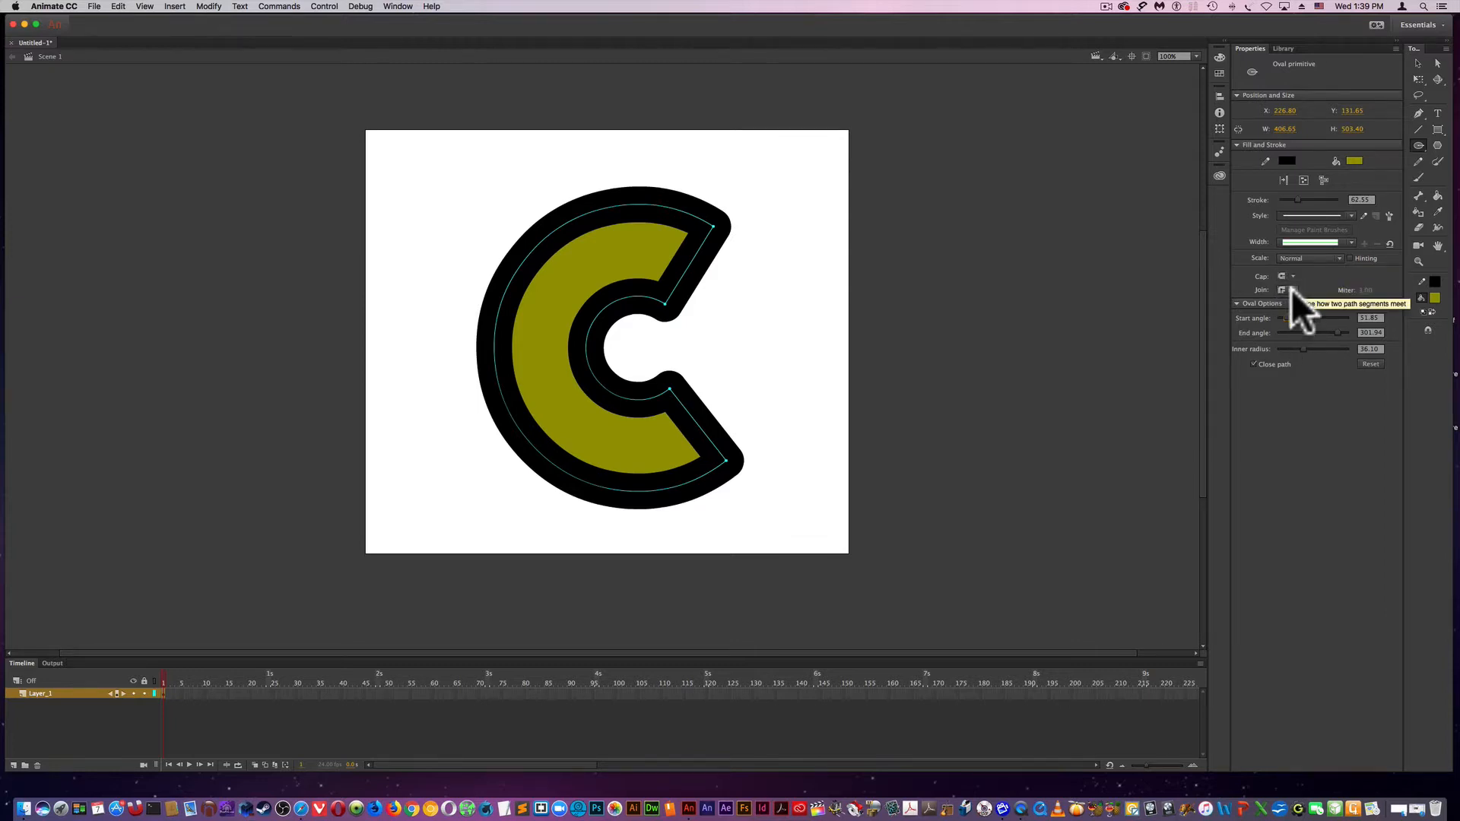
- Set the outline Join to Miter for sharp pointed corners
left_click(1282, 289)
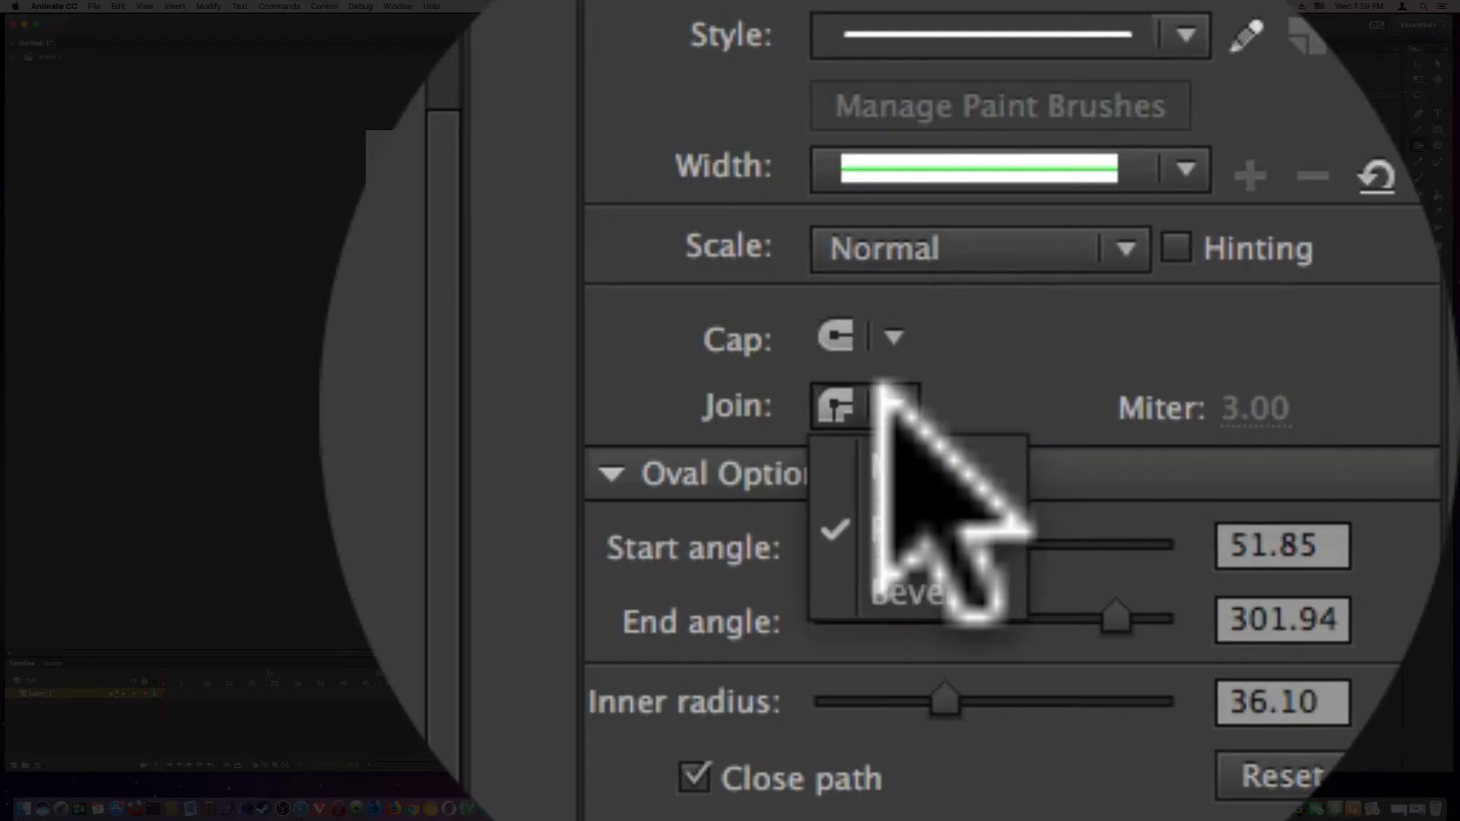
left_click(835, 408)
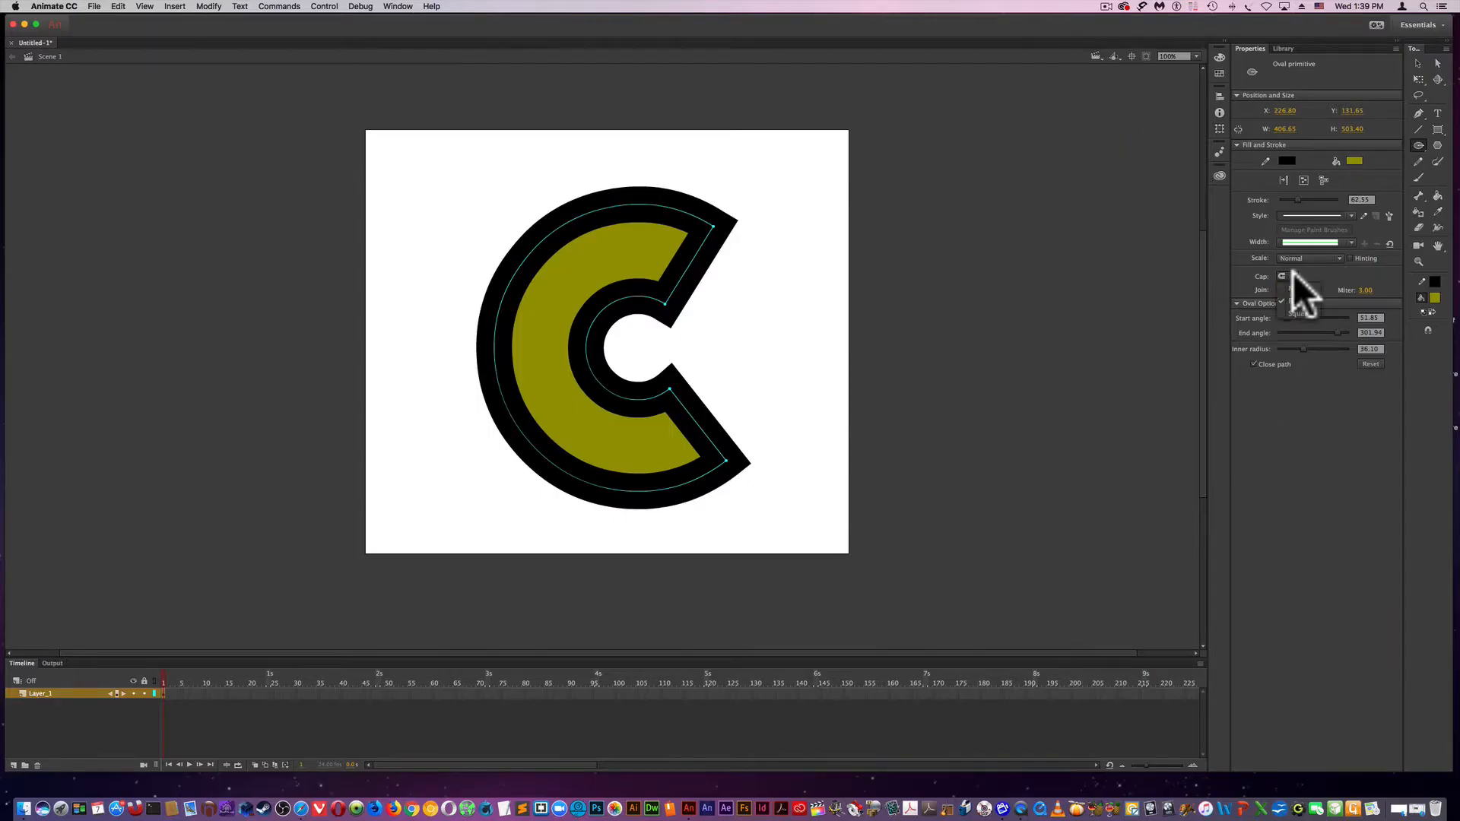
left_click(1287, 275)
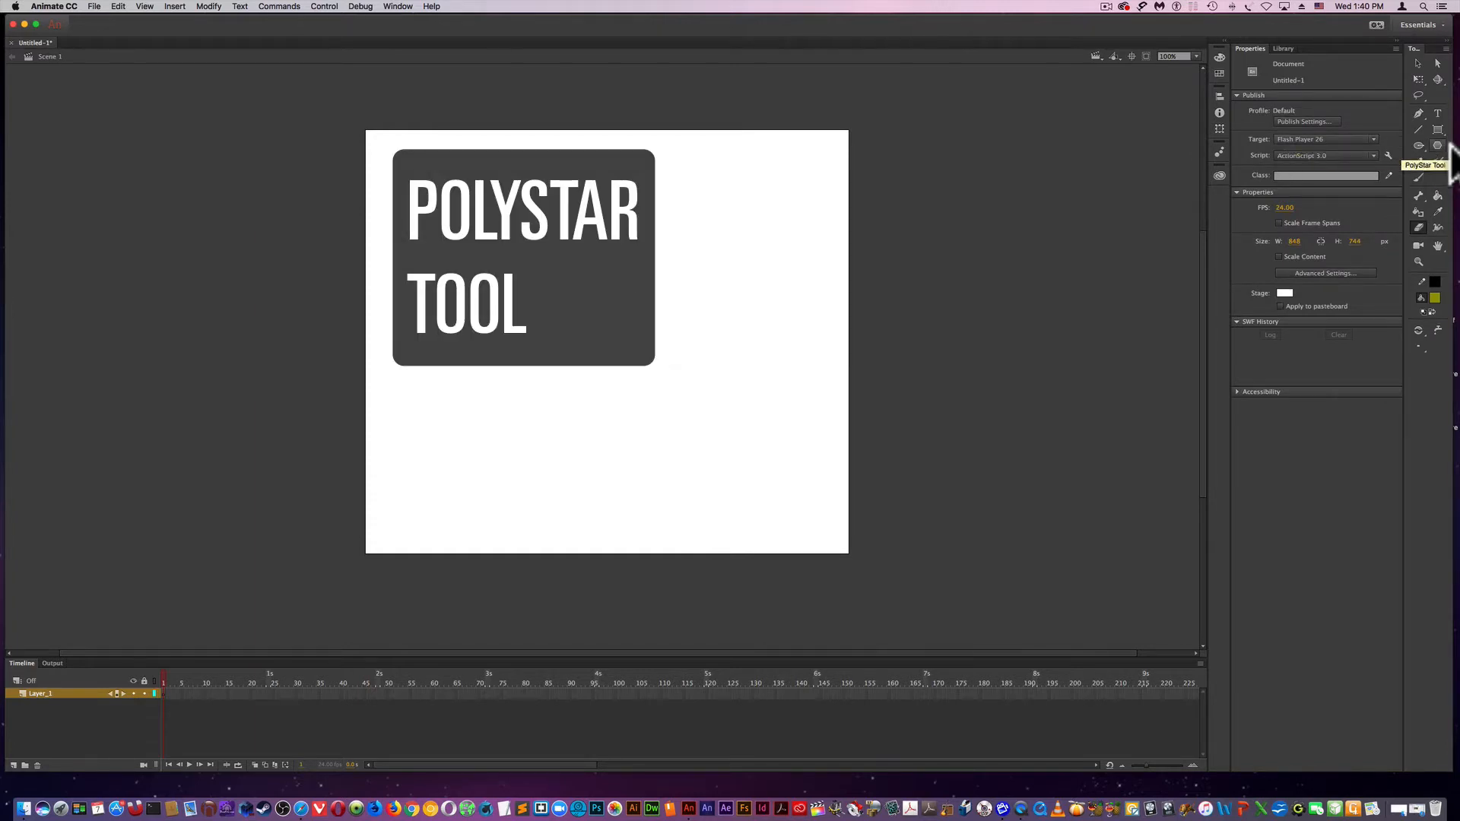
- With the PolyStar tool, set Style to star and draw an olive five-pointed star
left_click(1437, 155)
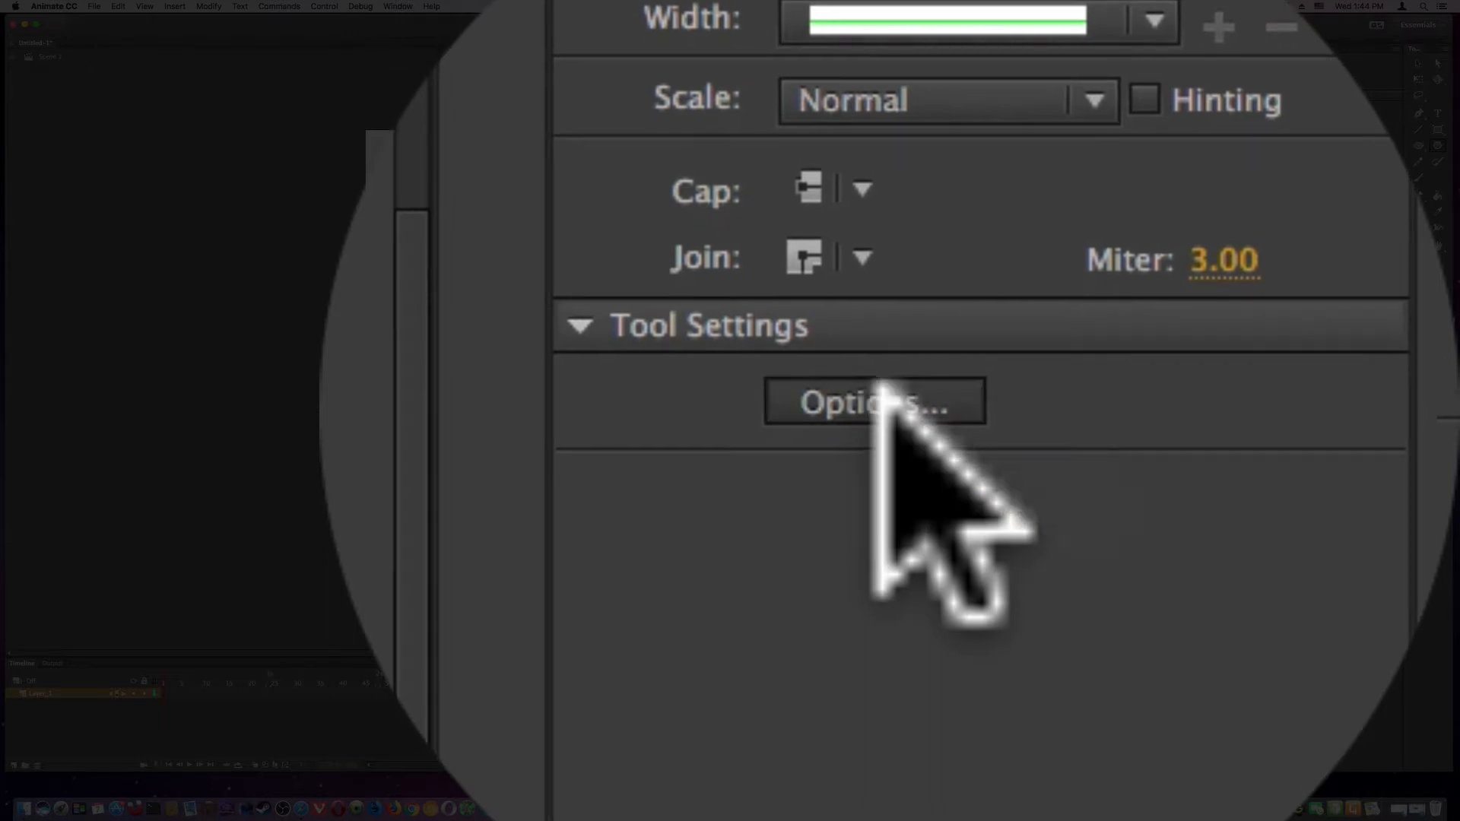
left_click(873, 402)
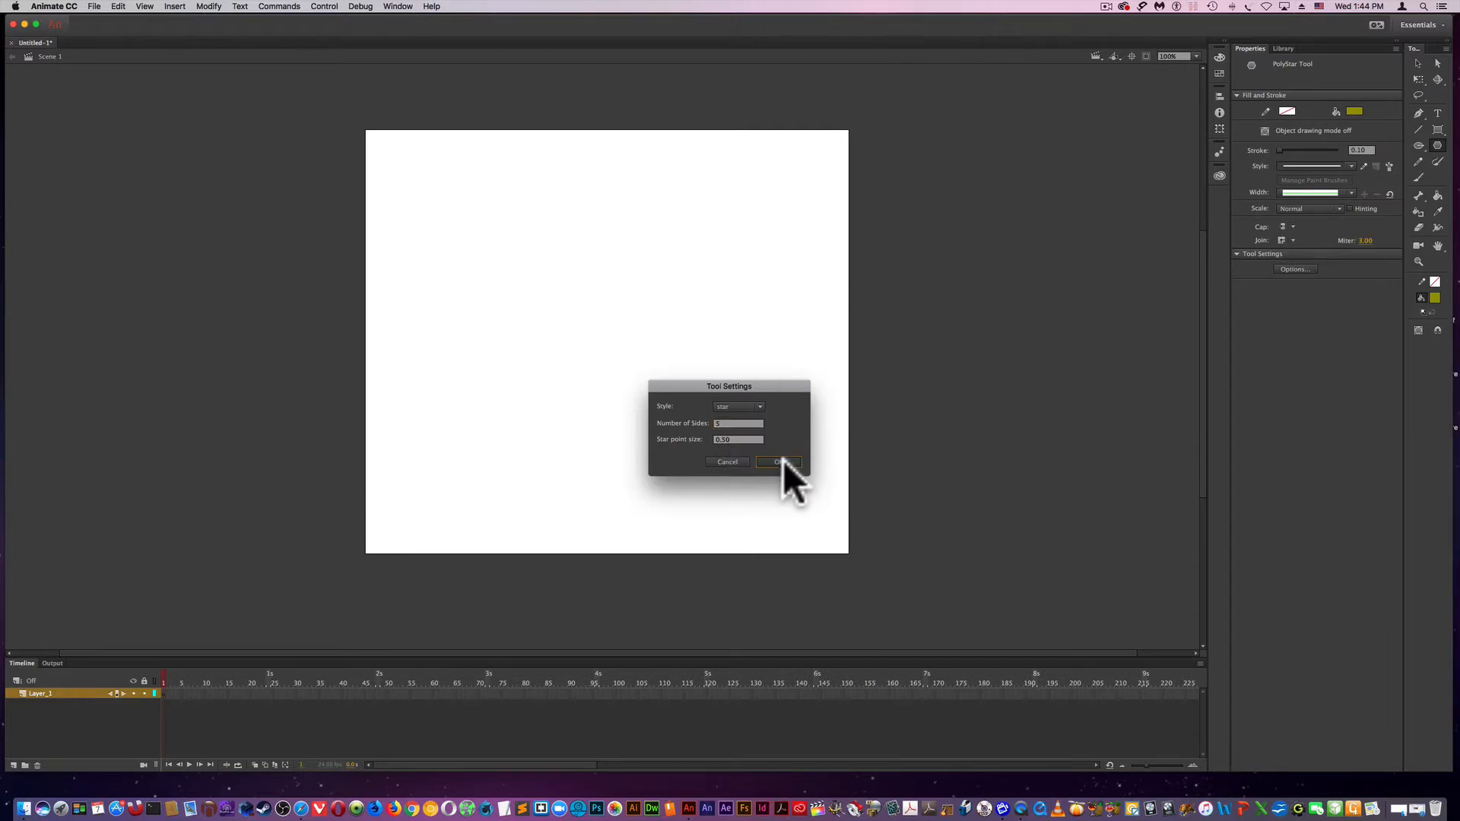
left_click(779, 463)
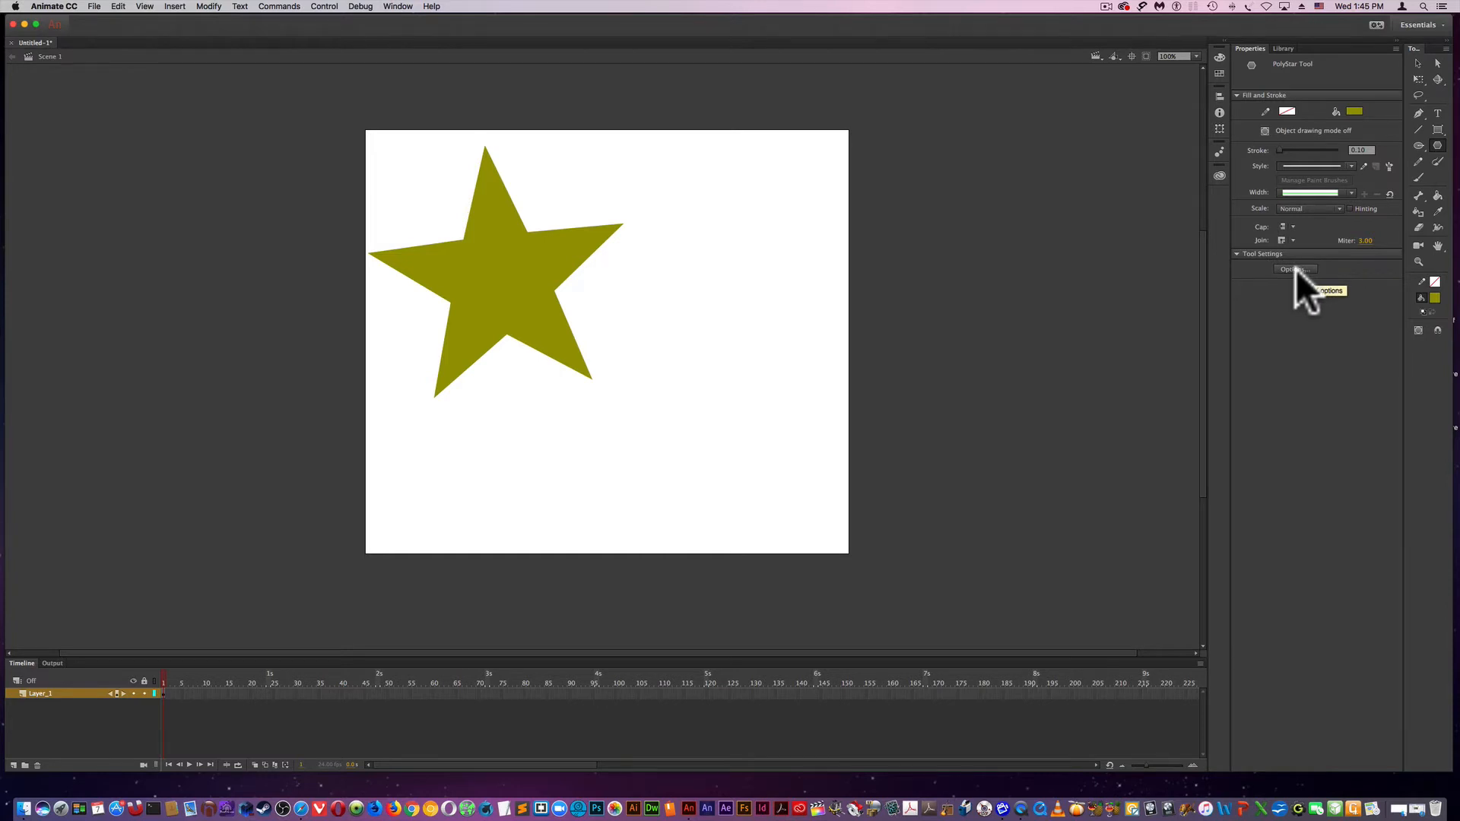
- Set 7 sides with point size 0.75 and draw a small seven-pointed star below the first
left_click(1294, 269)
type("7")
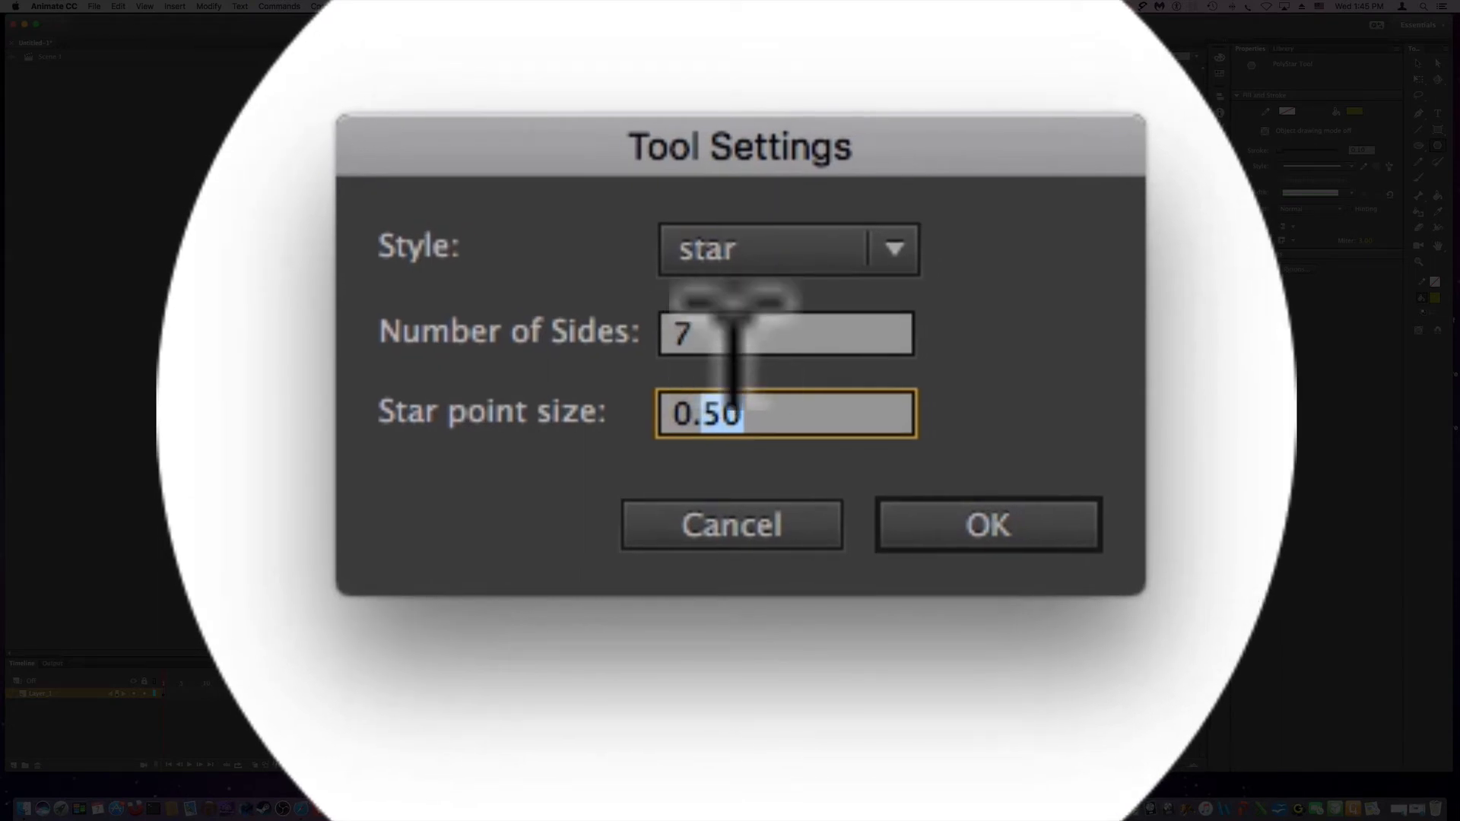
type("0.75")
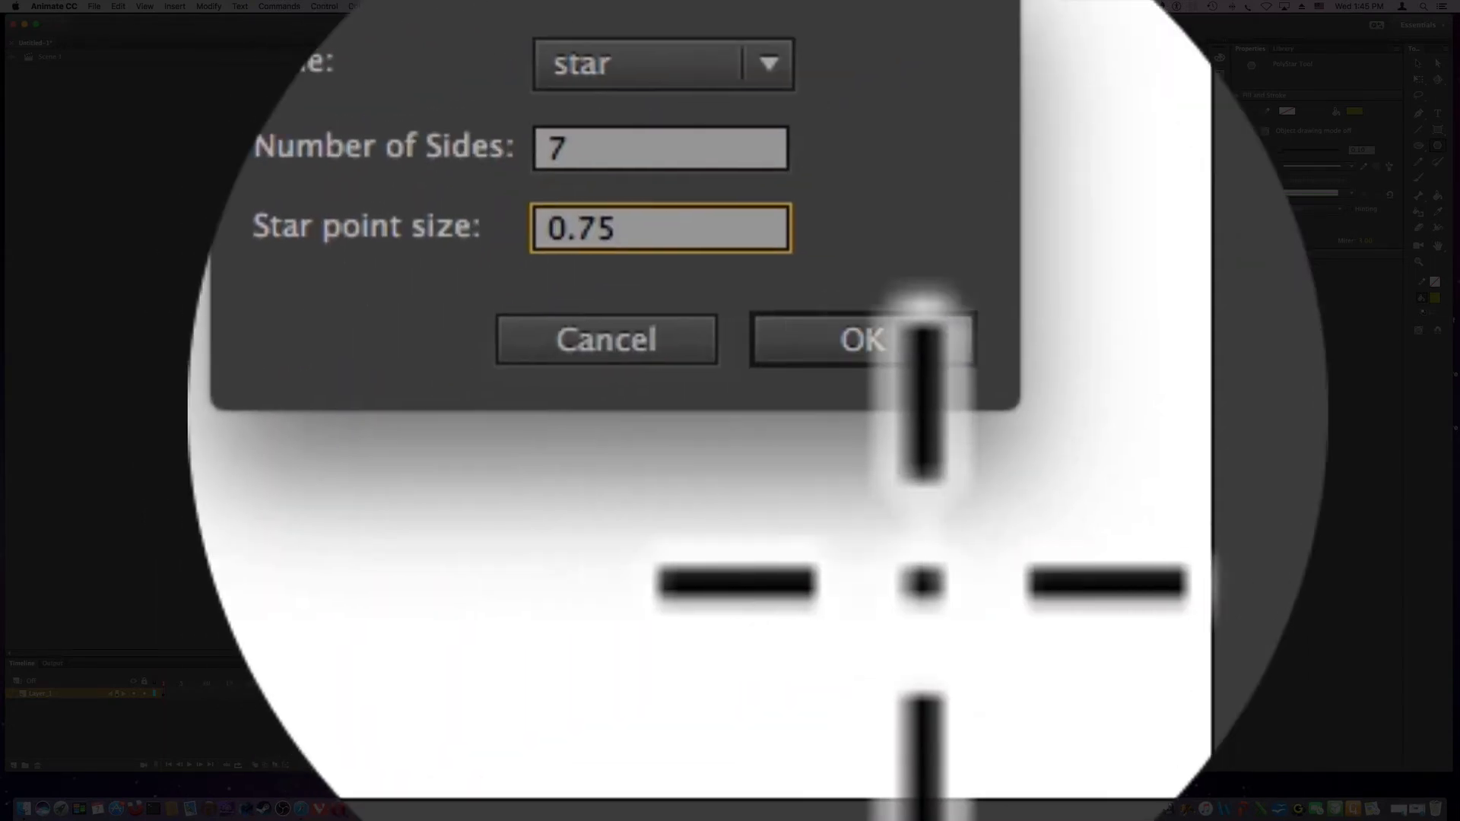
left_click(859, 339)
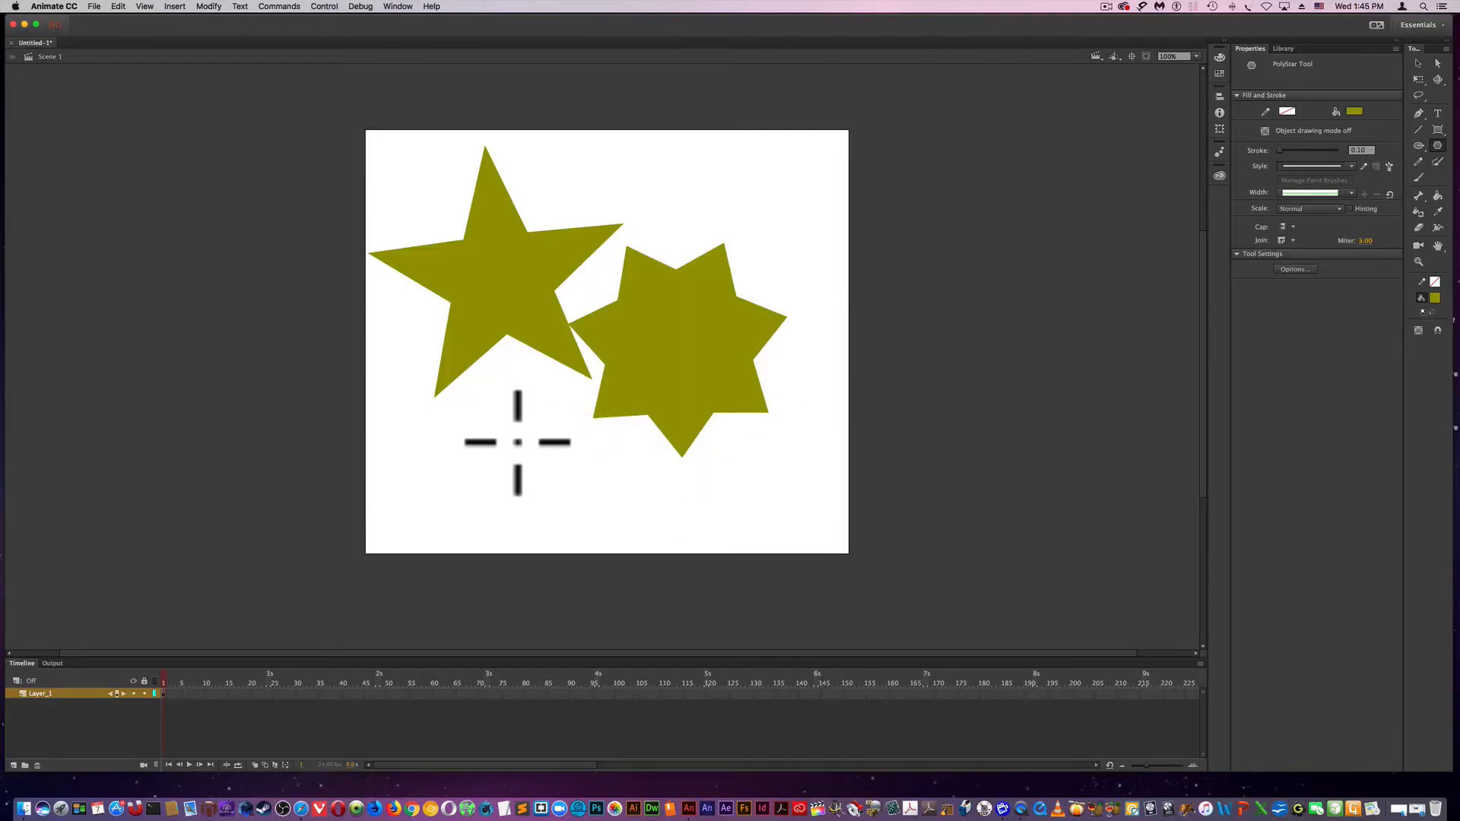
left_click_drag(483, 382, 558, 456)
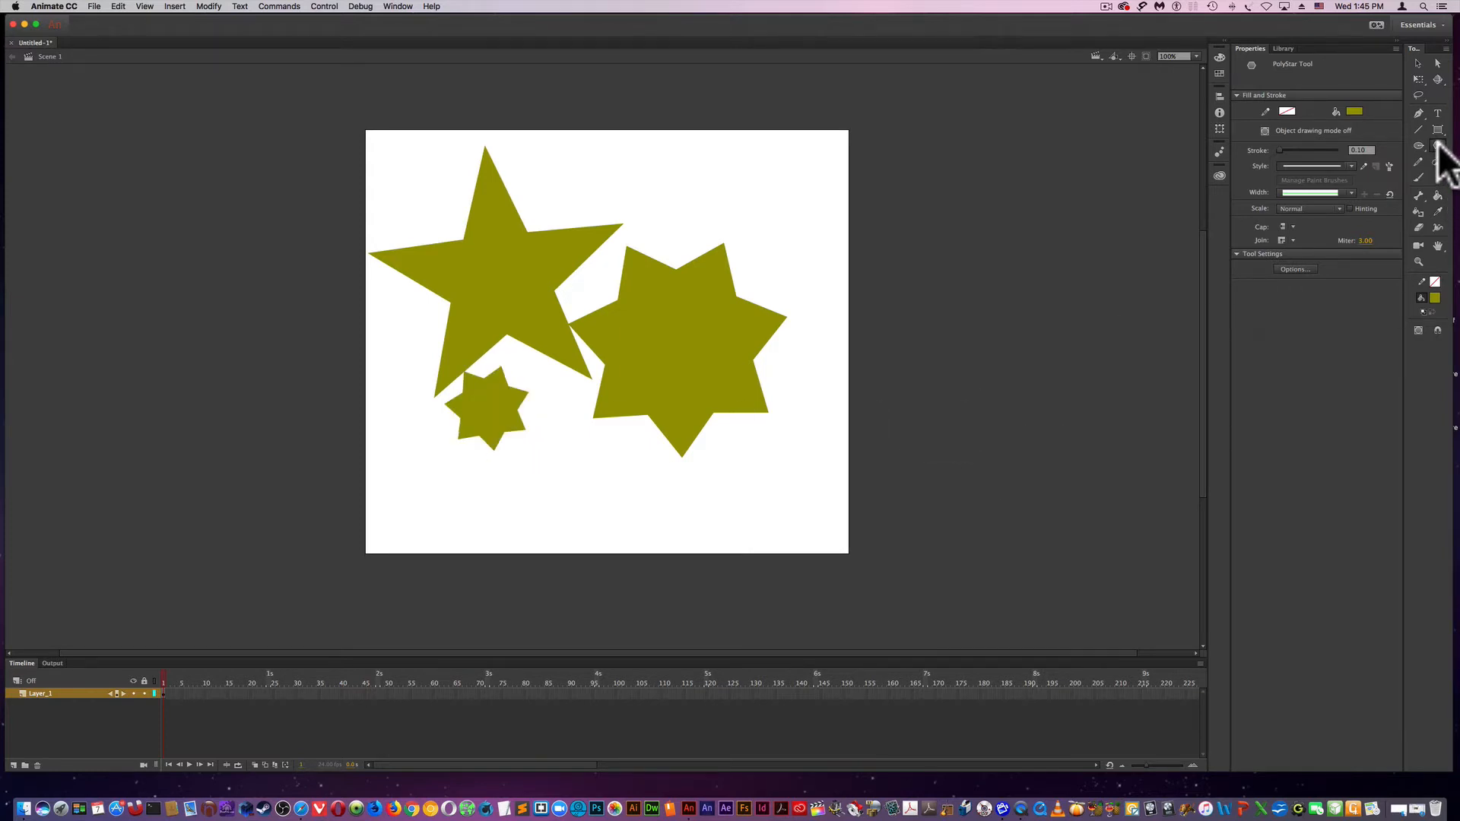
- Reopen the star settings, edit the point size value and confirm
left_click(1295, 269)
type("0.")
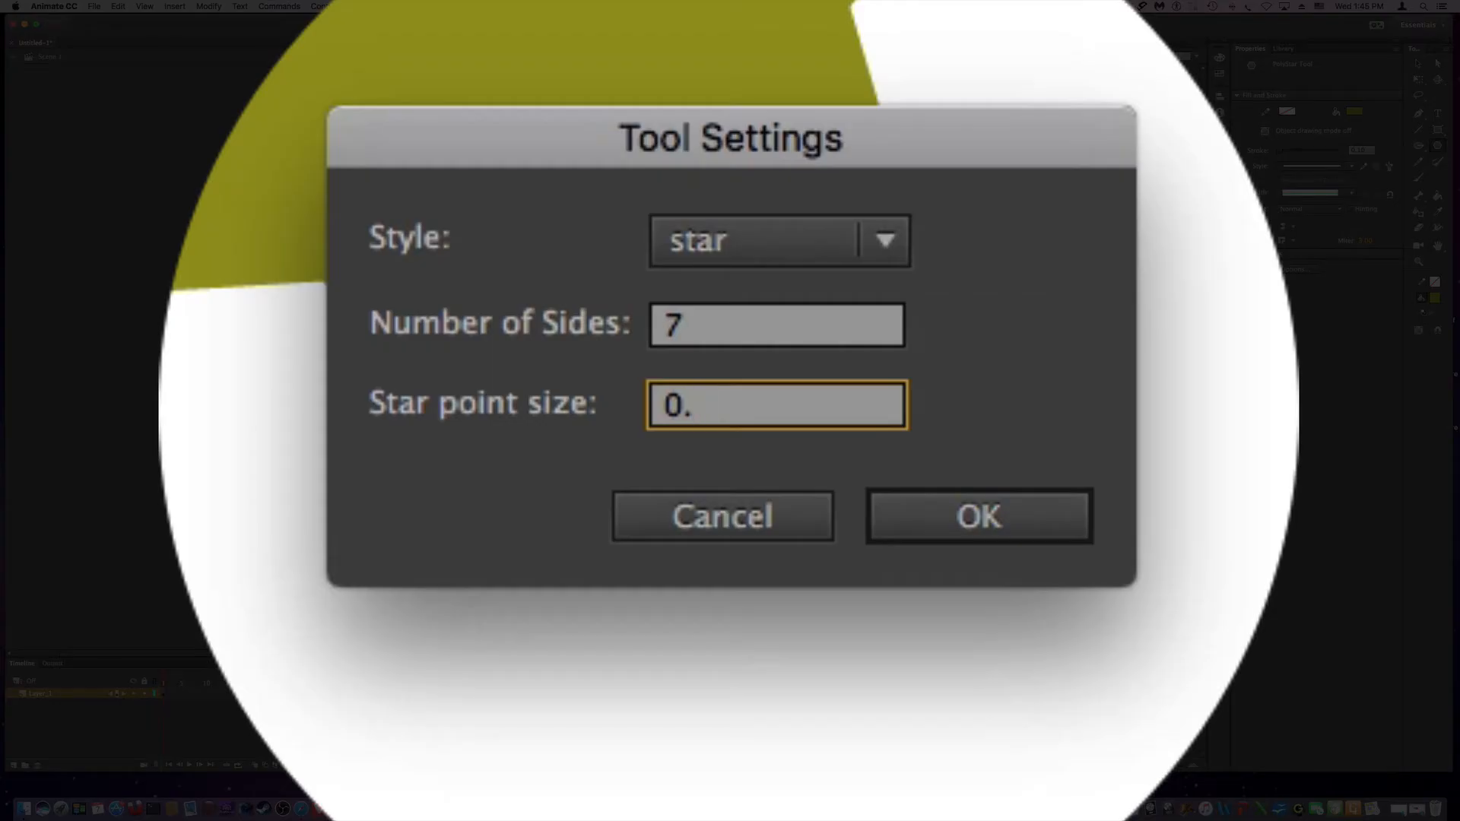
left_click(776, 405)
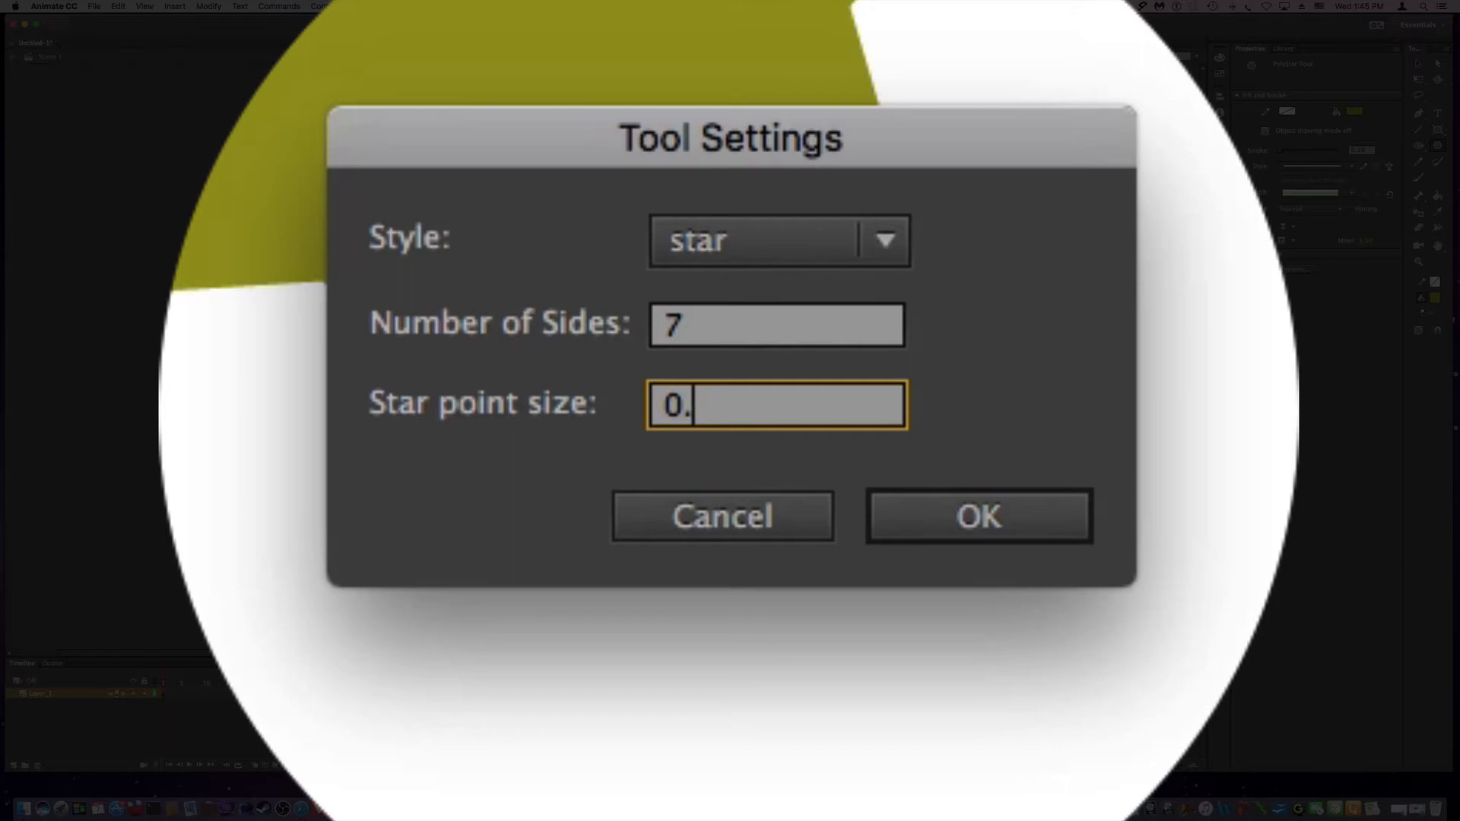
left_click(978, 515)
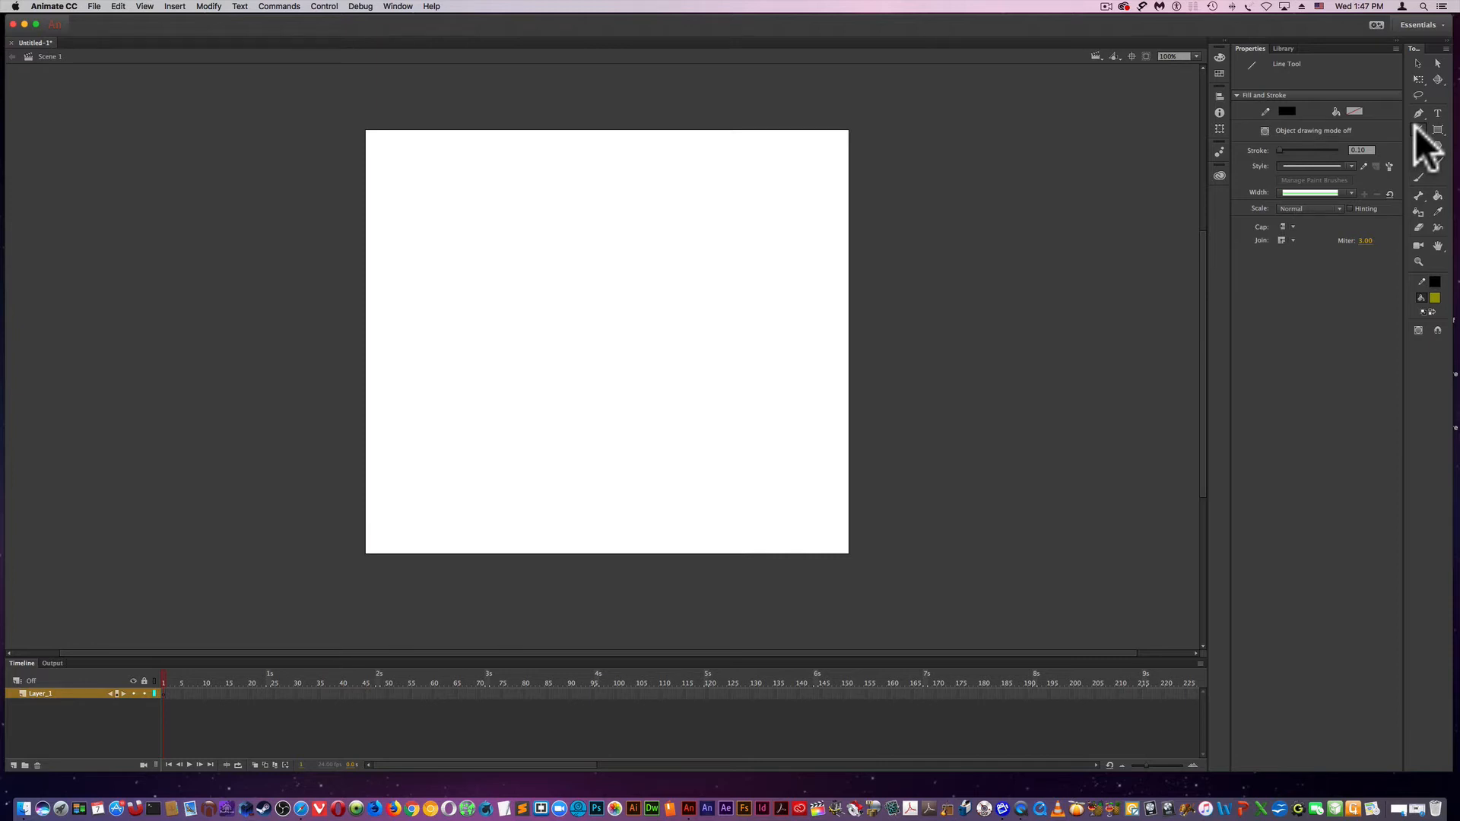
- Draw a straight line across the stage, return to the Line tool and open the Cap choices
left_click_drag(498, 268, 654, 310)
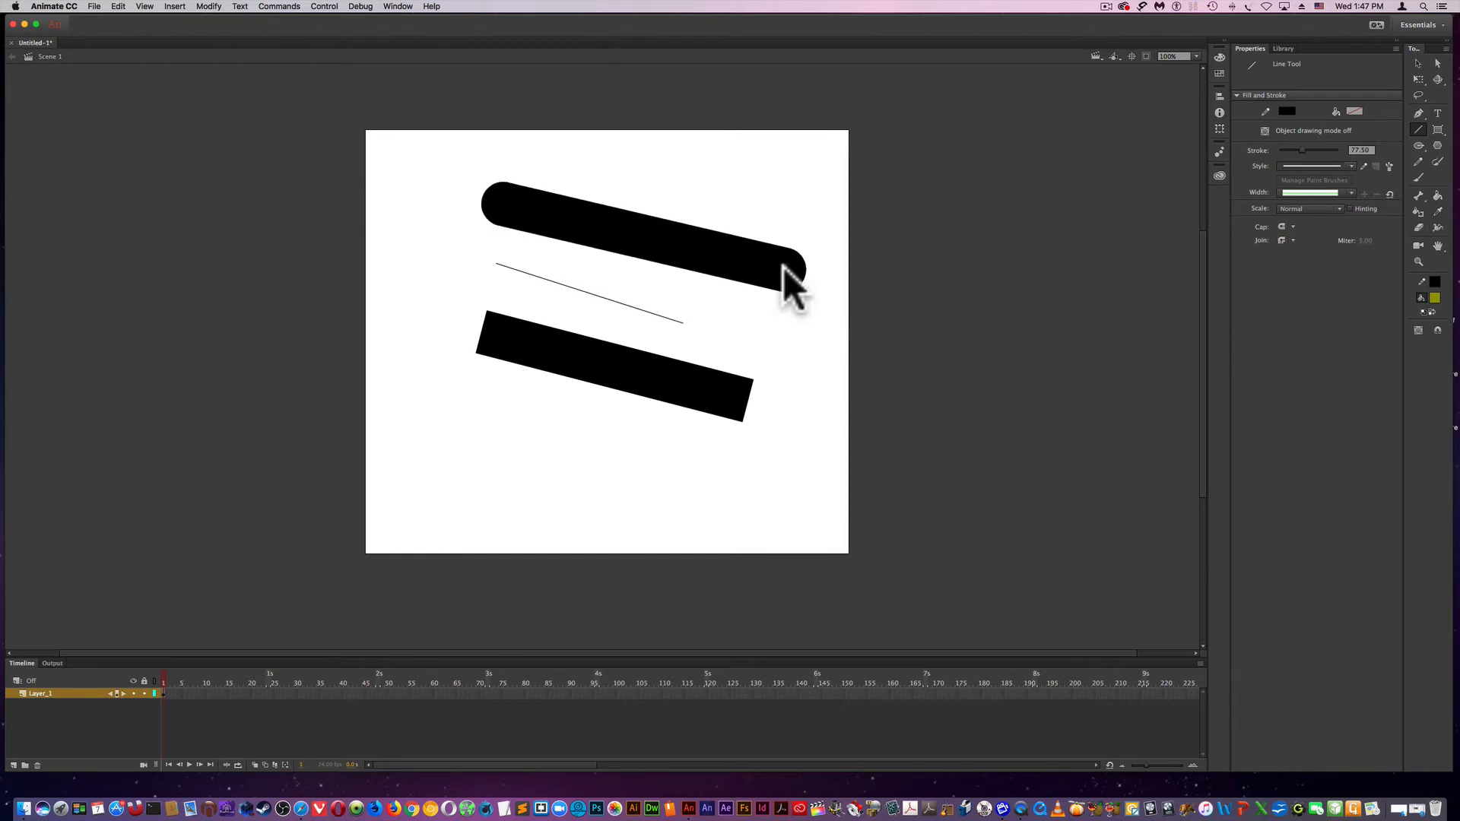
mouse_move(1337, 66)
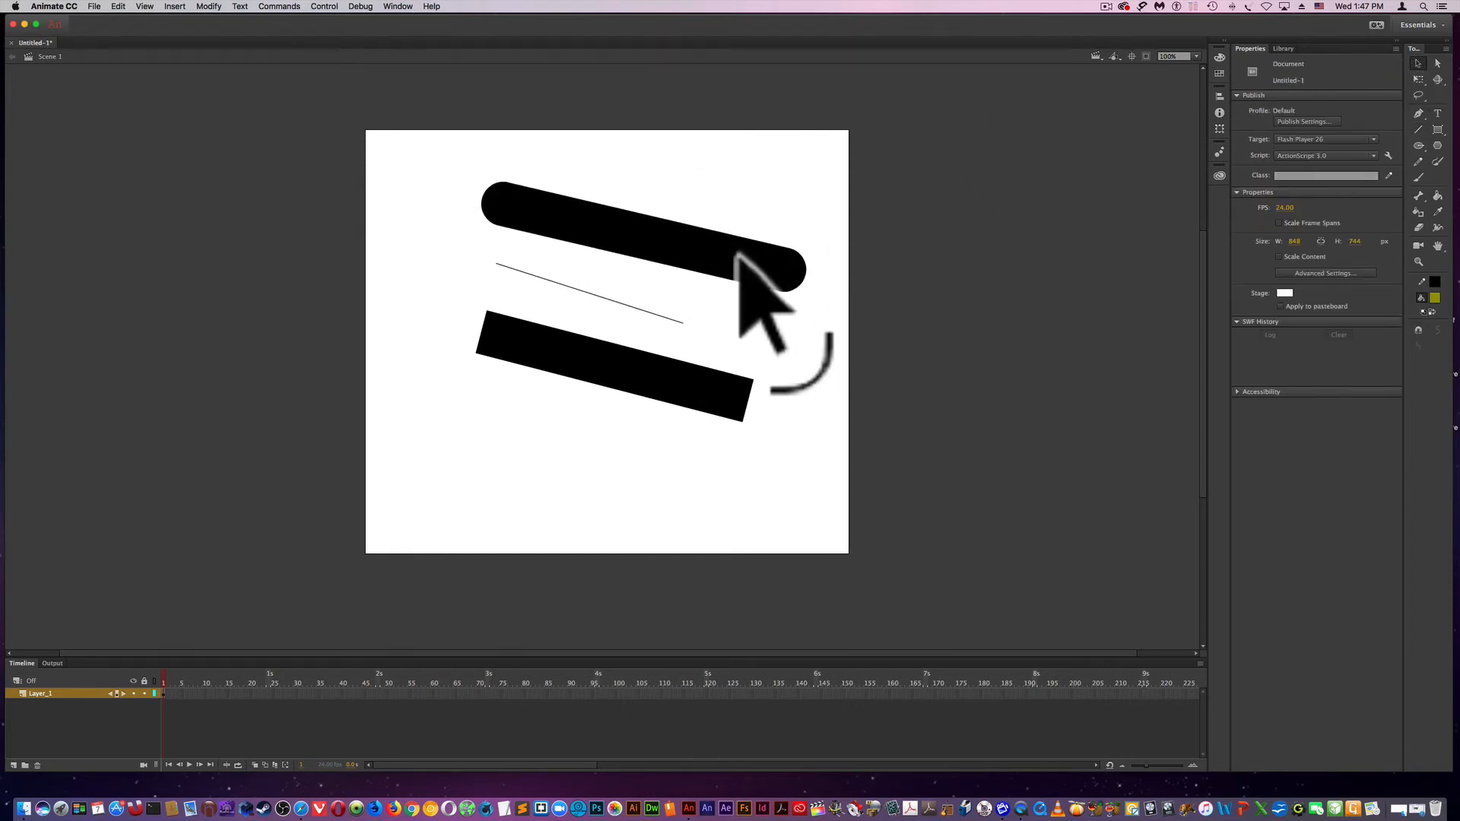
left_click(641, 233)
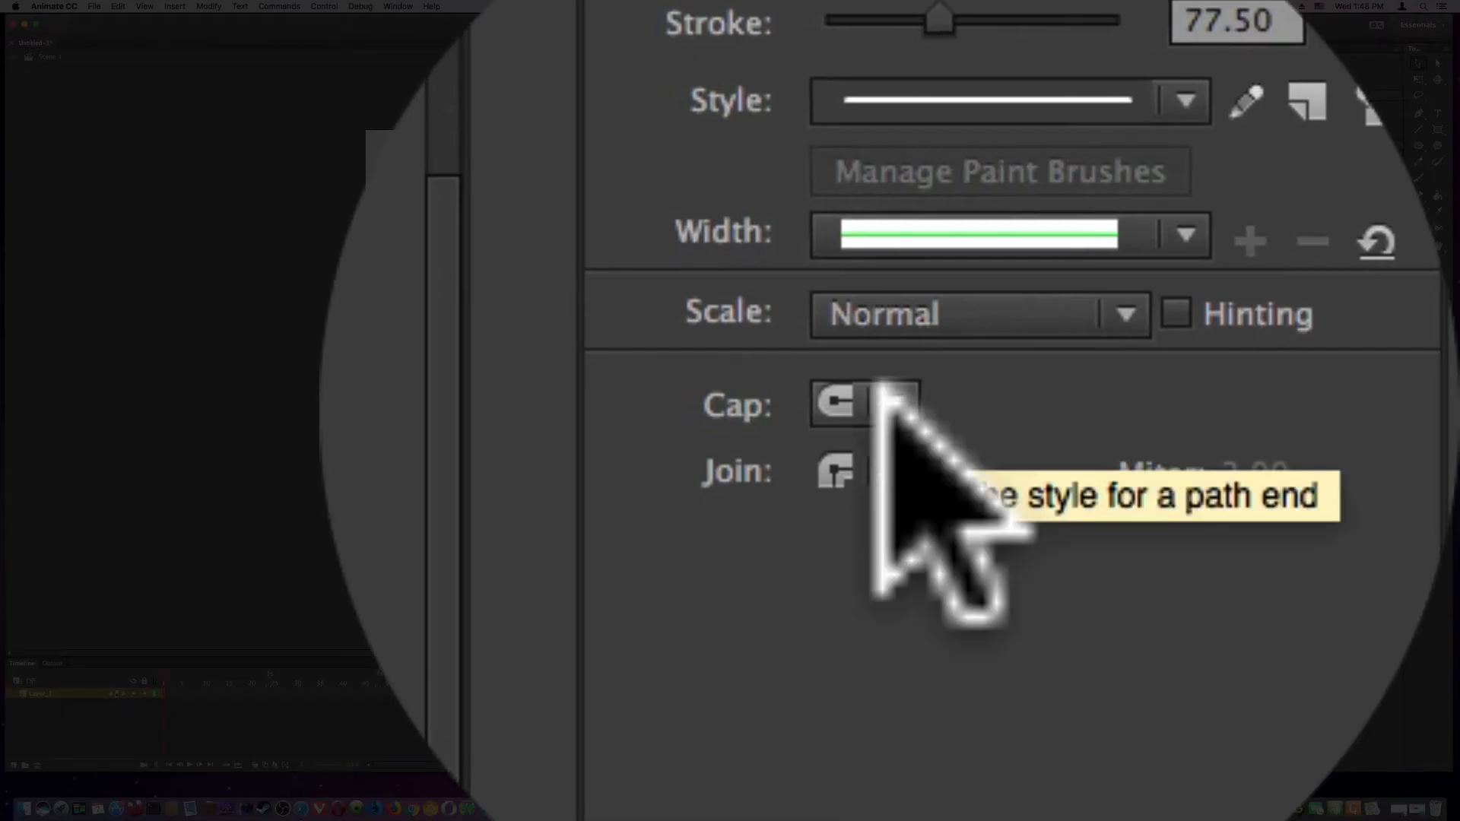
left_click(893, 404)
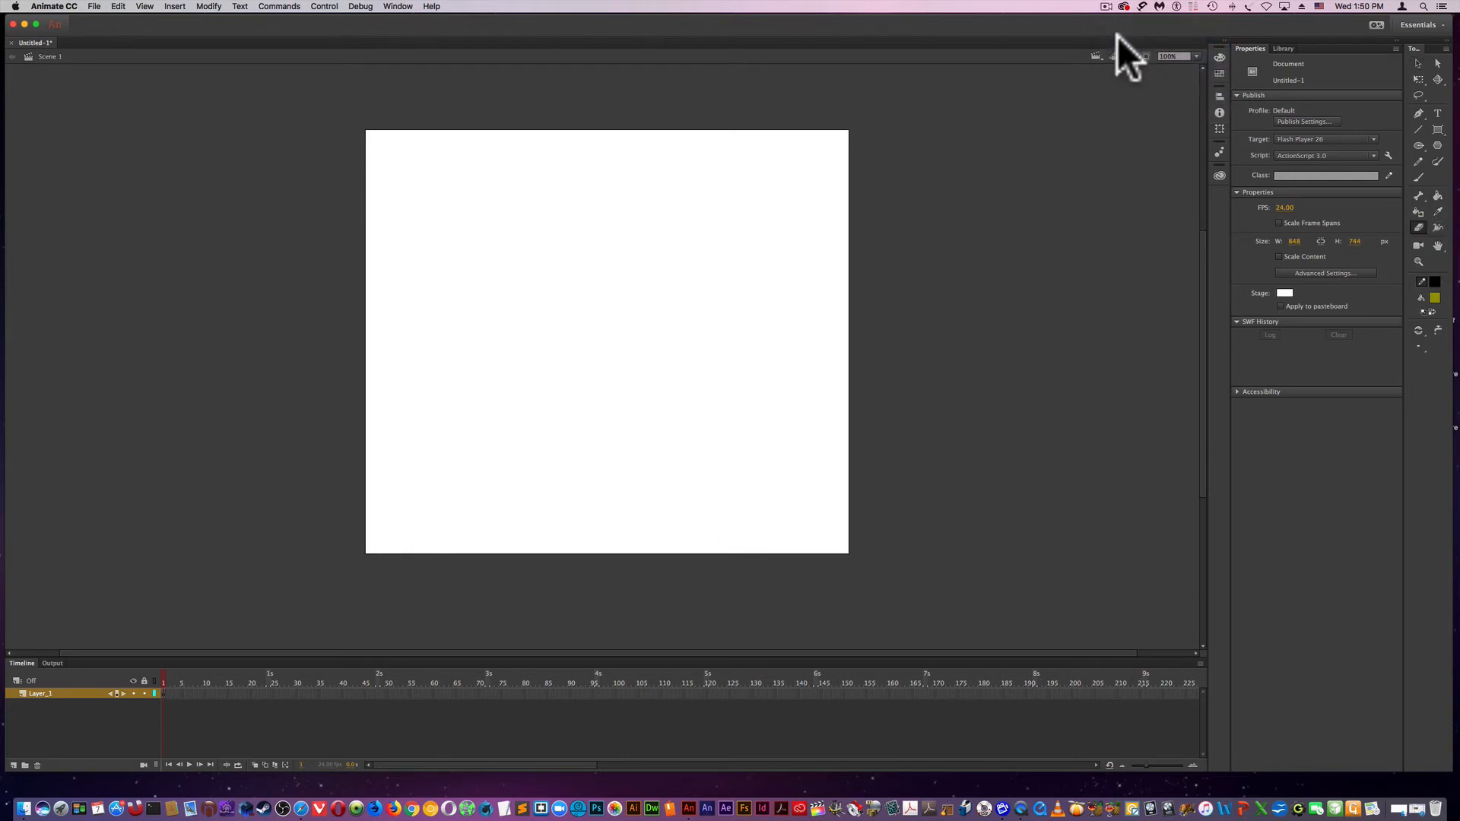
- With the Line tool, choose a different corner Join style and draw thick connected angled lines
left_click(1419, 131)
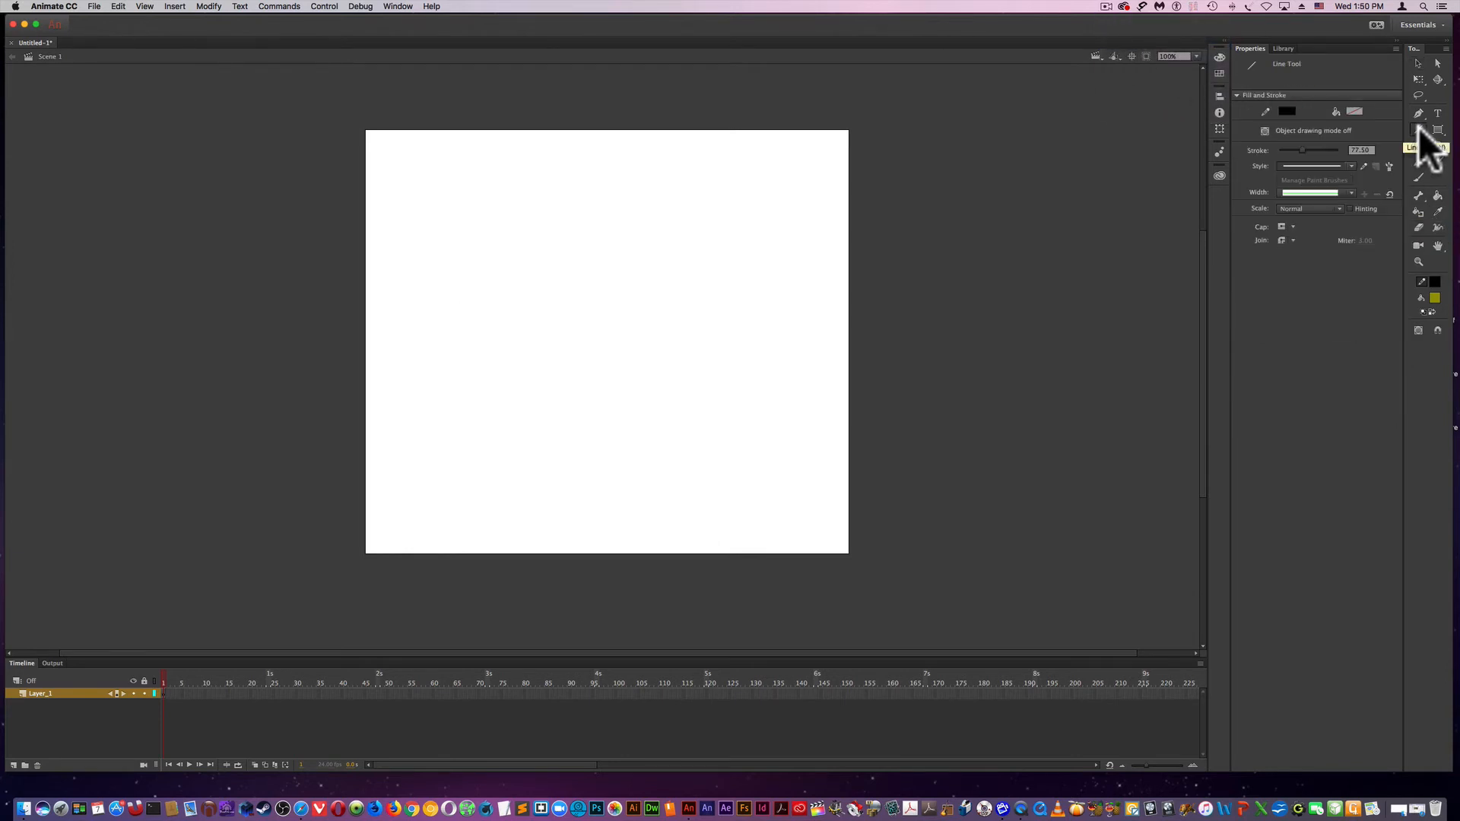
mouse_move(1294, 260)
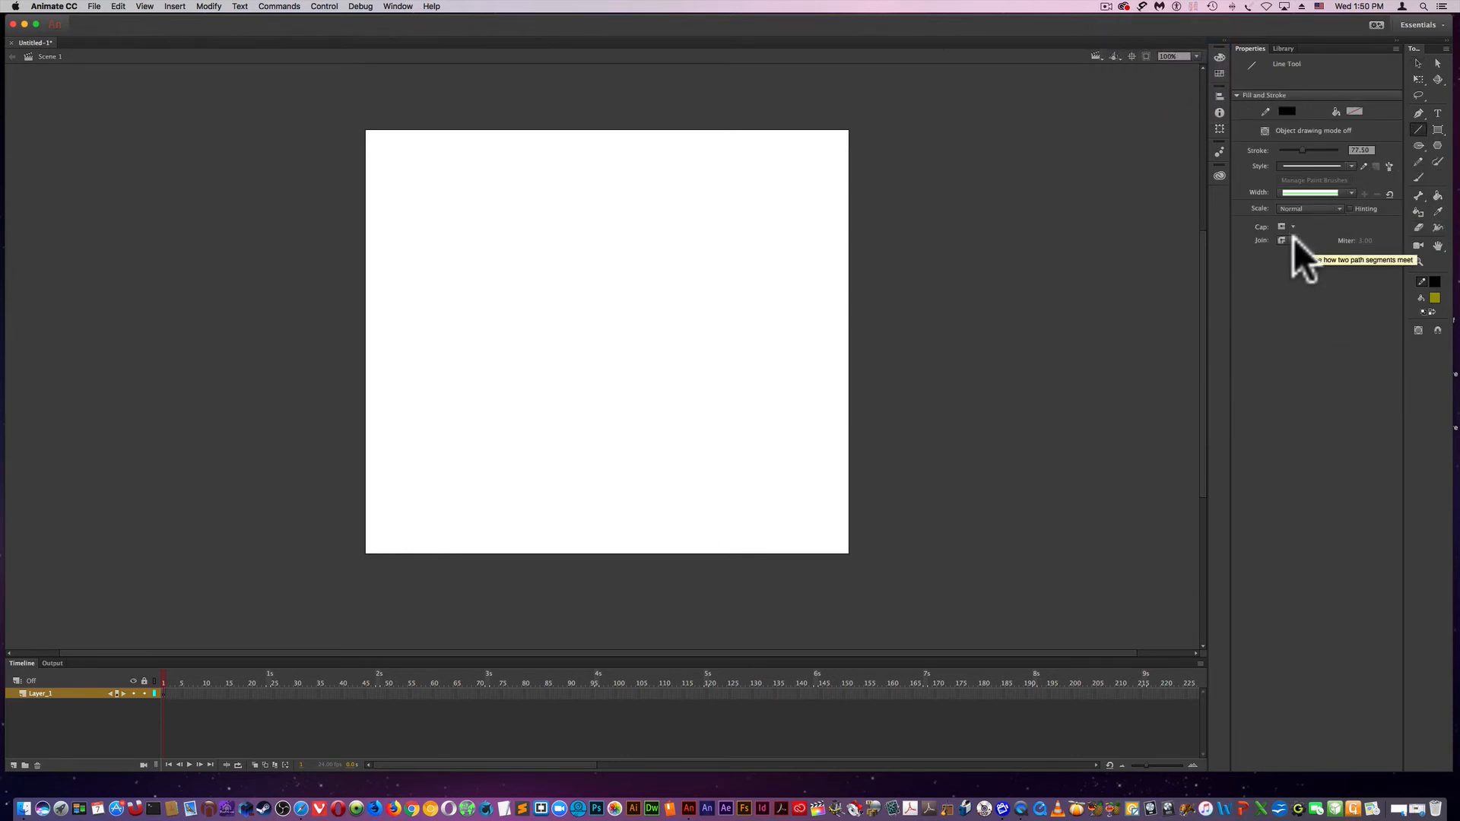
left_click(1293, 241)
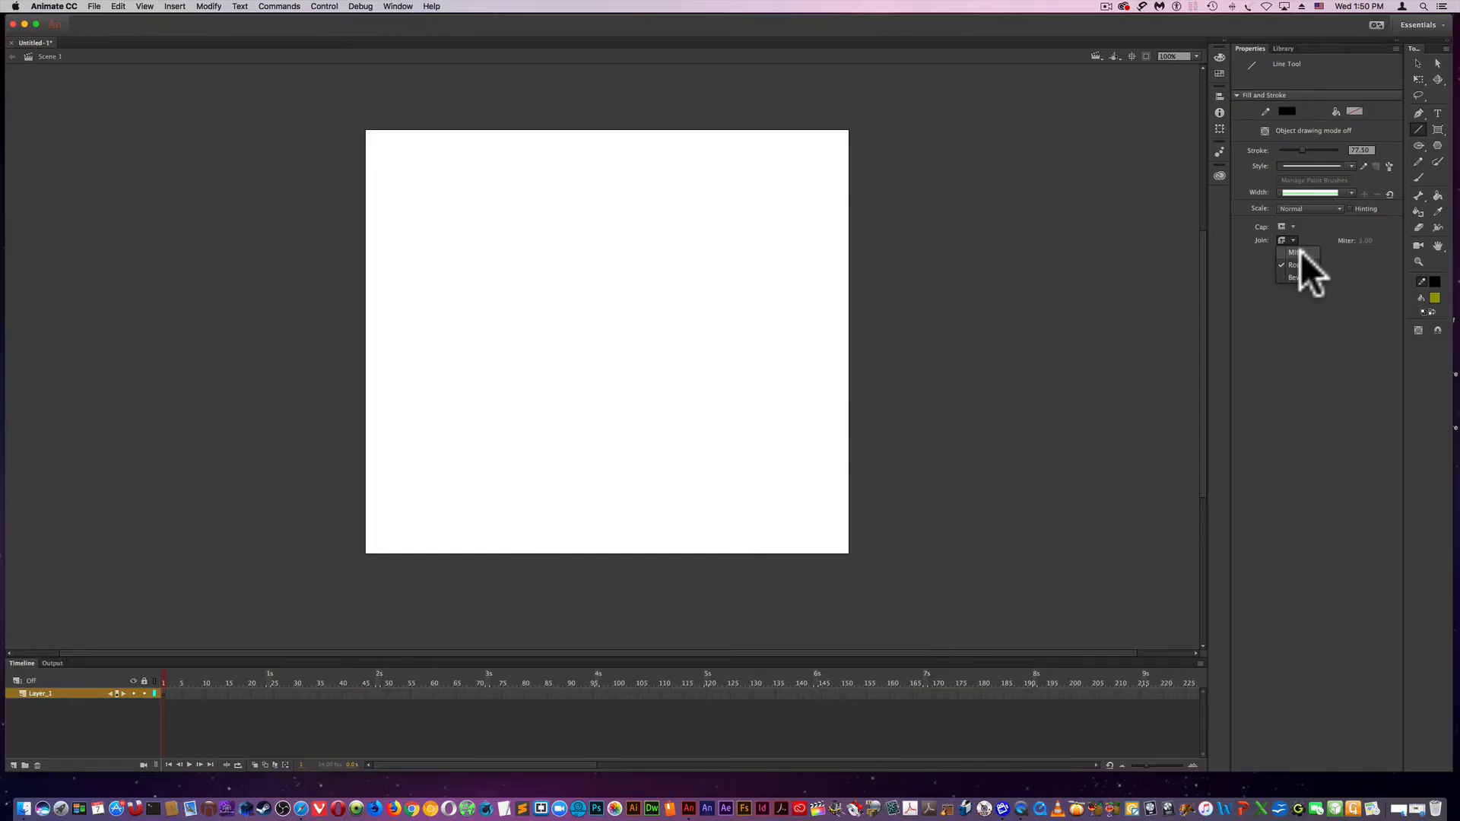
left_click(1294, 251)
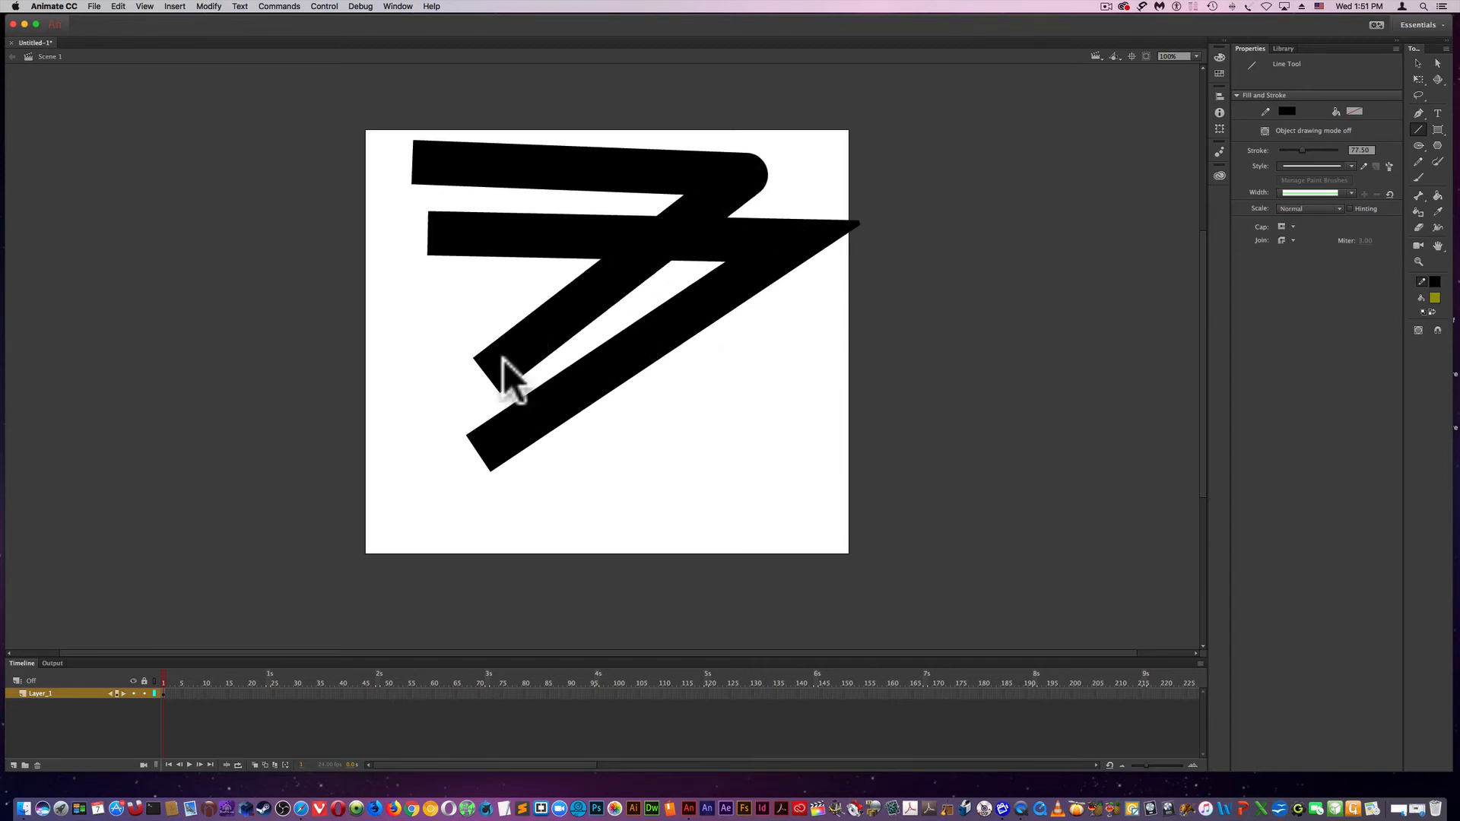
mouse_move(1421, 140)
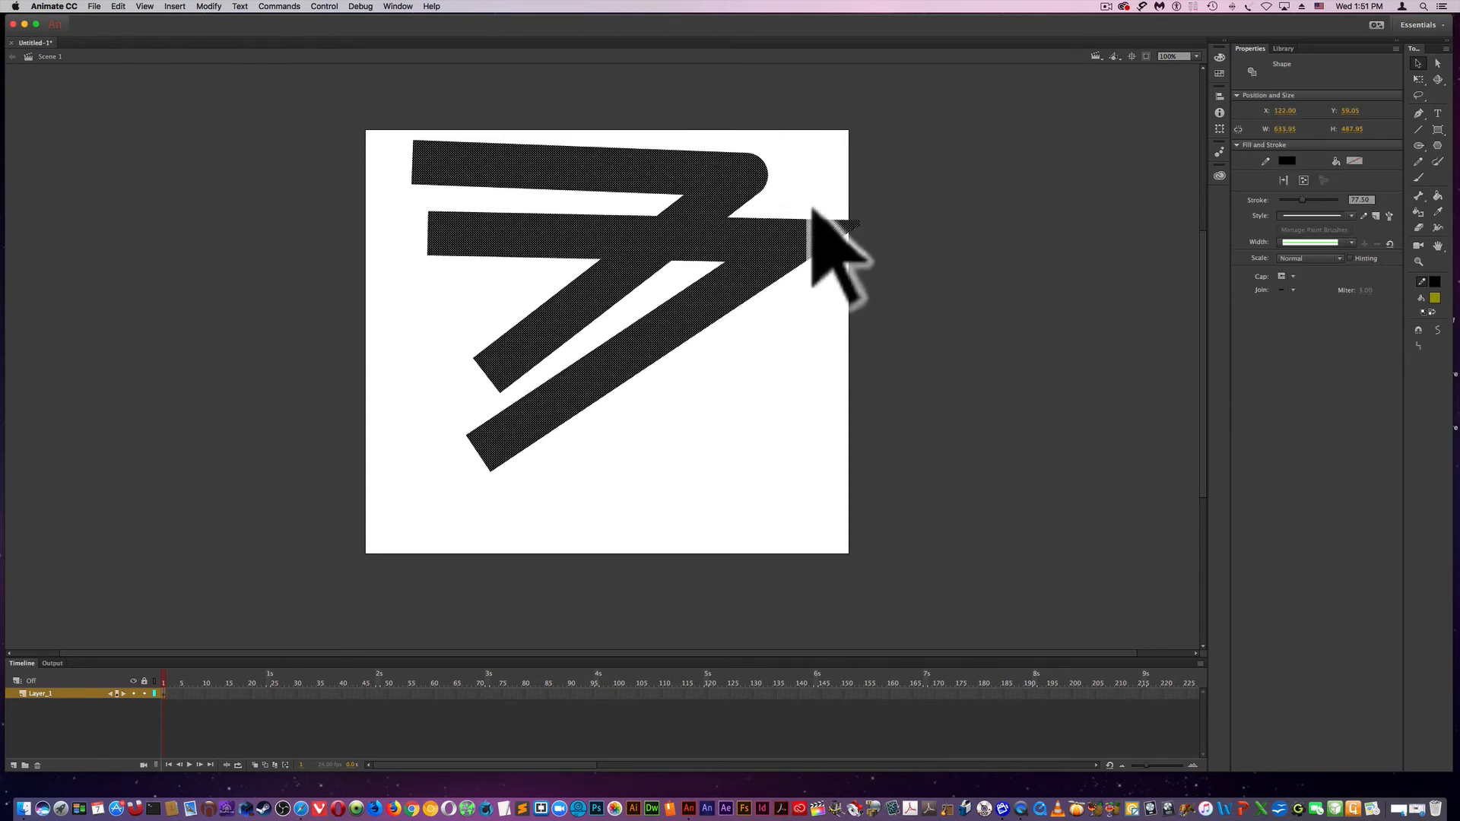
left_click(637, 391)
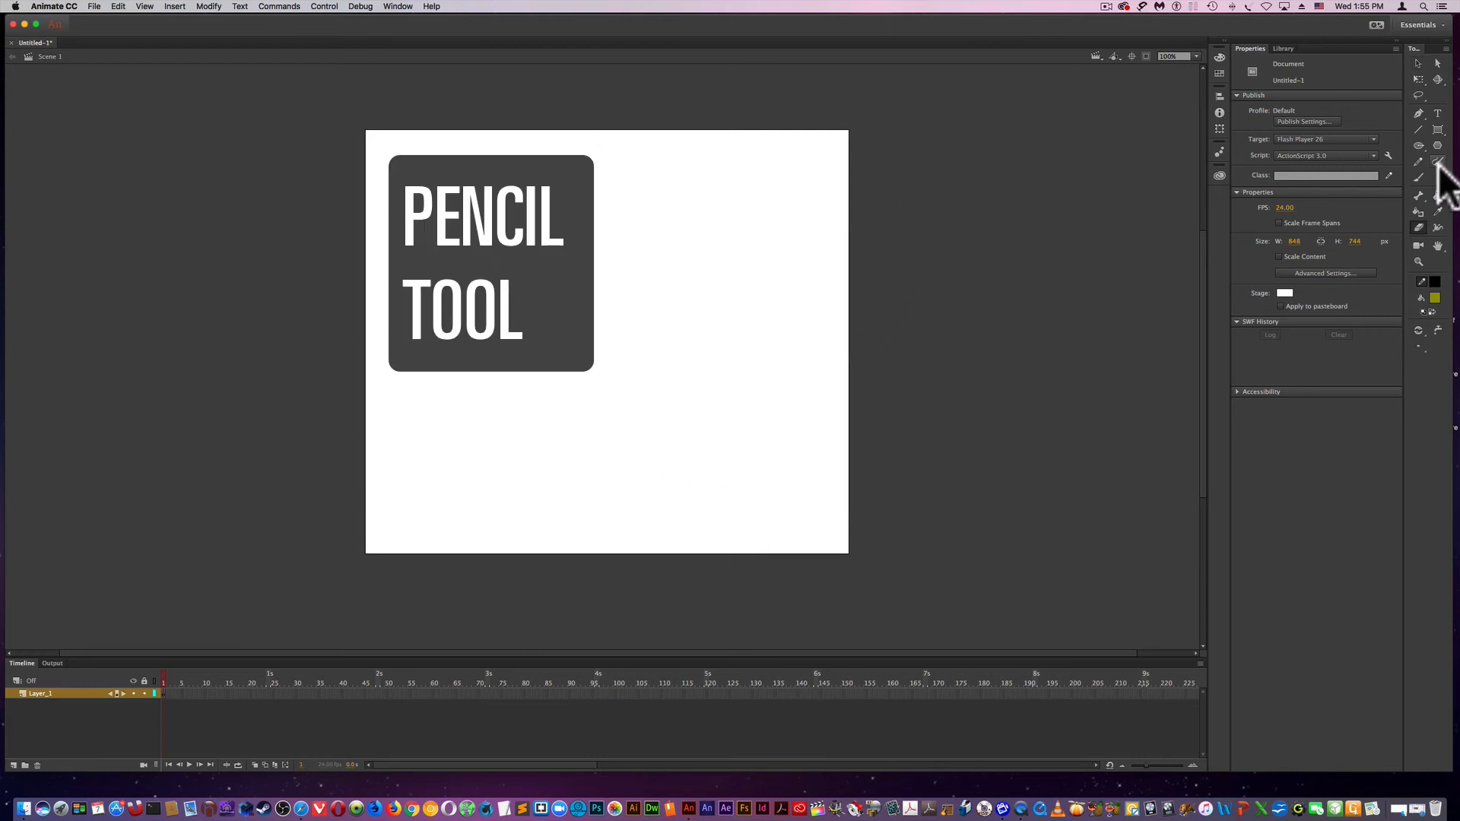
- With the Pencil tool, draw strokes in Smooth, then Straighten, then Ink pencil modes
left_click(1419, 163)
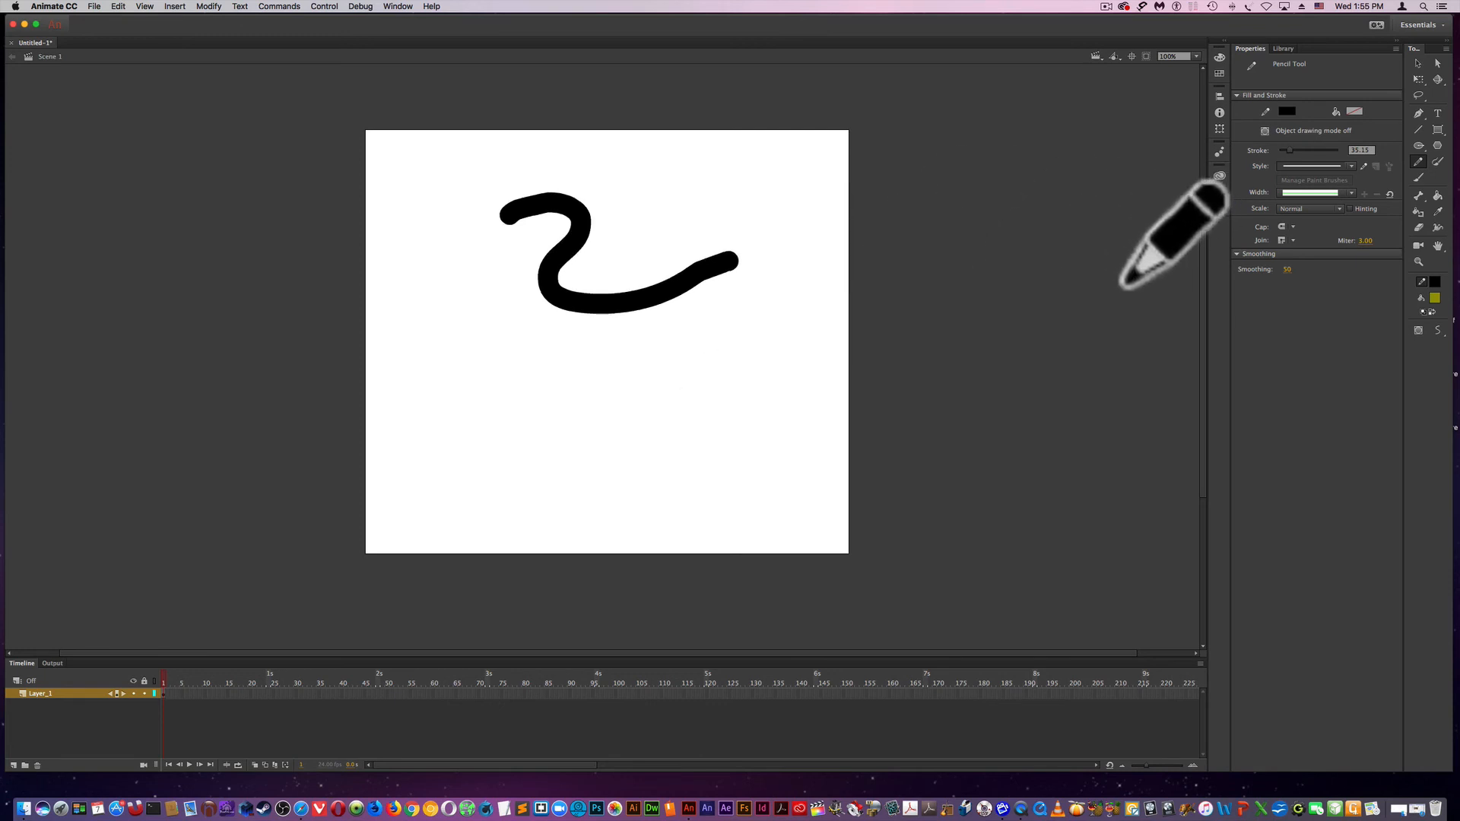
mouse_move(1284, 240)
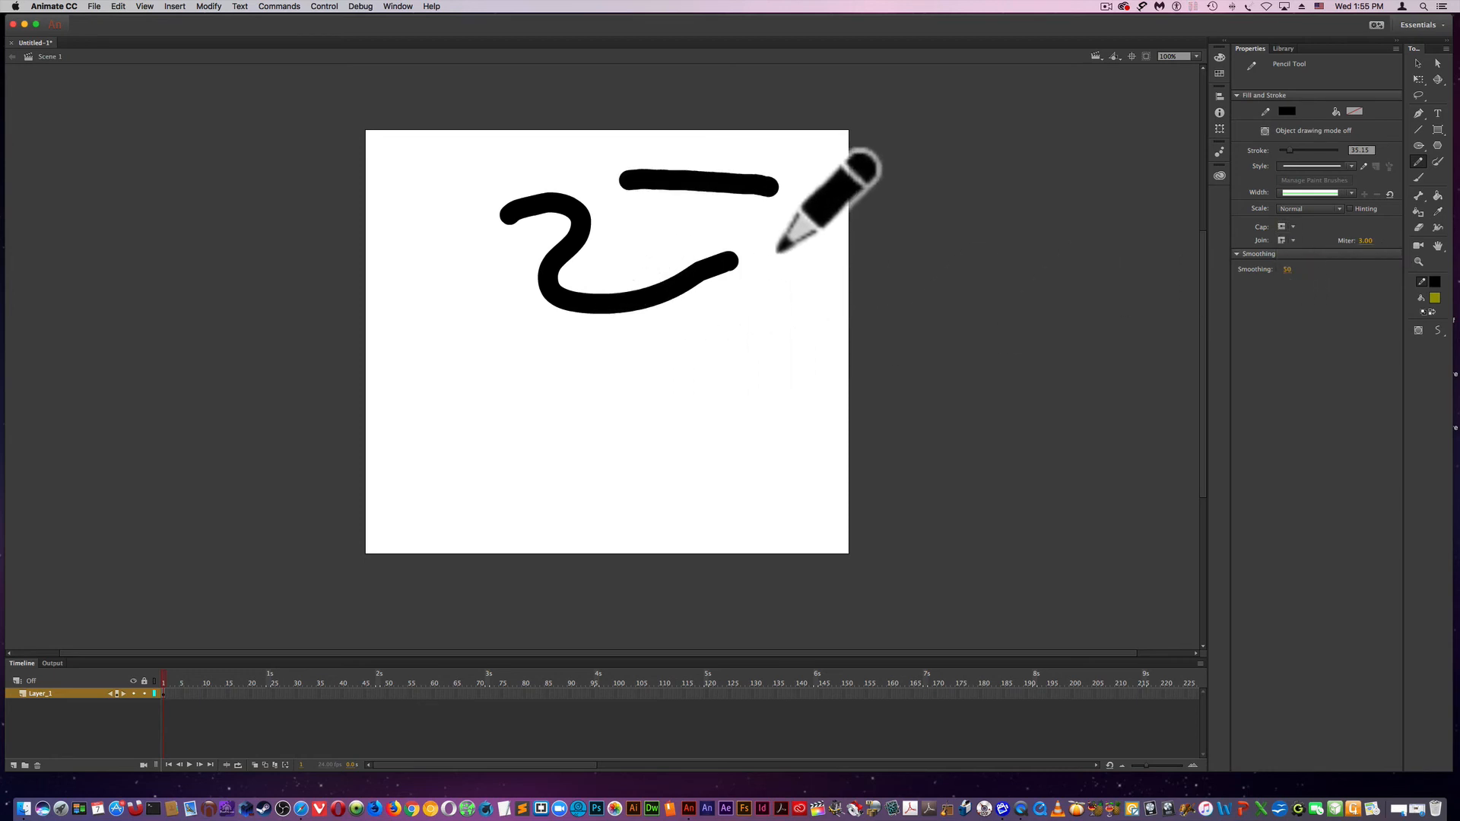
mouse_move(470, 326)
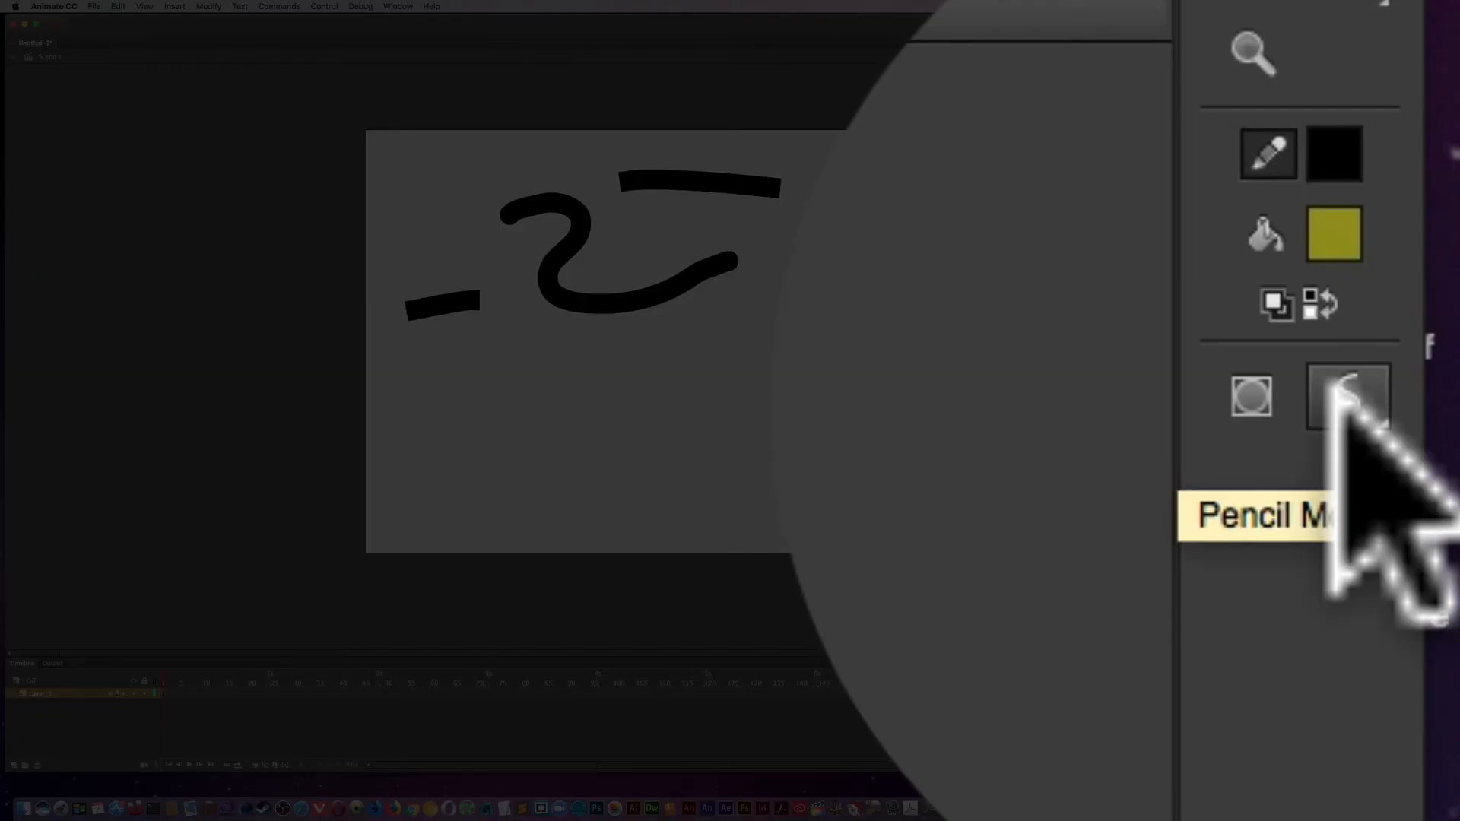
left_click(1347, 396)
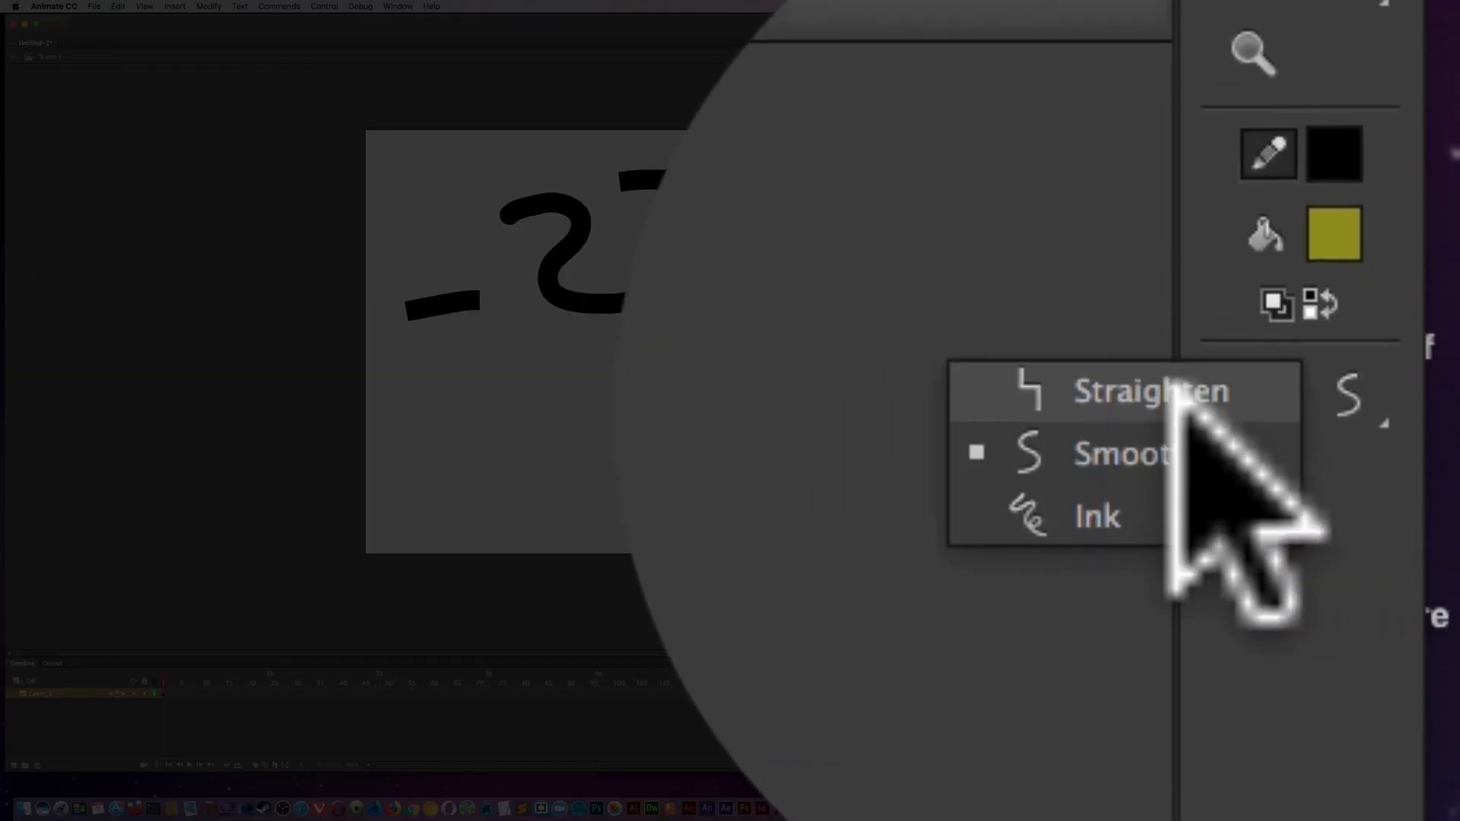
left_click(1152, 389)
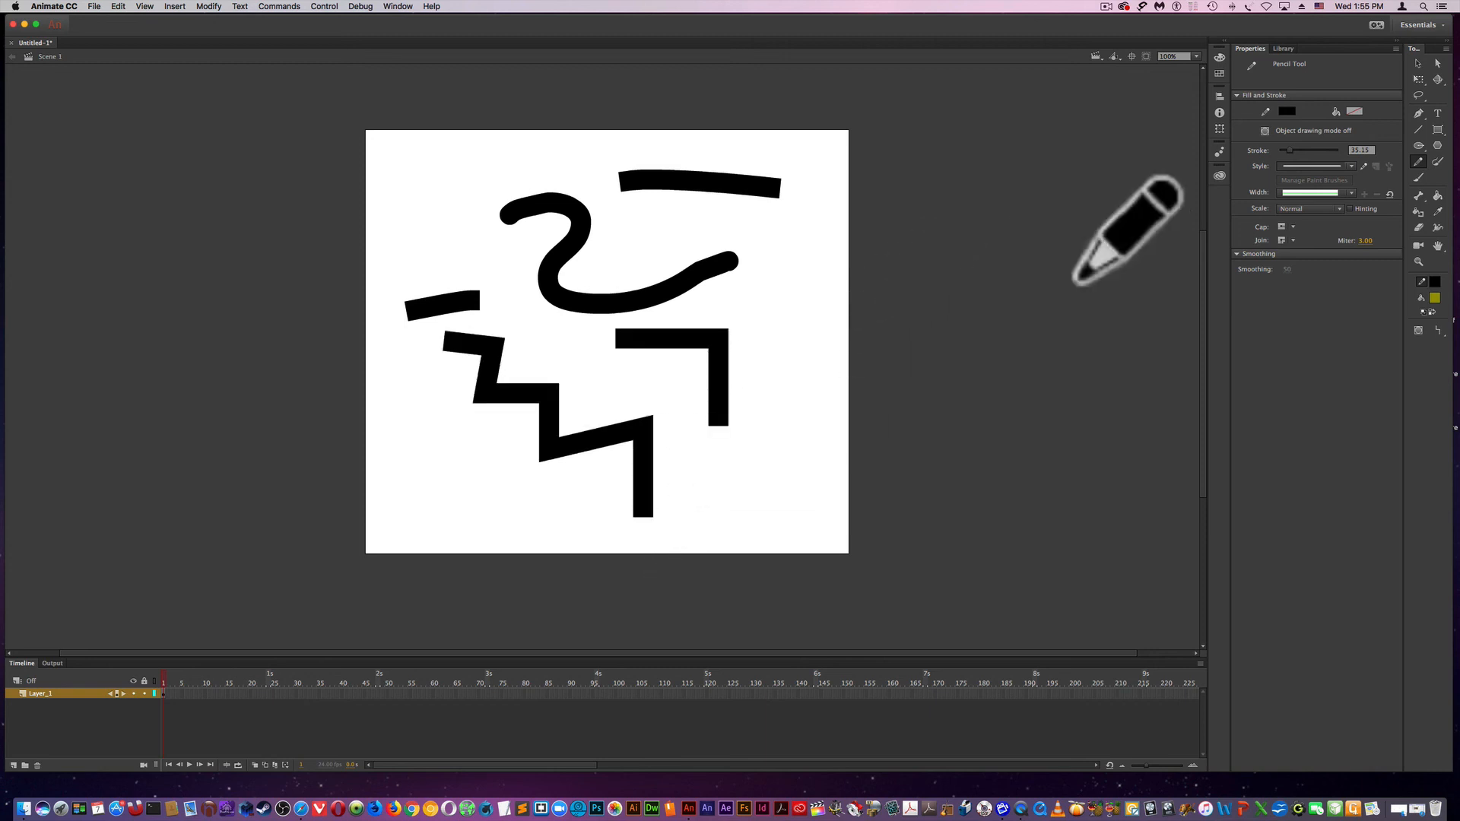
left_click(1438, 330)
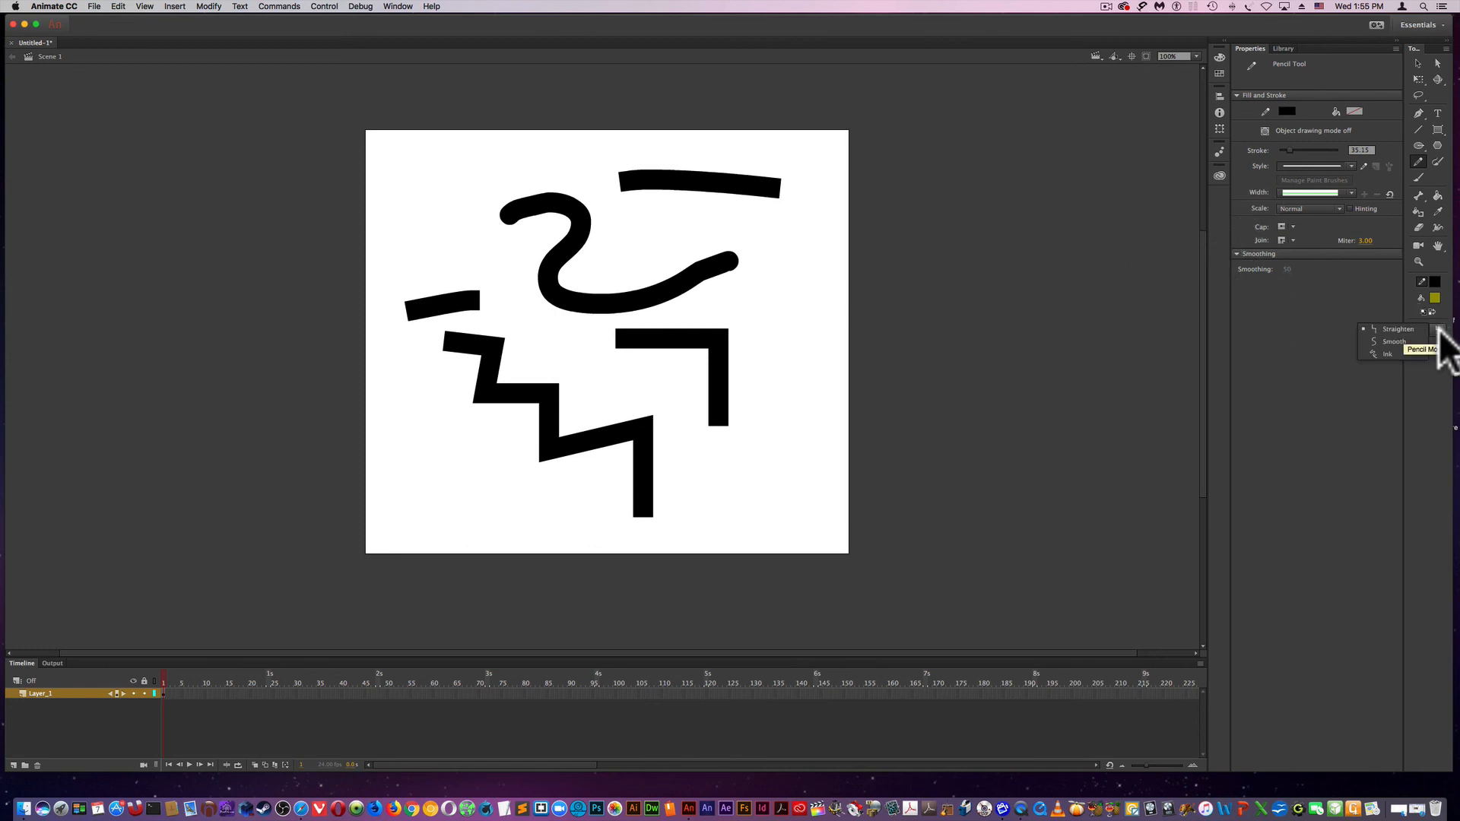
left_click(1395, 340)
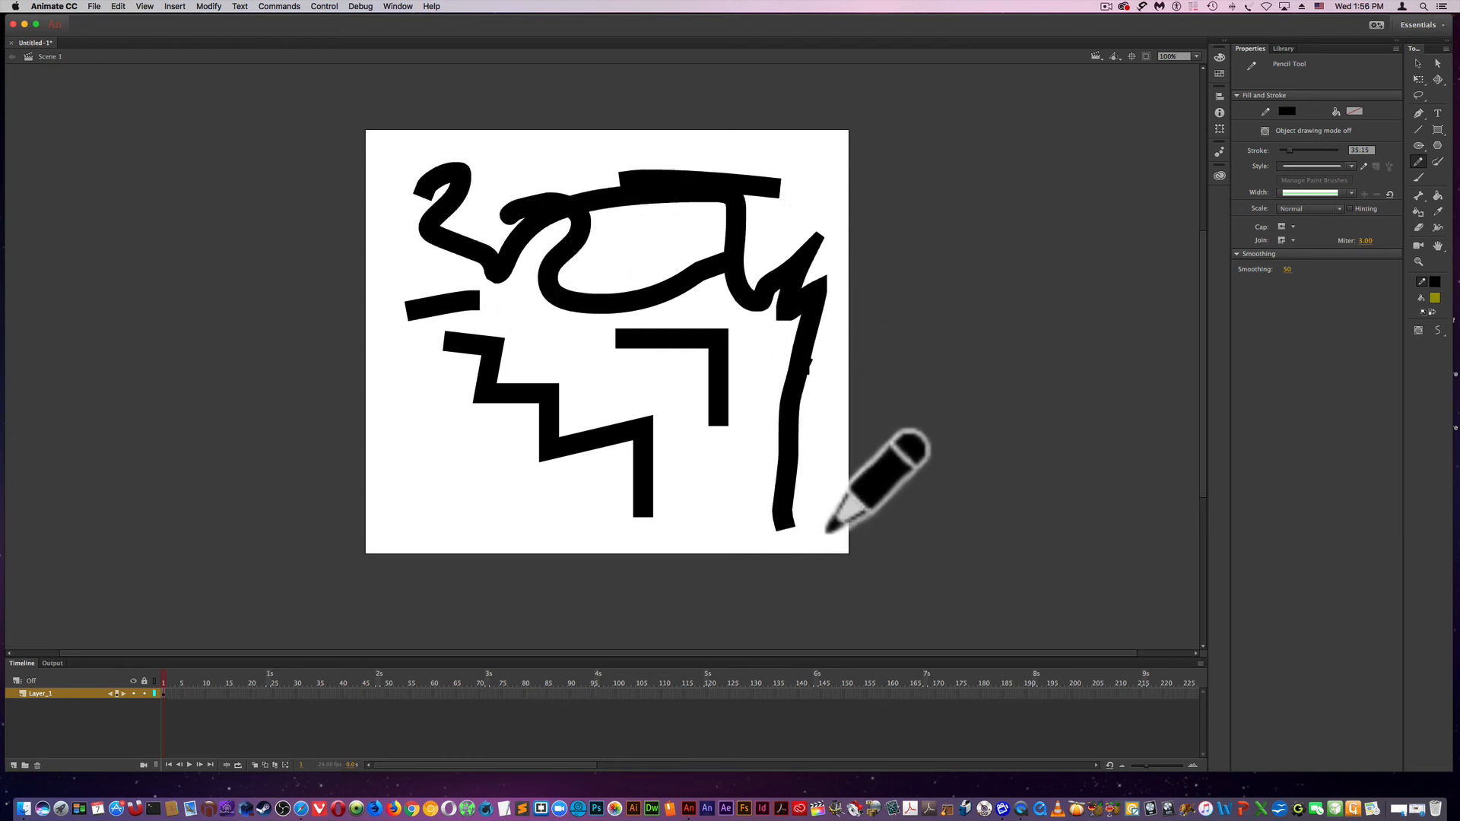
mouse_move(492, 484)
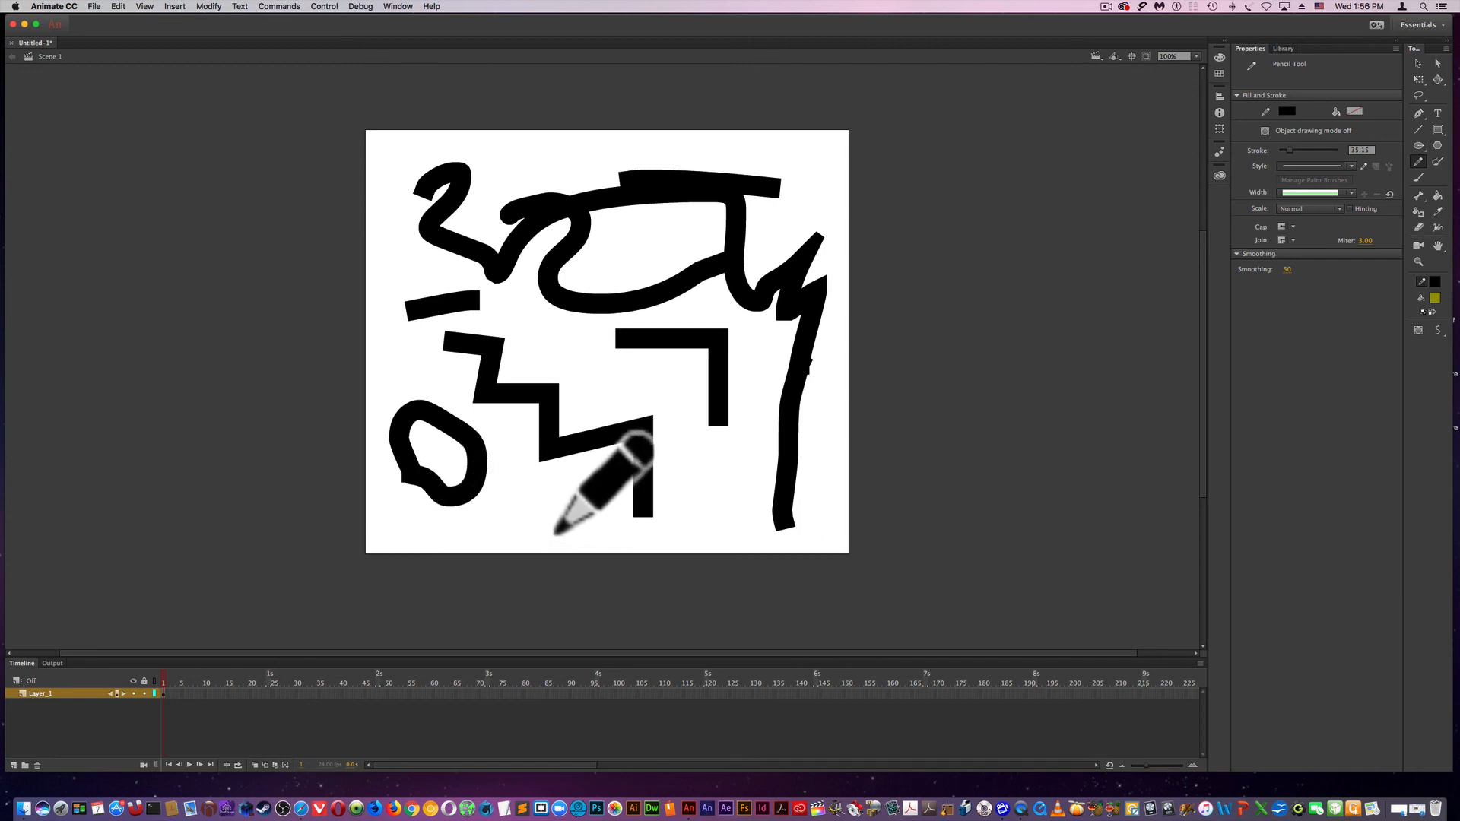
mouse_move(1439, 335)
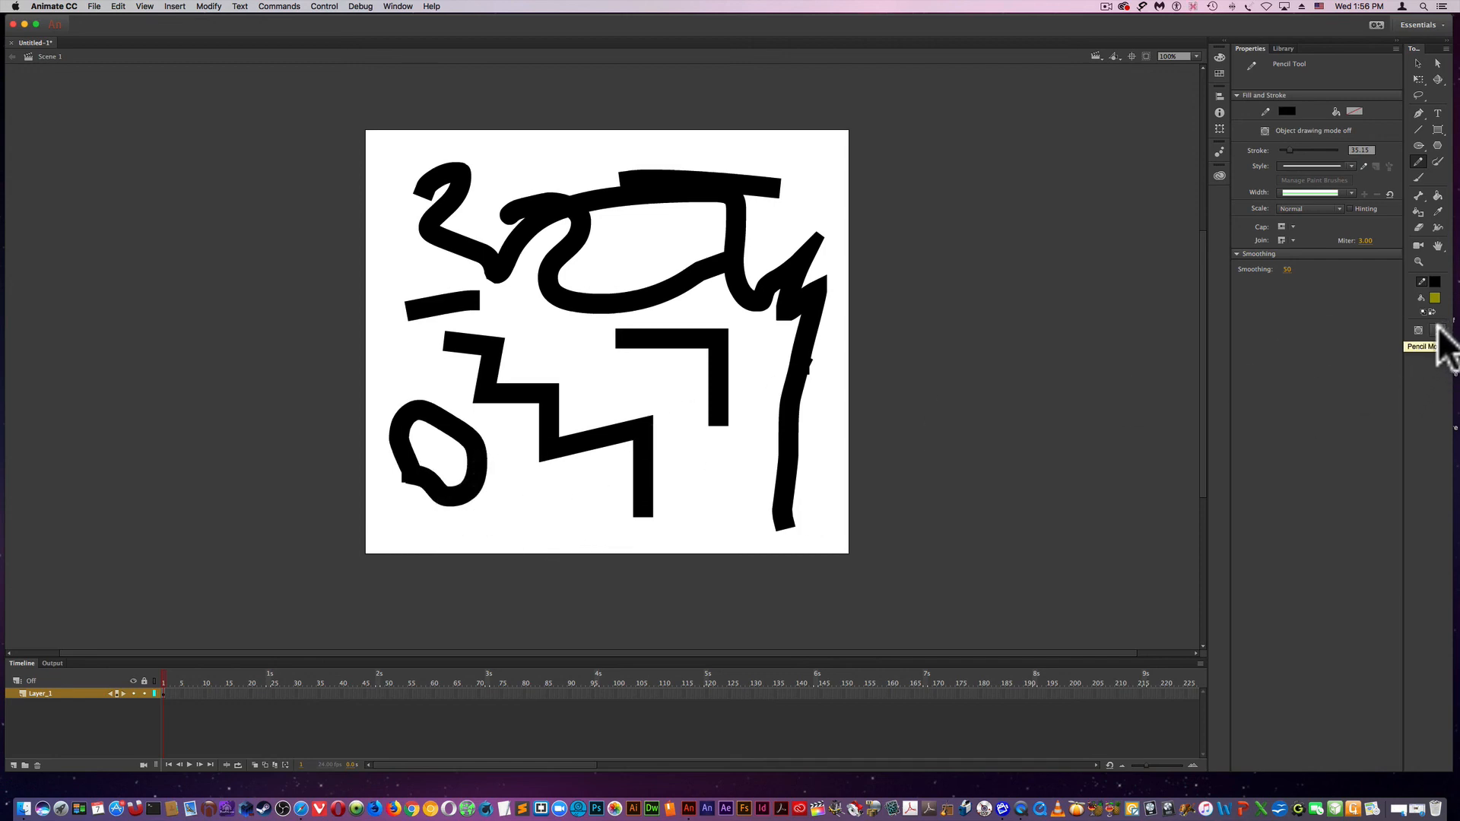